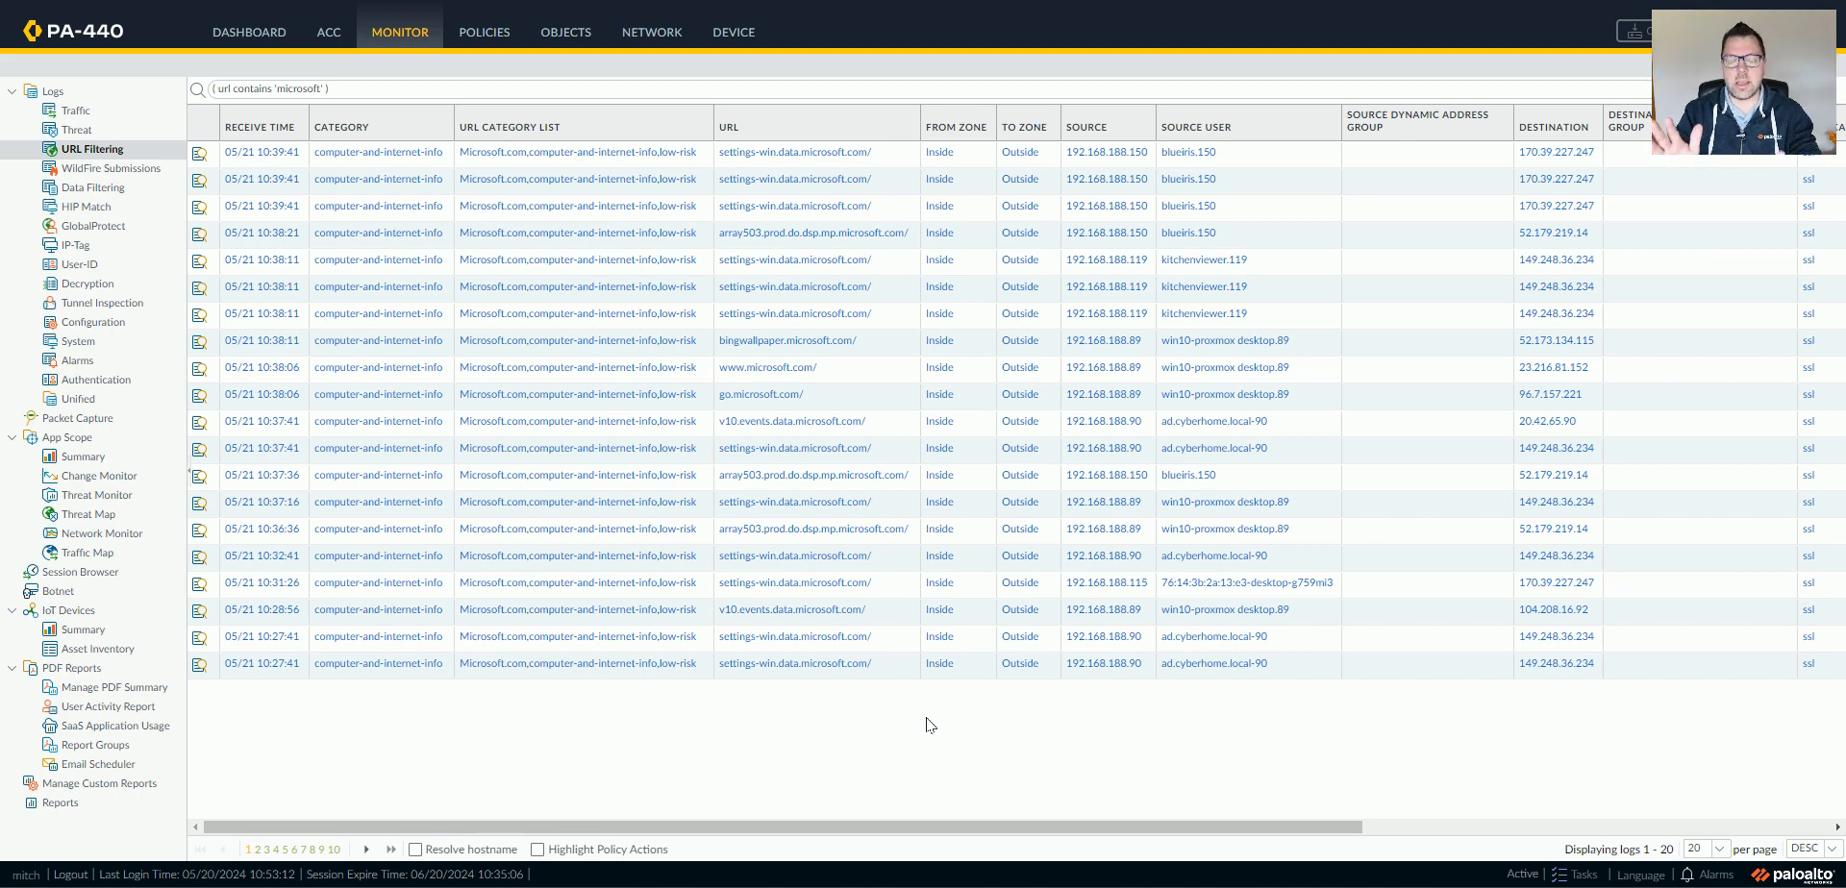
Step: Extend the log filter to url contains 'microsoft.com/' and destination location US
left_click(196, 152)
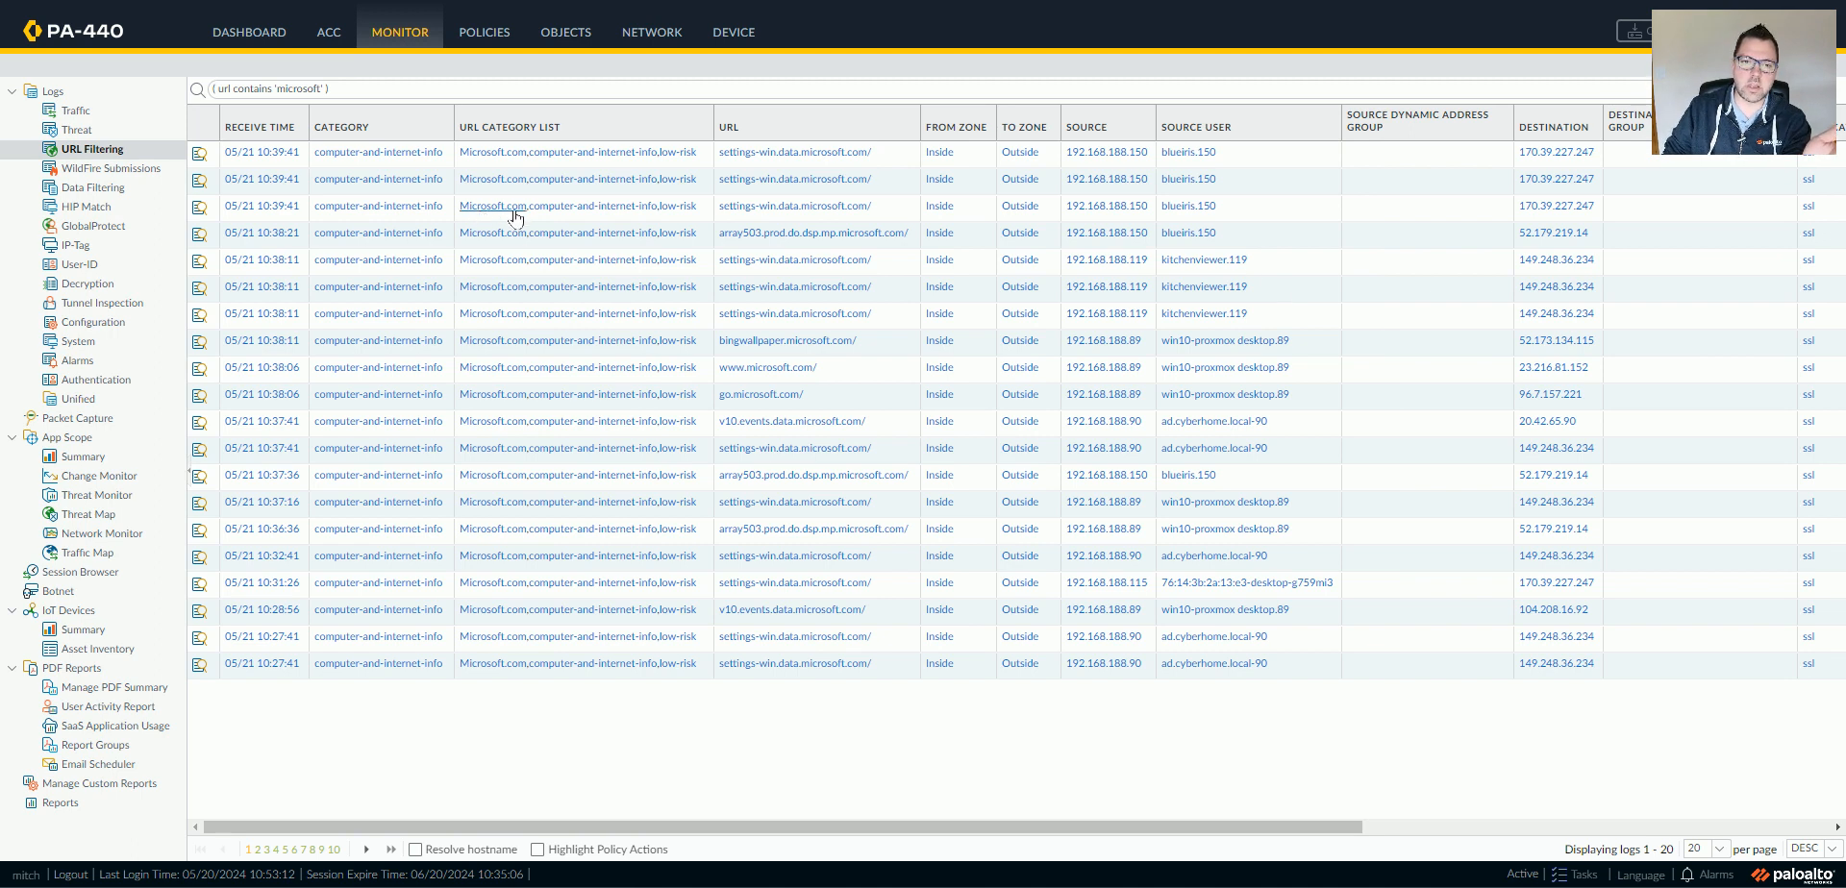
mouse_move(506, 217)
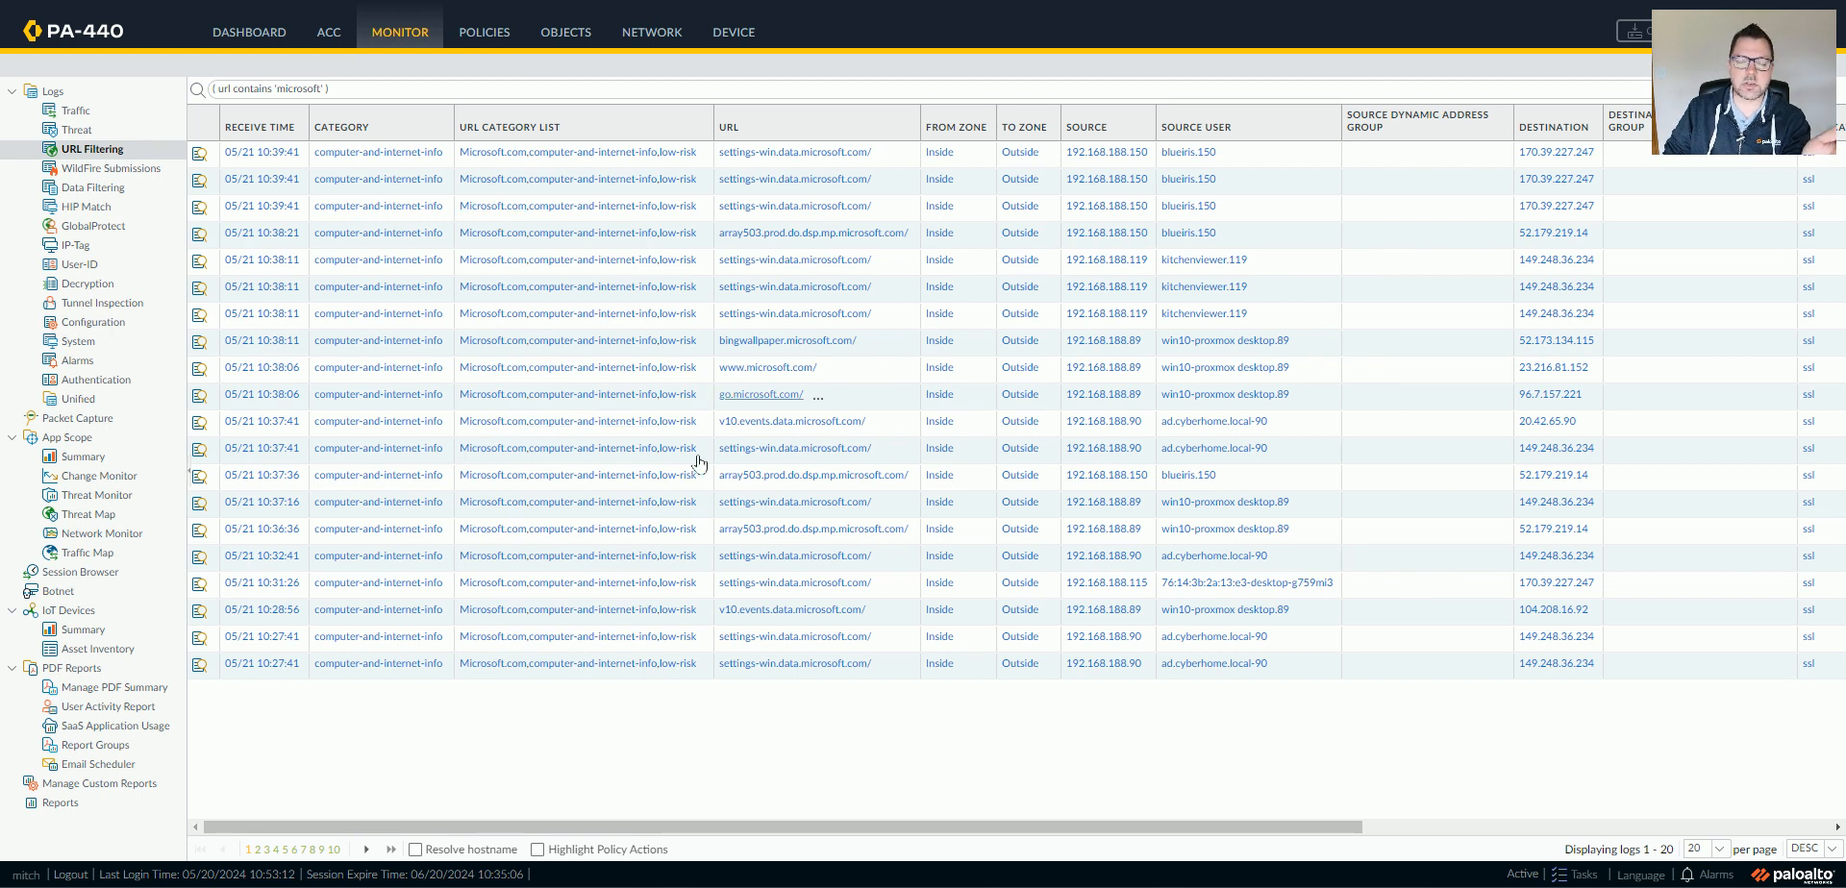
mouse_move(721, 750)
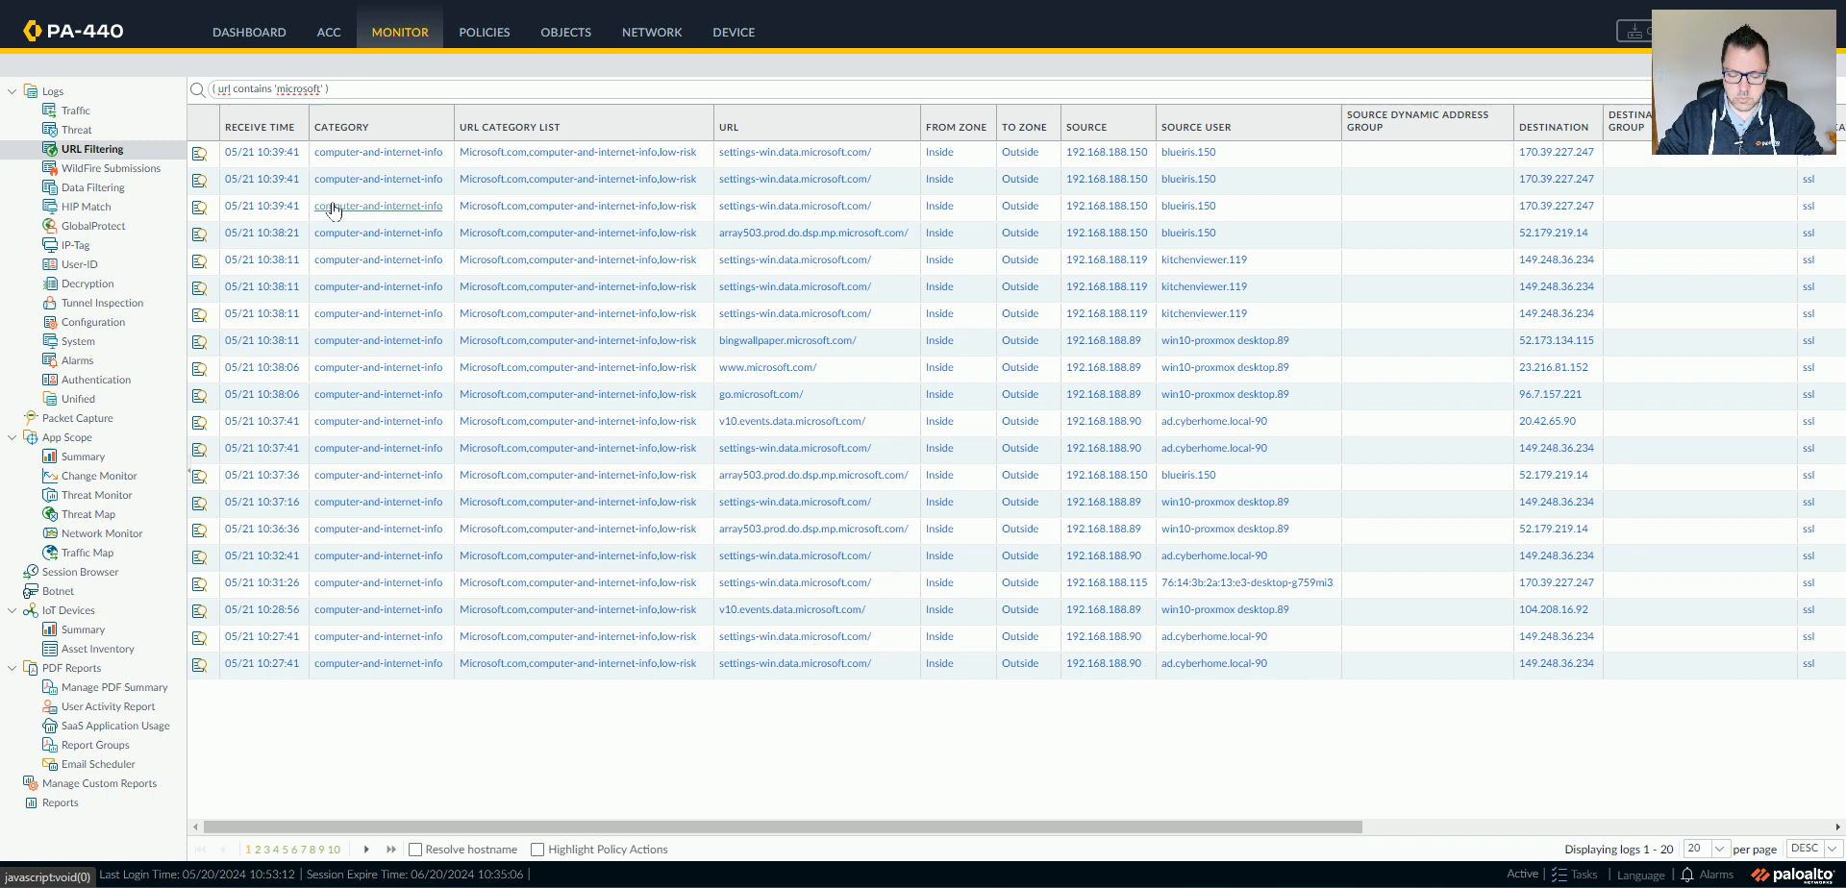
type(".com/")
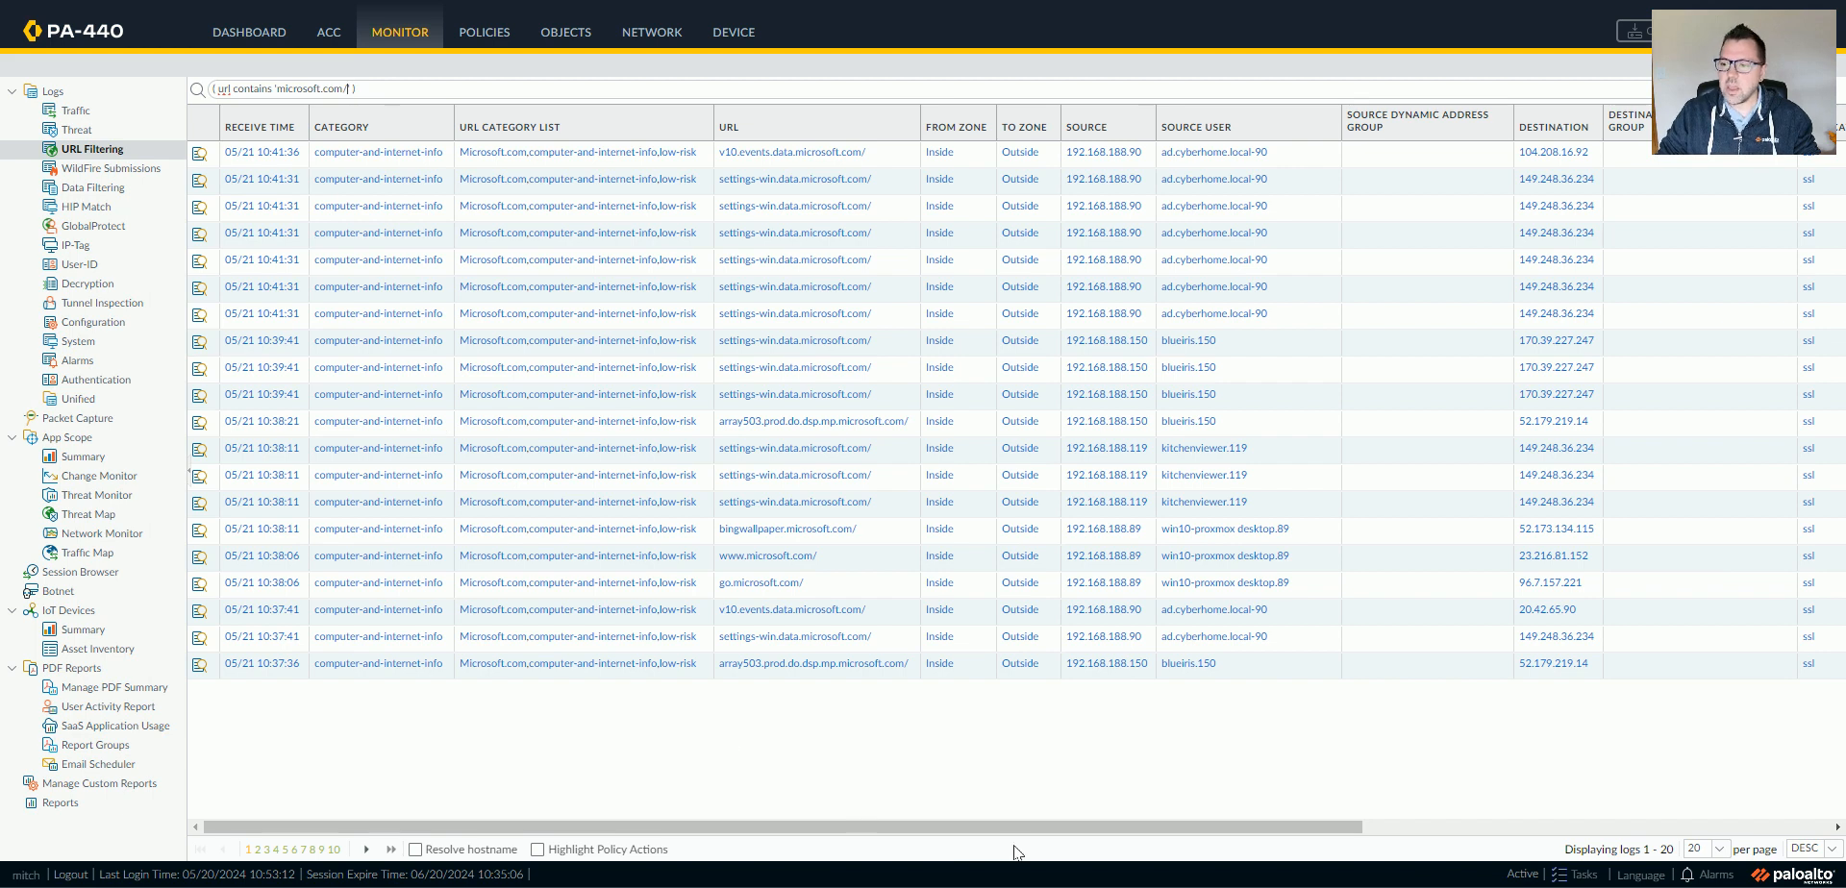
scroll("right", 3)
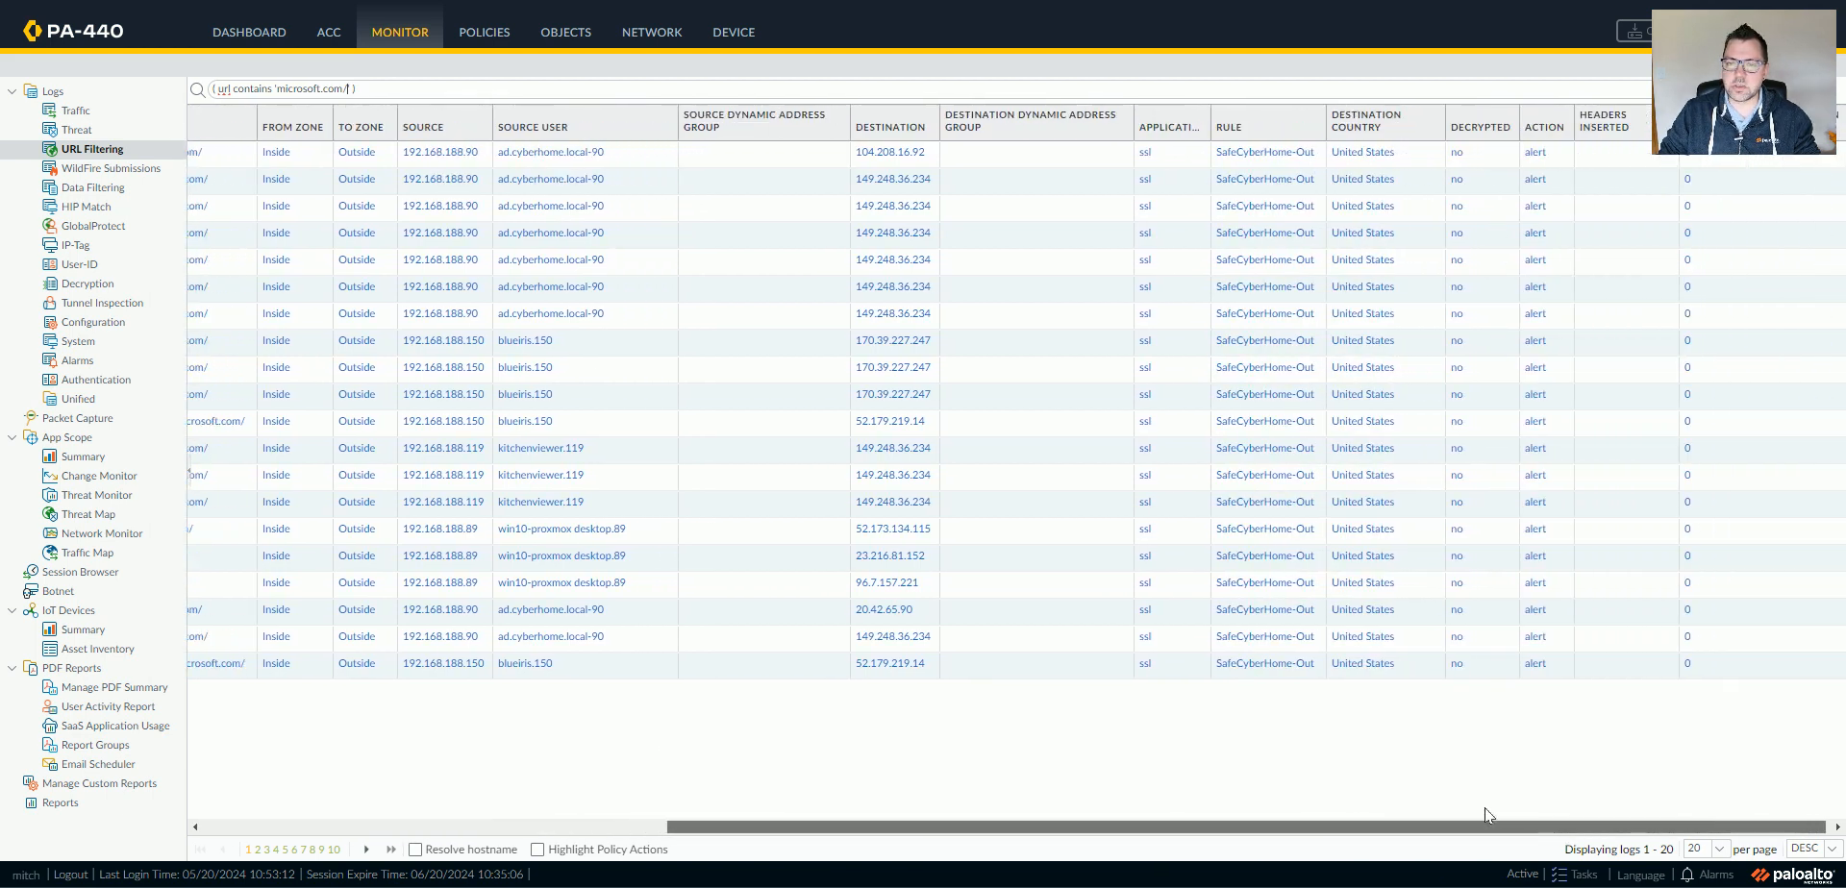
mouse_move(1461, 808)
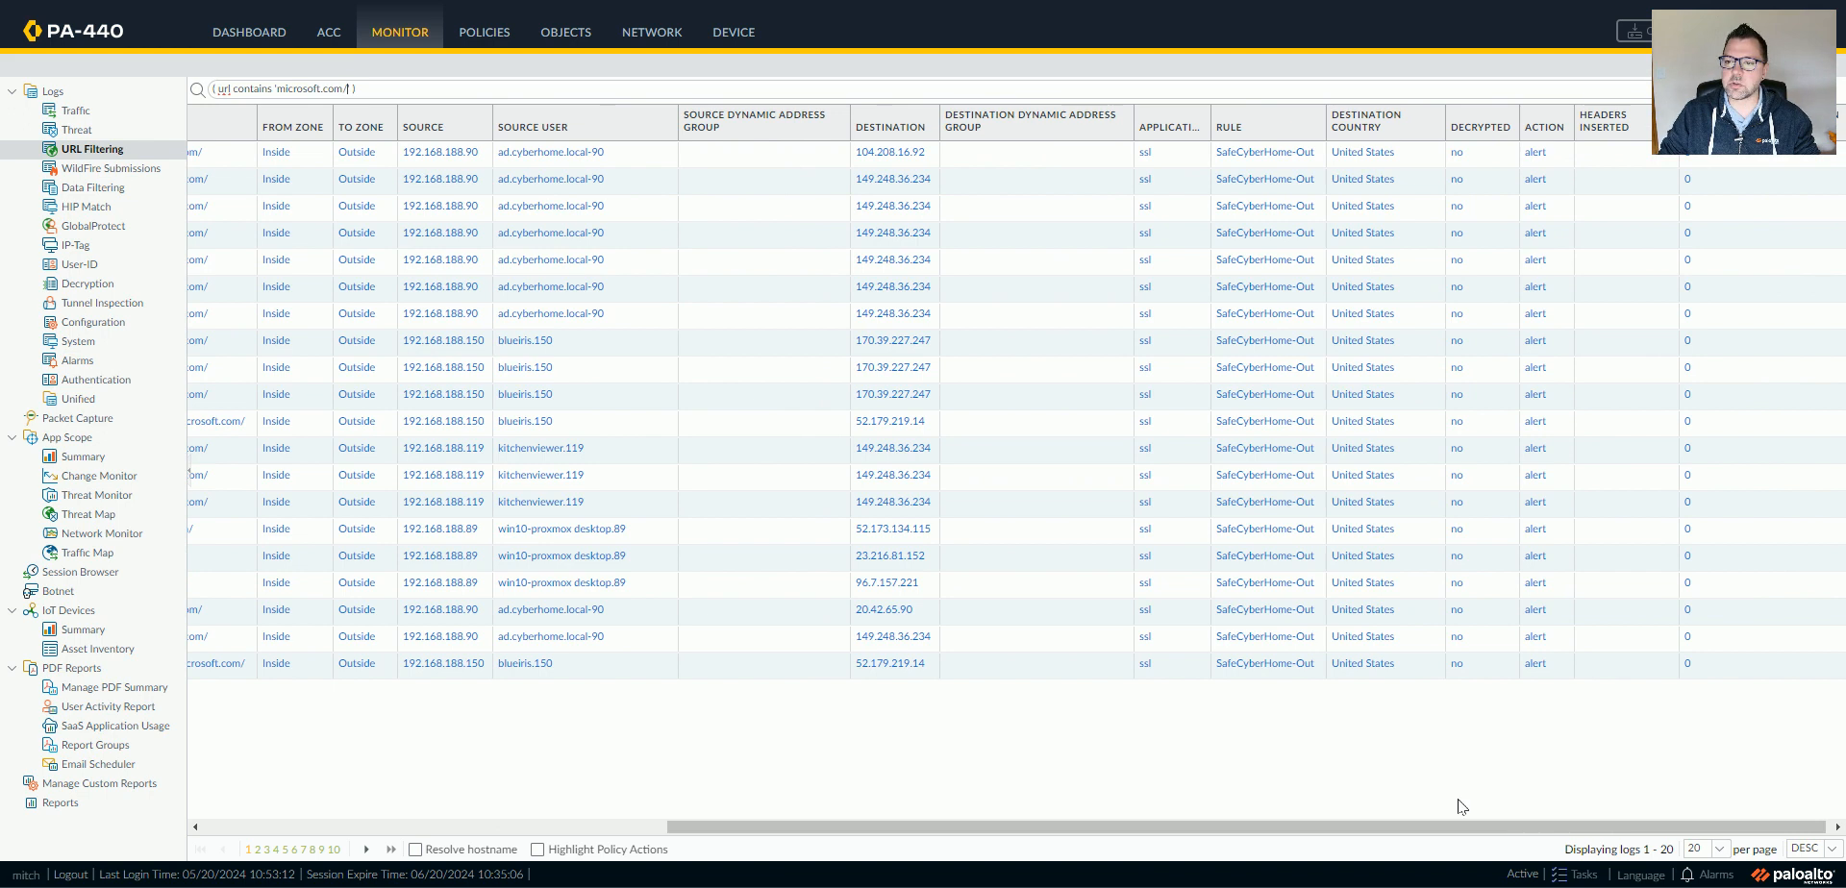
left_click(1362, 152)
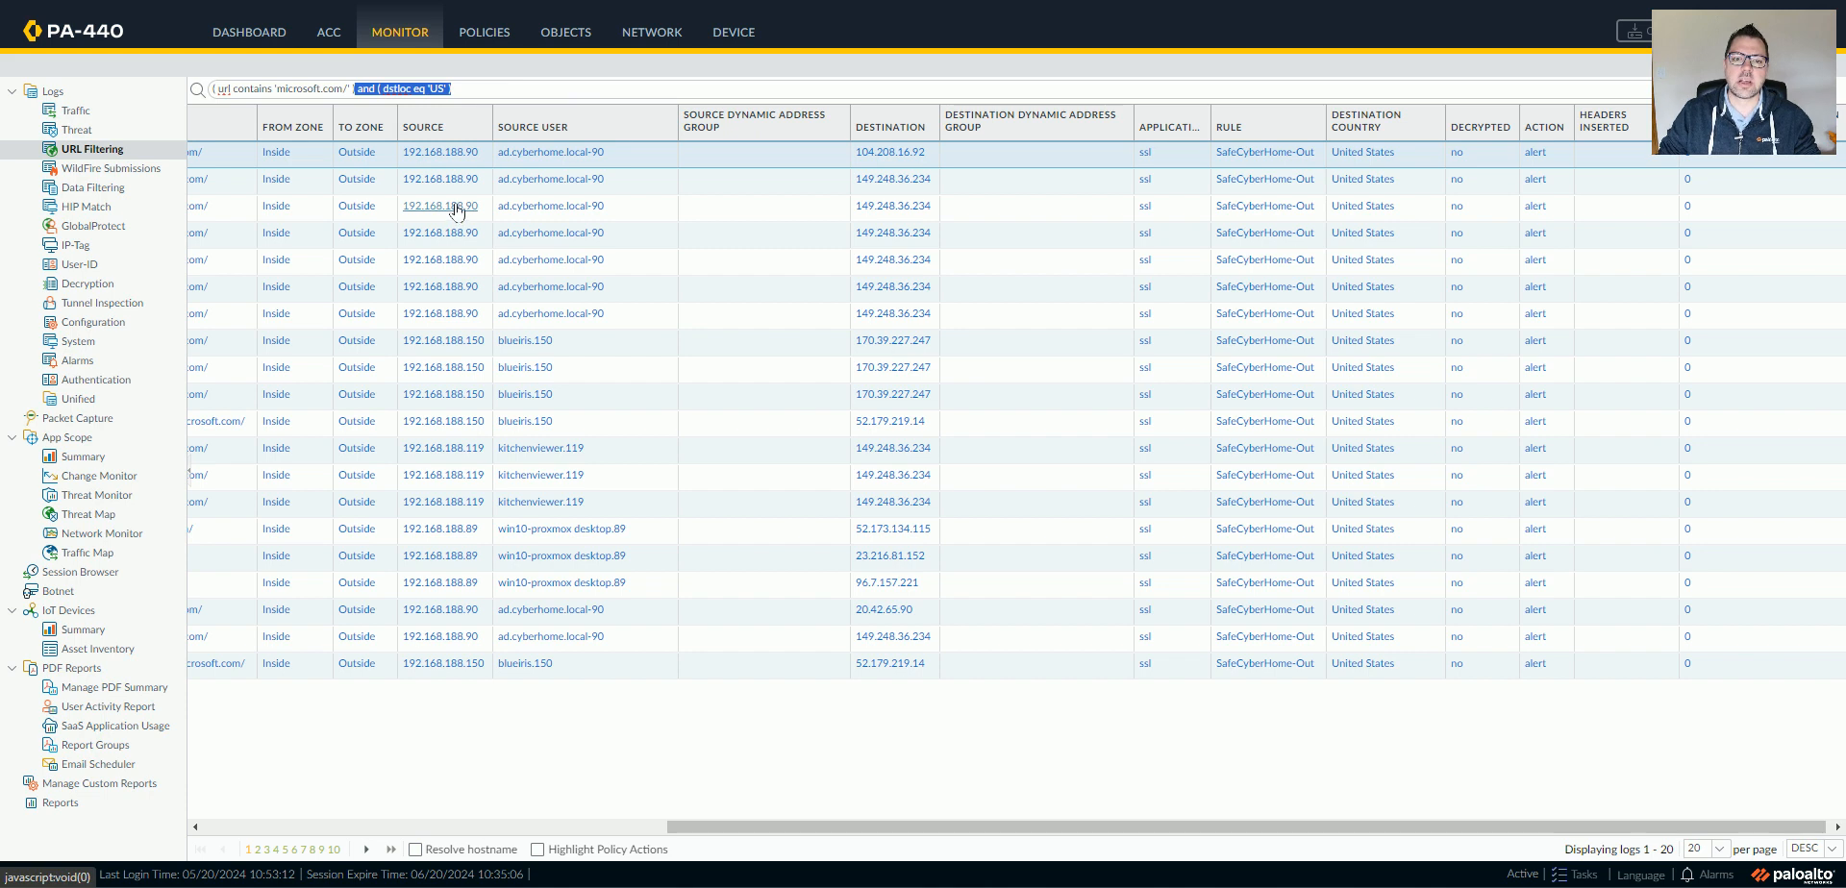
mouse_move(494, 228)
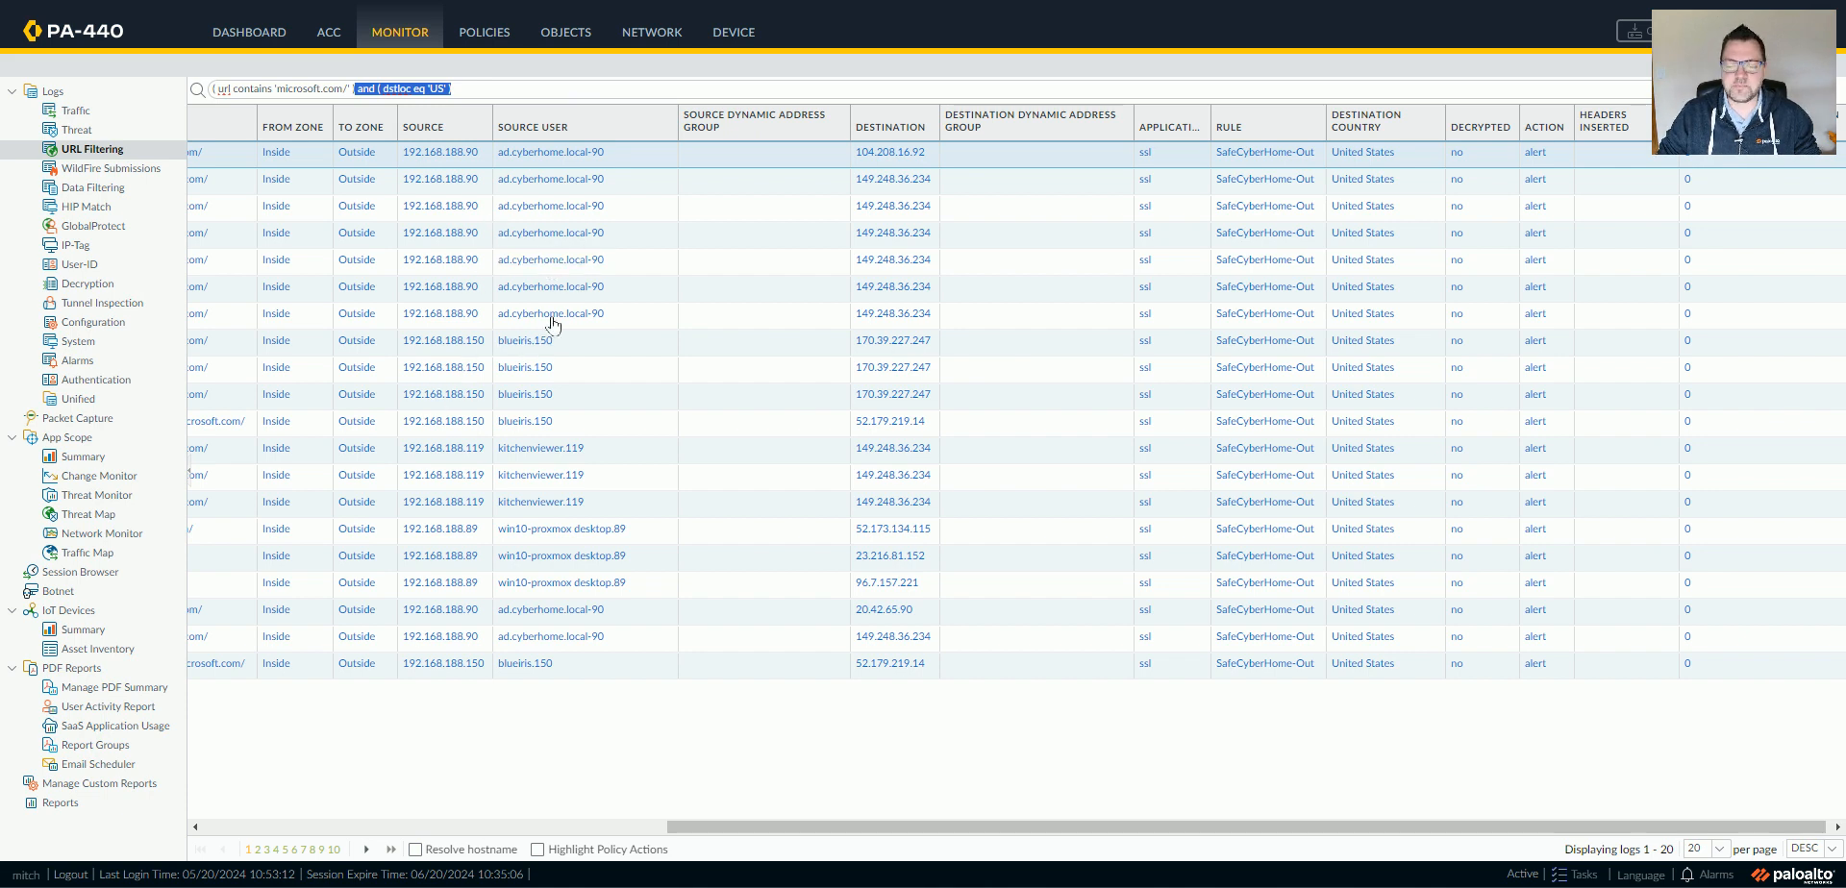
mouse_move(716, 361)
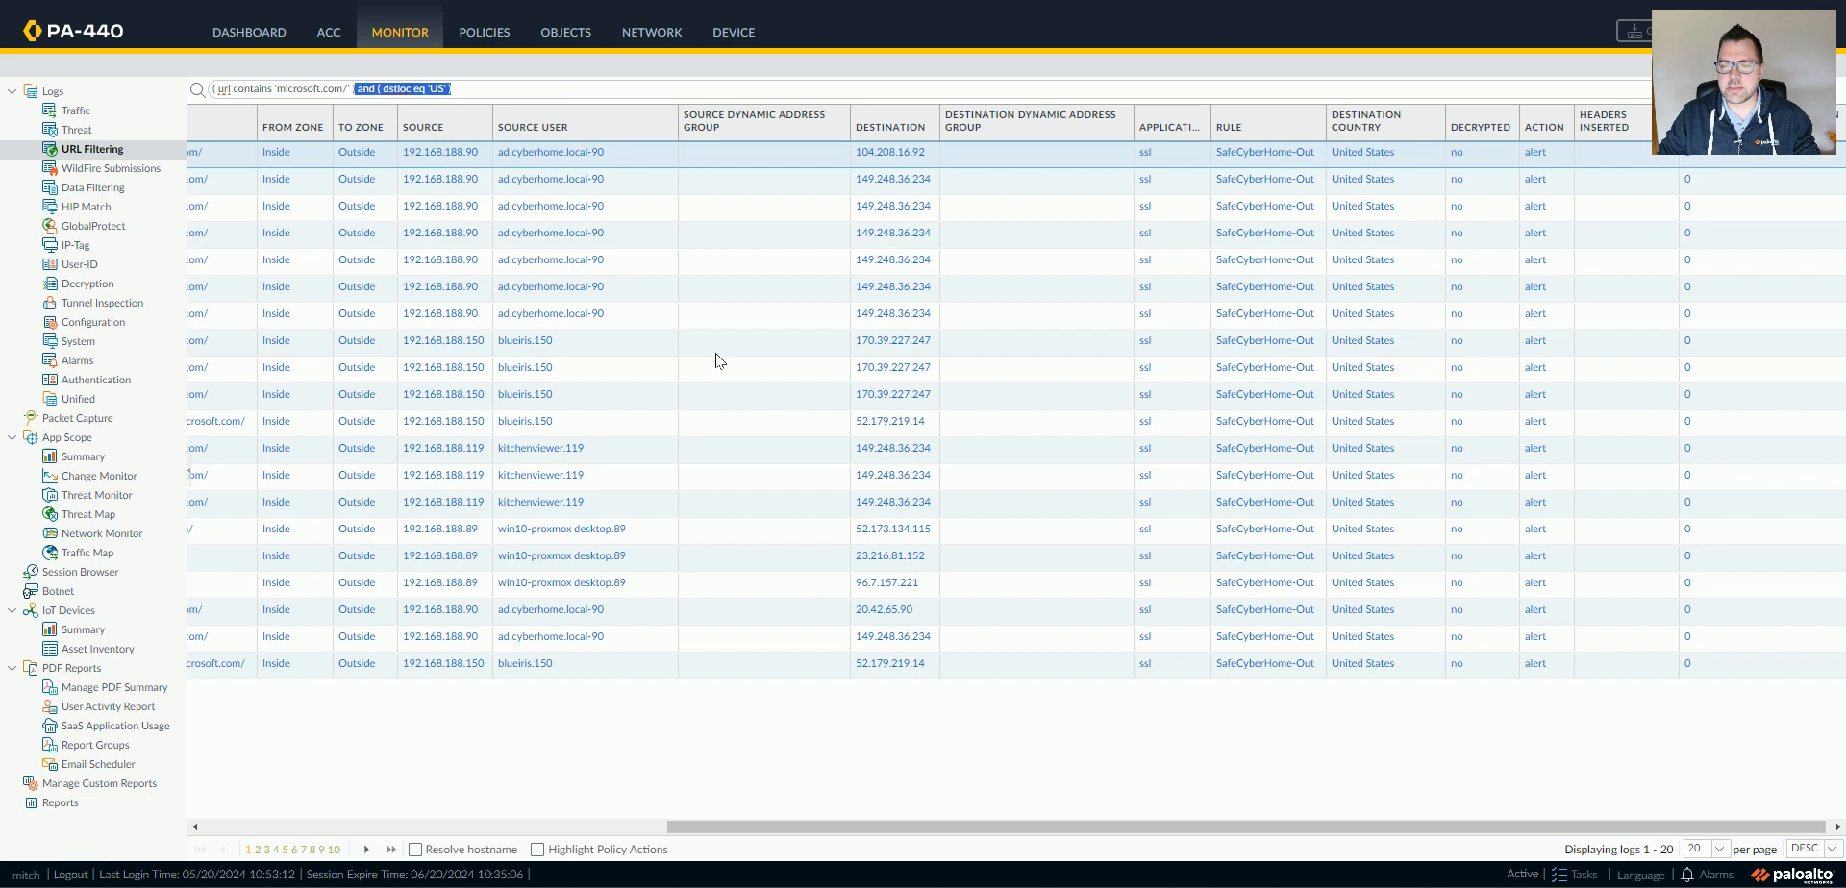
mouse_move(737, 356)
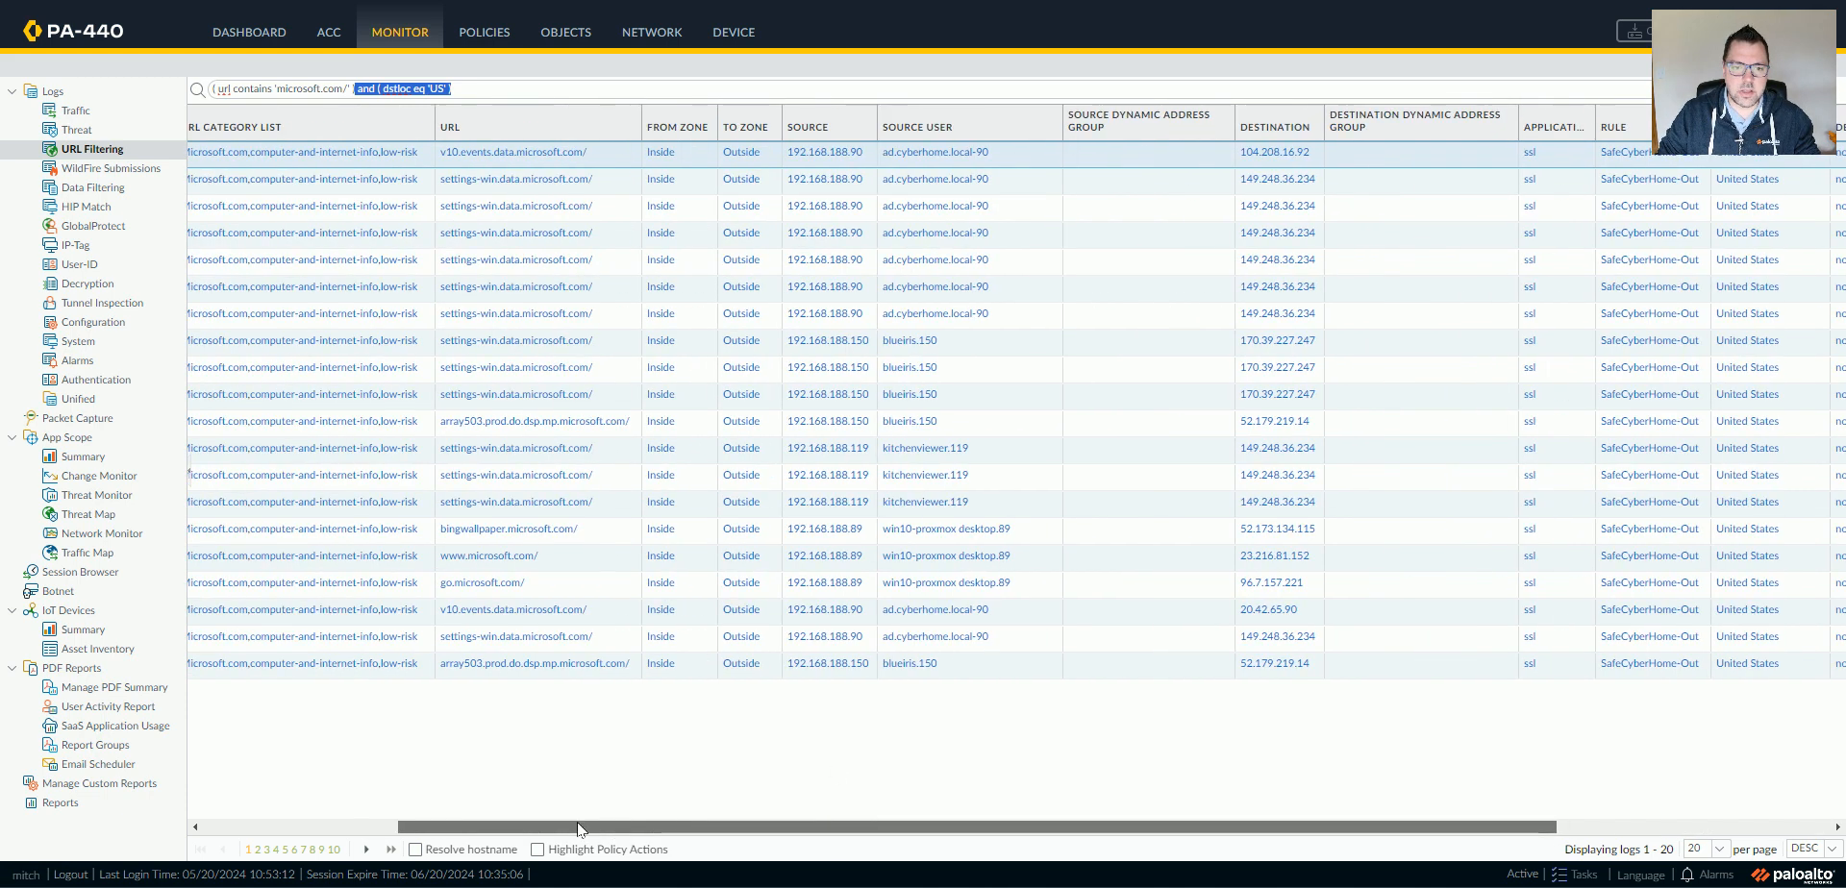
Step: Add and ( url_category_list contains 'low-risk' ) to the filter and apply it
scroll("left", 3)
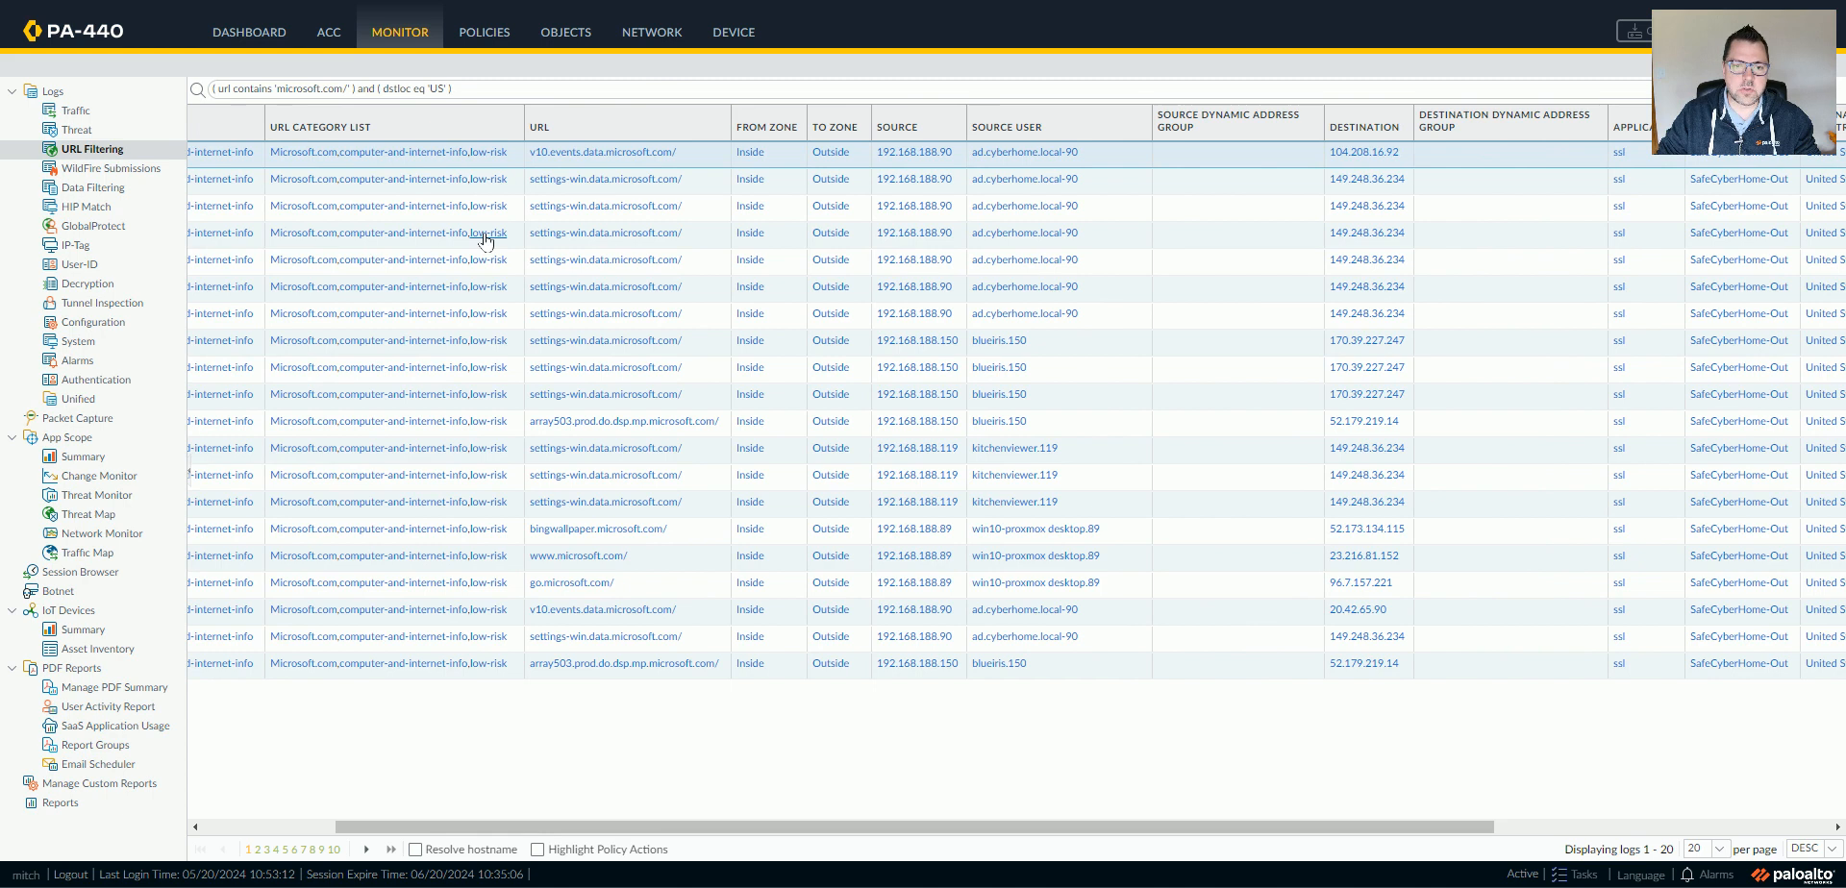
type("and ( url_category_list contains 'low-risk' )")
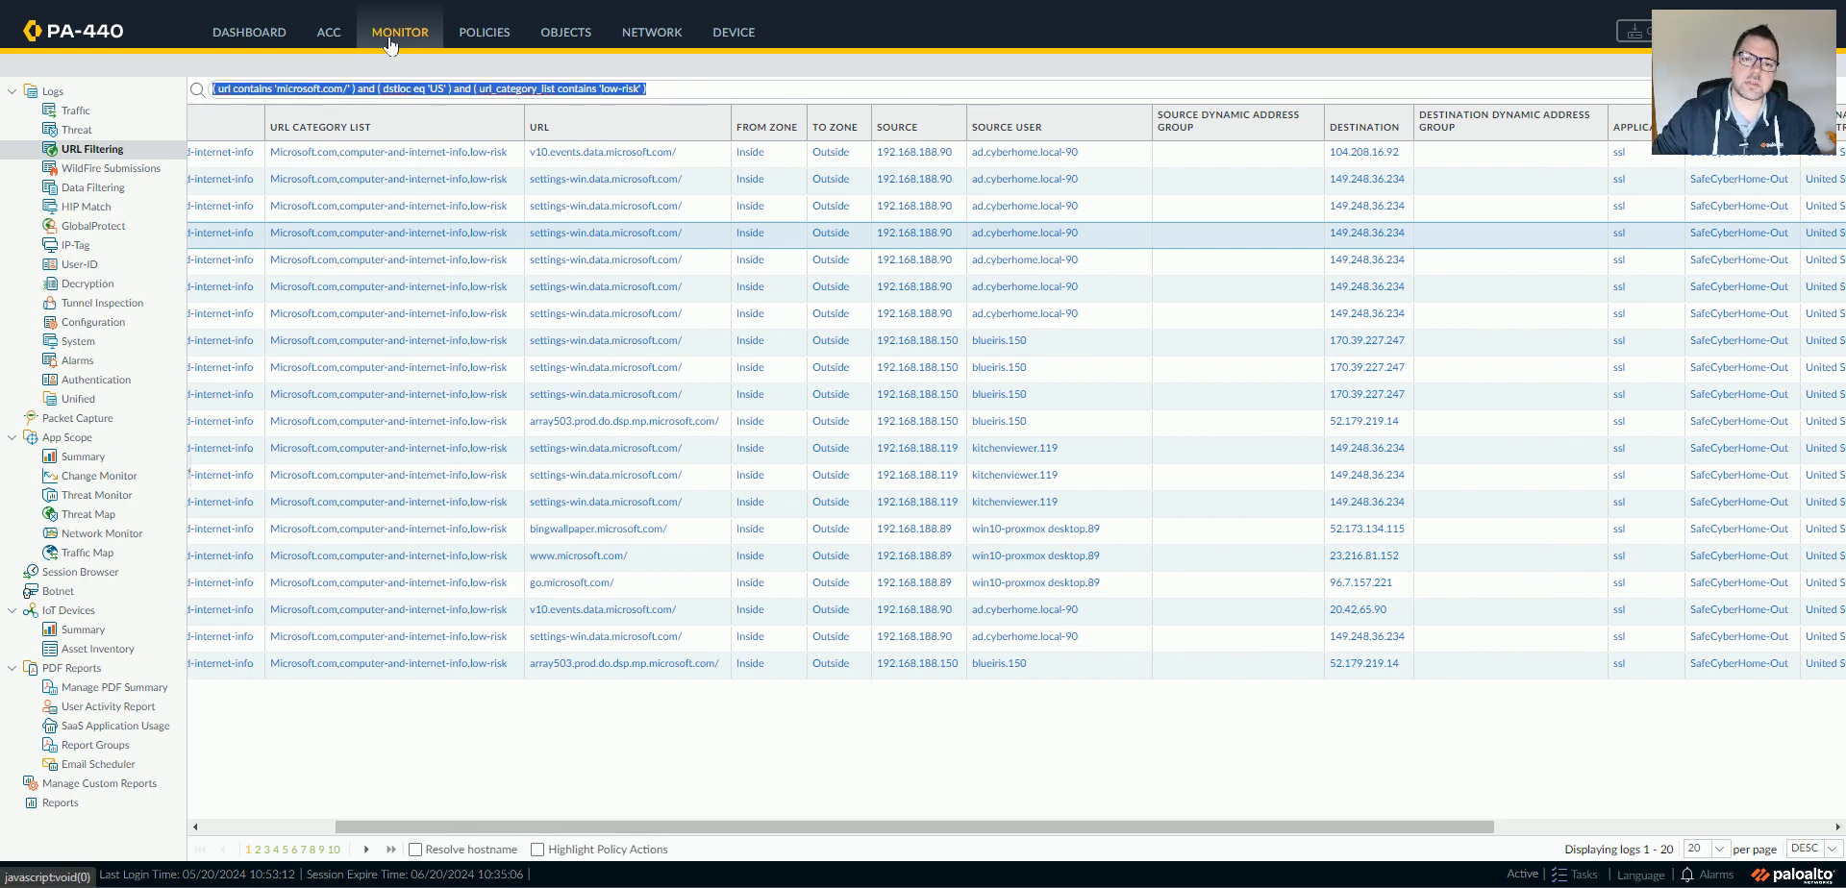
Step: Check the MSFT address groups under Objects, then open the default log forwarding profile
left_click(565, 33)
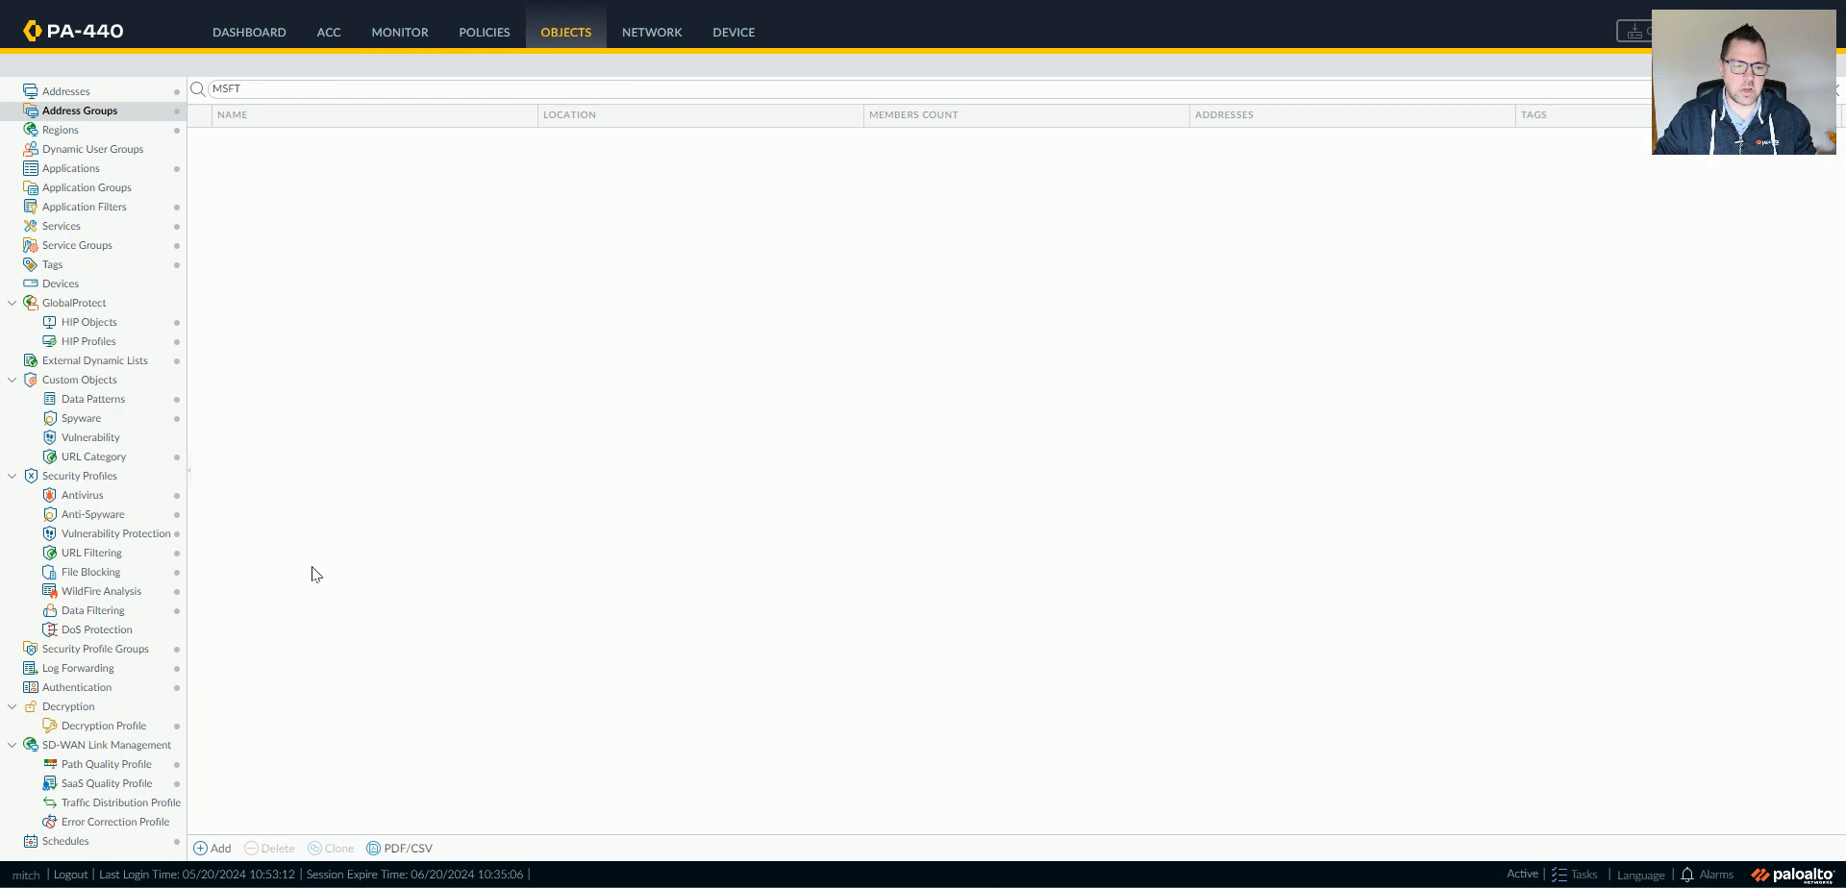
left_click(77, 667)
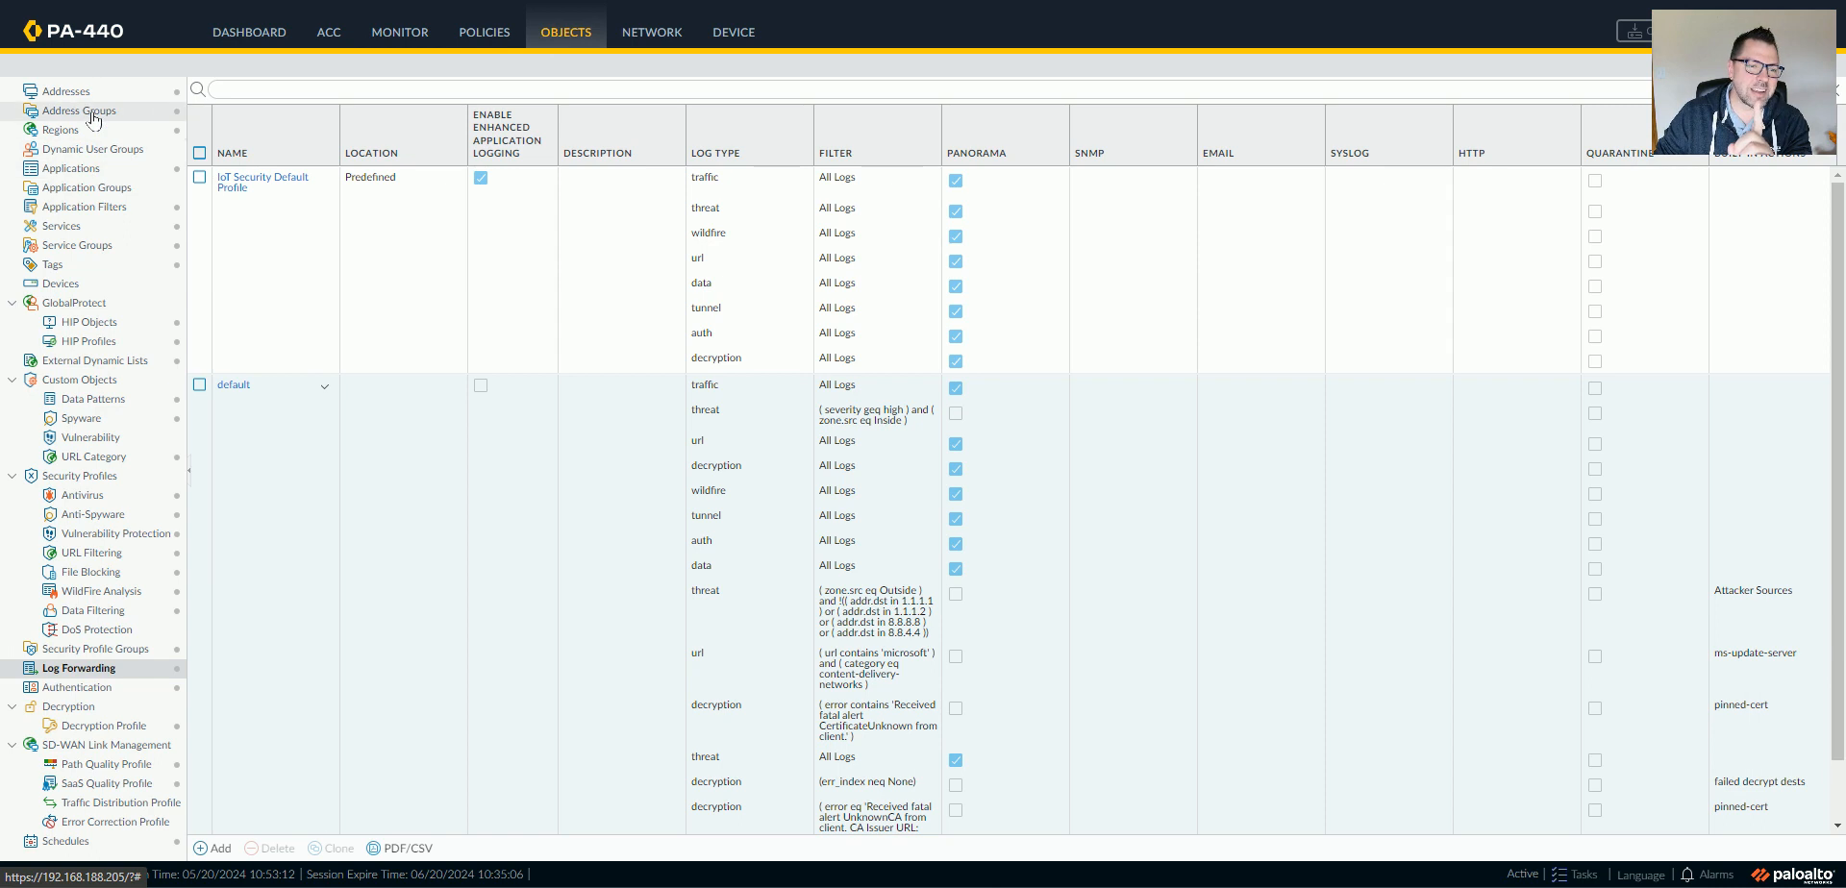
left_click(78, 110)
type("MSFT")
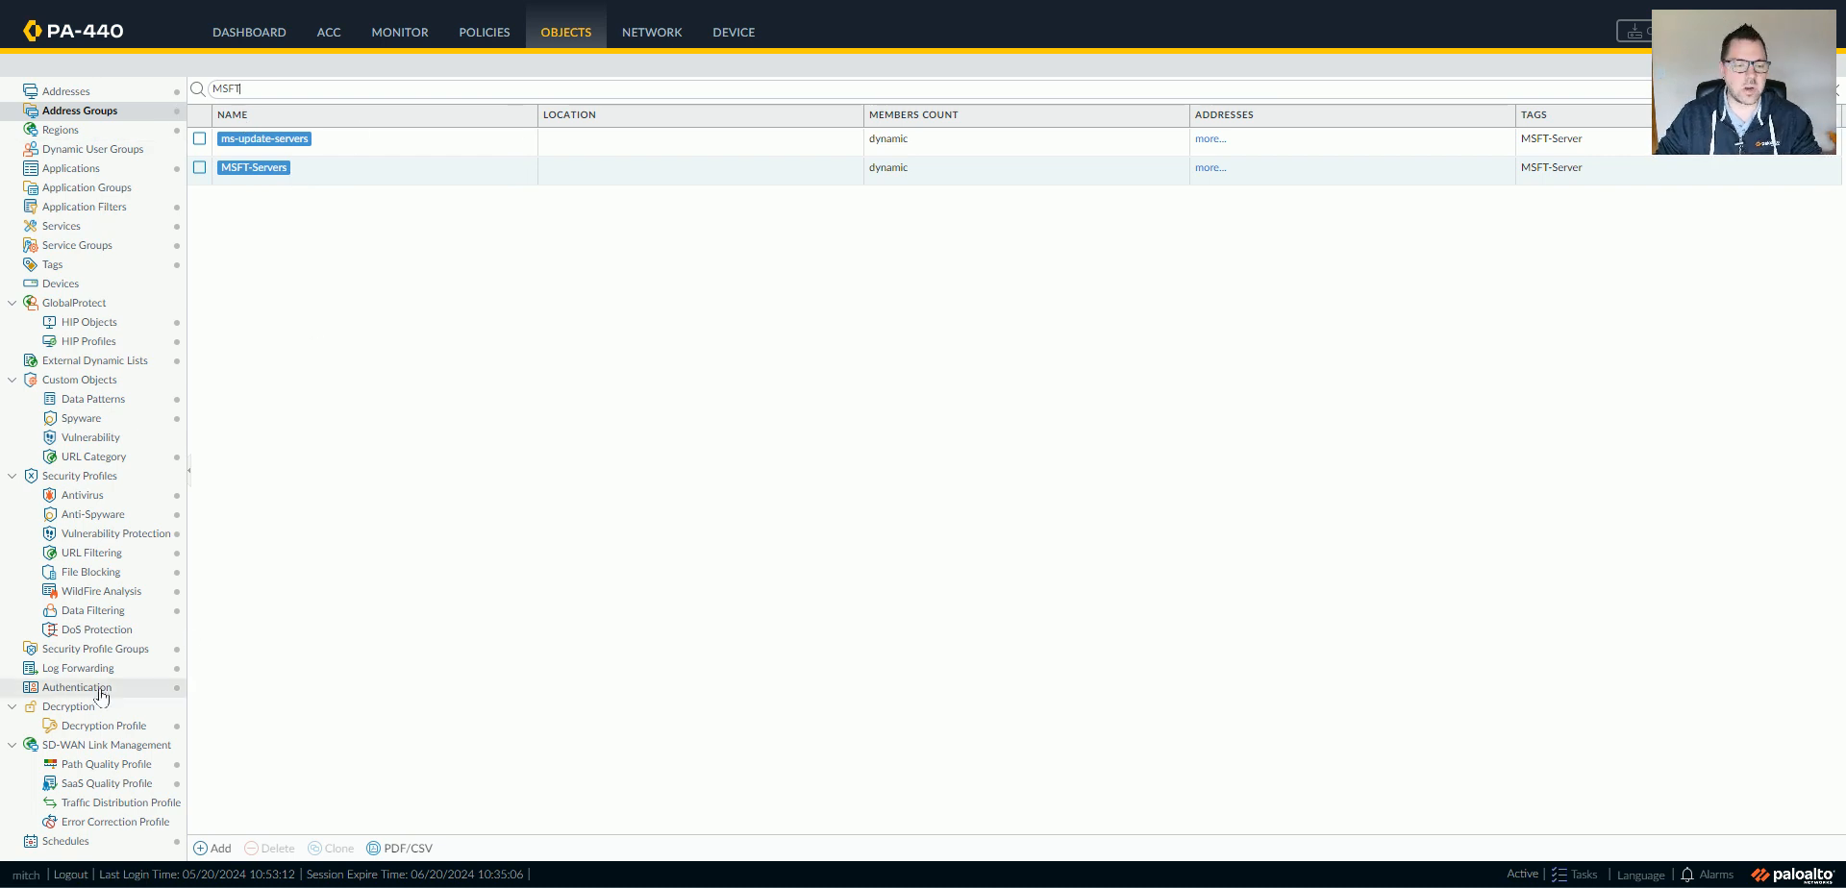
left_click(77, 667)
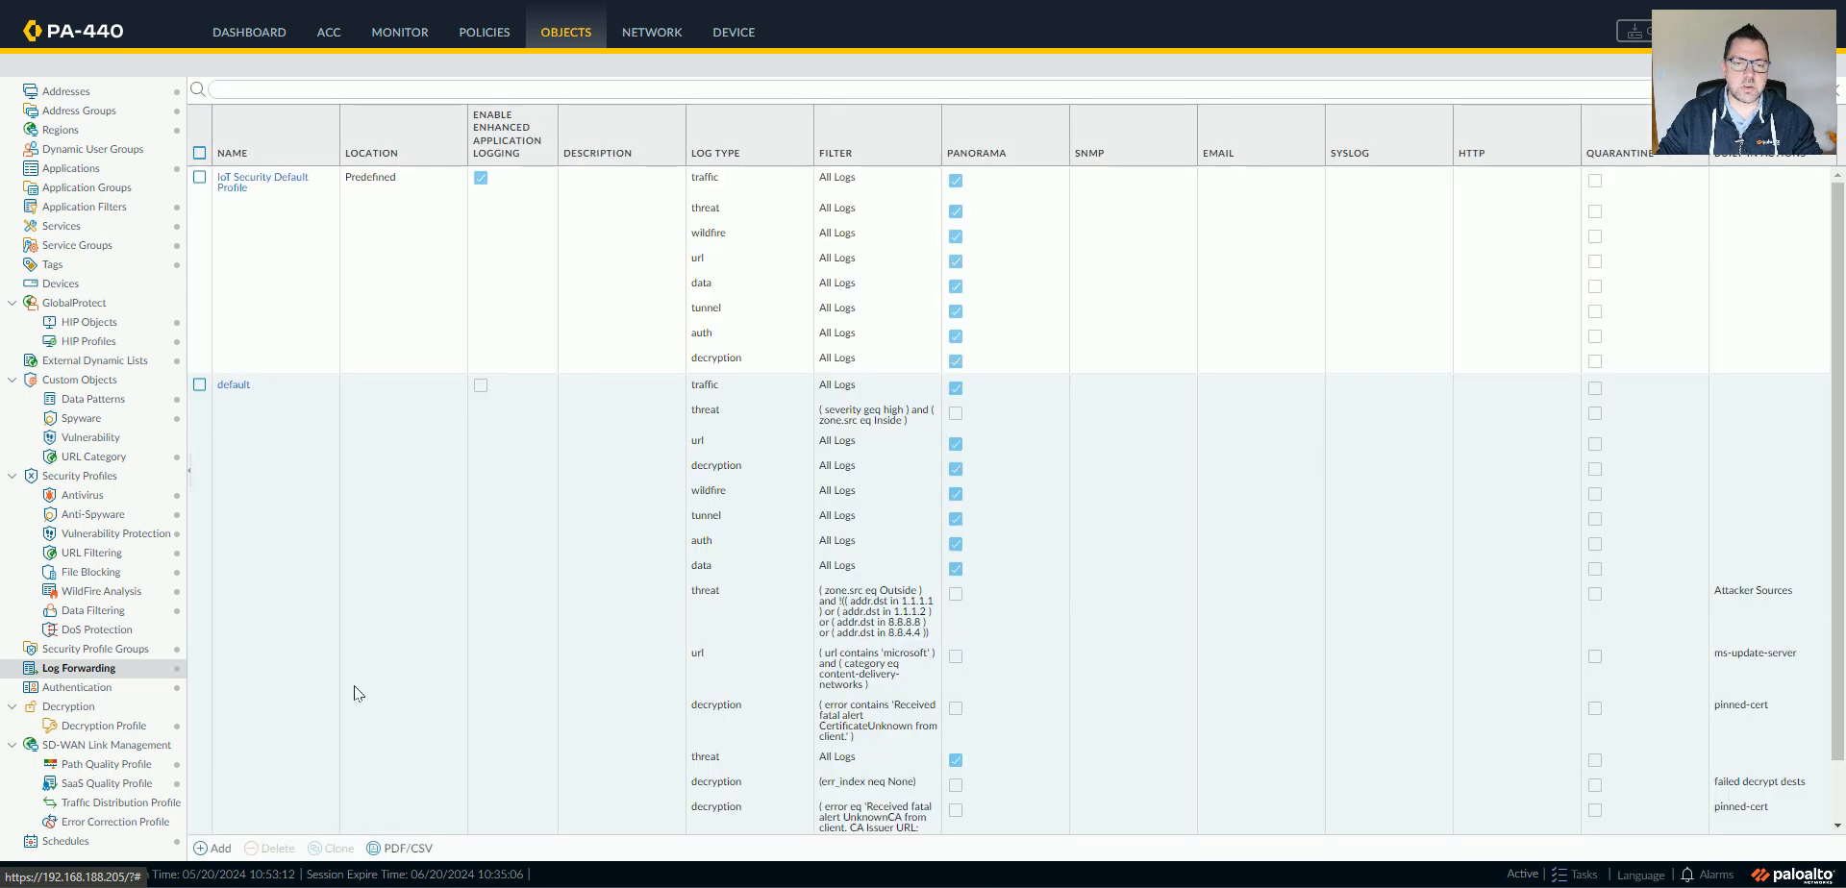
scroll("down", 3)
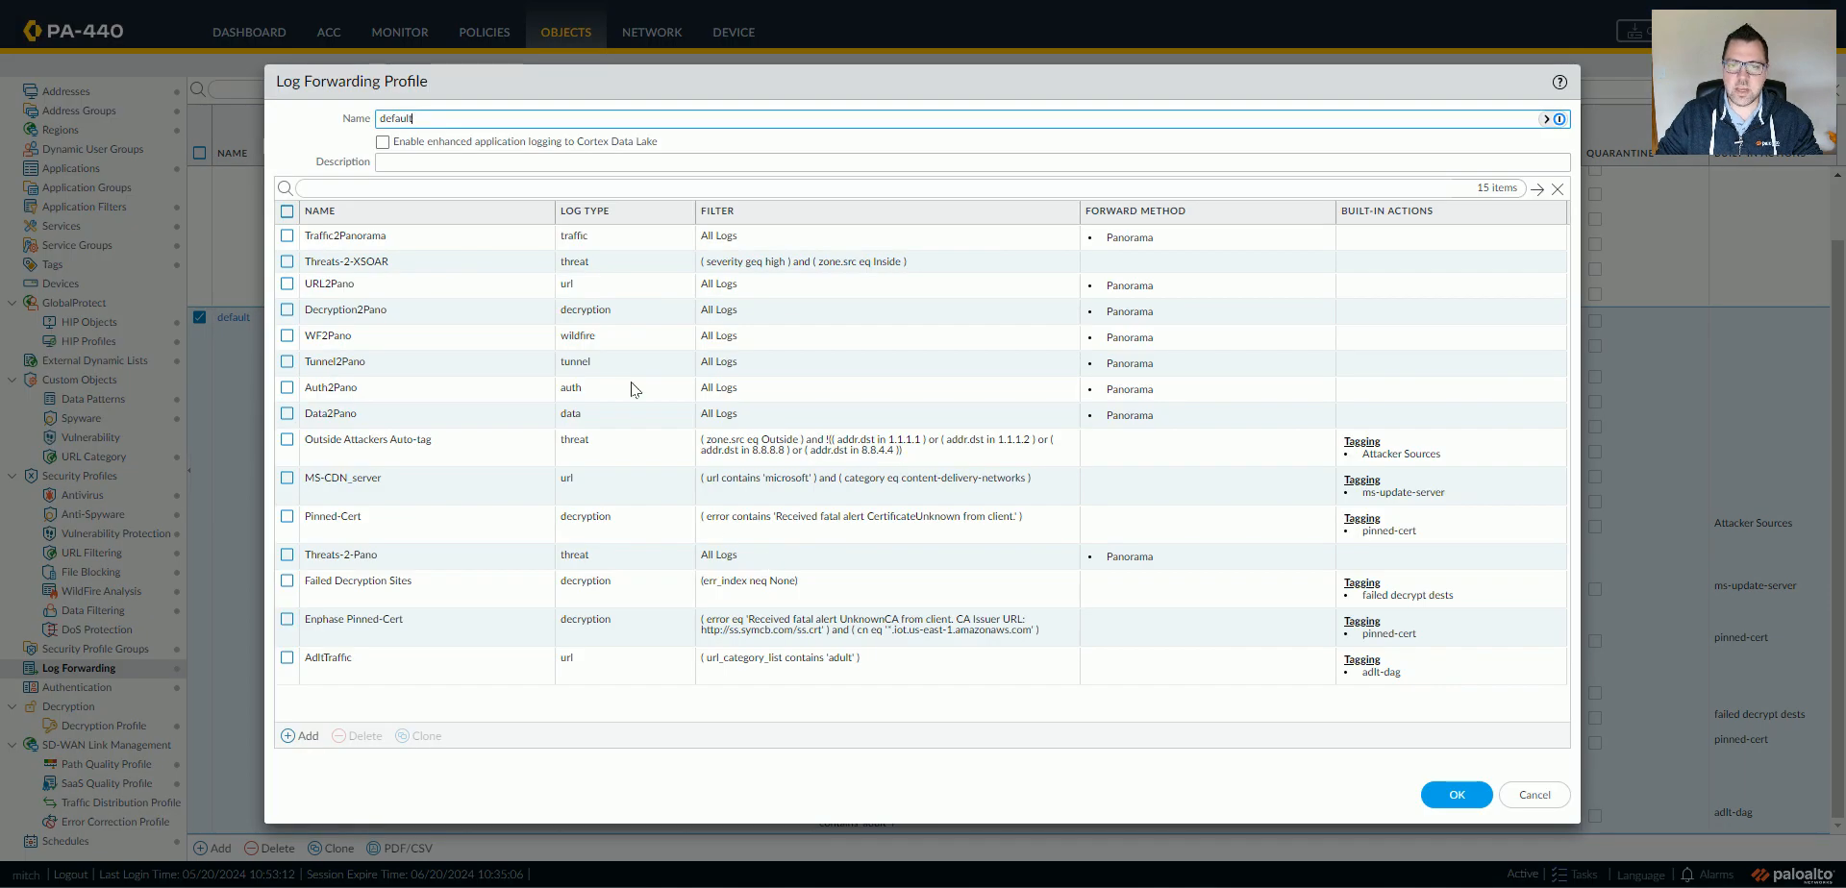
mouse_move(1089, 404)
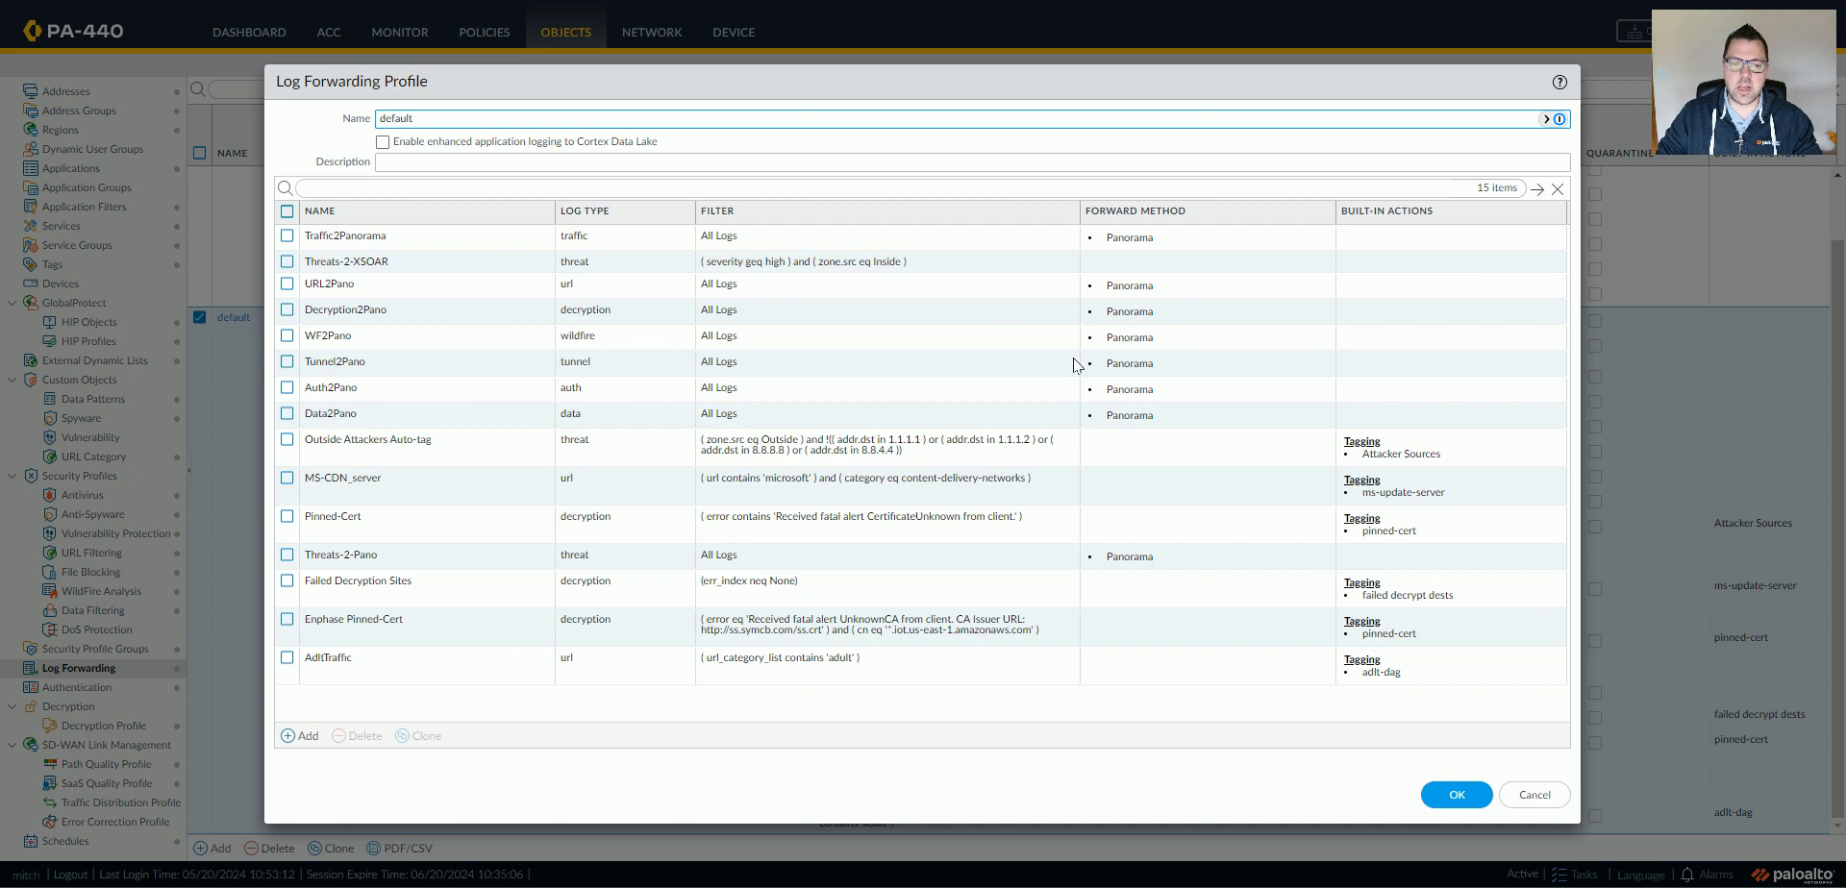
mouse_move(296, 723)
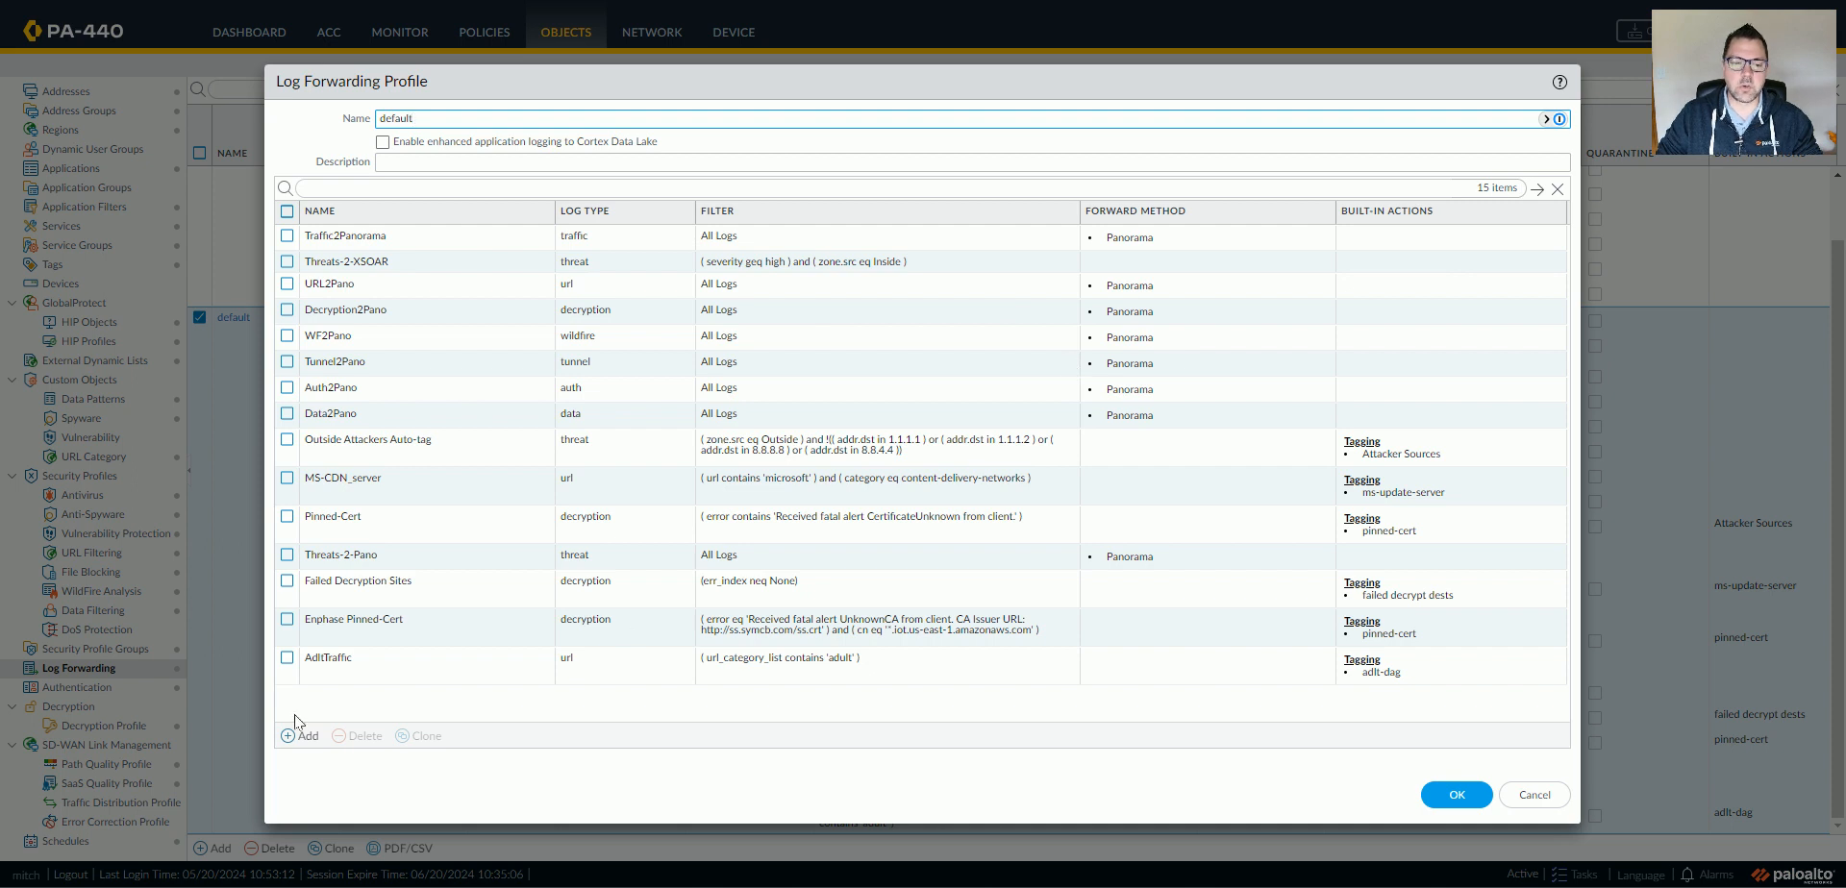
Step: Add match list microsoft.com-server with log type url and the microsoft.com/US/low-risk filter
left_click(300, 735)
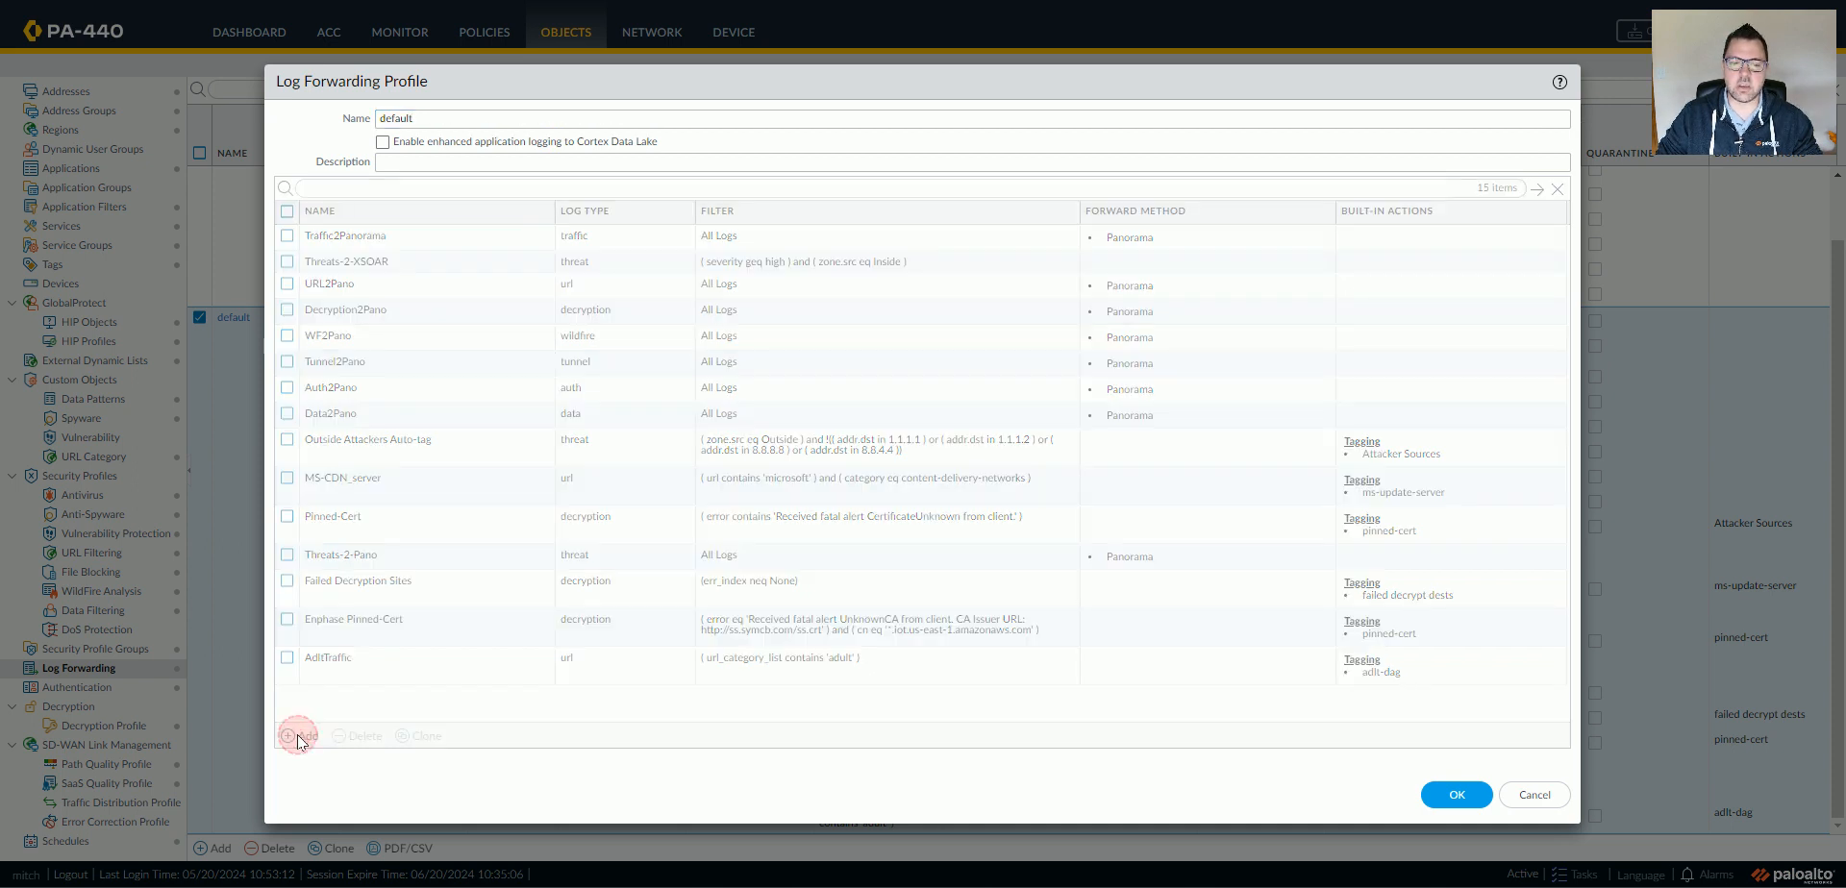
left_click(296, 734)
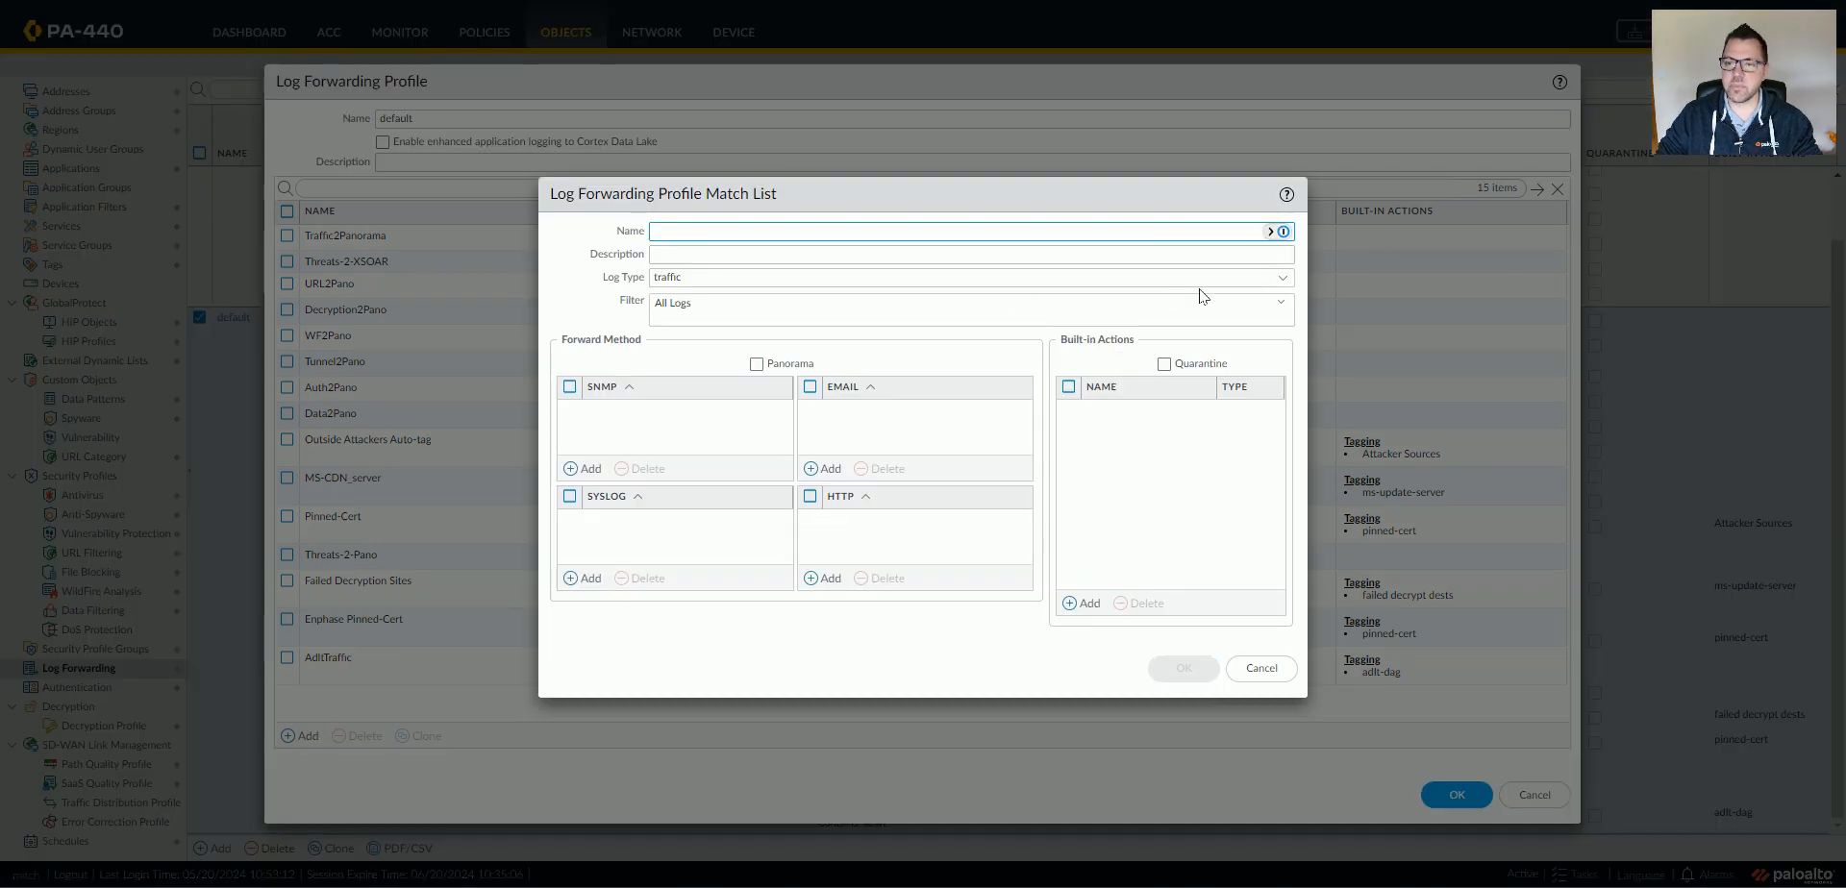
type("mid")
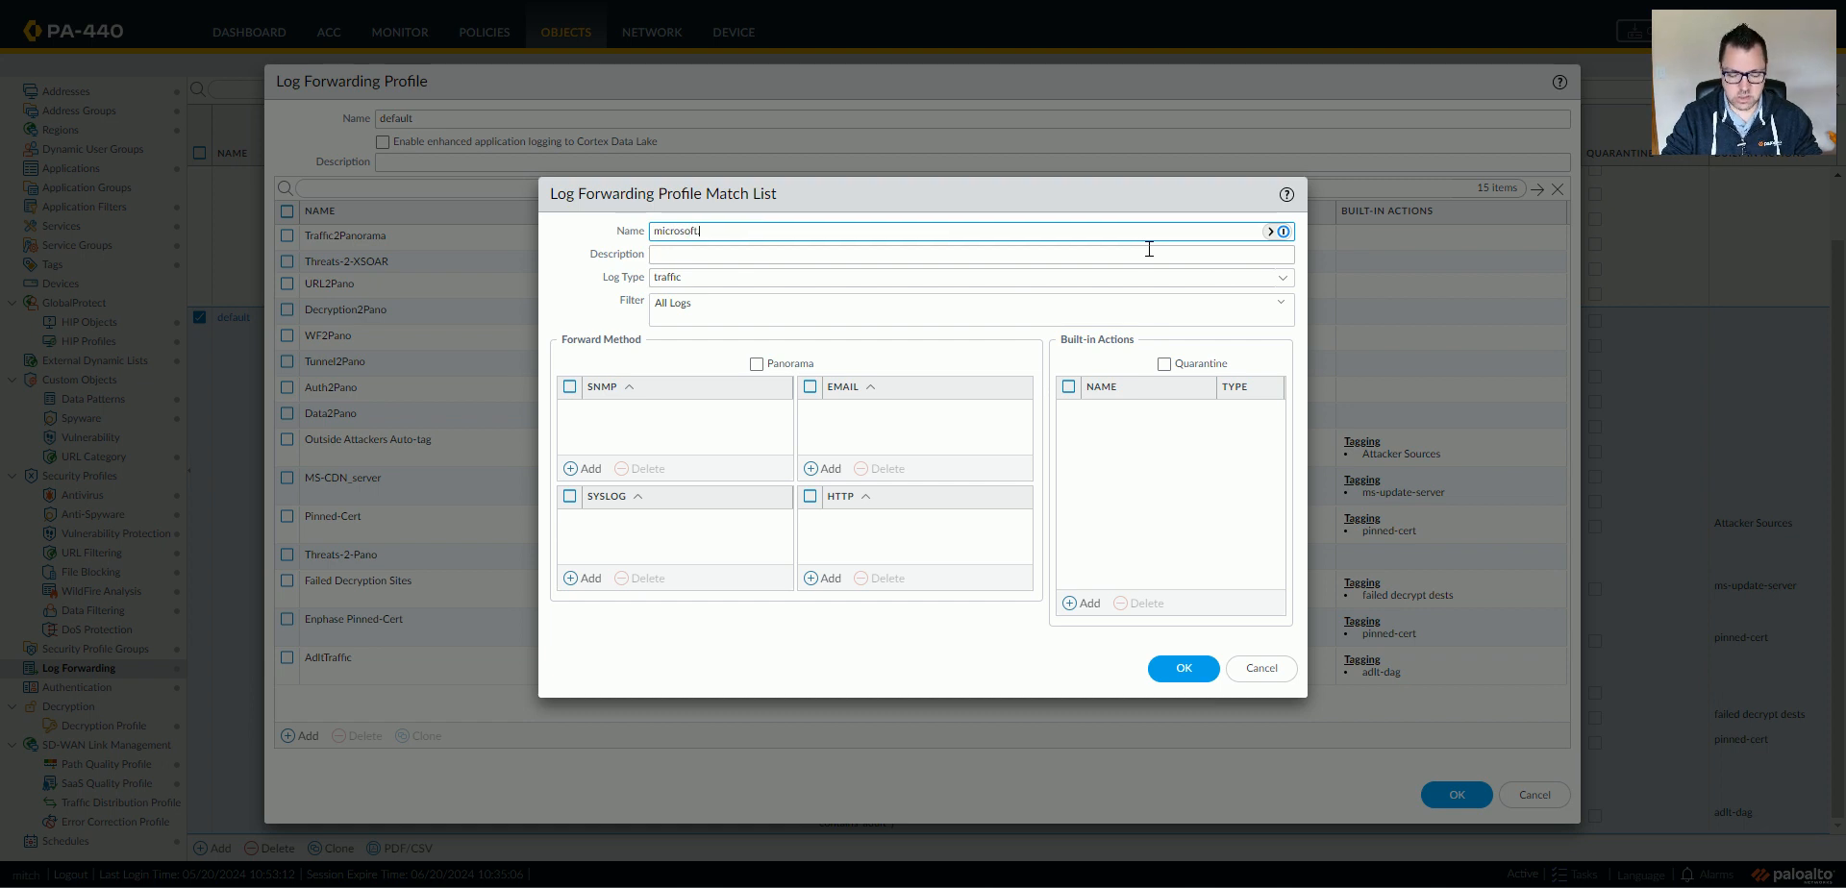
type(".com-server")
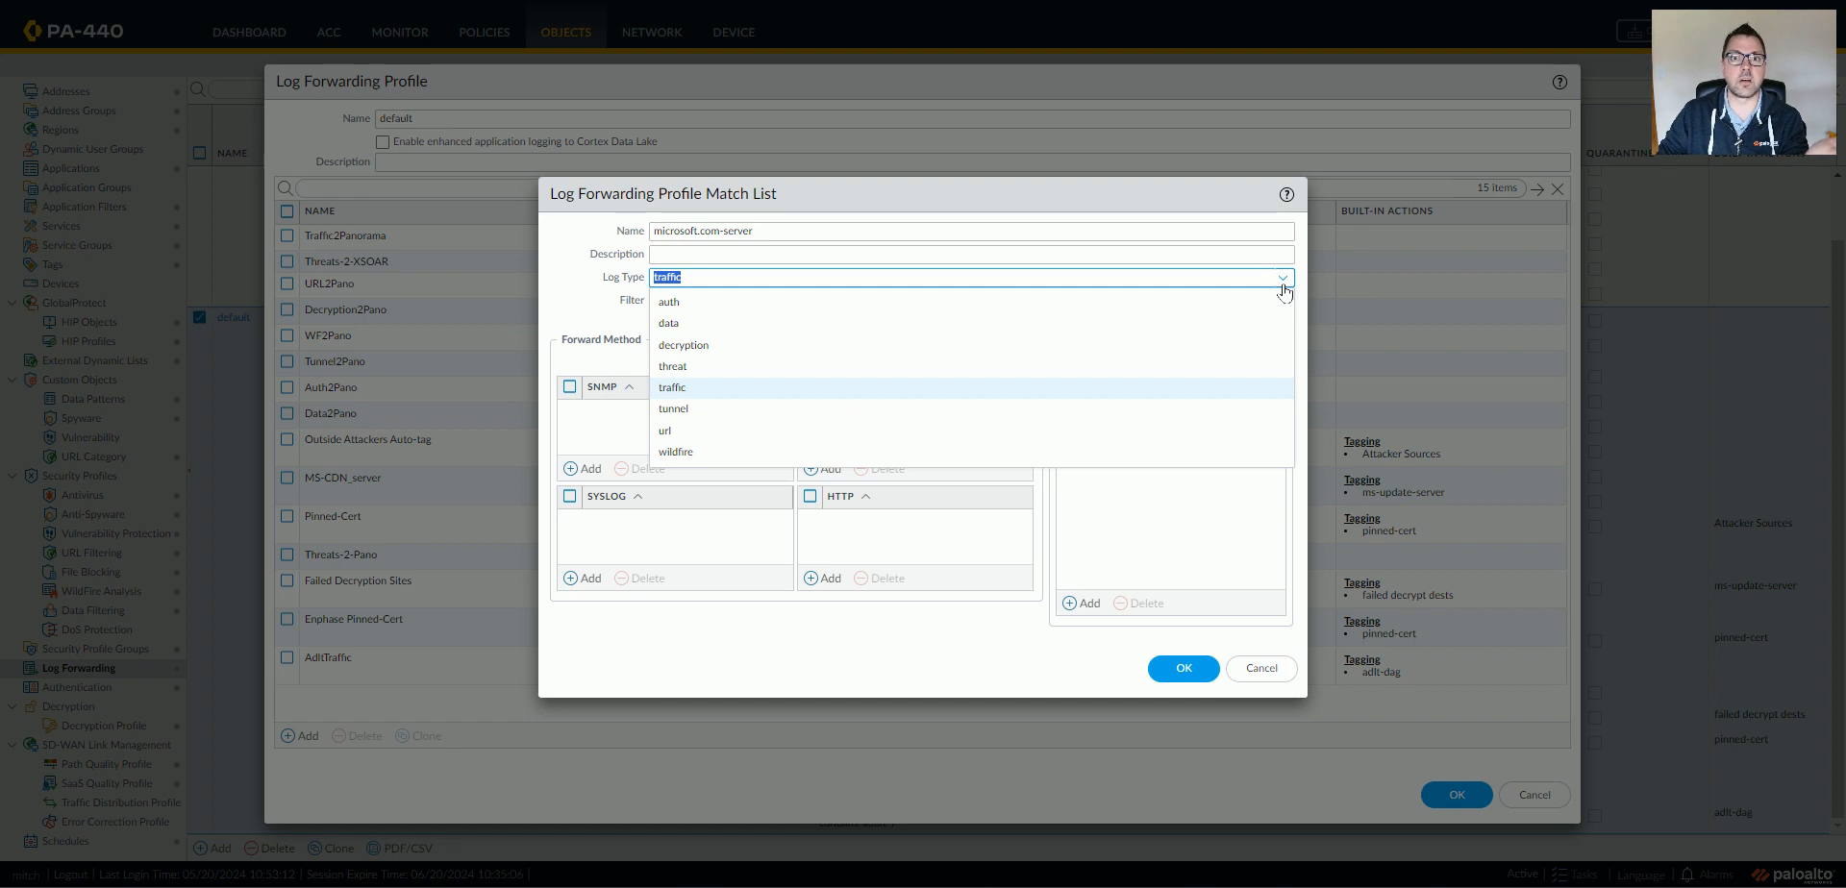
mouse_move(696, 430)
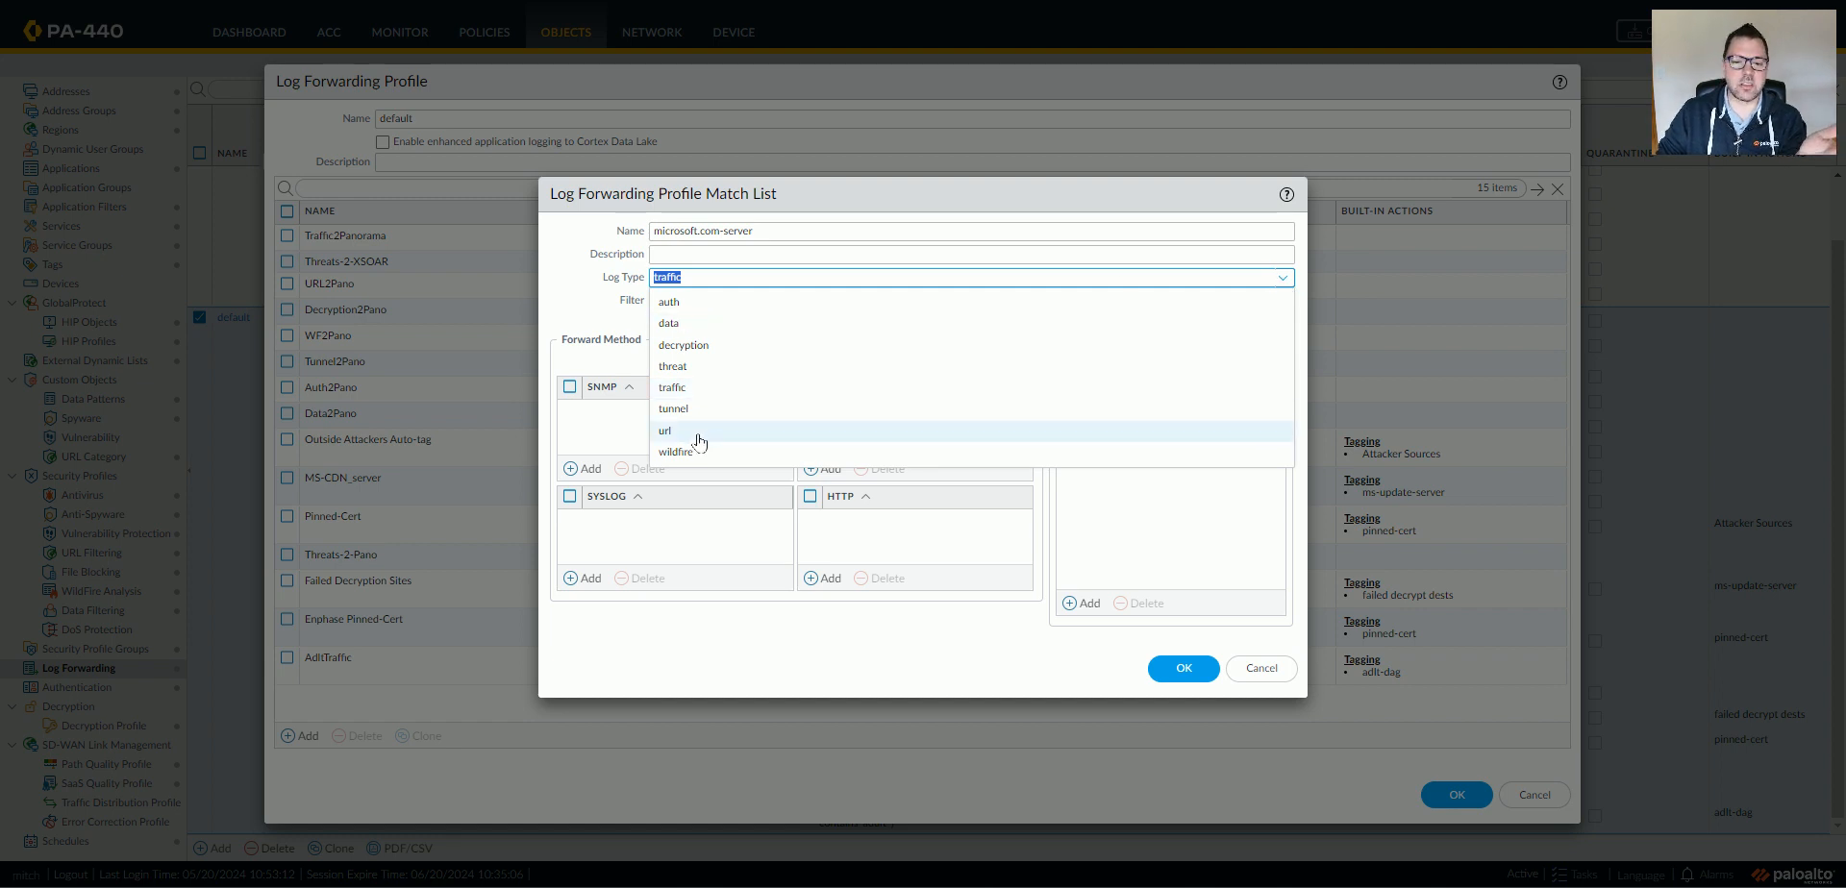
left_click(665, 428)
type("( url contains 'microsoft.com/' ) and ( dstloc eq 'US' ) and ( url_category_list contains 'low-risk' )")
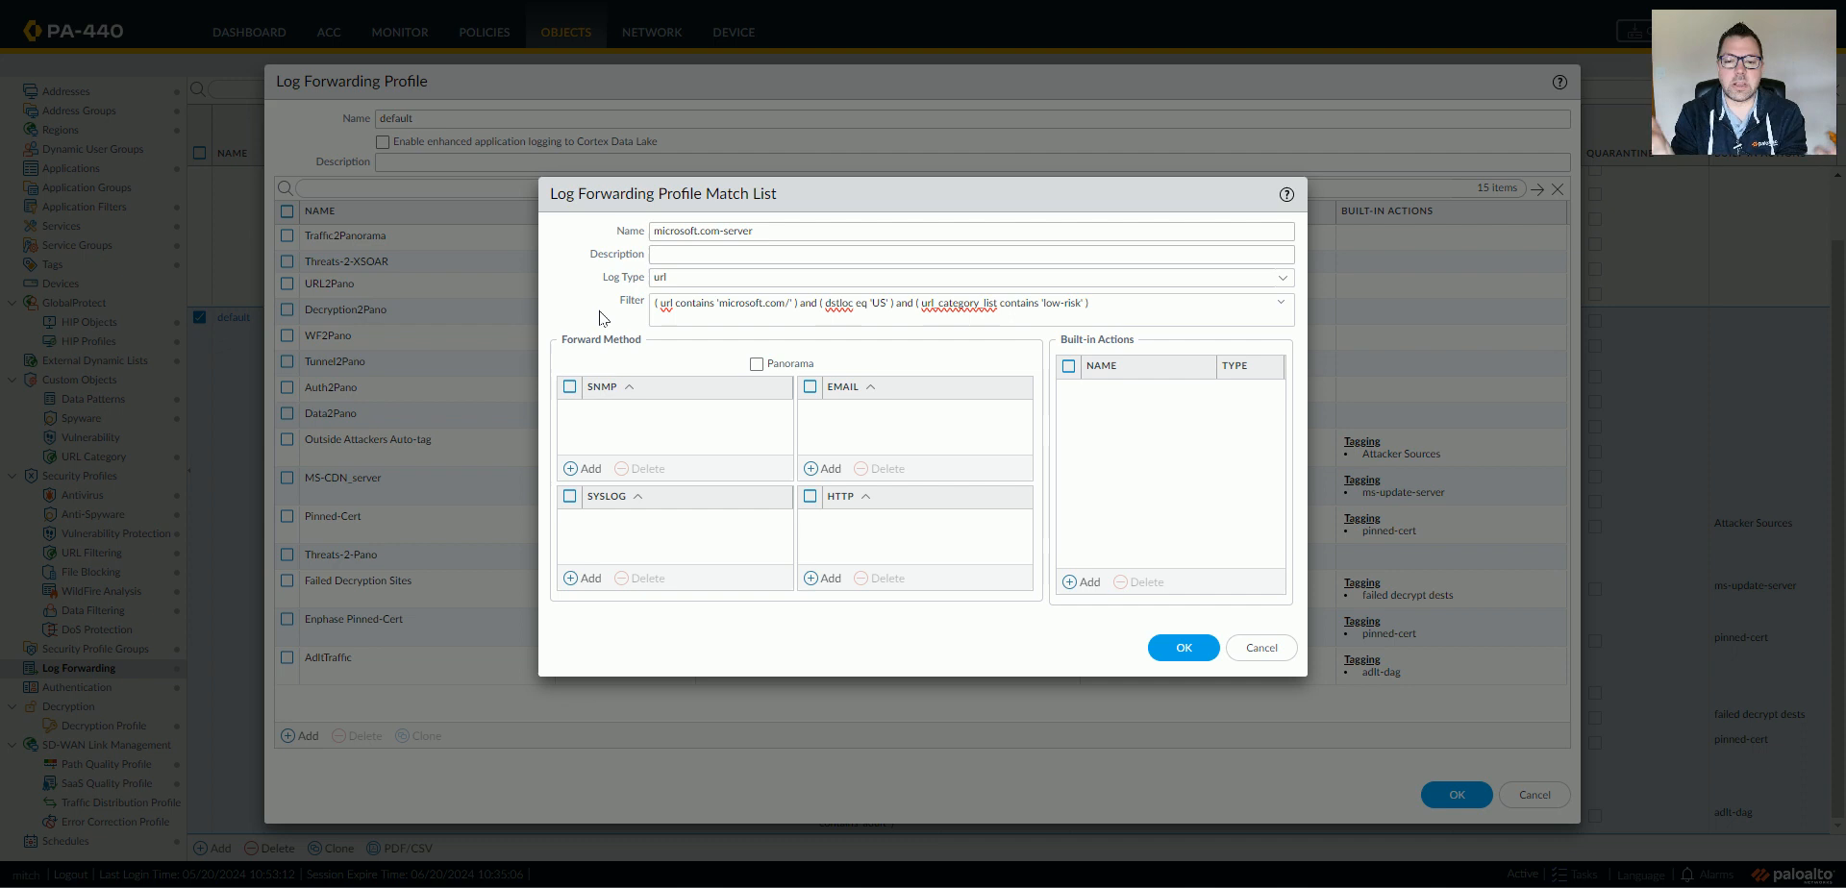
left_click(1077, 581)
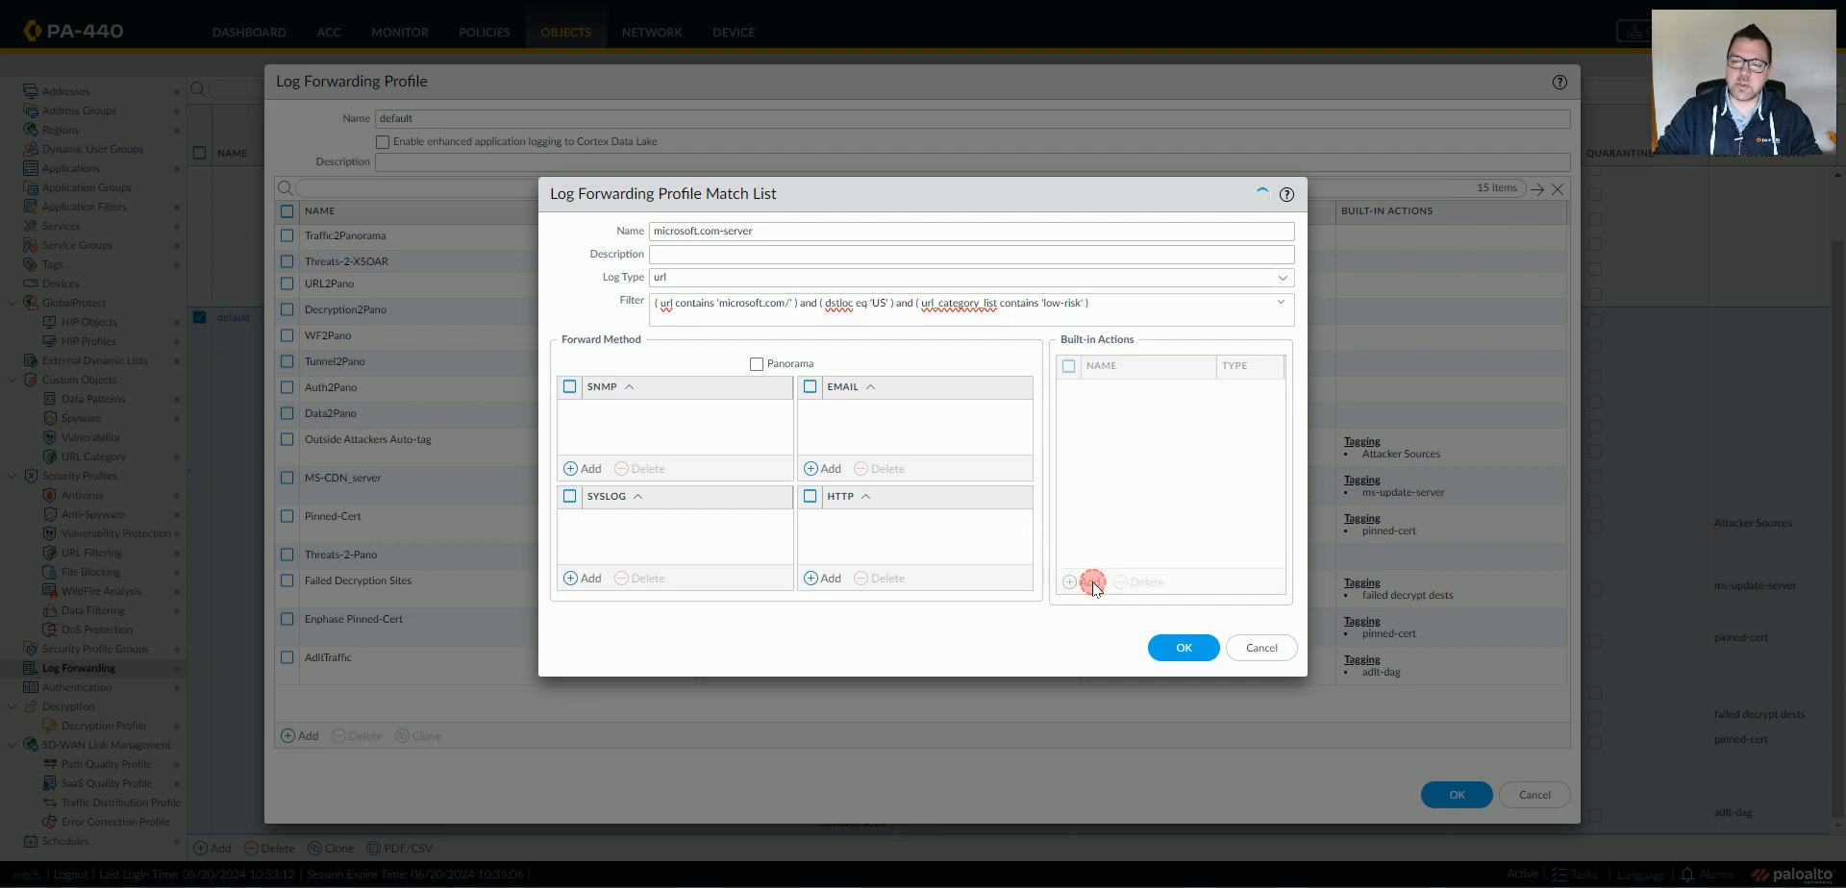
Step: Add a tagging action on the destination address with a 1440-minute timeout
left_click(1071, 581)
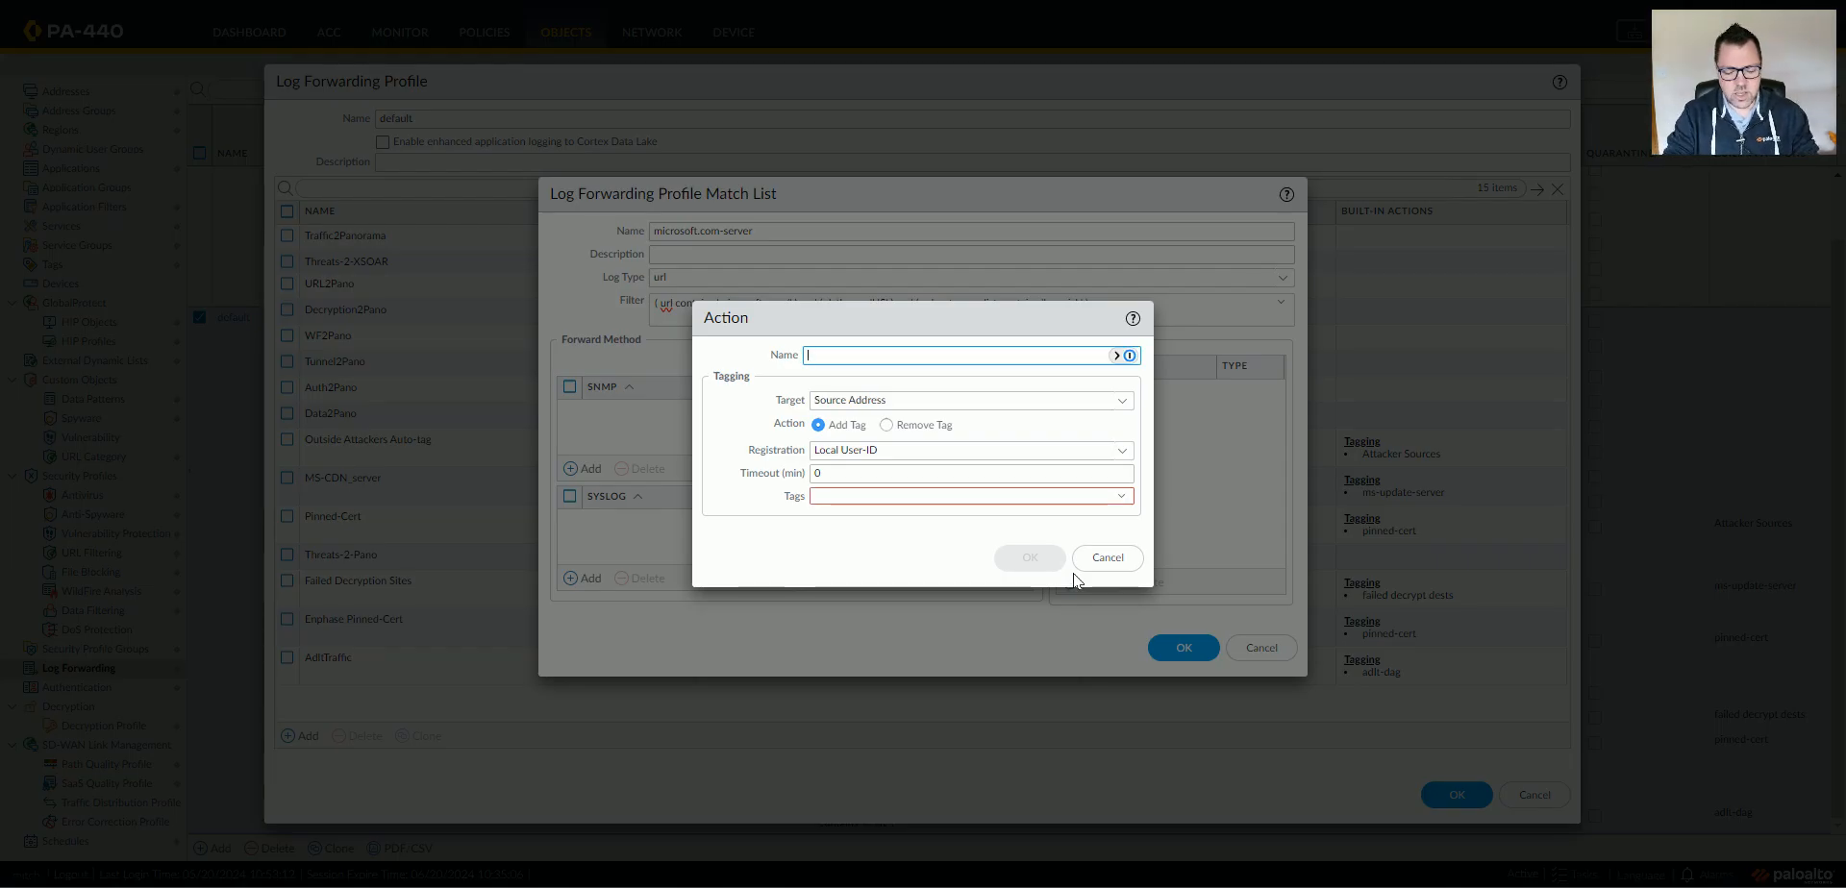
type("tag-msft-server")
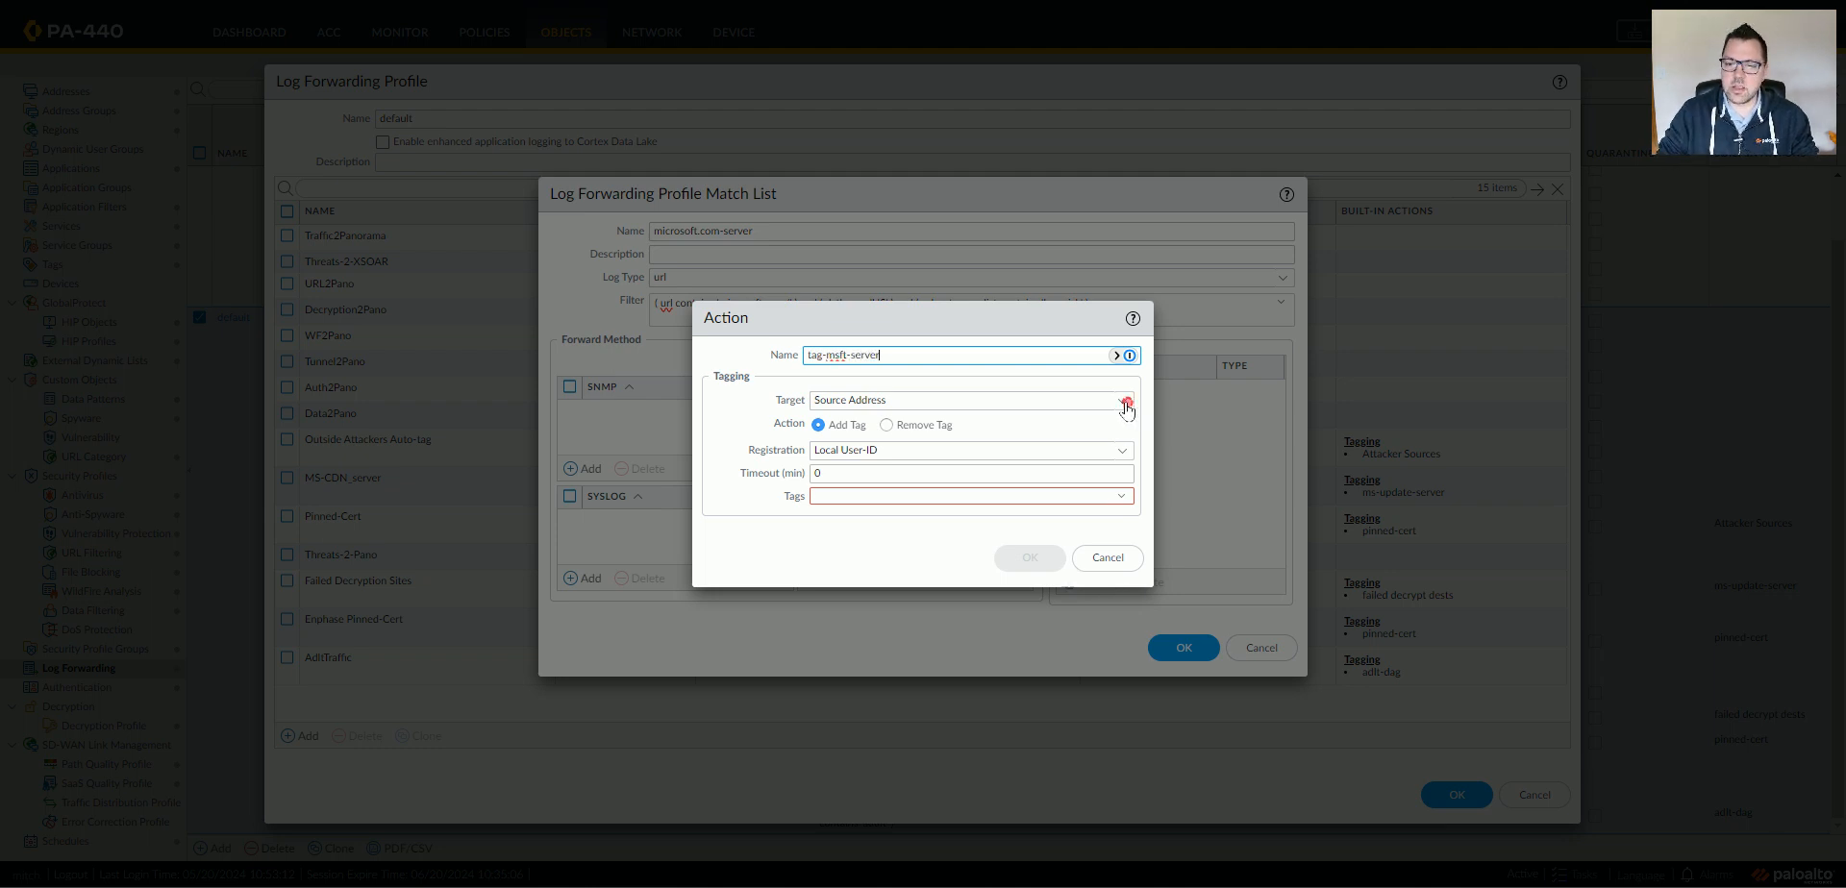
left_click(969, 398)
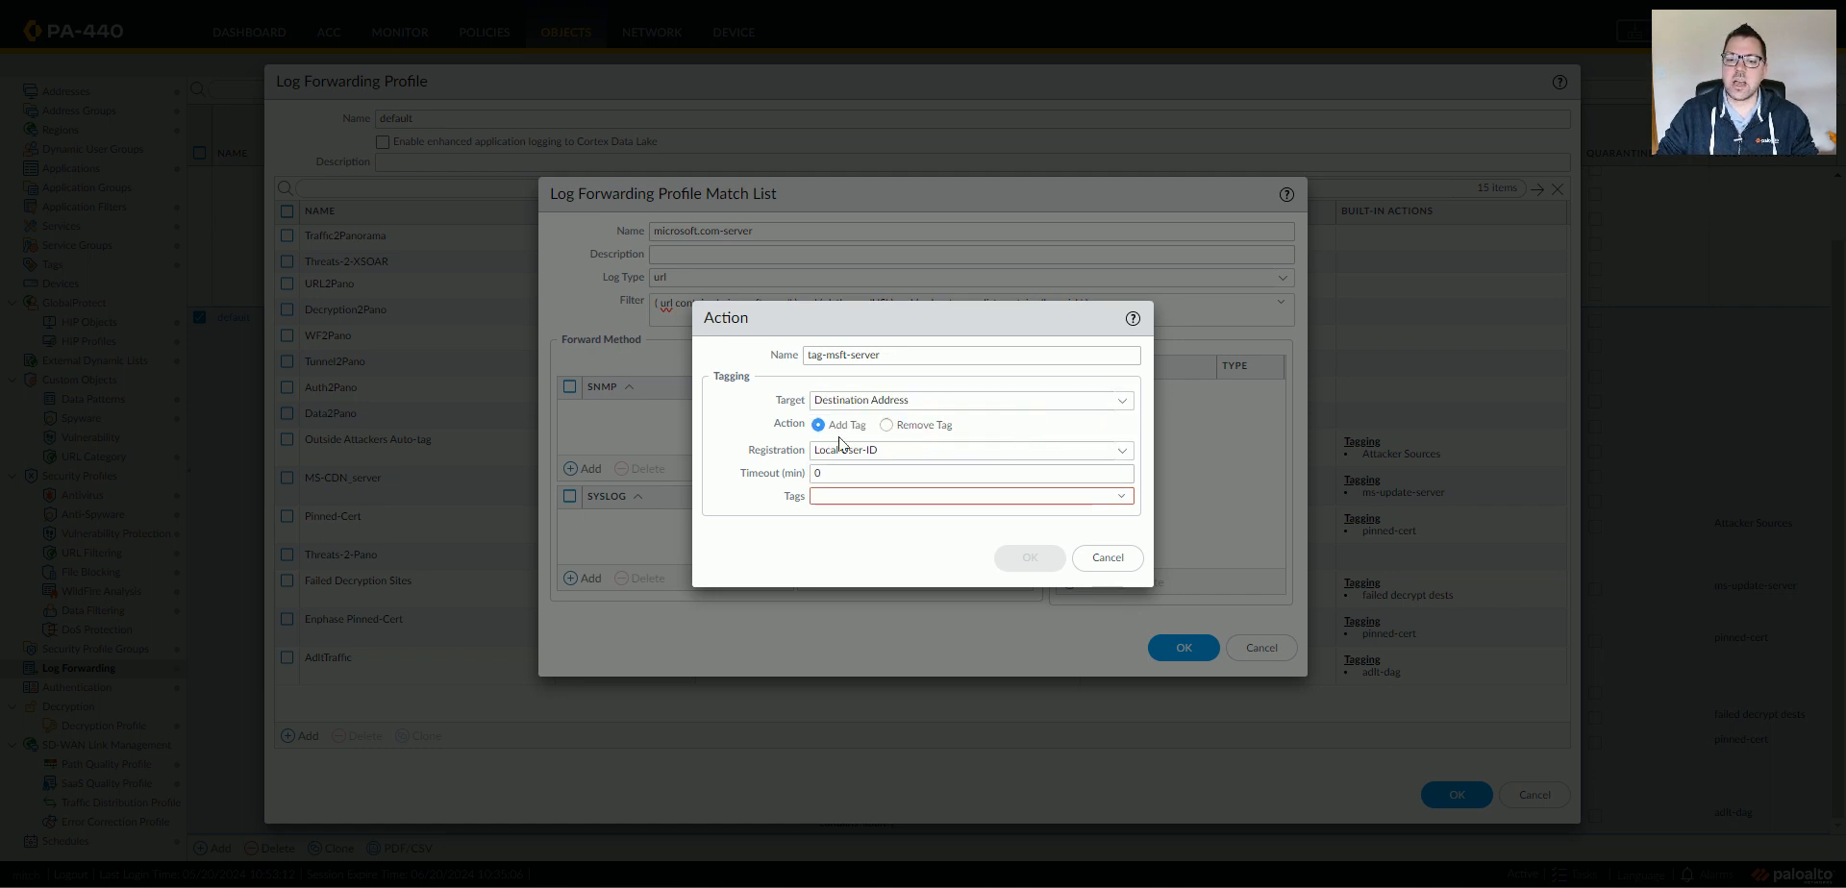
left_click(965, 471)
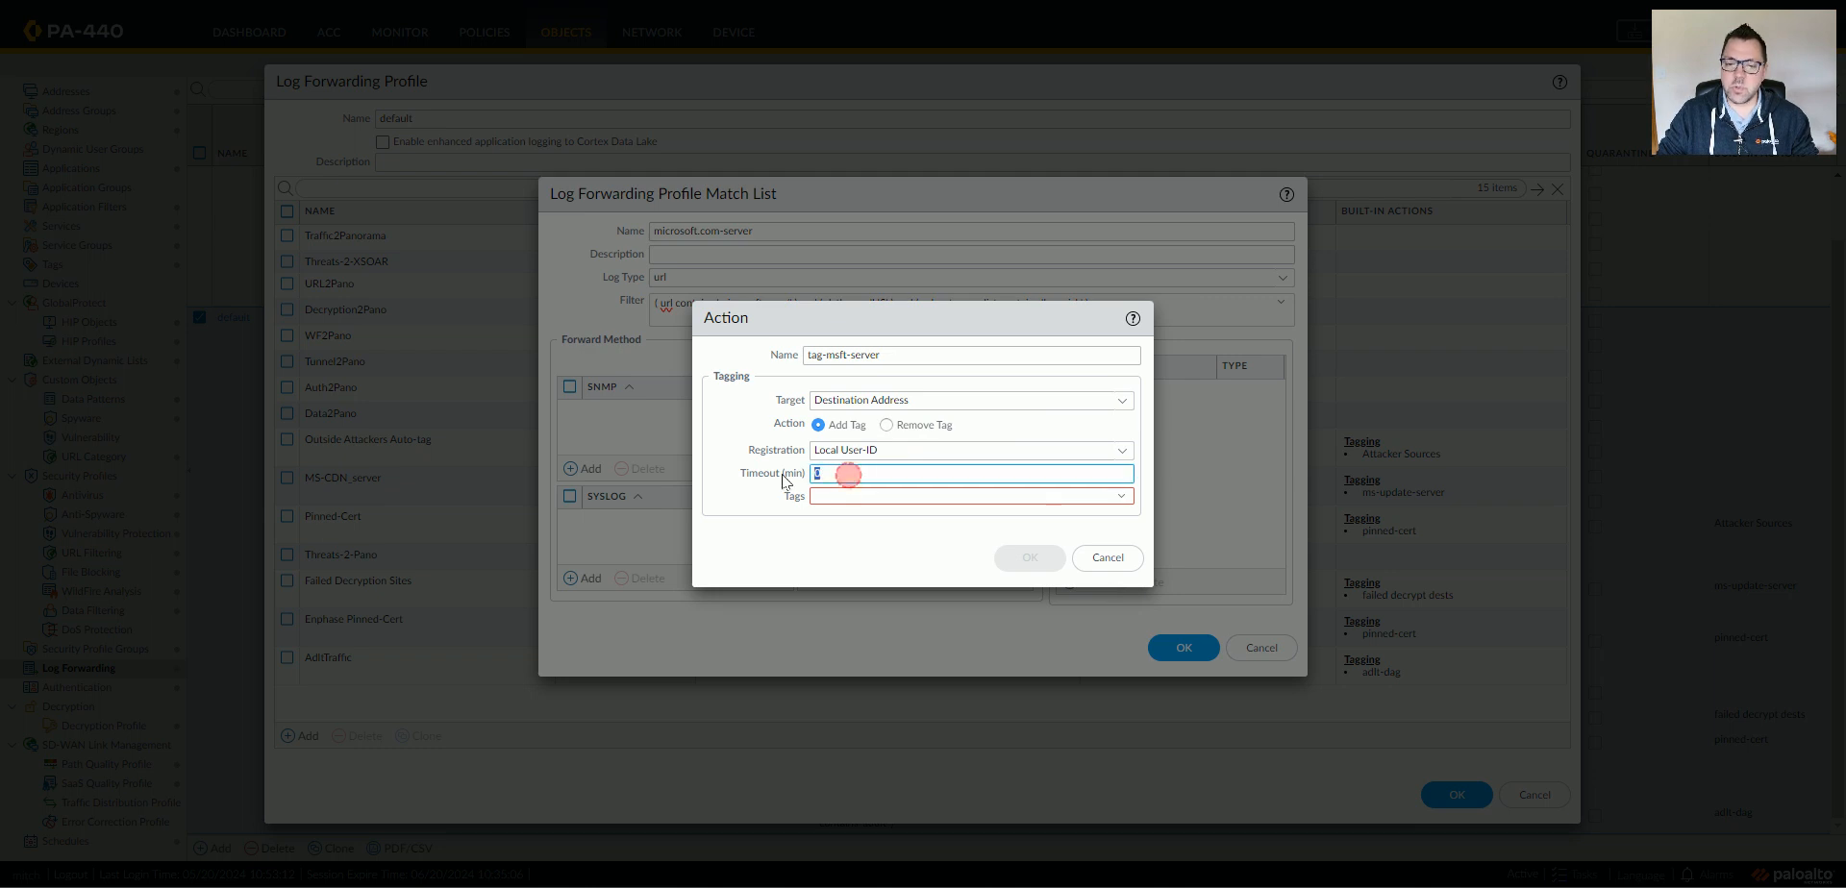
type("1440")
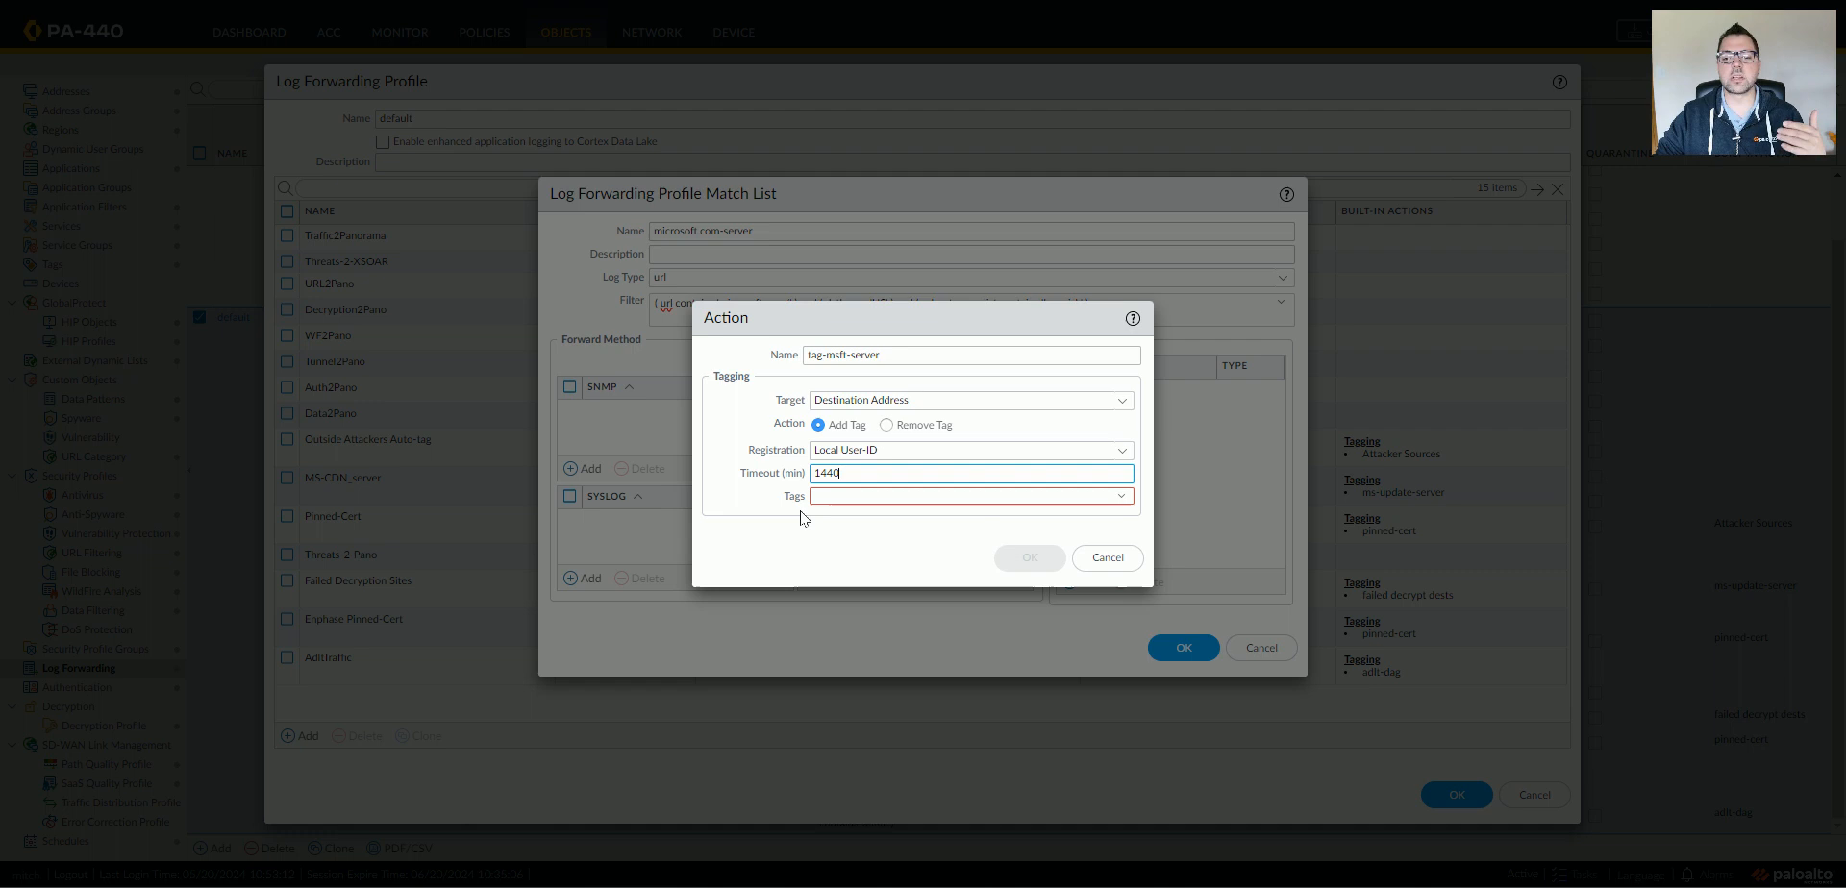
Step: Apply the MSFT-Server tag and confirm the action and the microsoft.com-server match entry
left_click(965, 496)
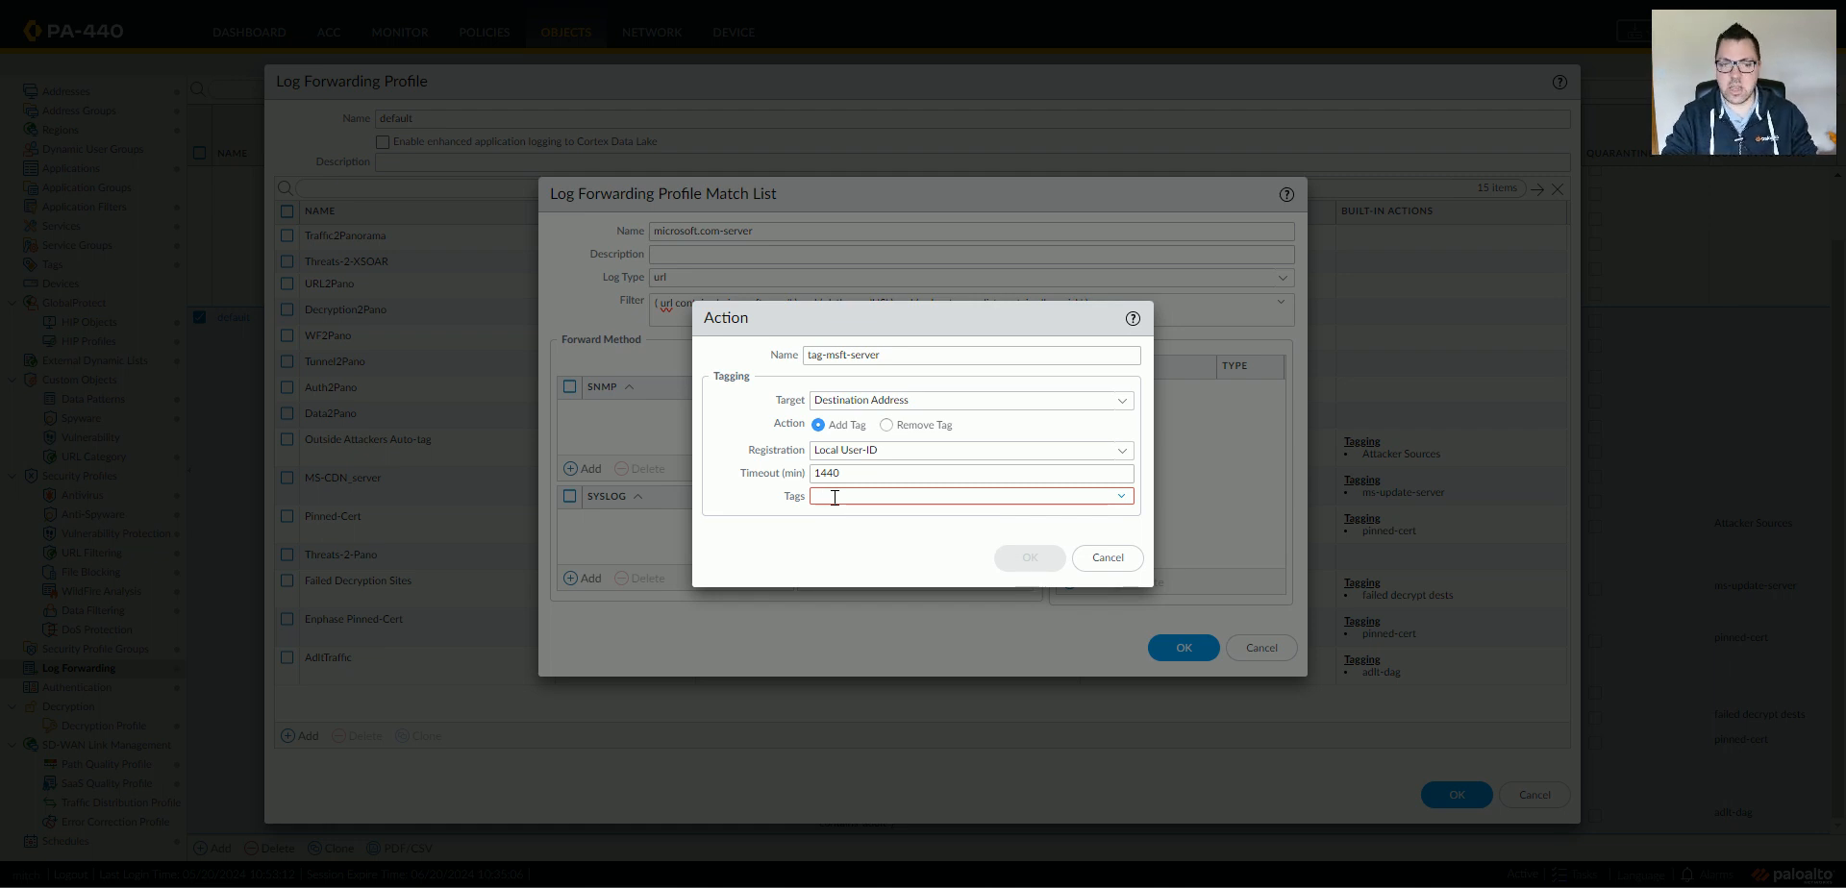
type("MT")
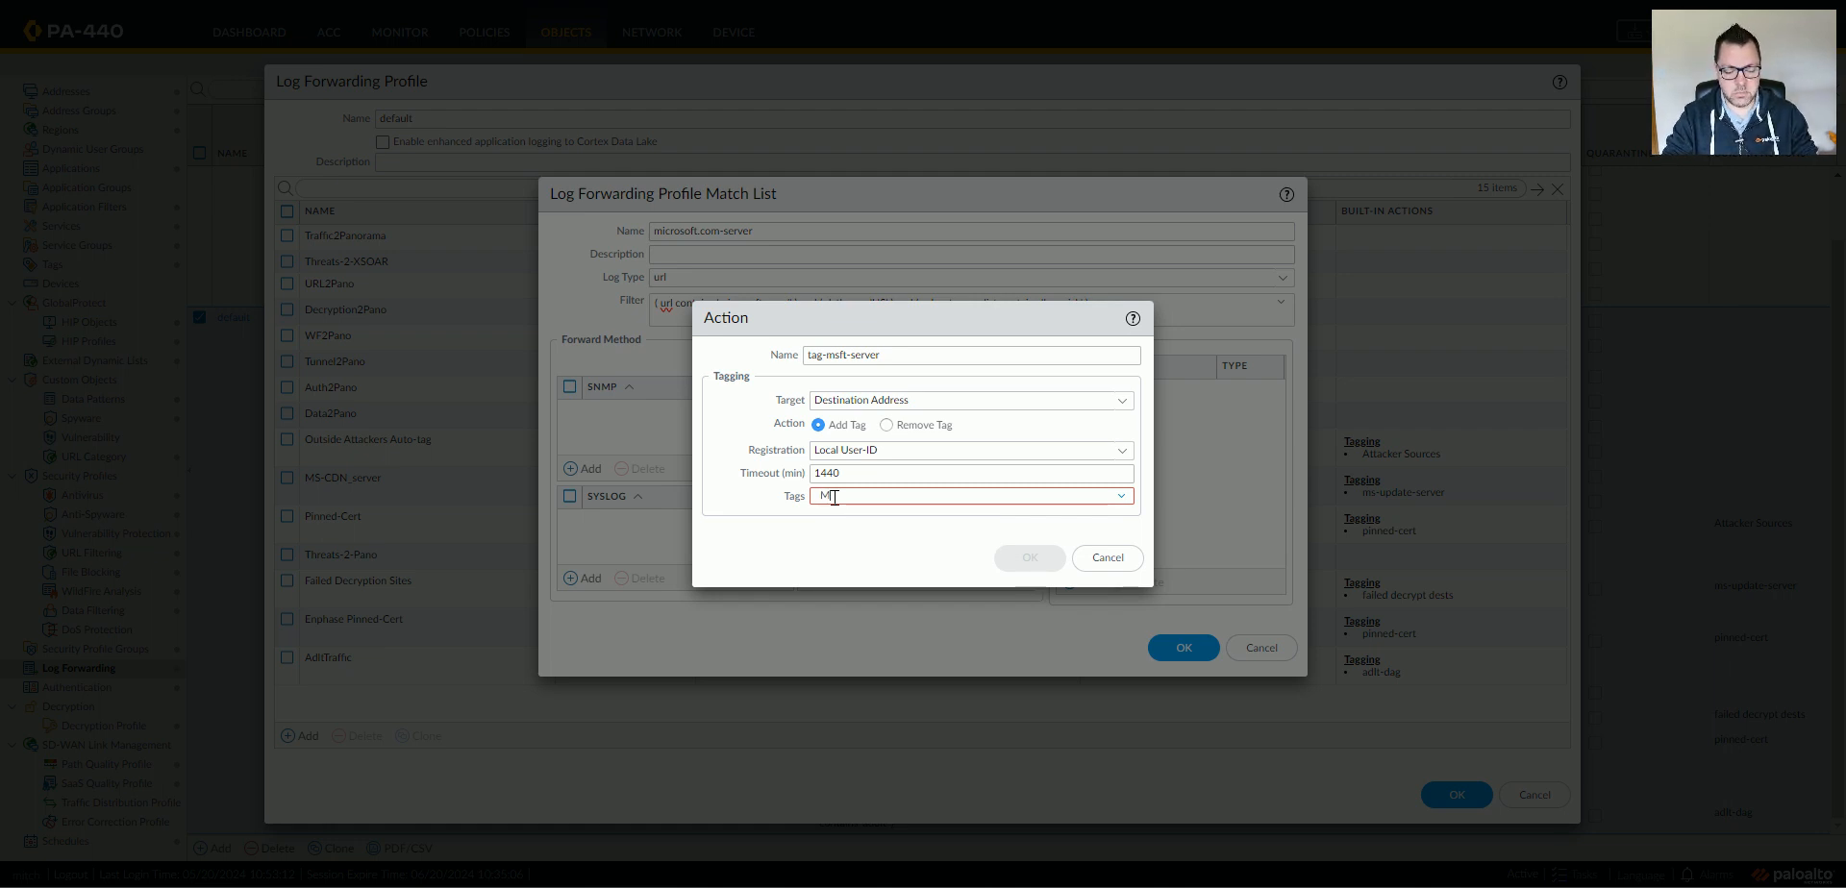
type("SFT-")
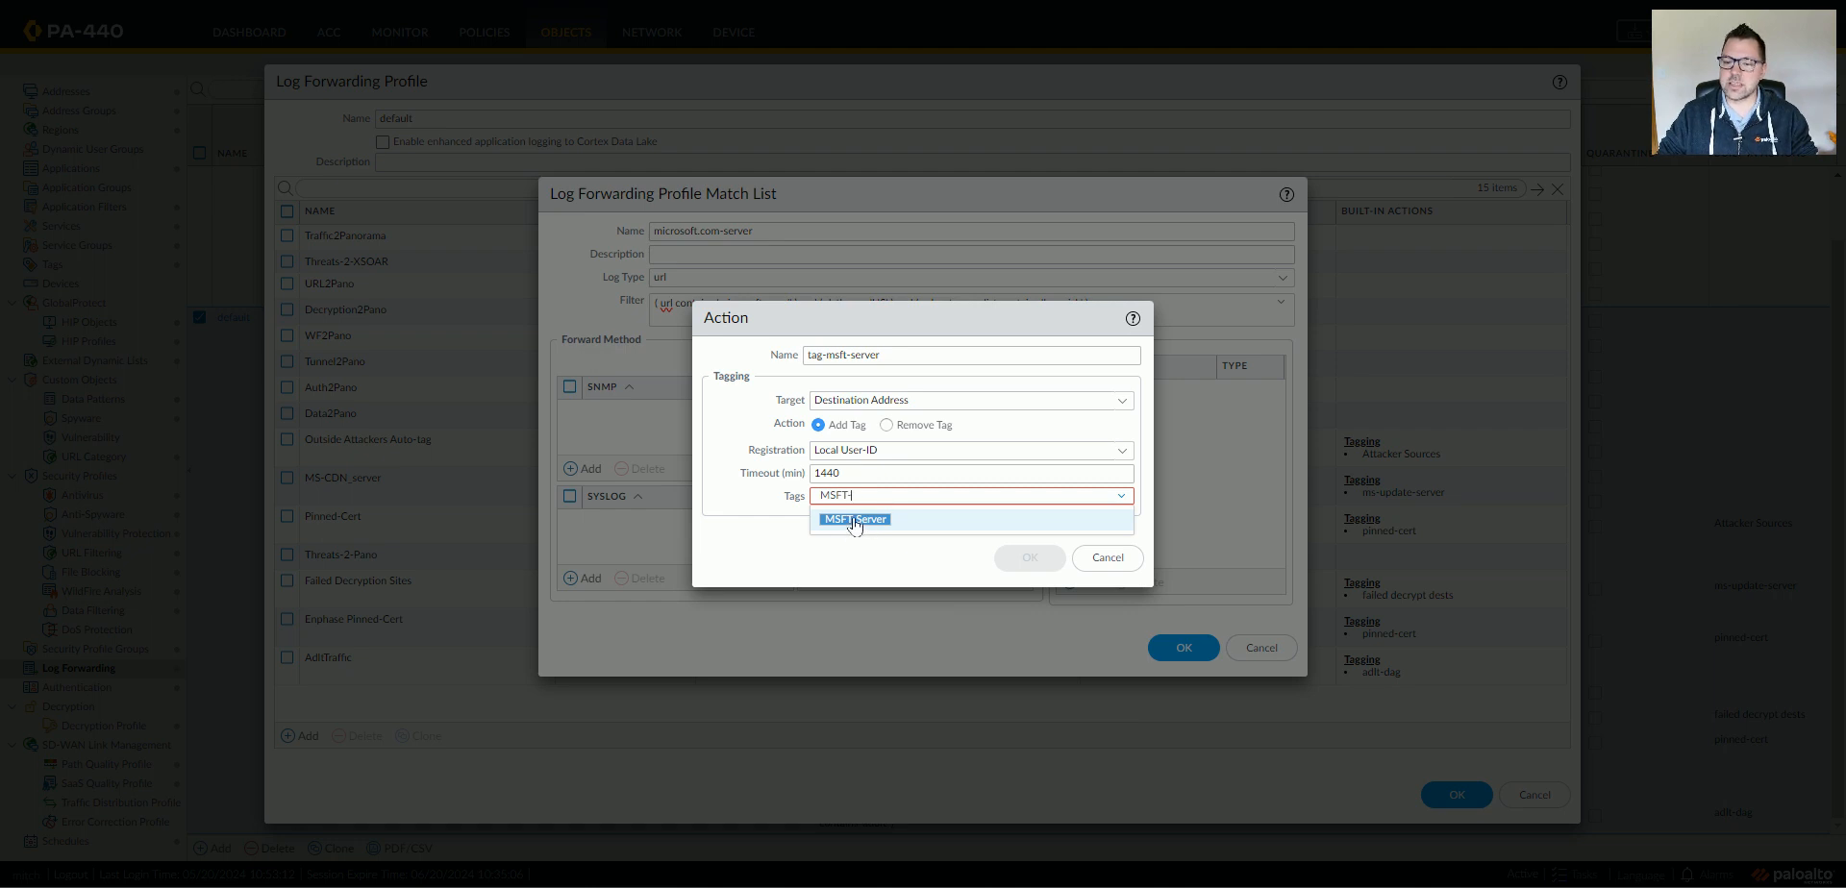
left_click(854, 519)
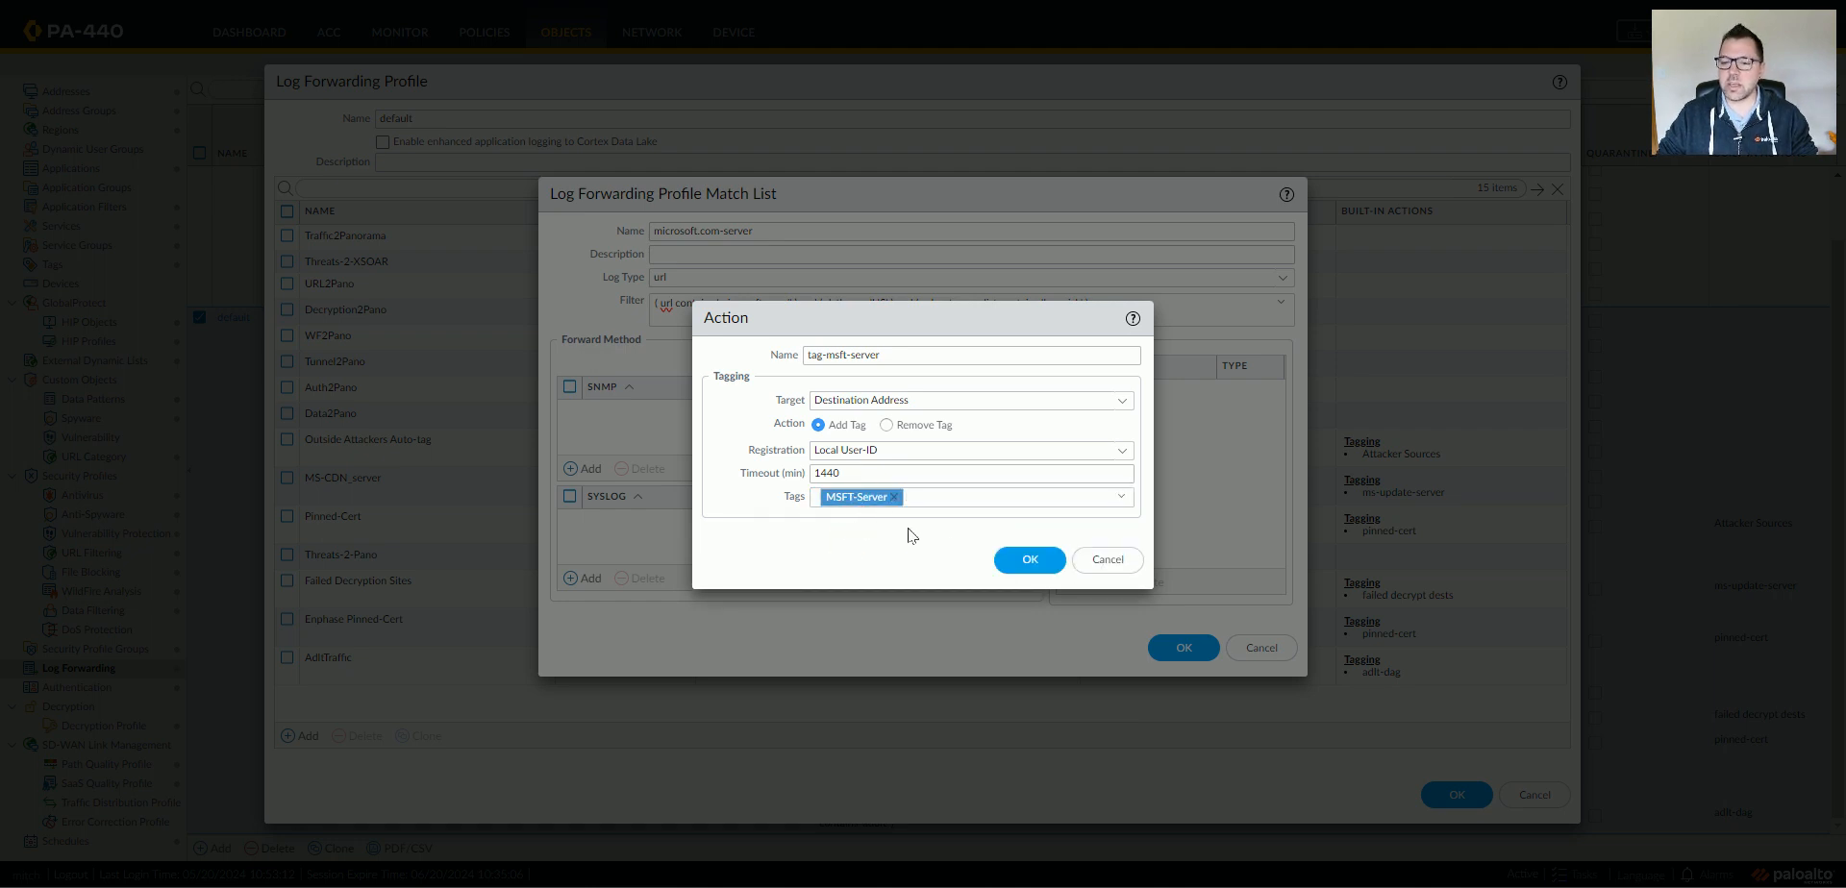
left_click(1026, 559)
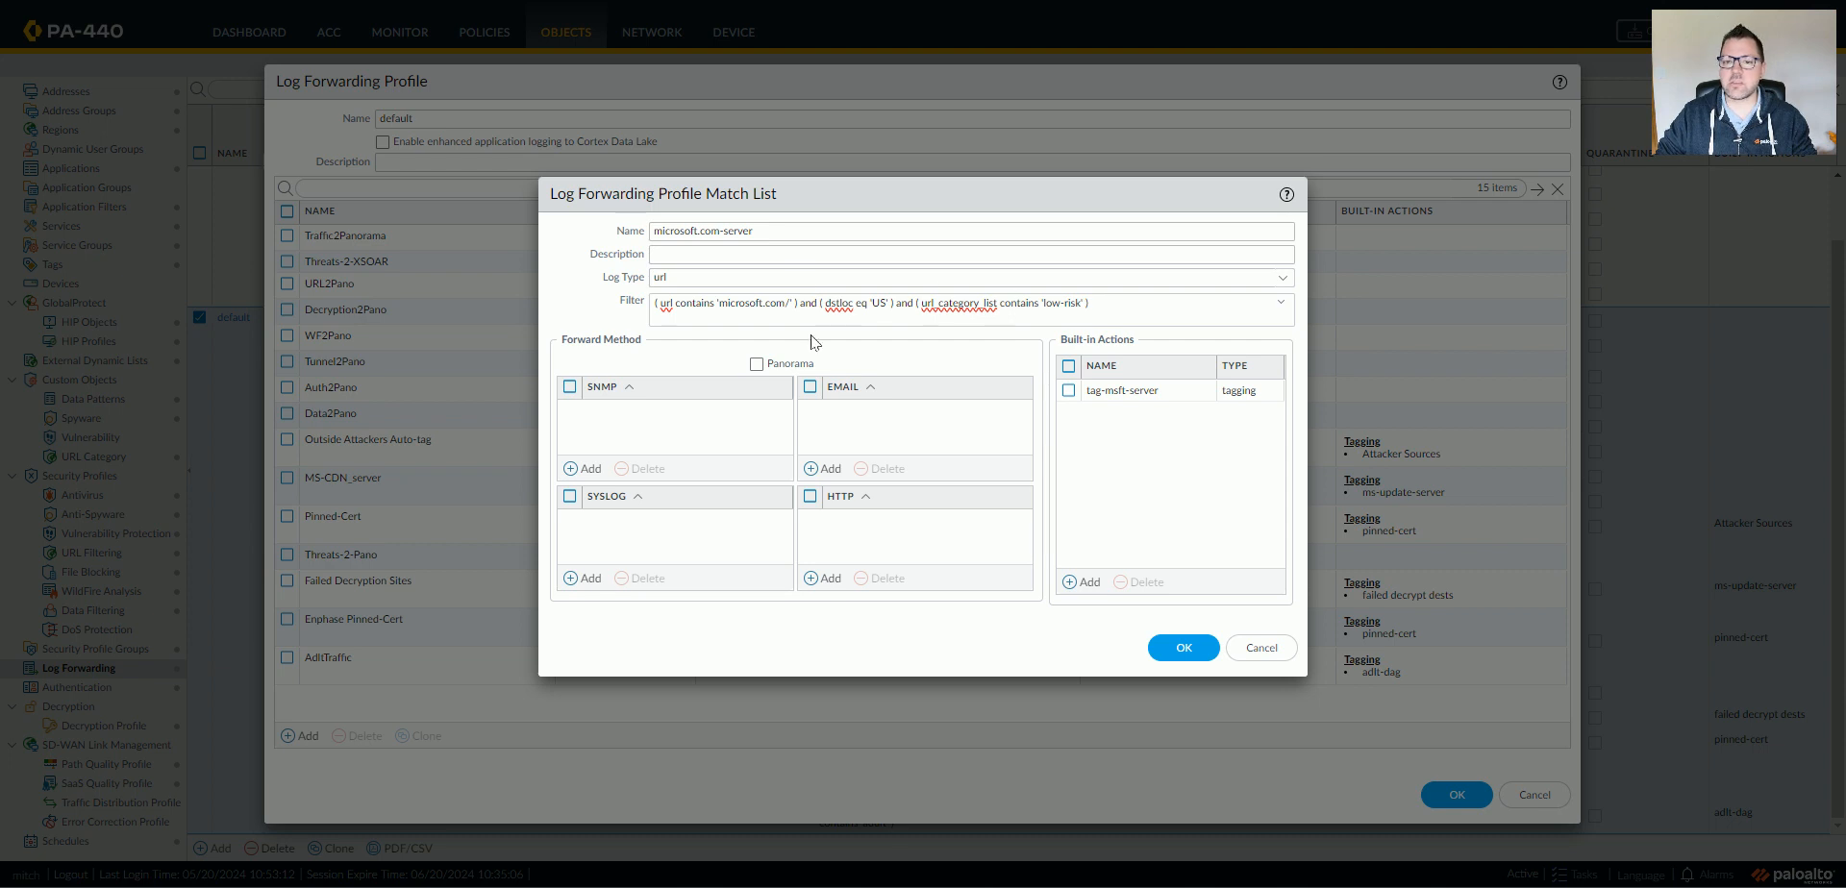
left_click(1180, 648)
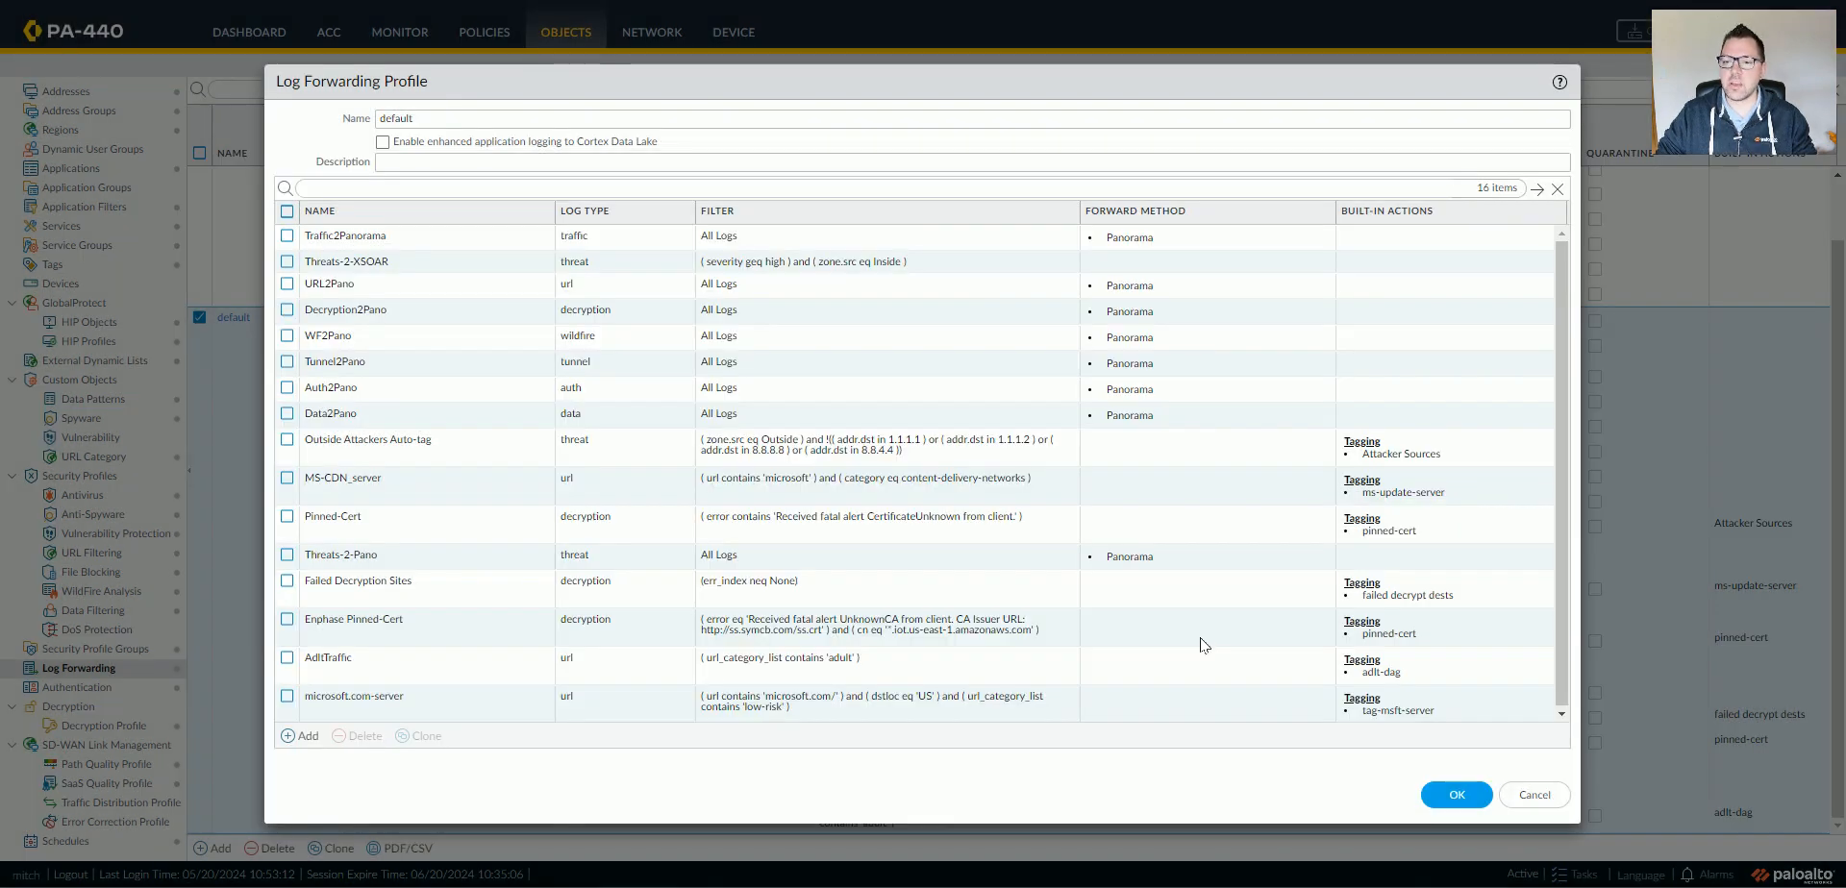
Step: Save the profile, then create dynamic address group MSFT-Servers matching the MSFT-Server tag
left_click(1455, 794)
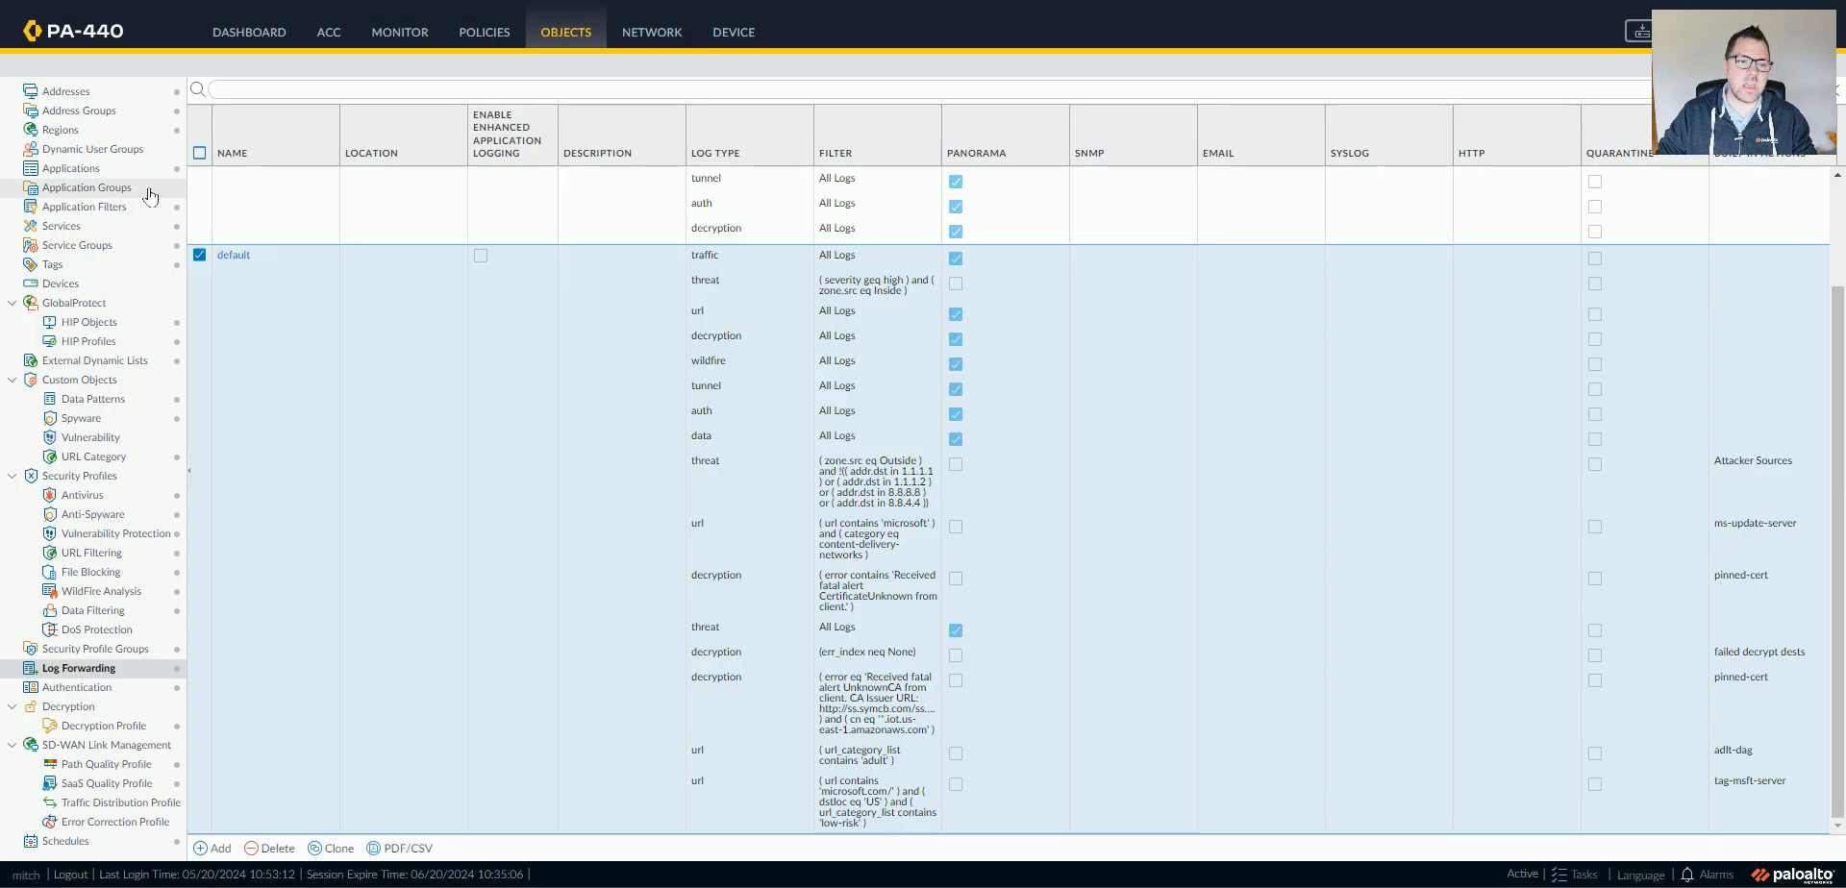
mouse_move(77, 109)
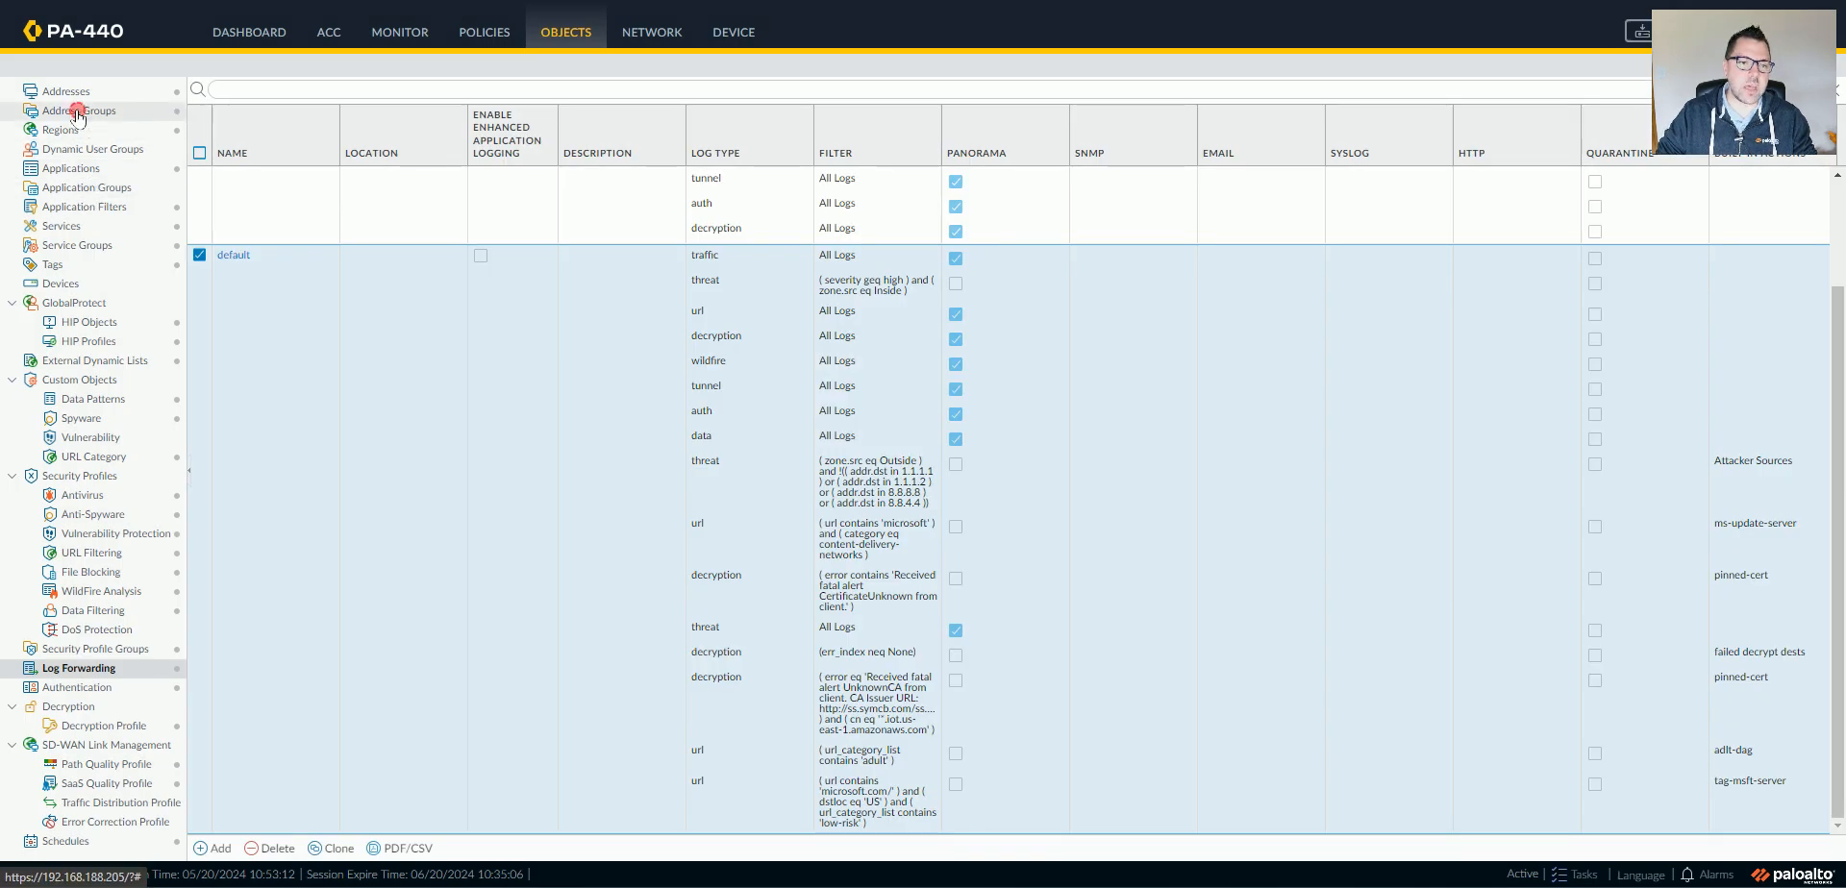
left_click(79, 109)
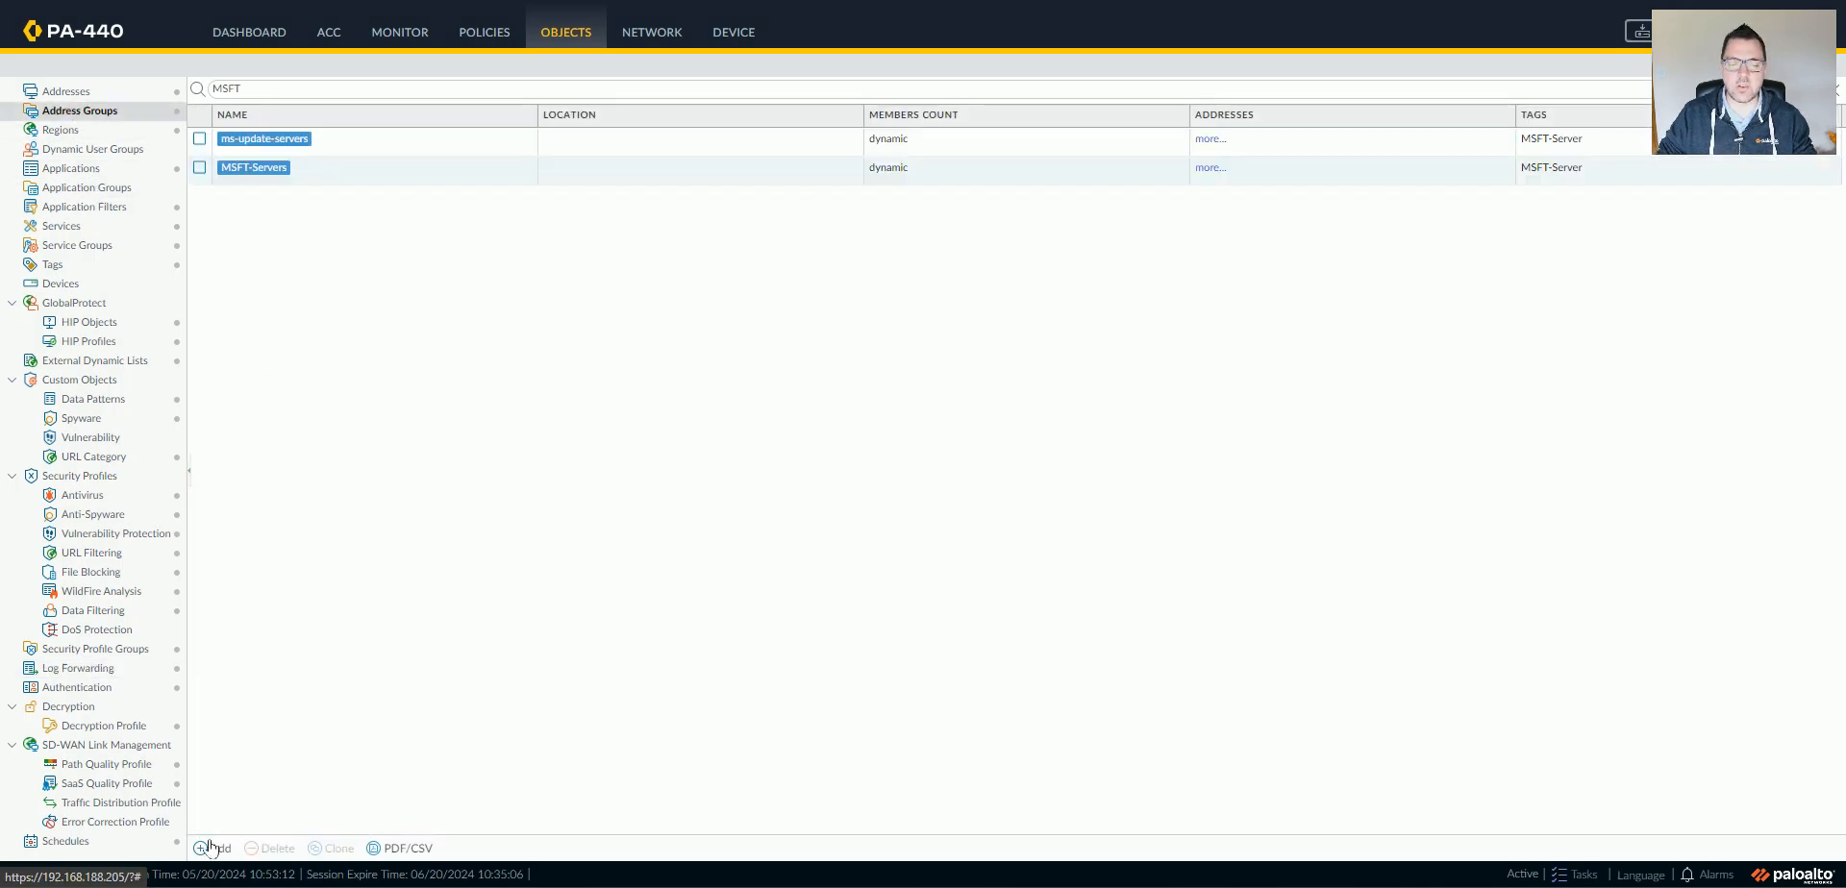
left_click(217, 848)
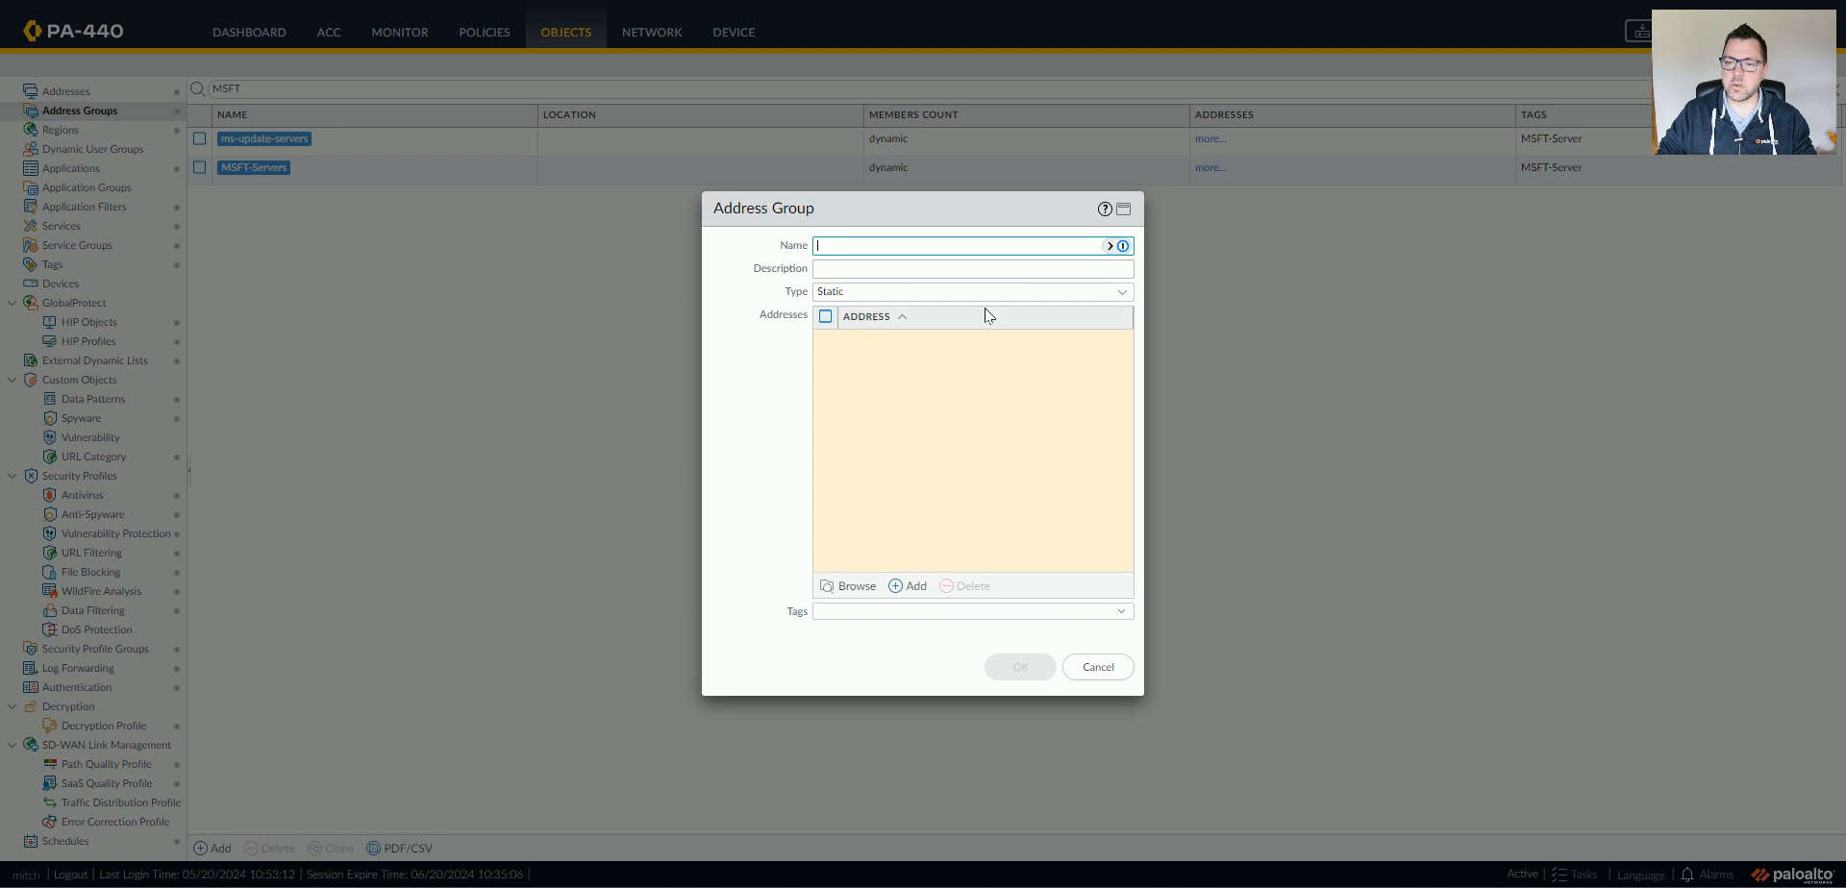
left_click(971, 290)
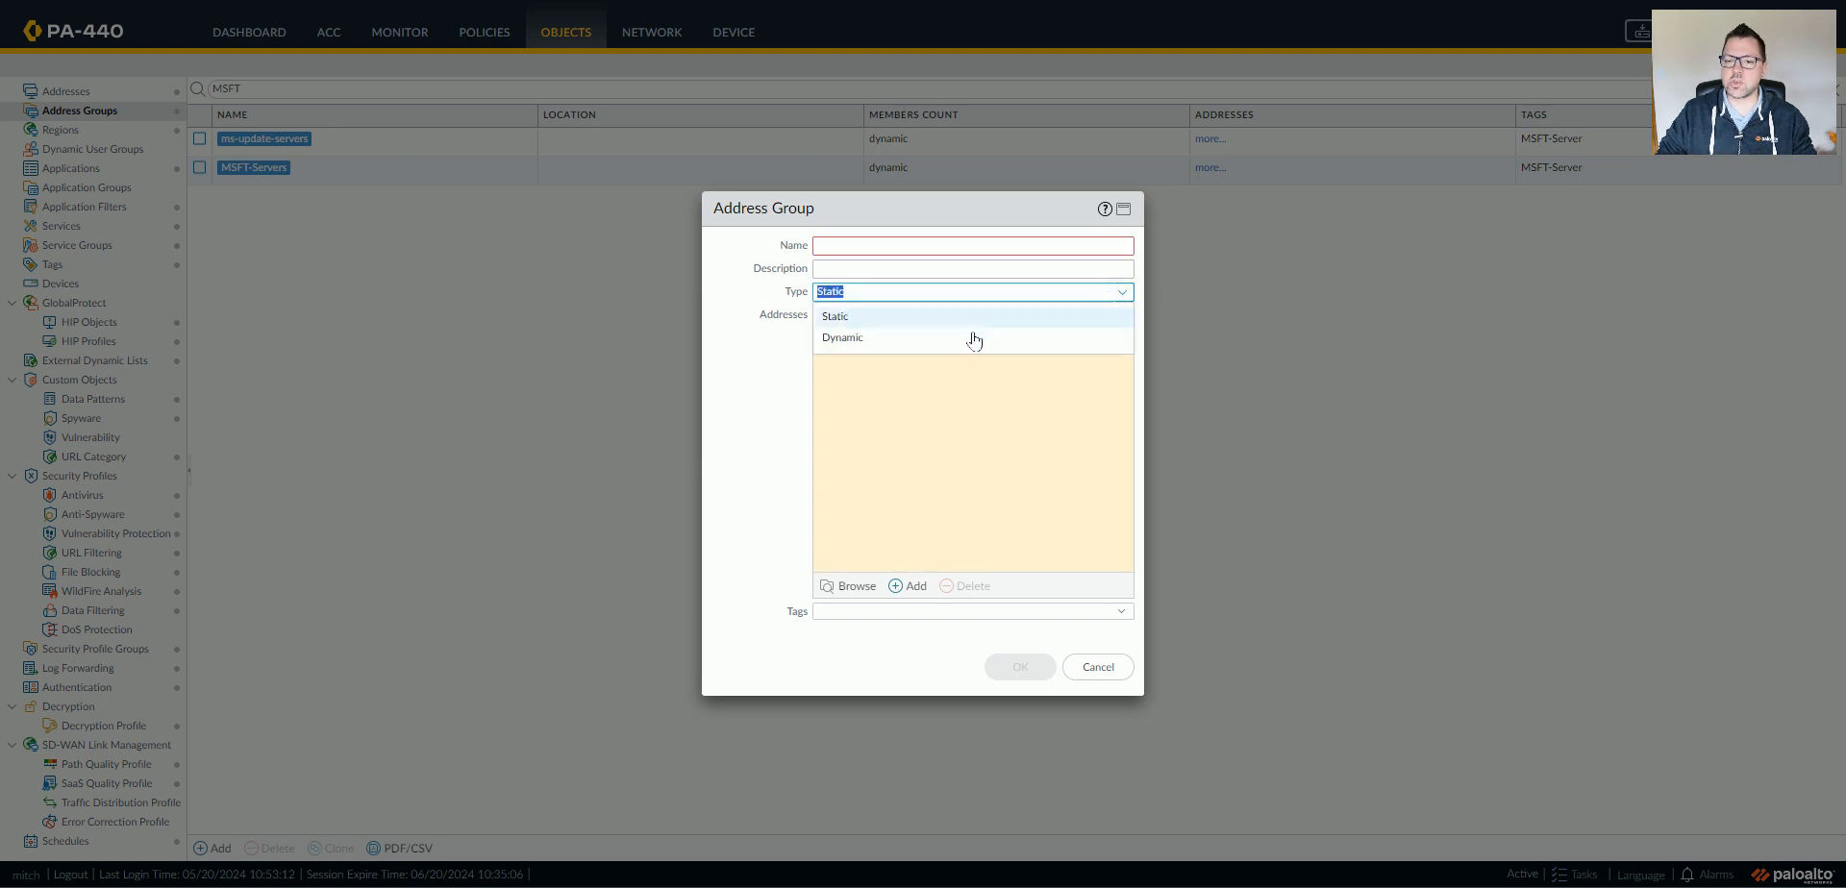
left_click(843, 338)
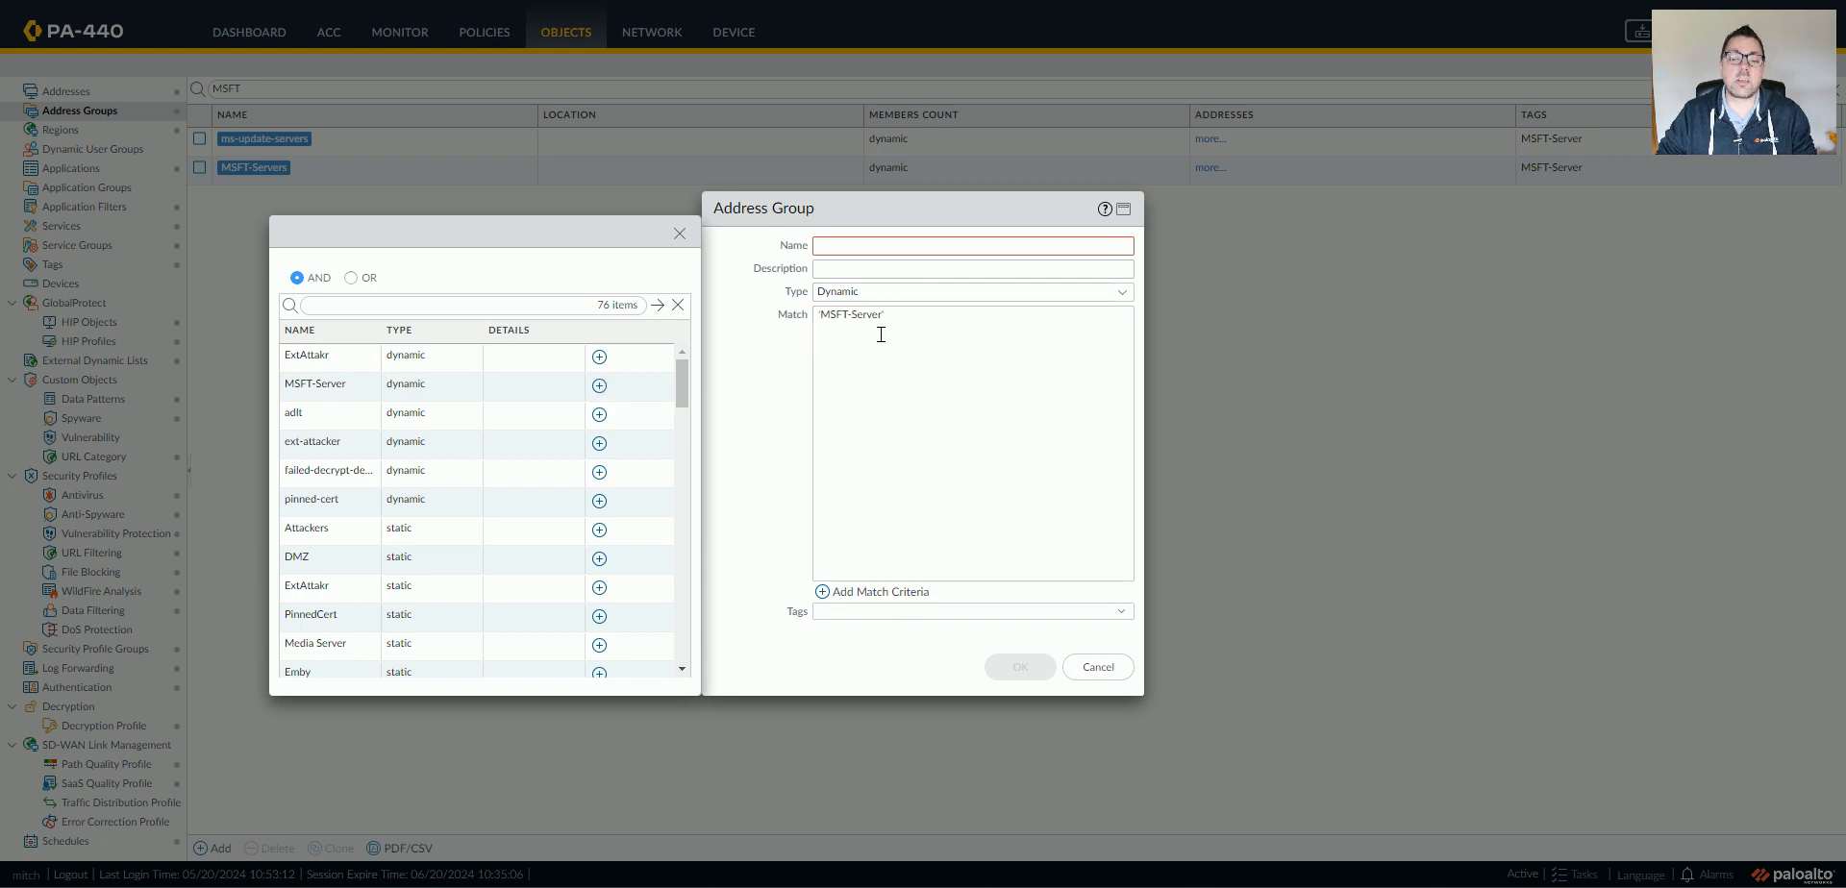
mouse_move(890, 377)
type("MSFT-Servers")
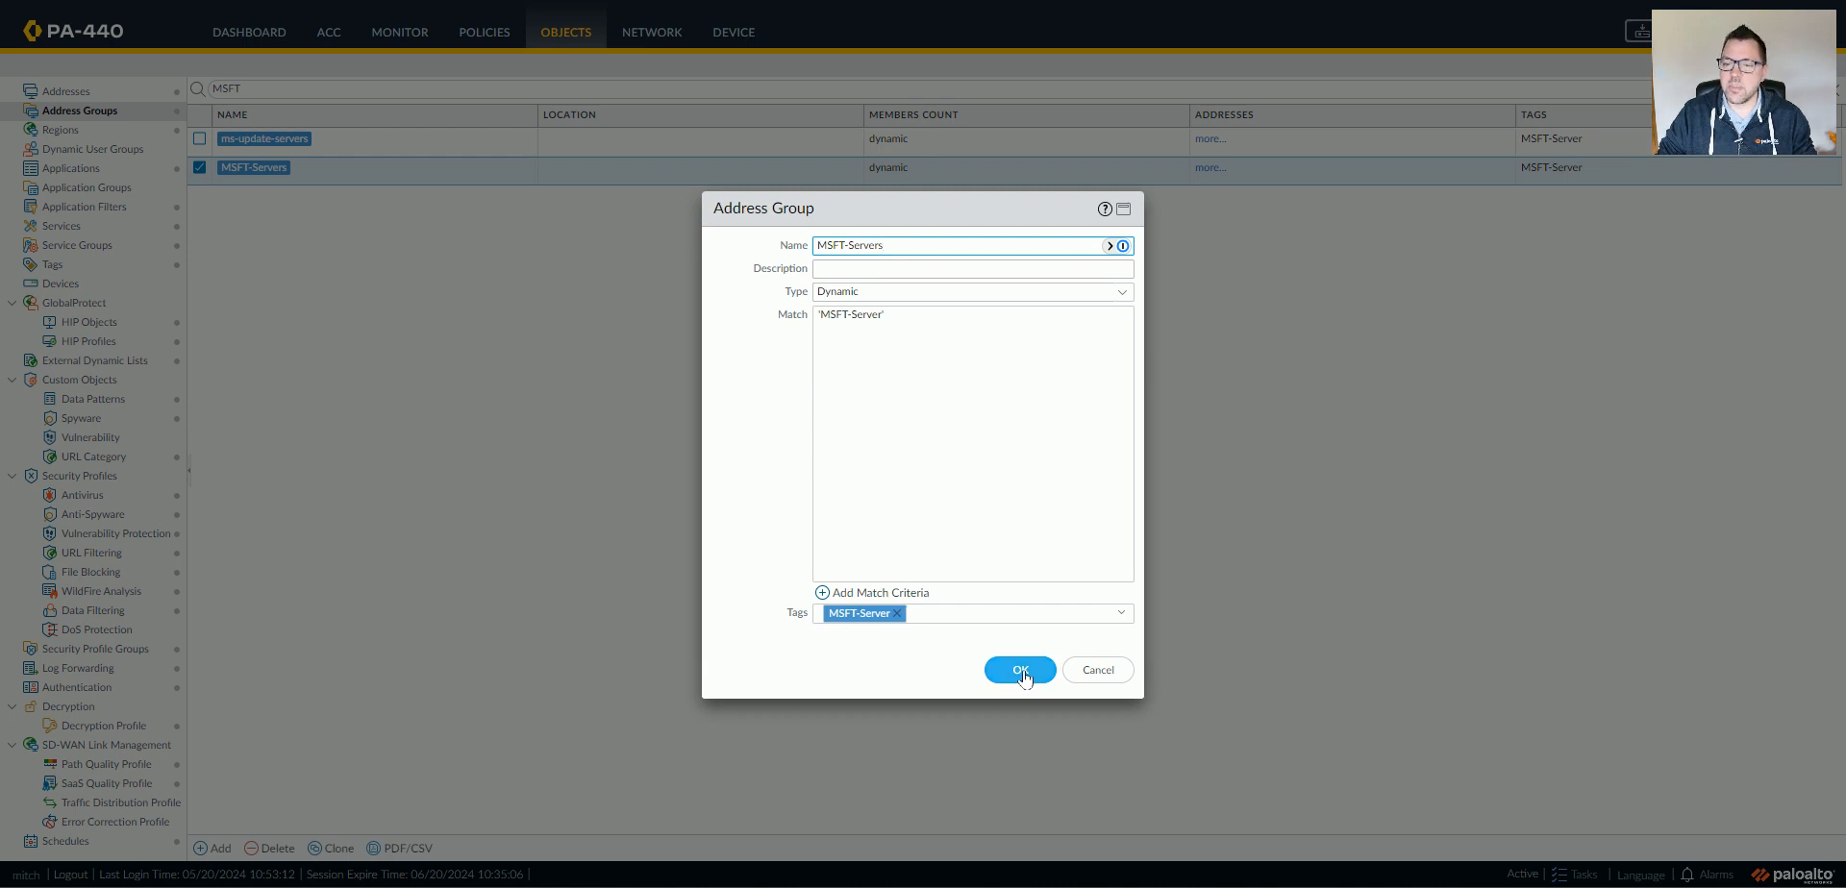
left_click(1019, 669)
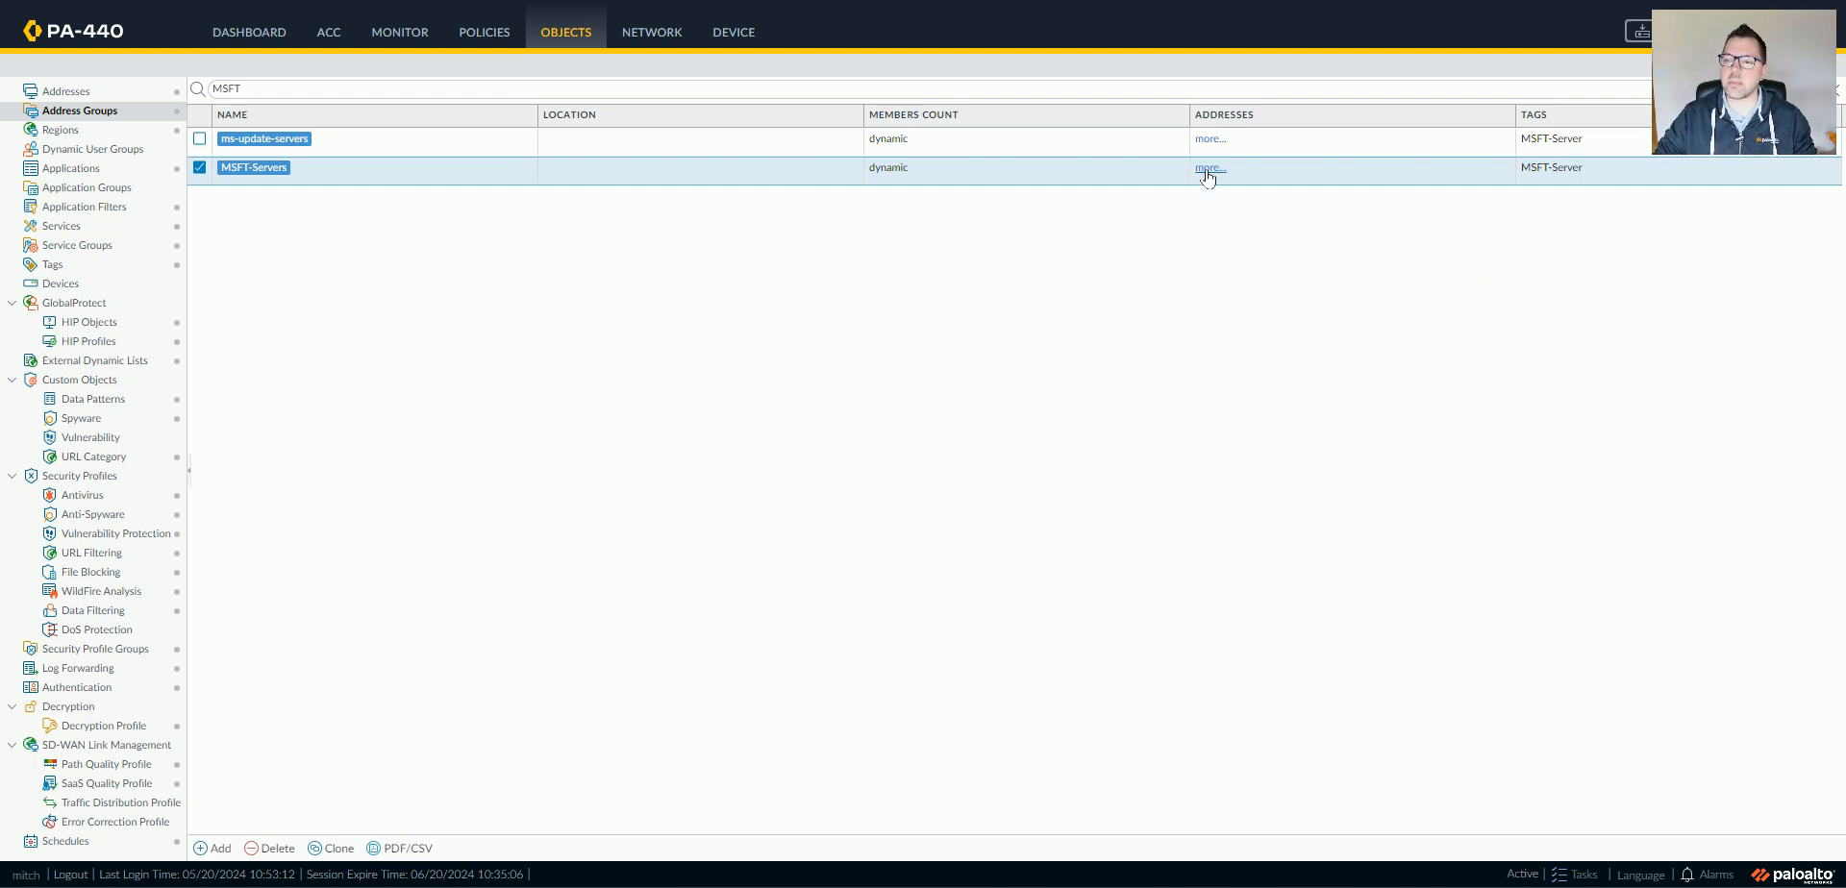
left_click(1209, 168)
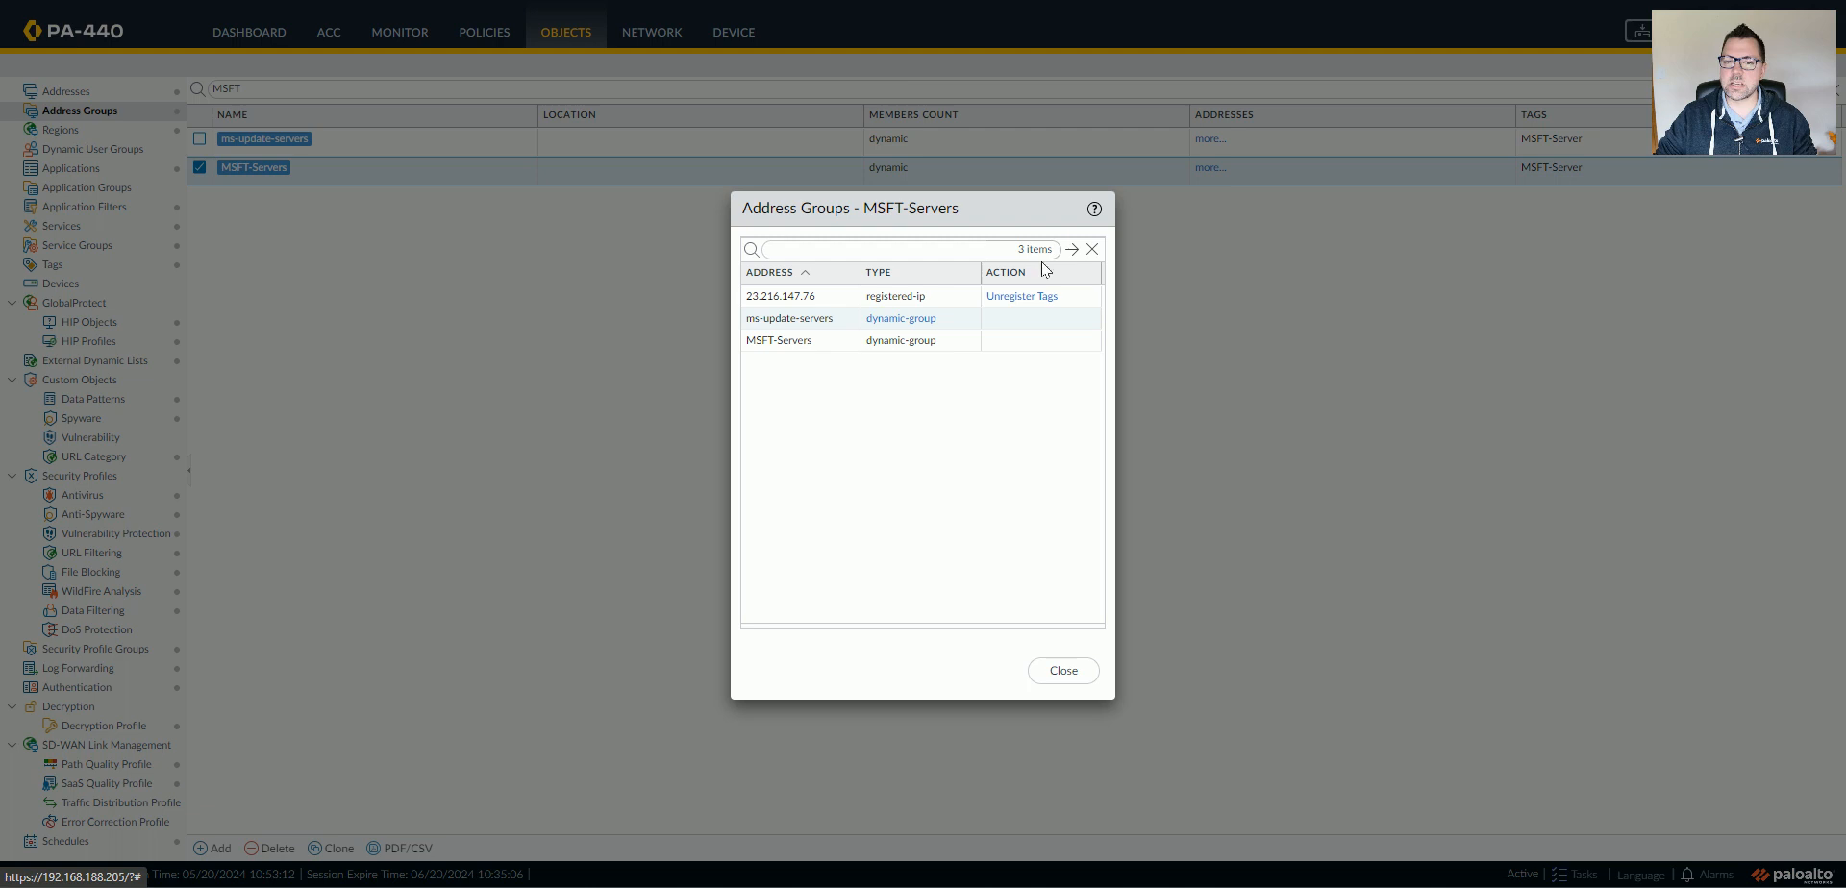
mouse_move(815, 303)
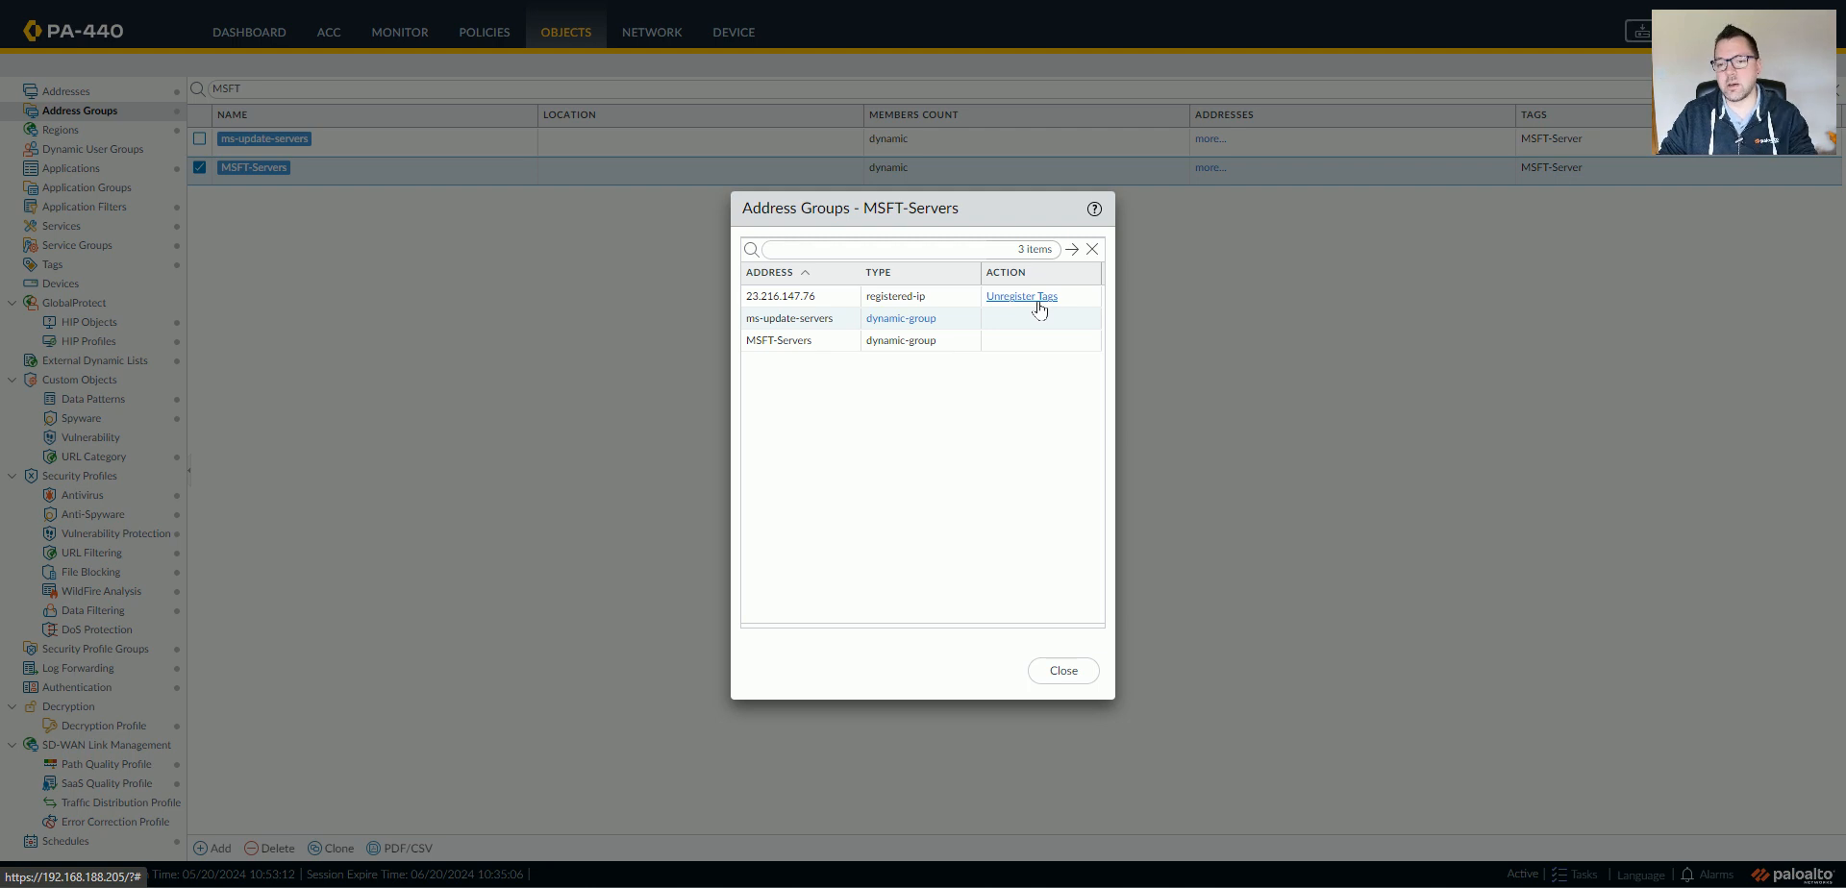
mouse_move(1036, 311)
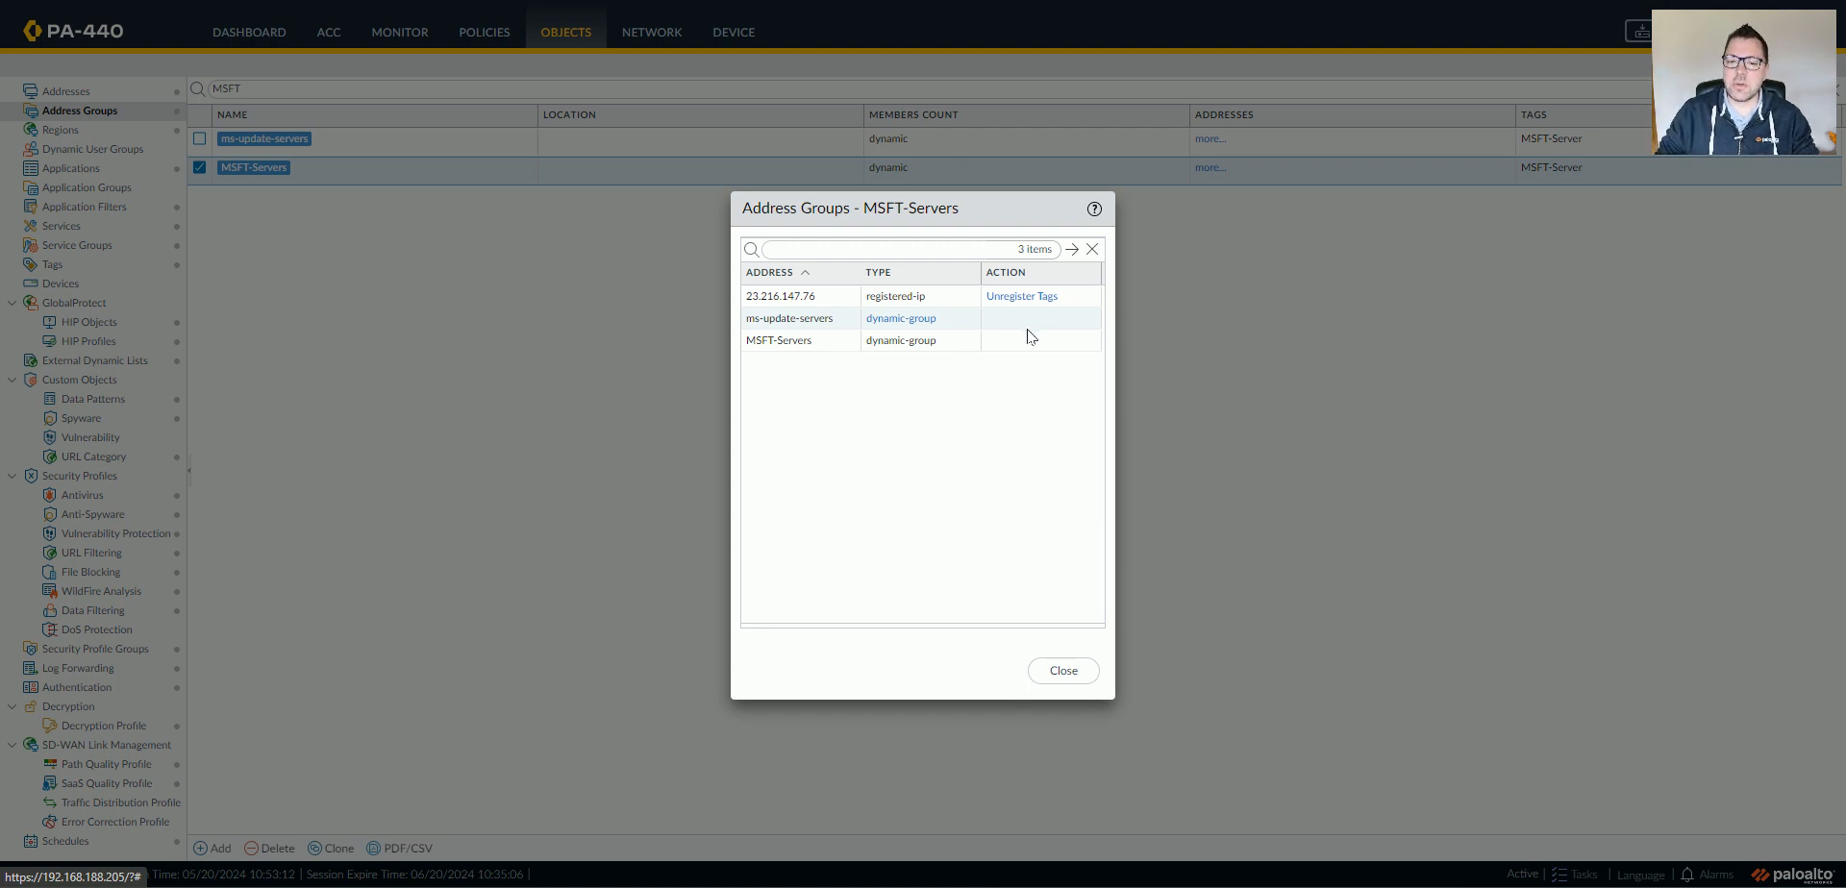
mouse_move(360, 177)
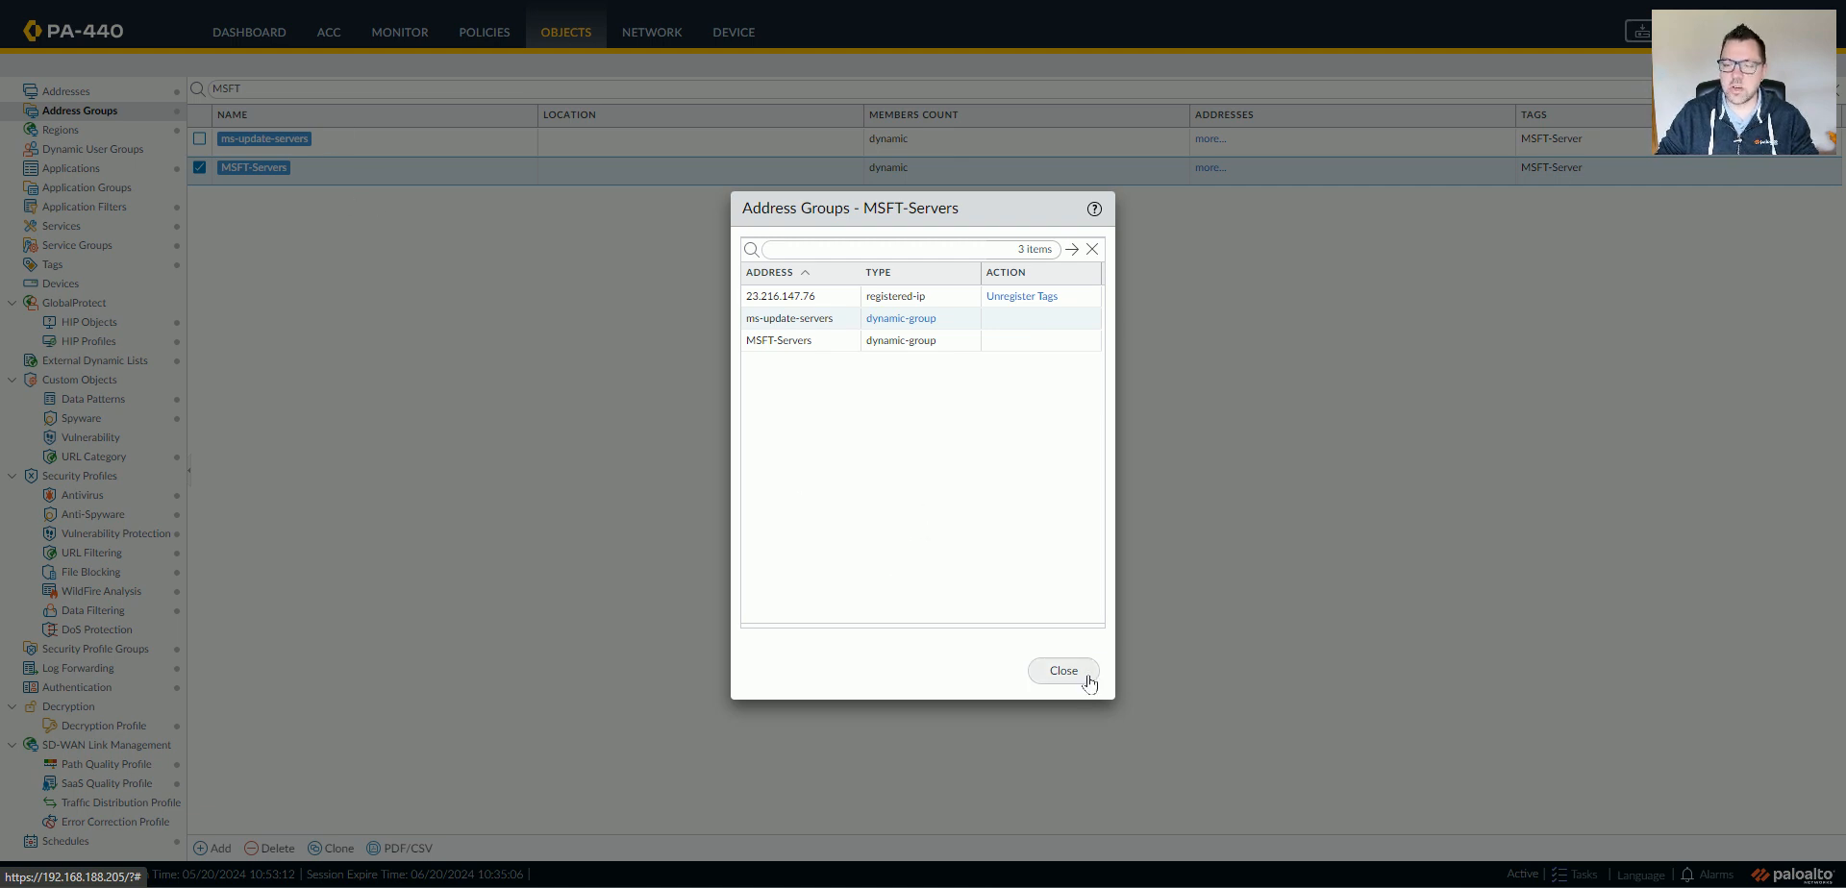
left_click(1062, 671)
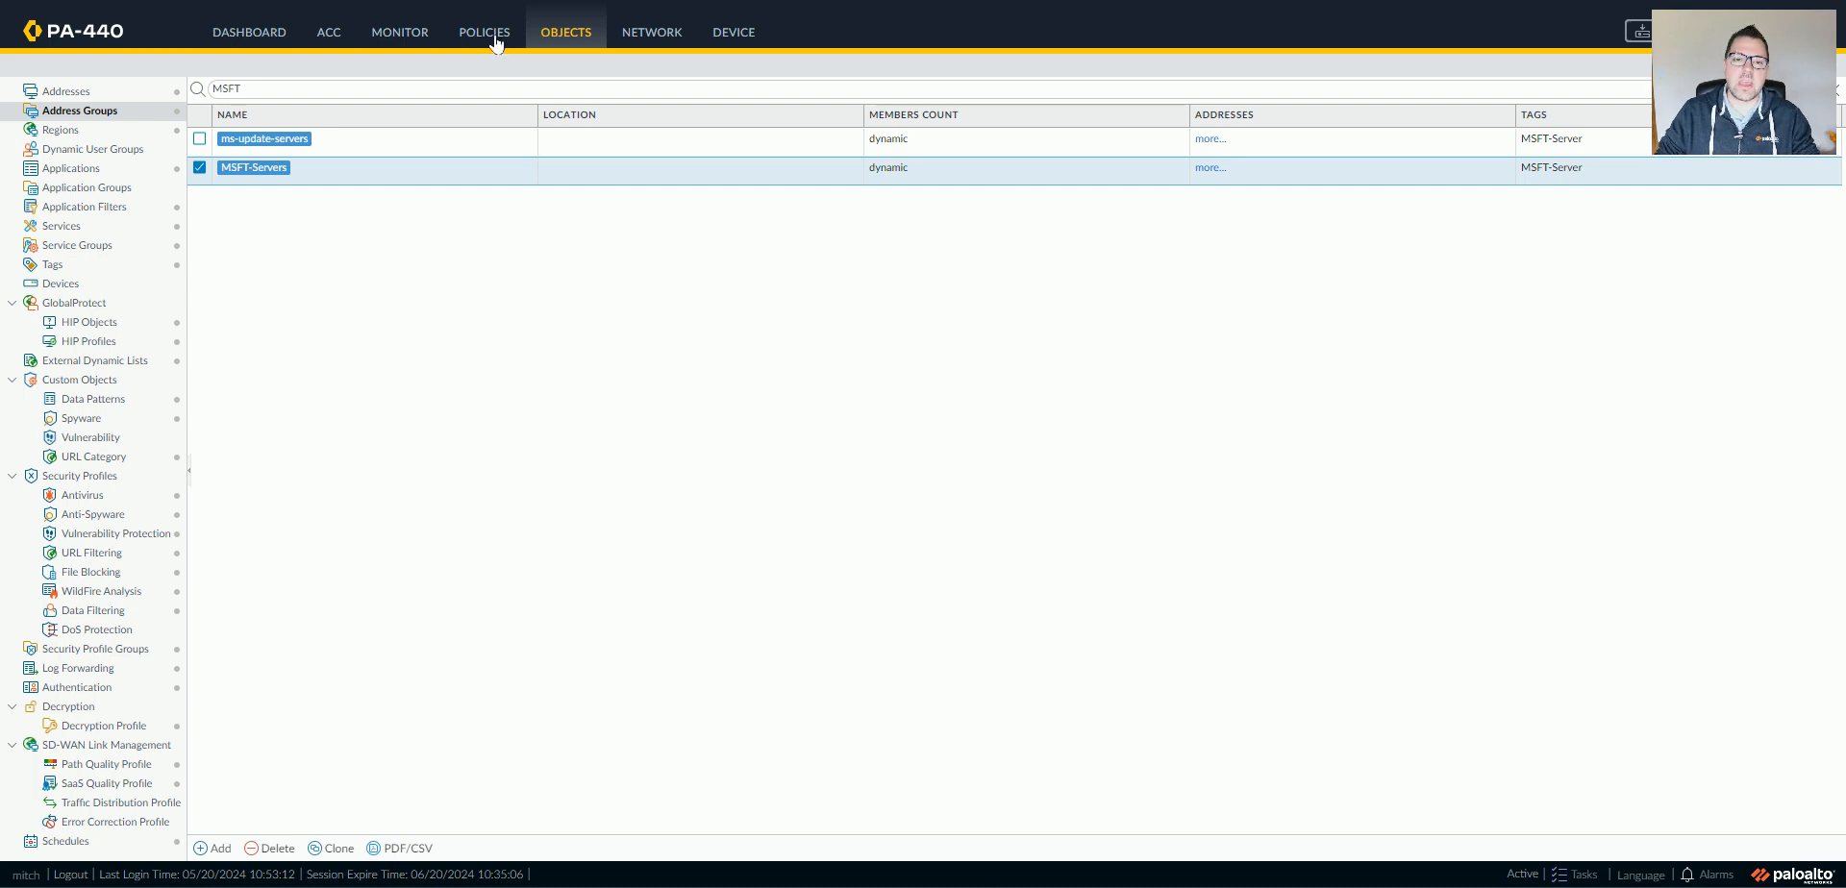
Step: Change the Microsoft CDN Traffic rule's destination from MSFT-Servers to ms-update-servers
left_click(483, 33)
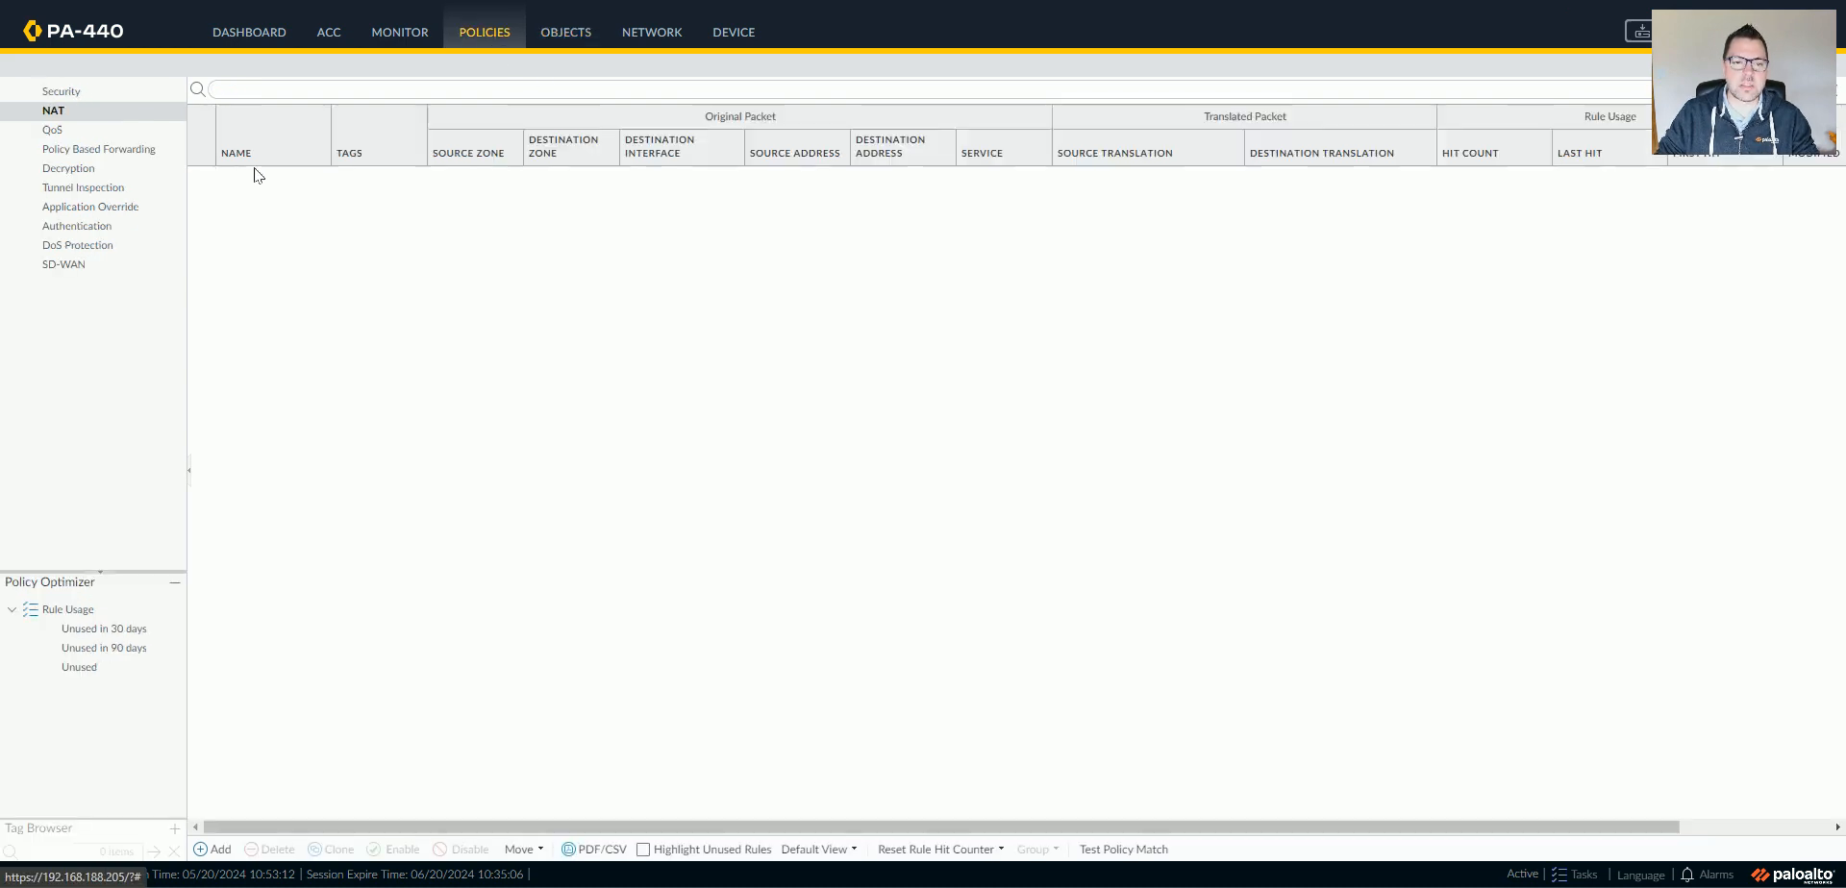
left_click(60, 91)
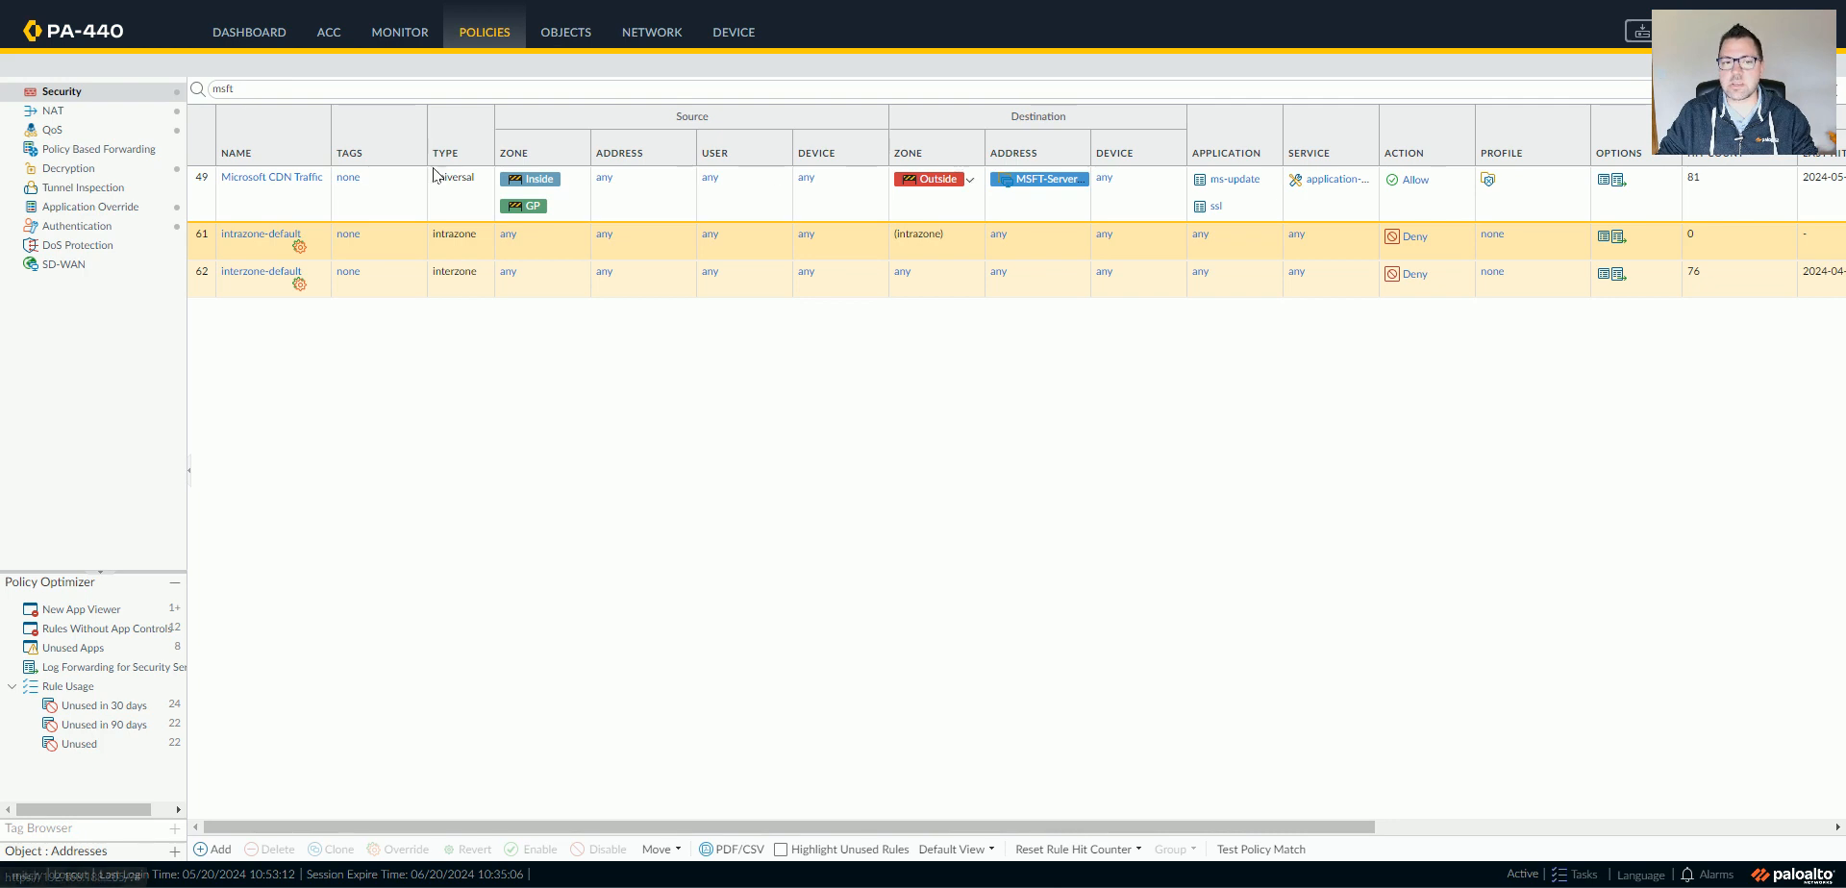
left_click(1036, 179)
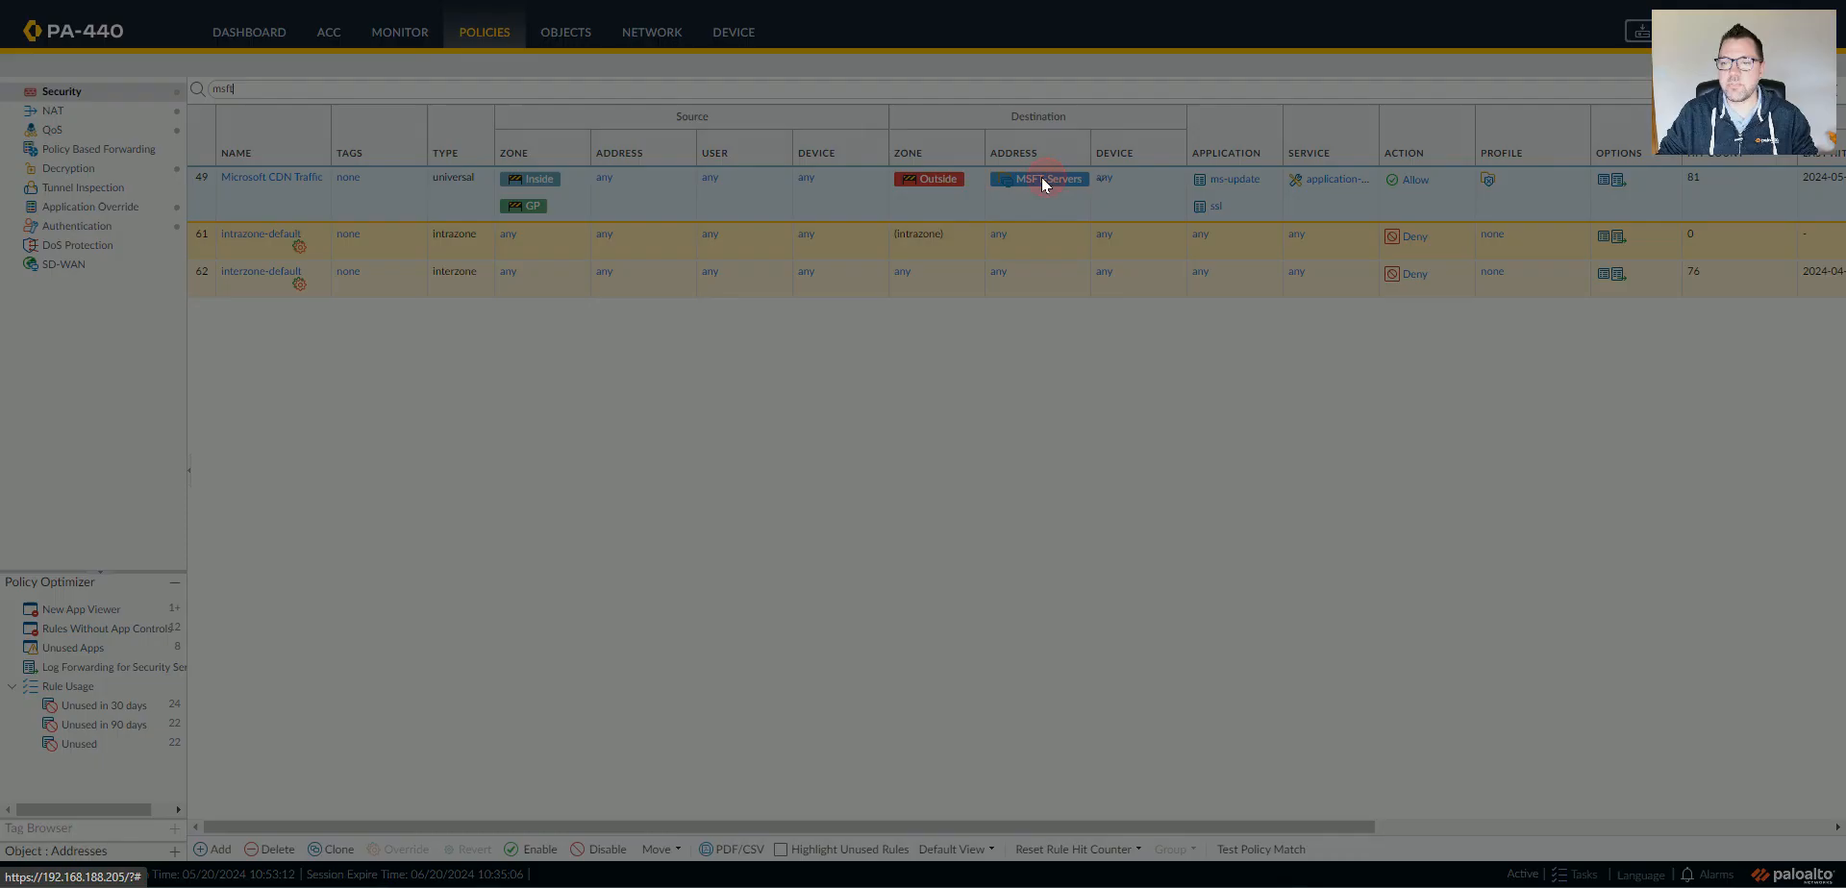
left_click(1040, 177)
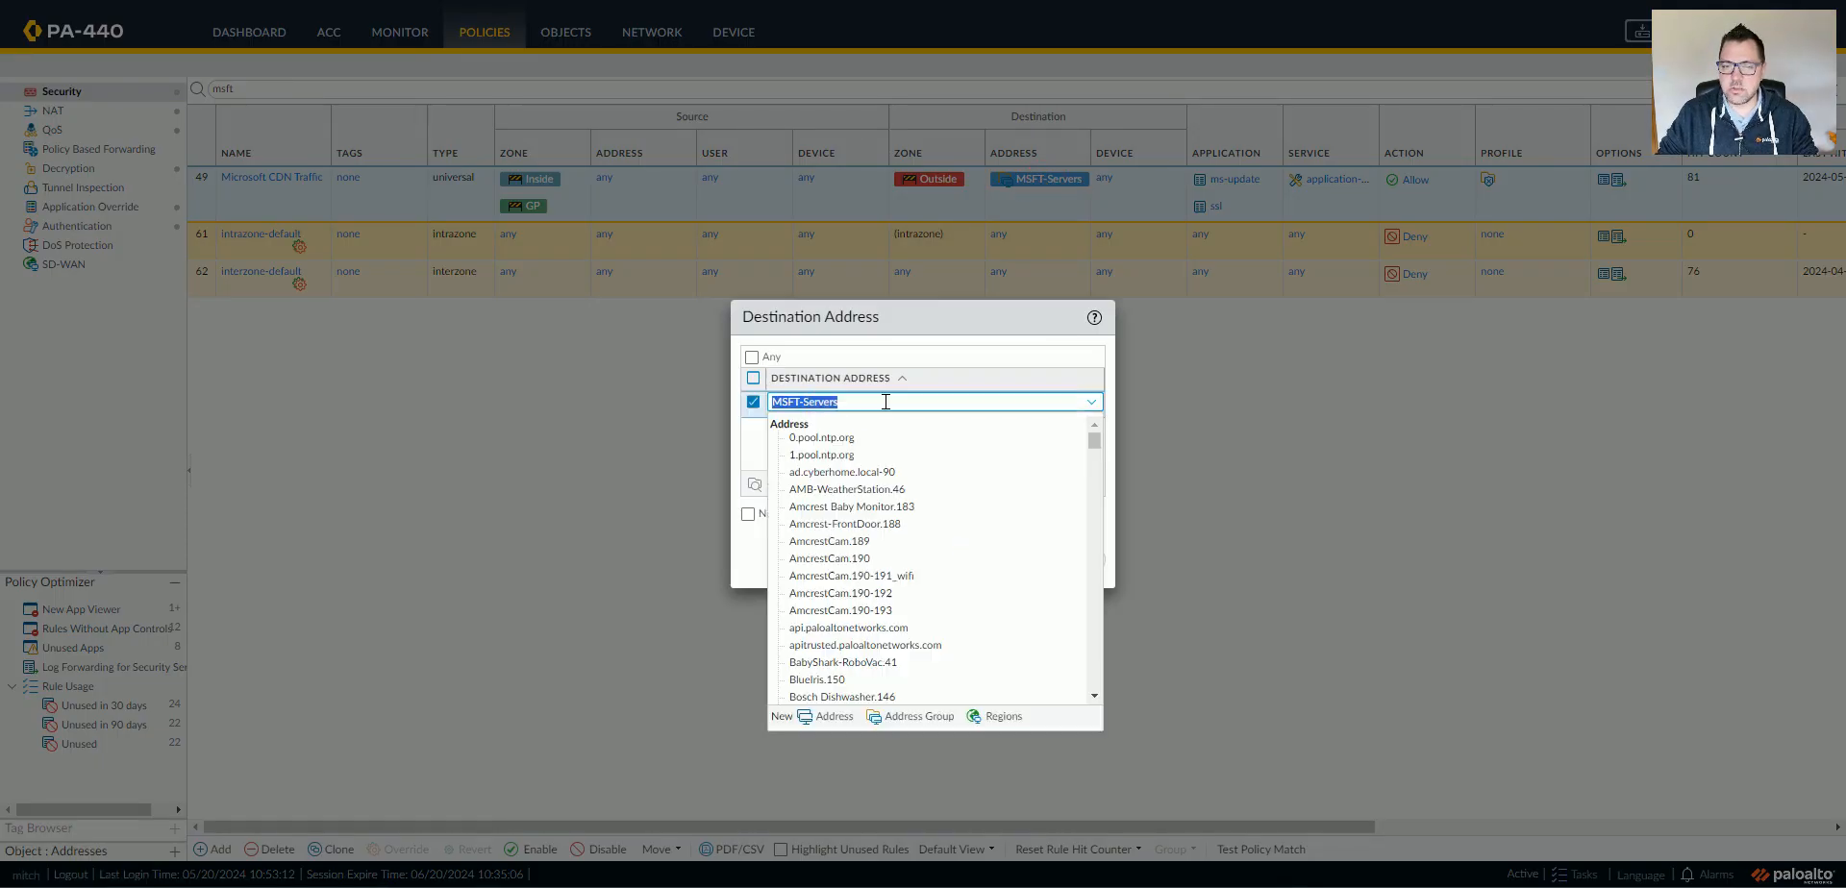
type("ms-")
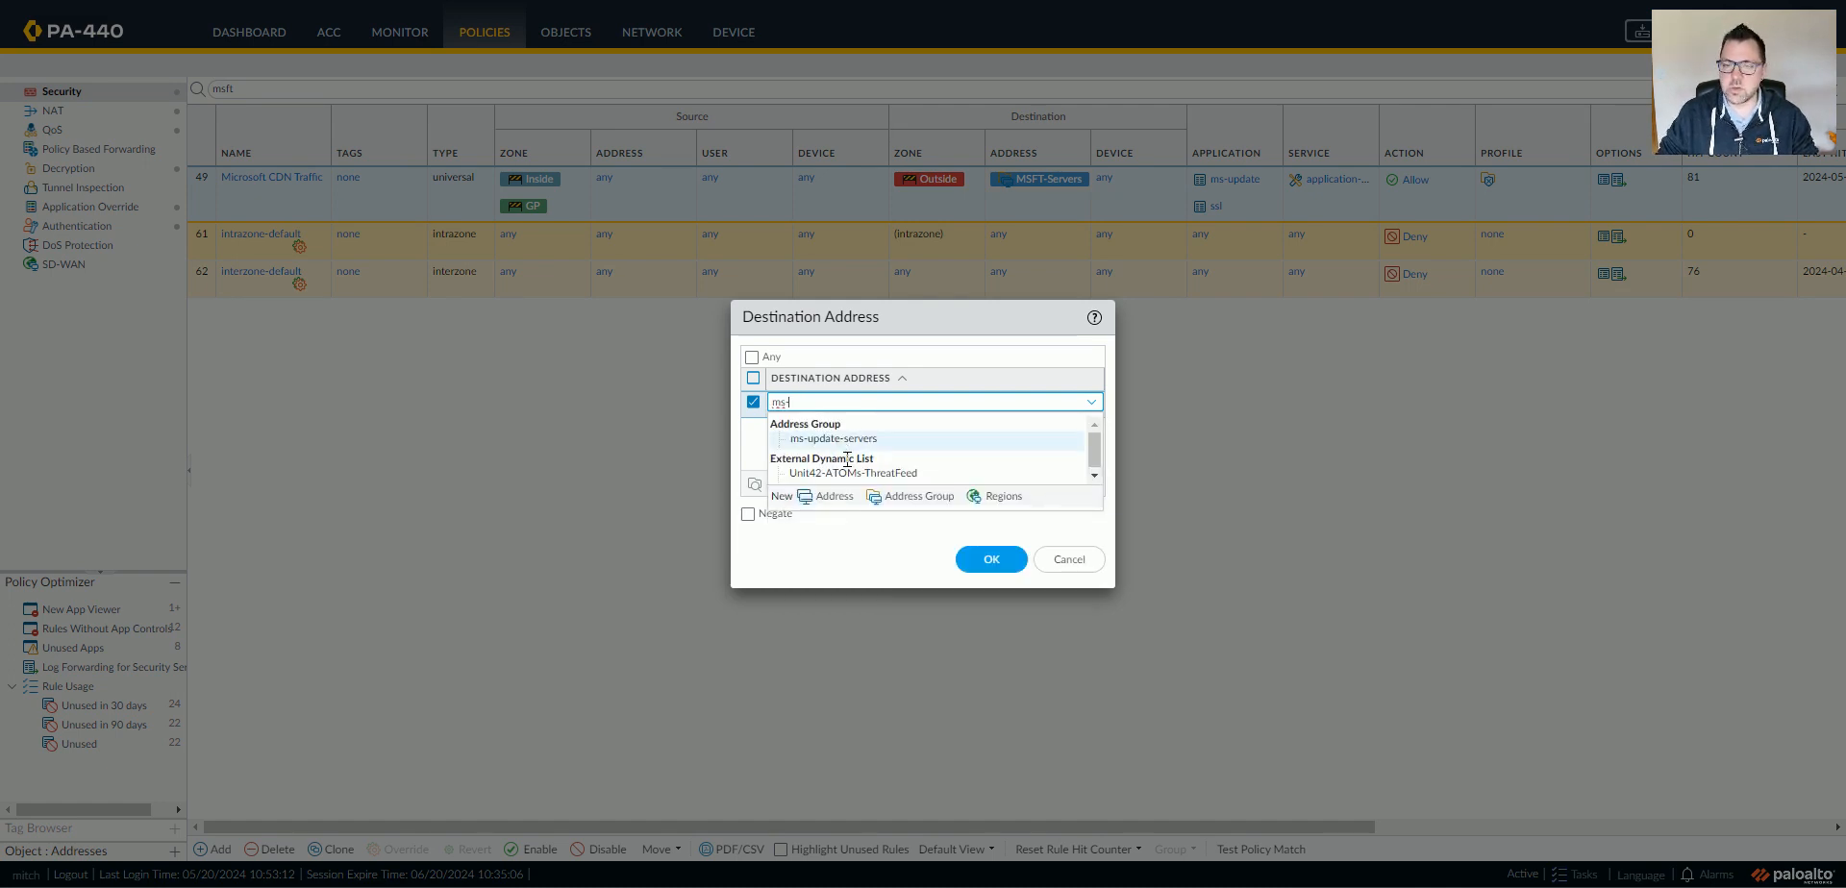
left_click(833, 439)
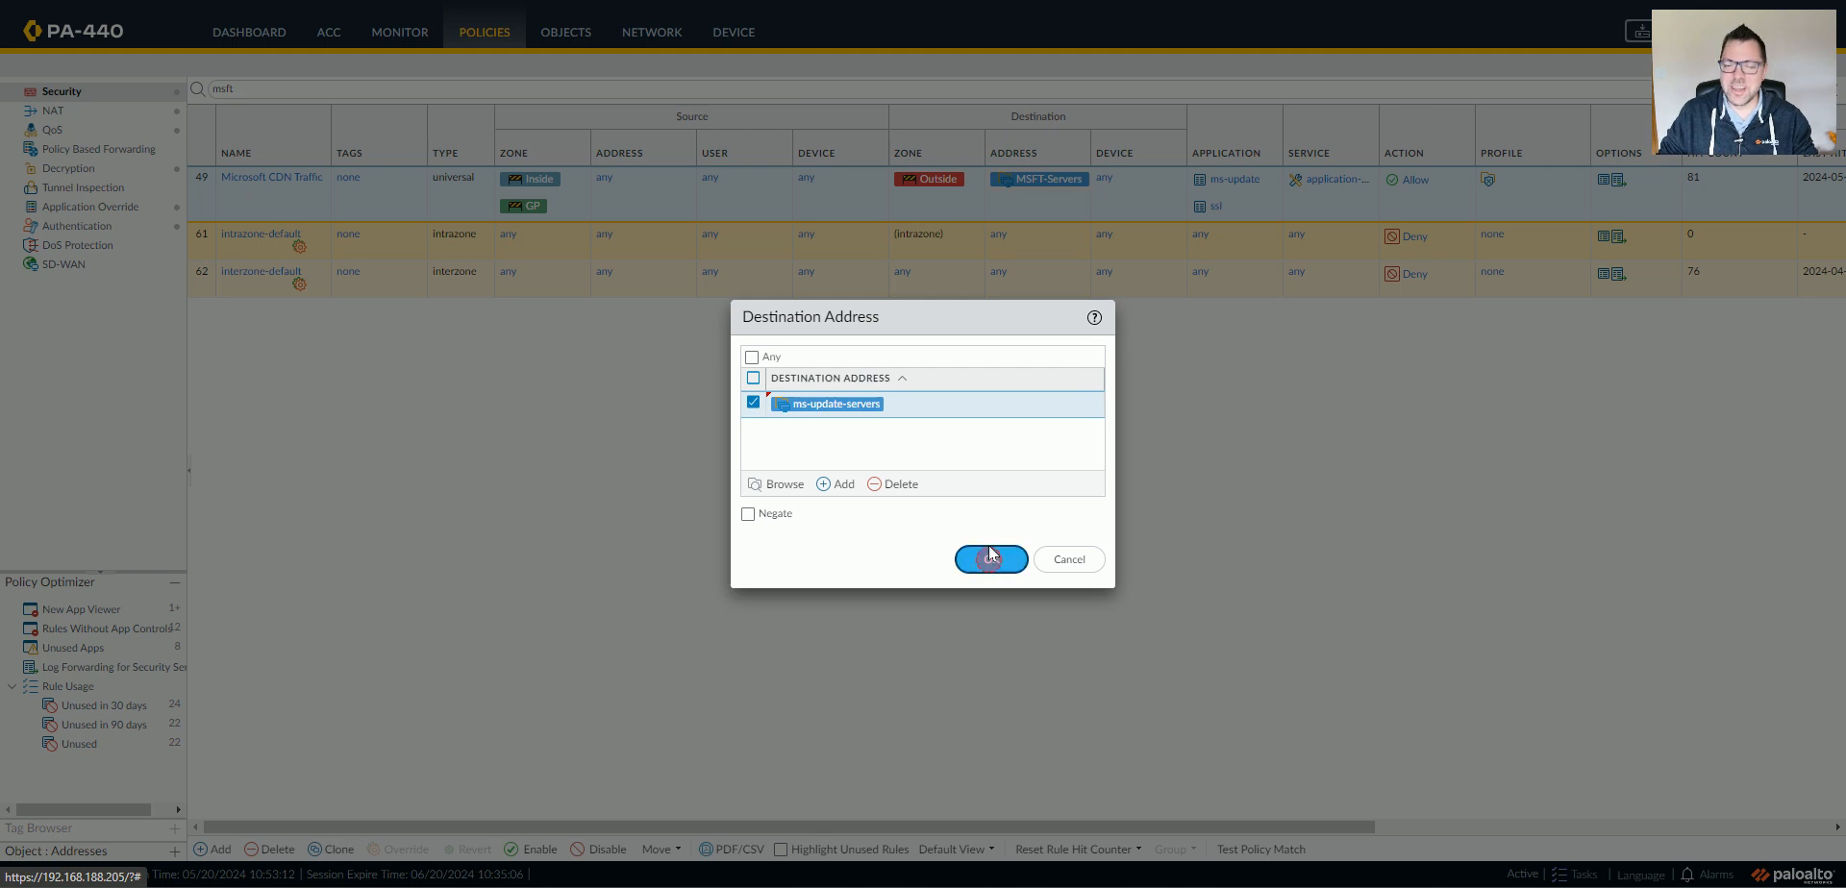
left_click(990, 560)
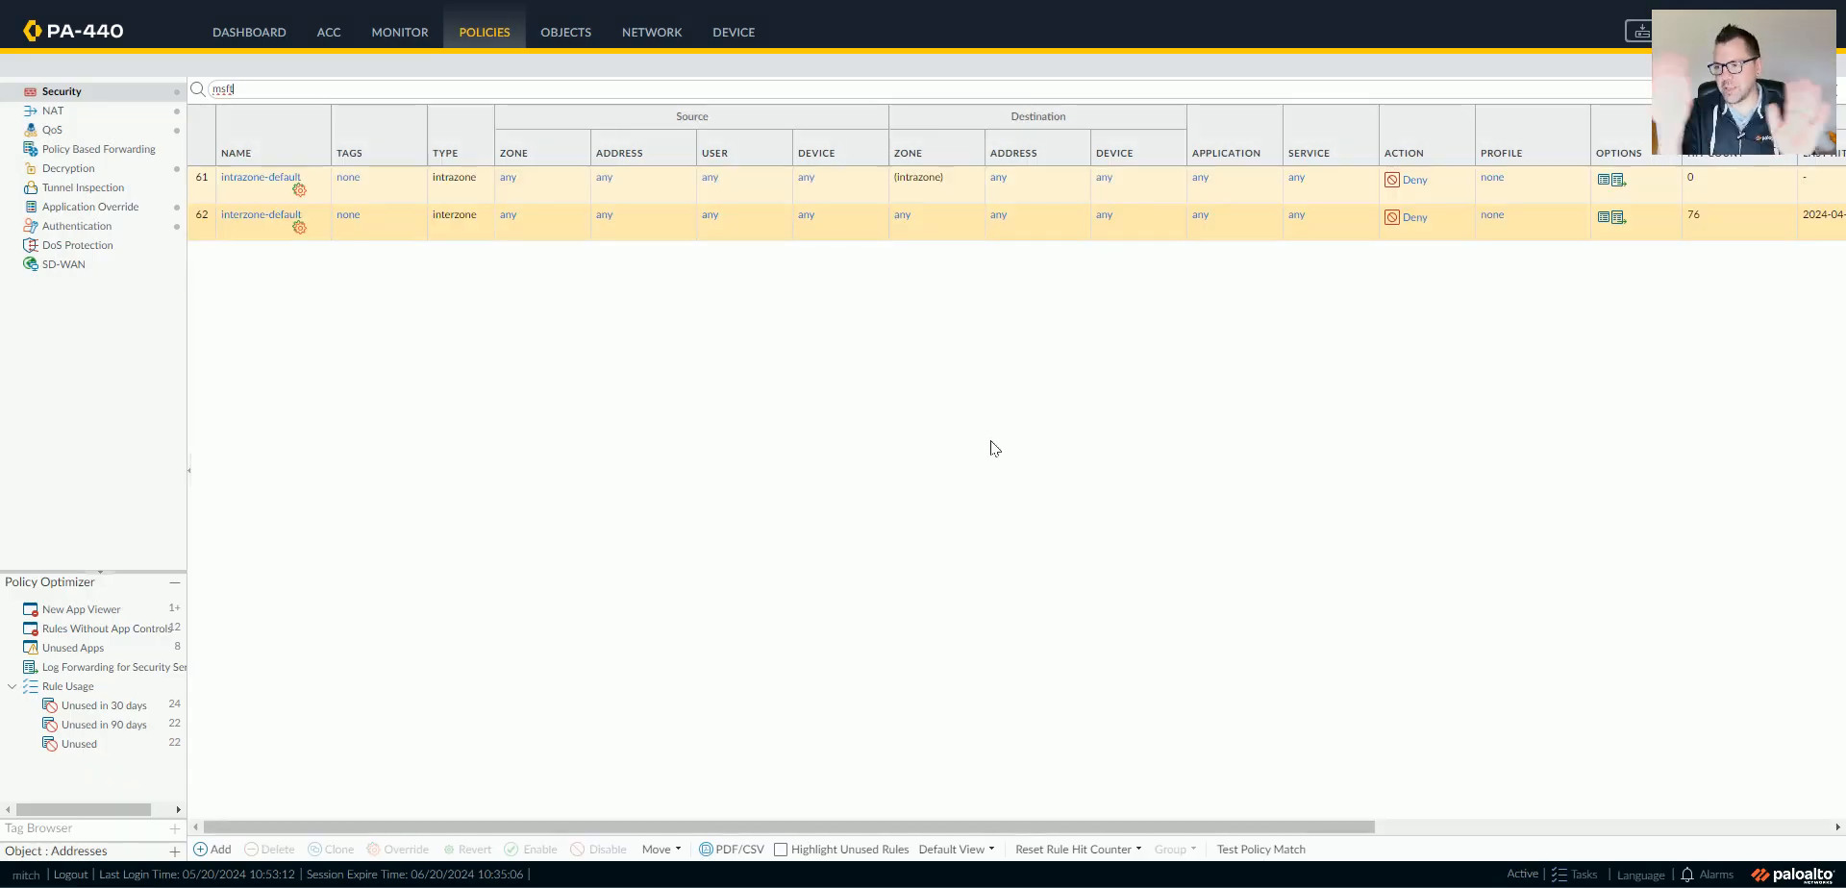
mouse_move(938, 417)
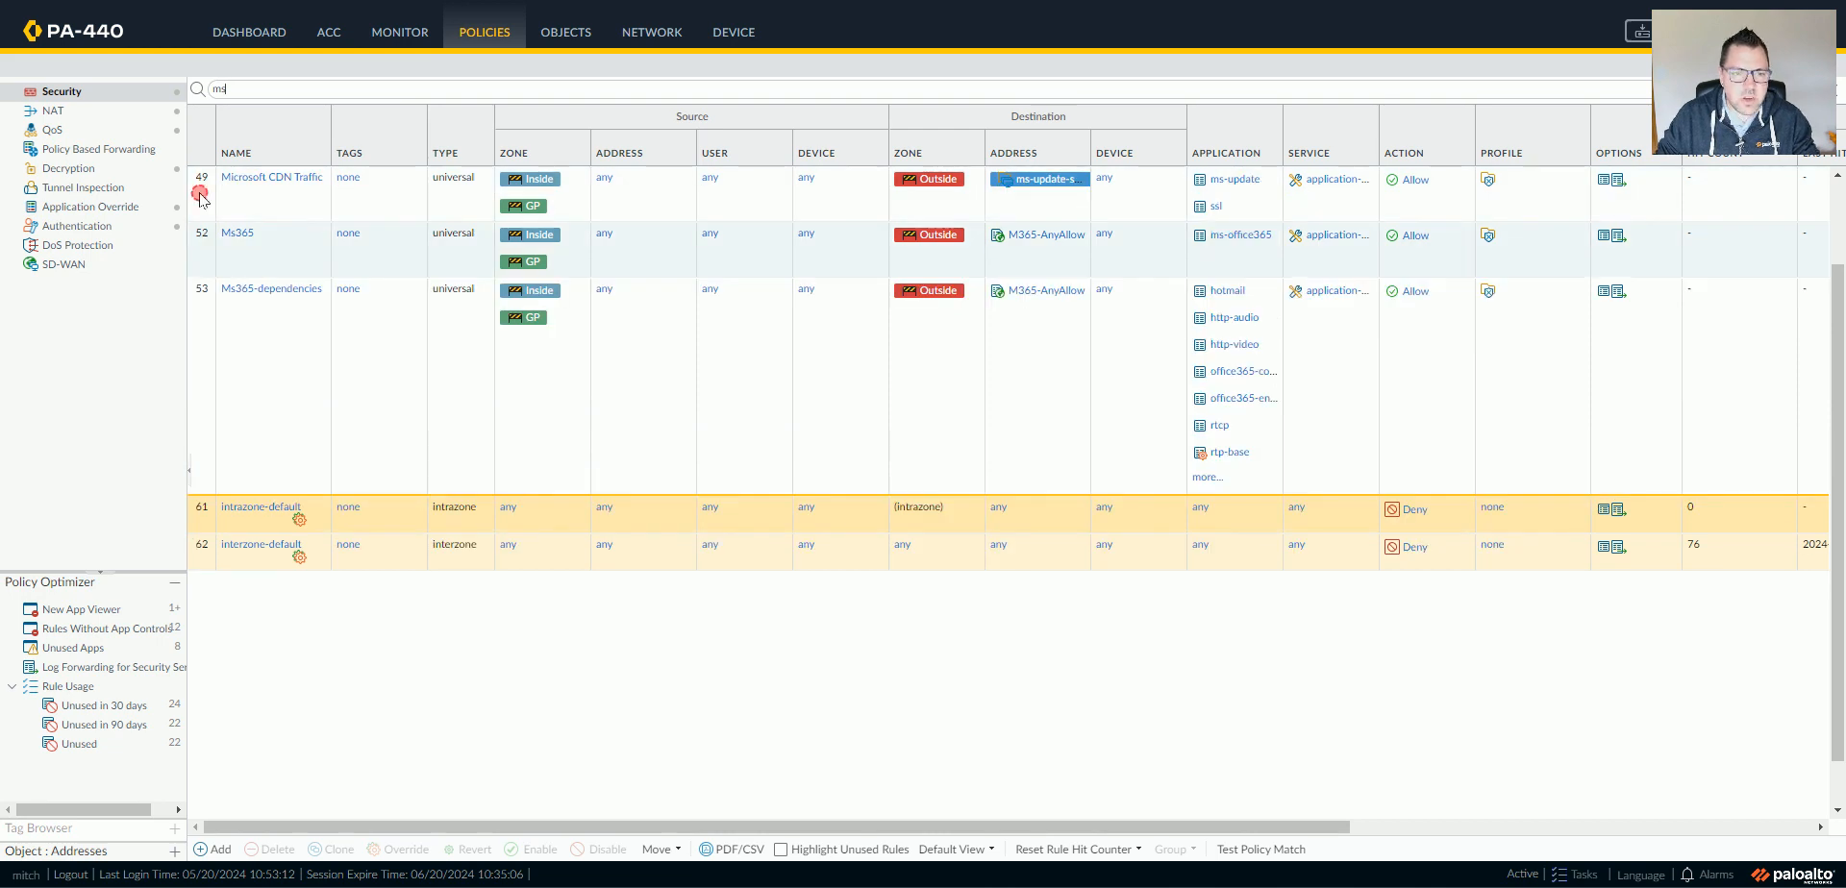
Step: Clone the CDN rule as 'Microsof.com servers' with destination address MSFT-Servers
left_click(202, 179)
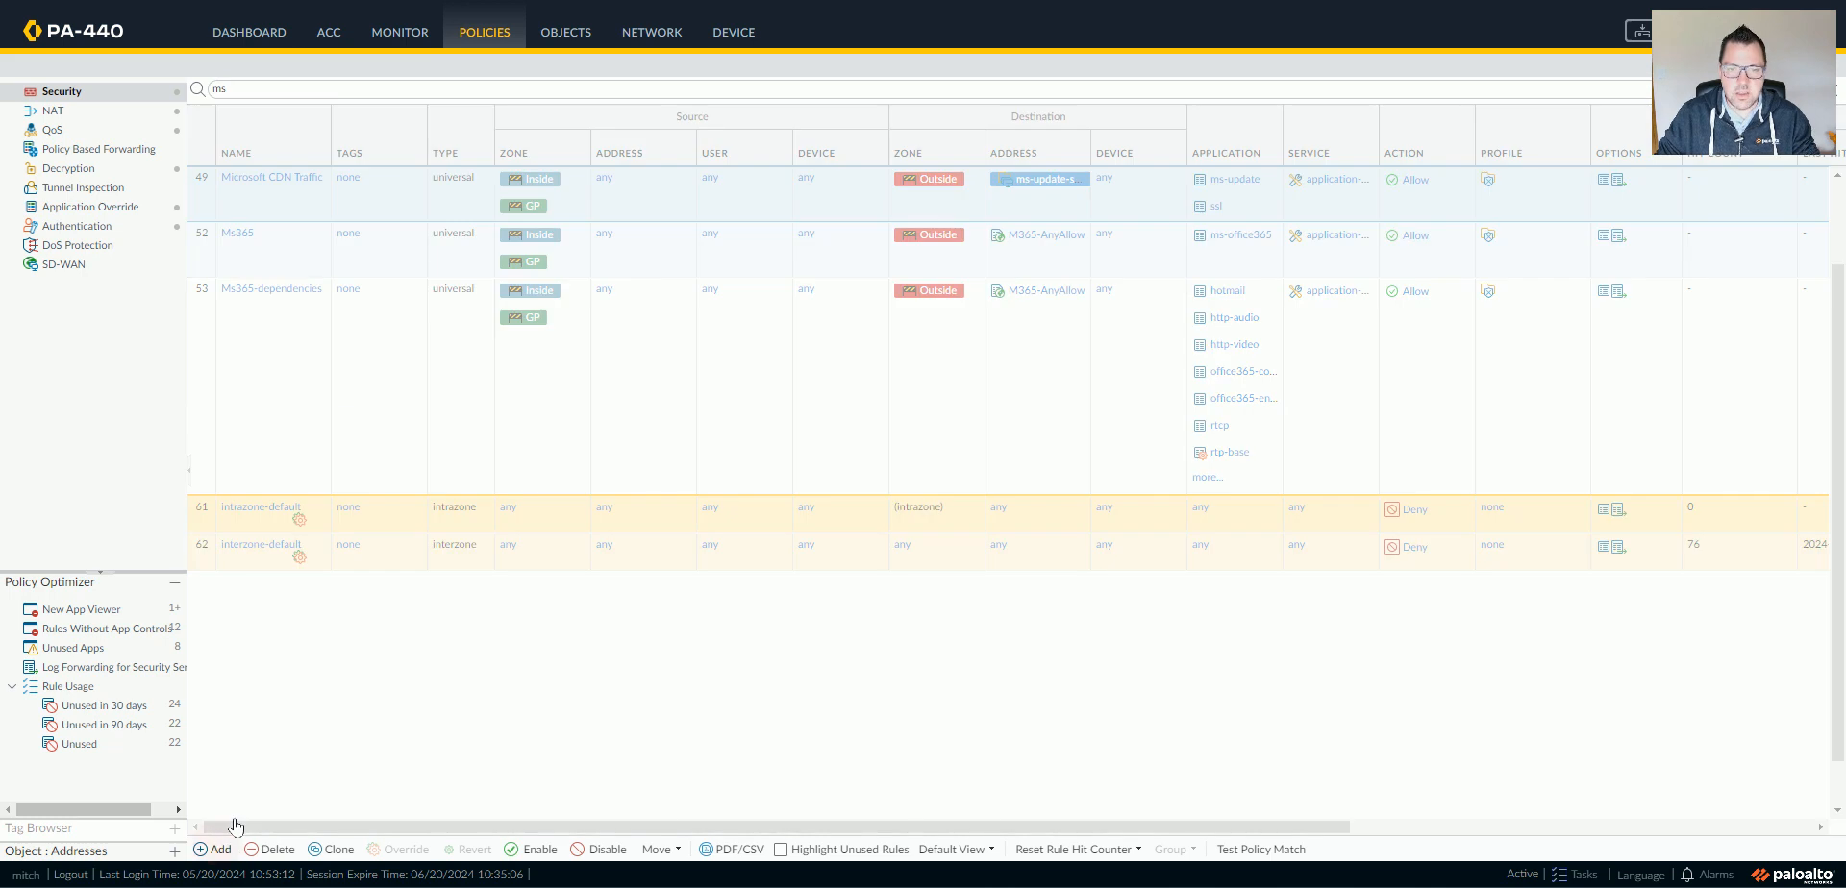
left_click(213, 848)
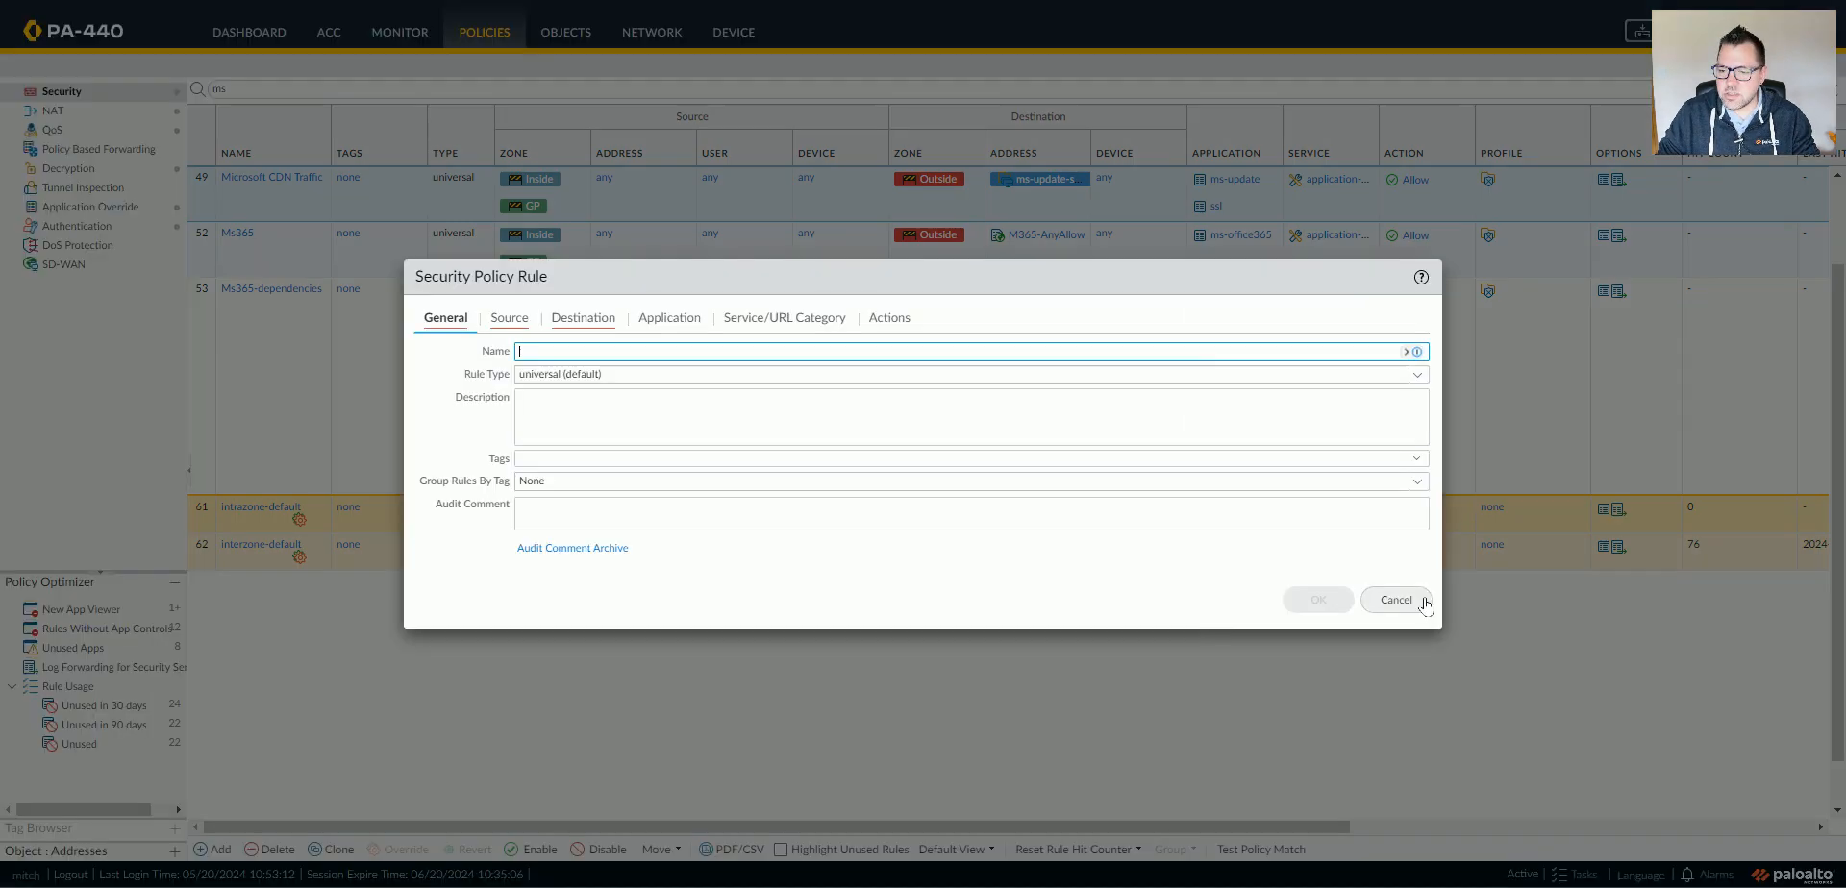
left_click(1394, 600)
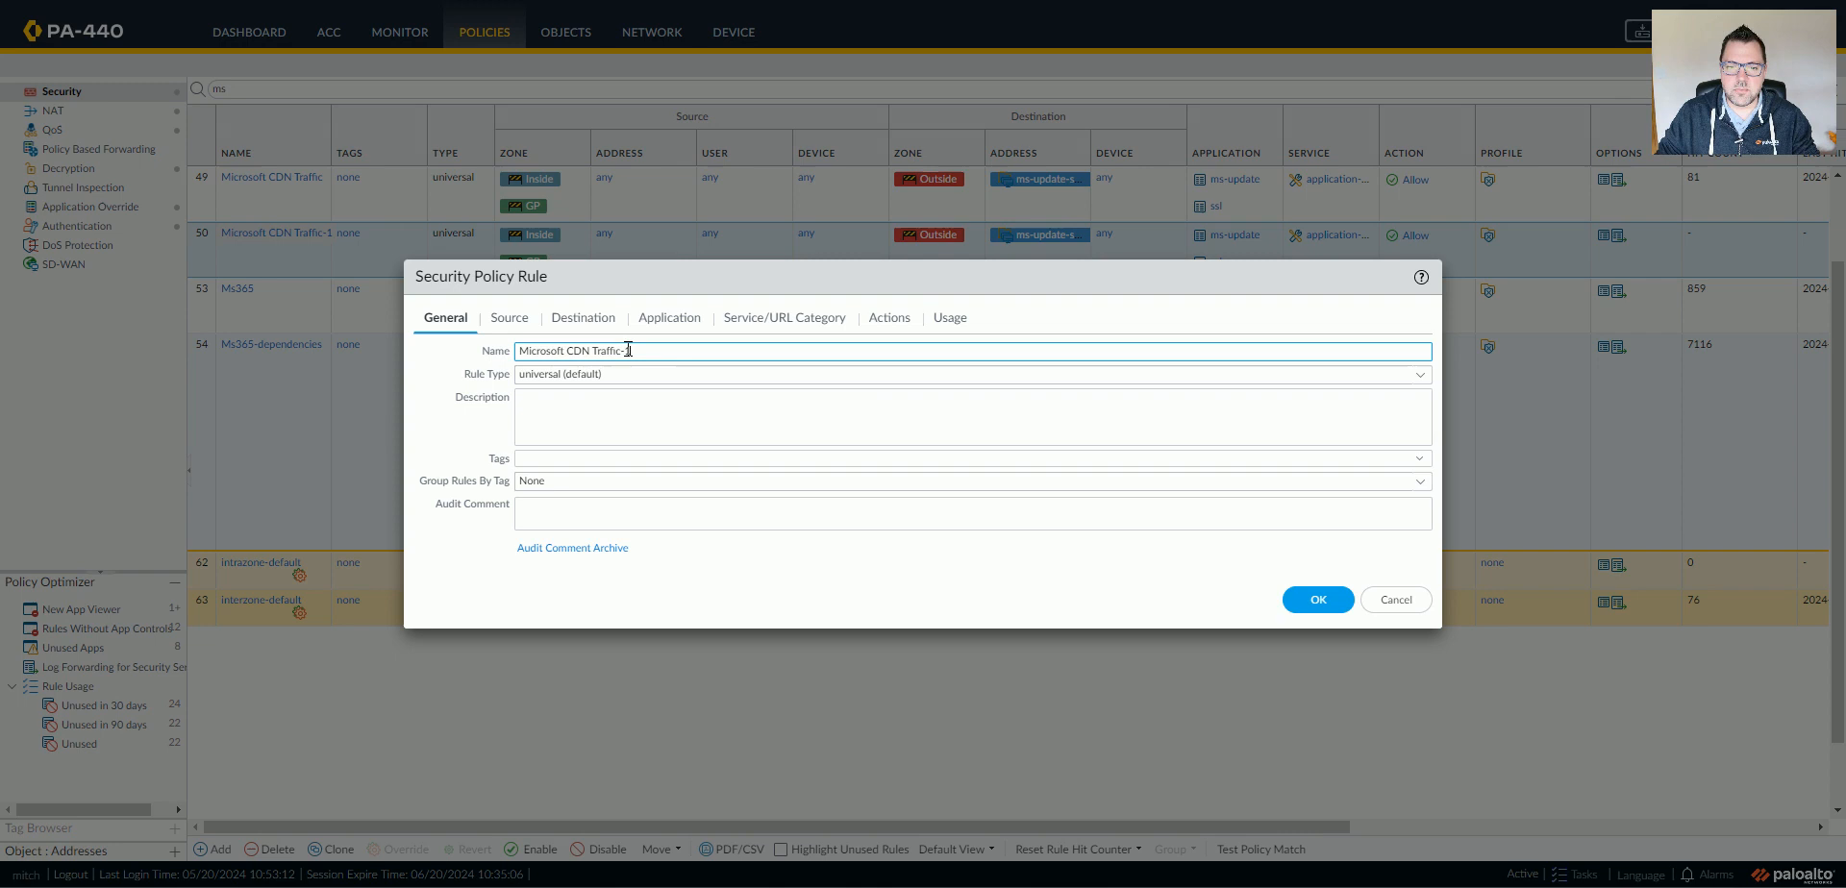
double_click(577, 350)
type("Microsof.com servers")
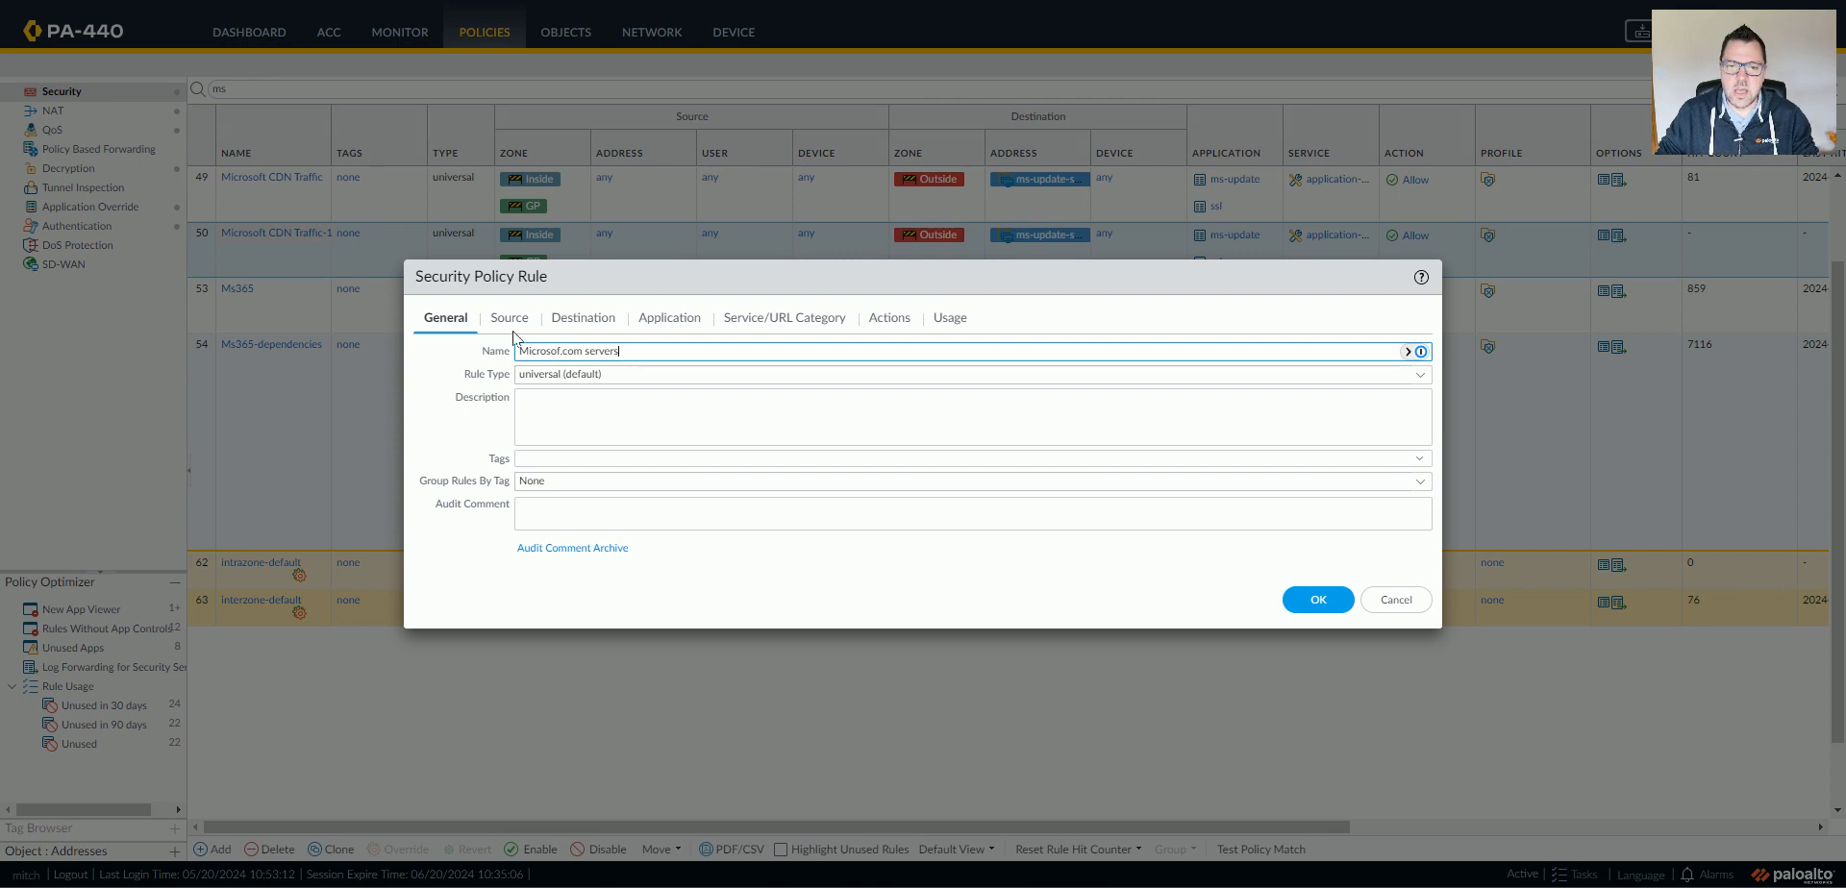
left_click(507, 317)
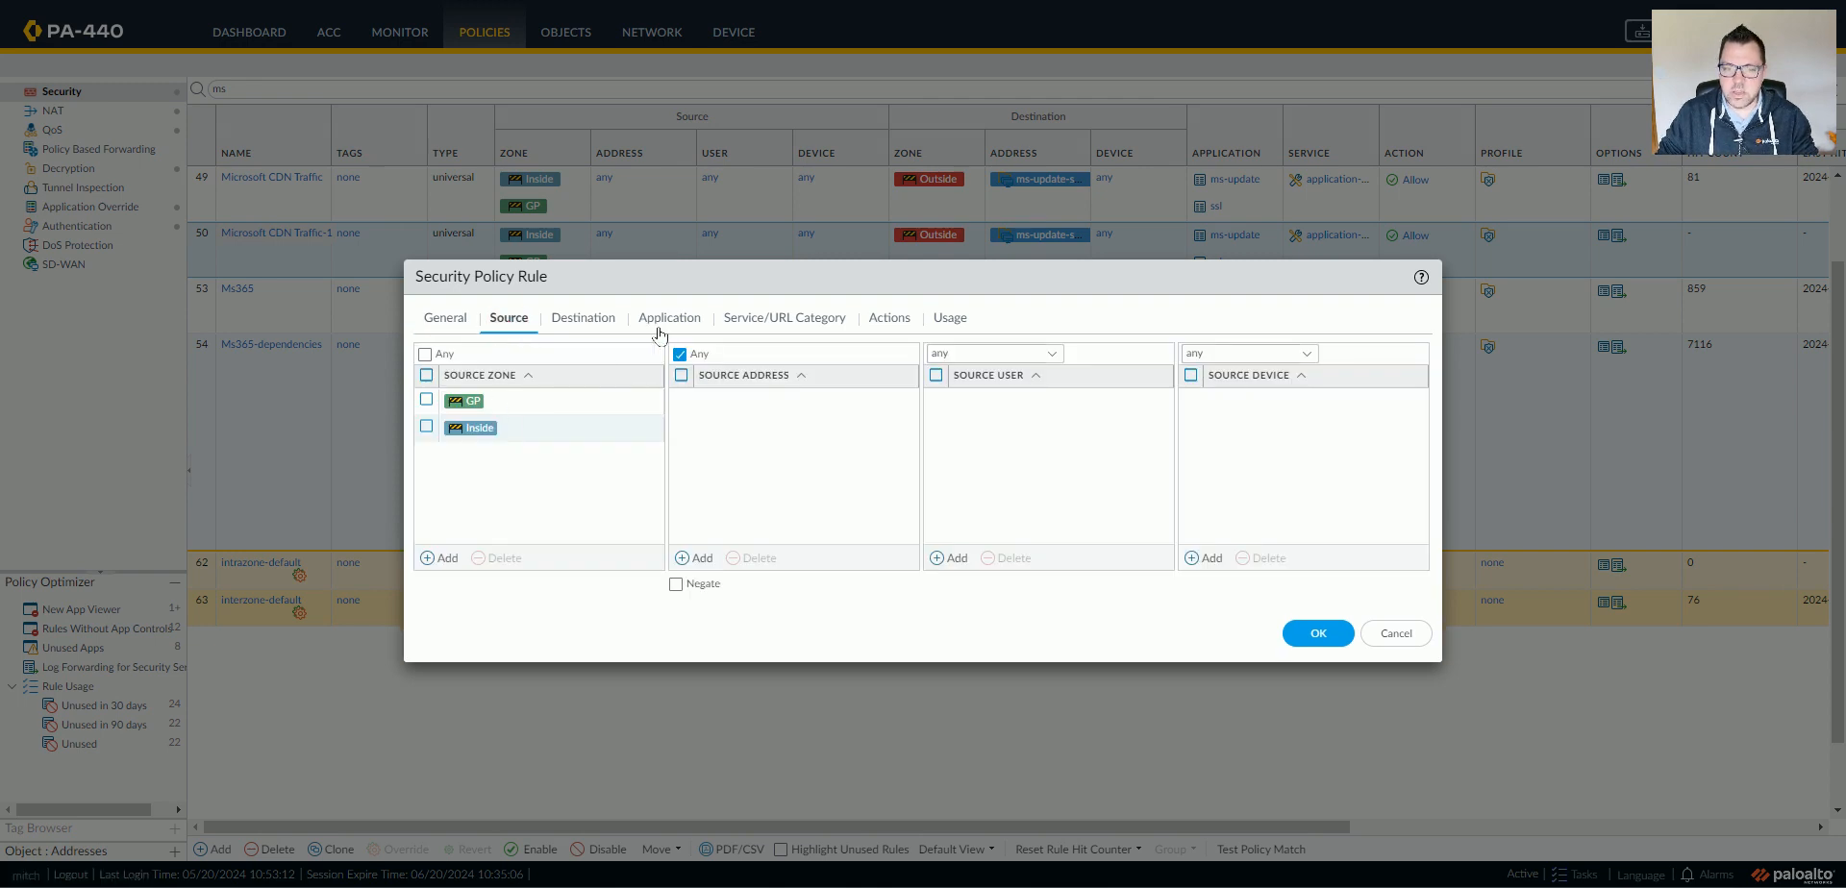
left_click(581, 318)
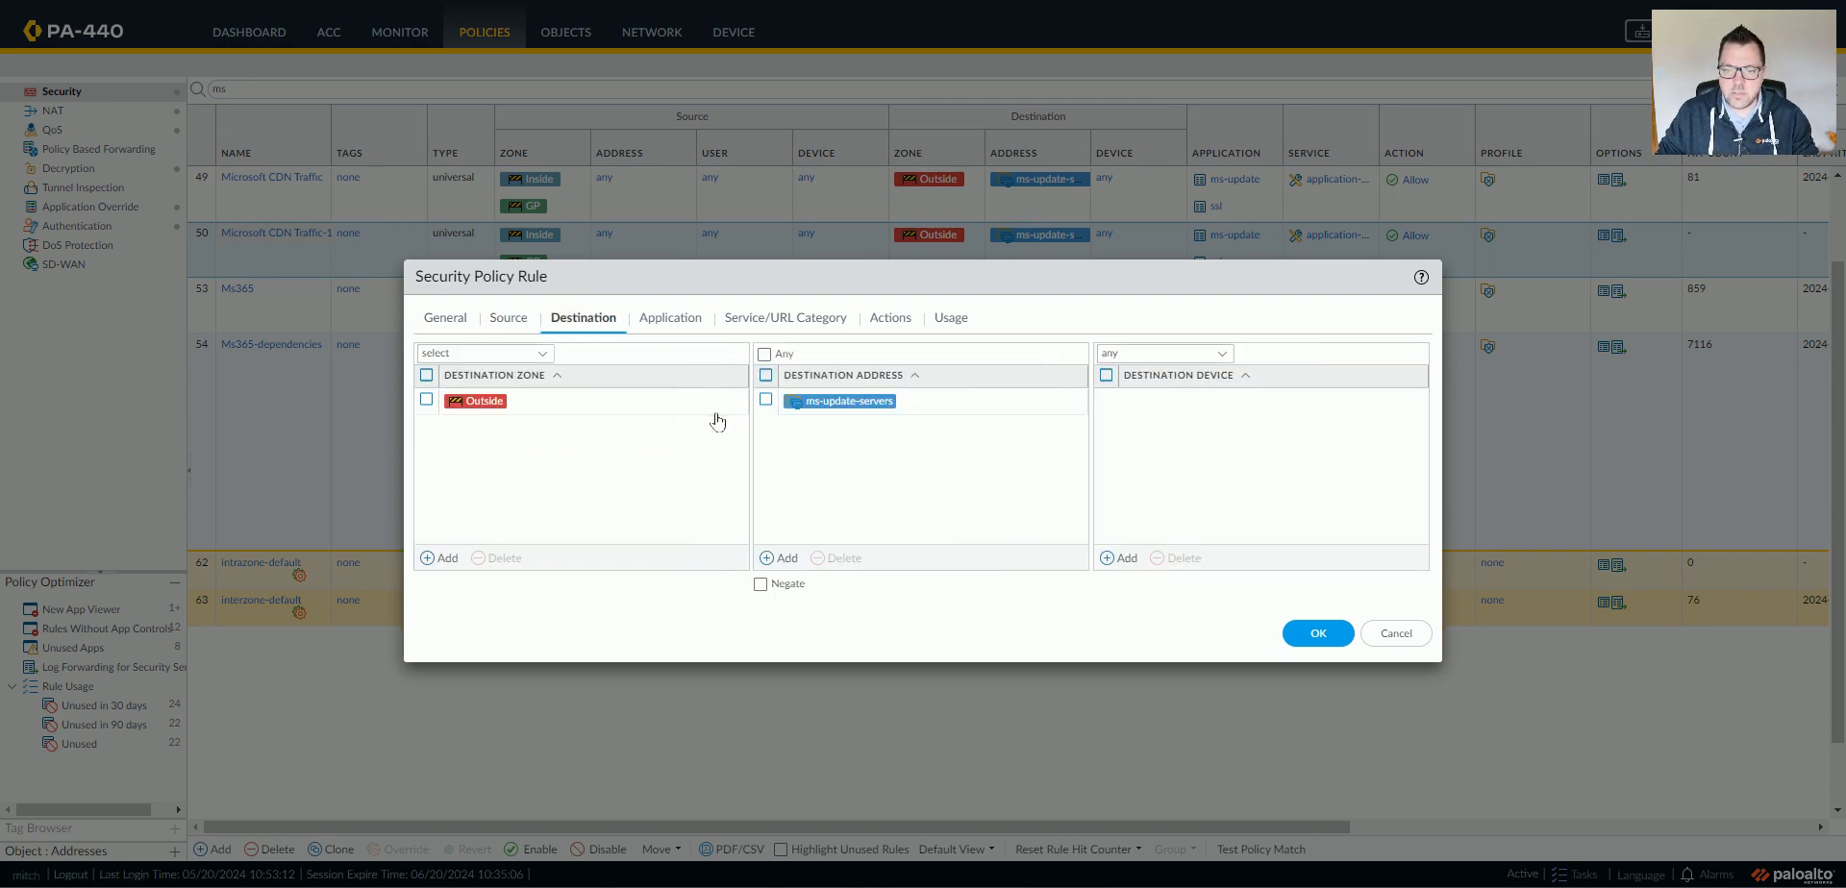
left_click(931, 398)
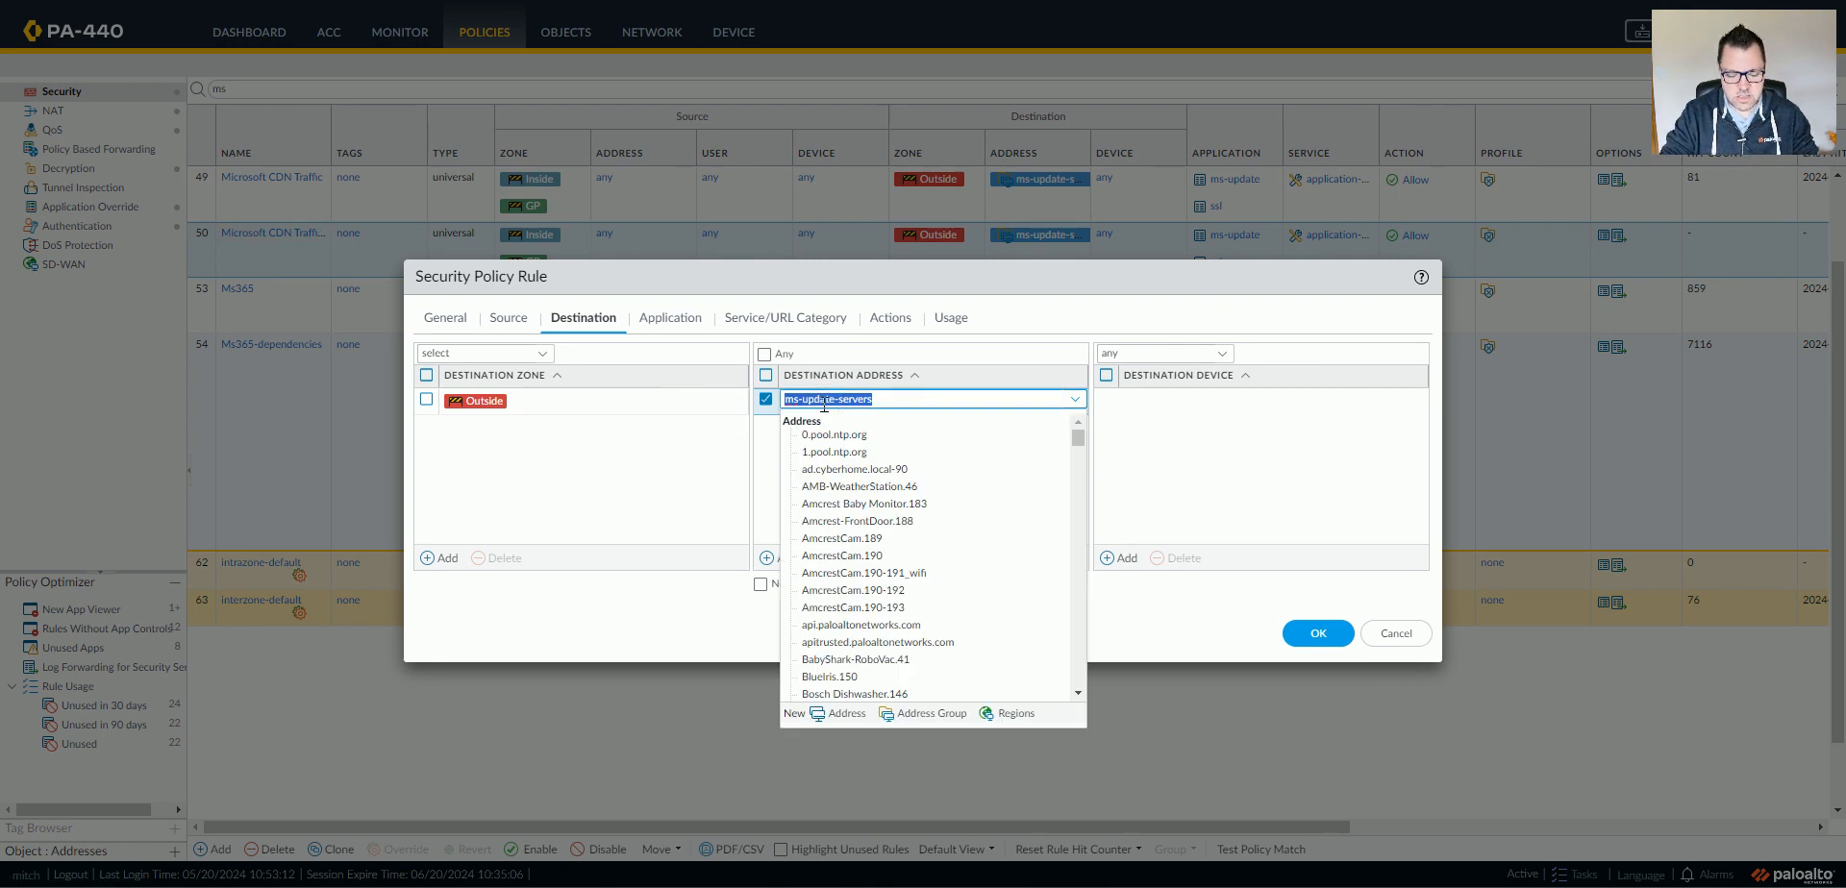
type("msft")
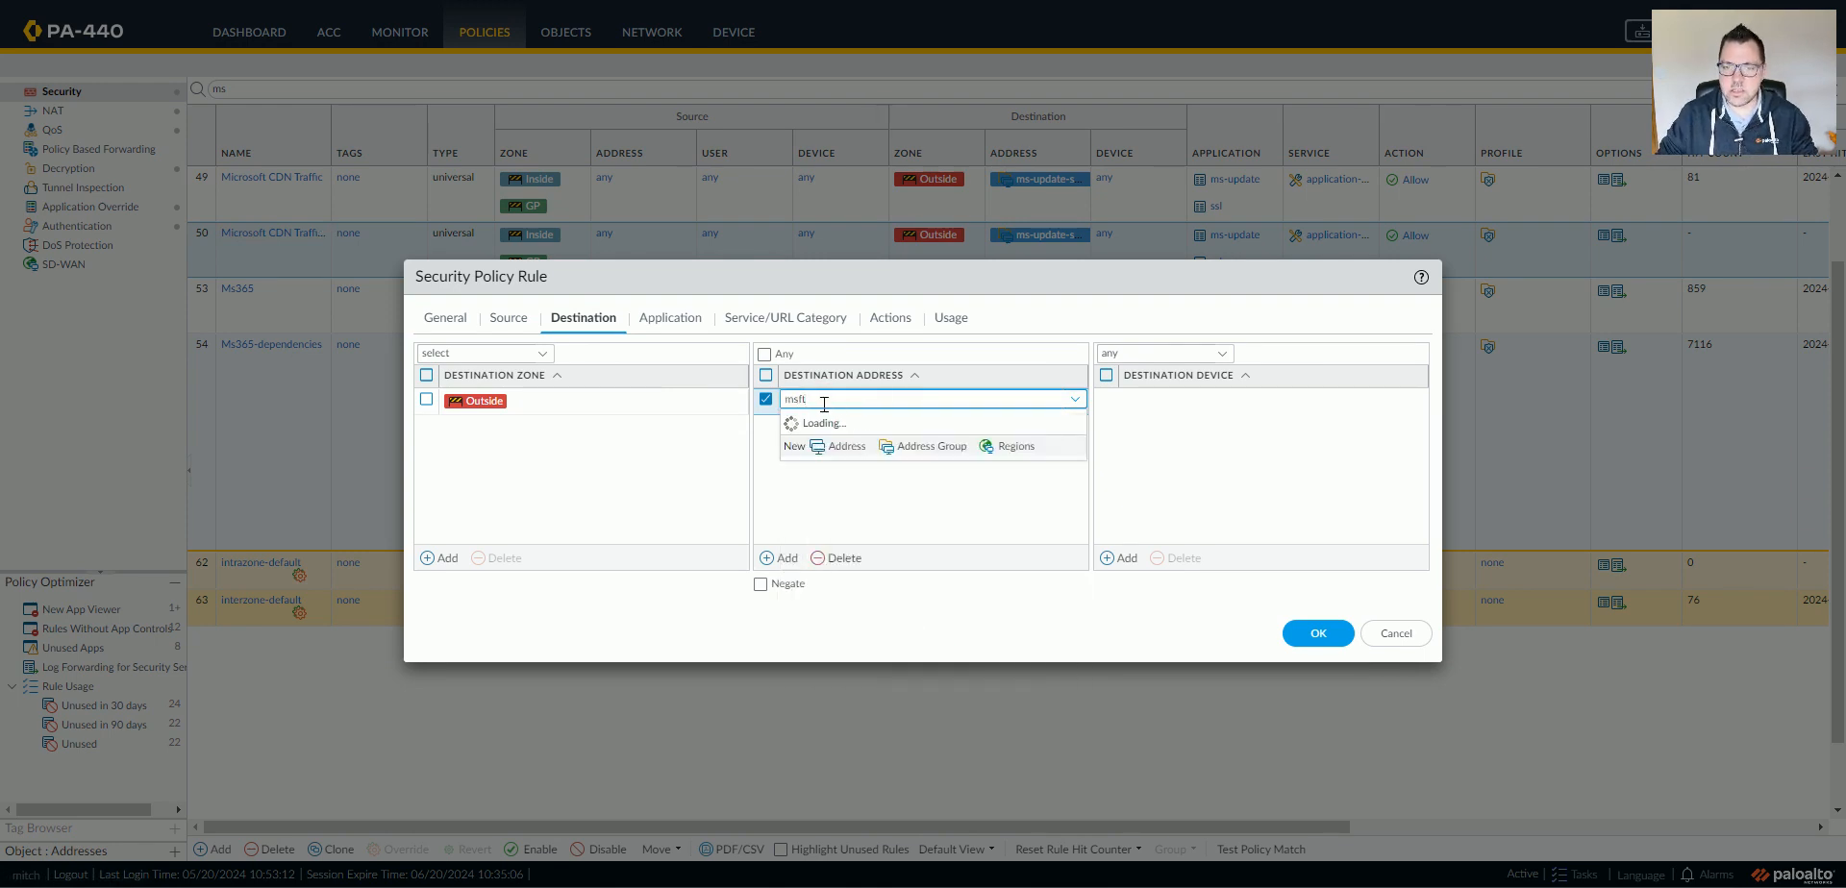
left_click(836, 400)
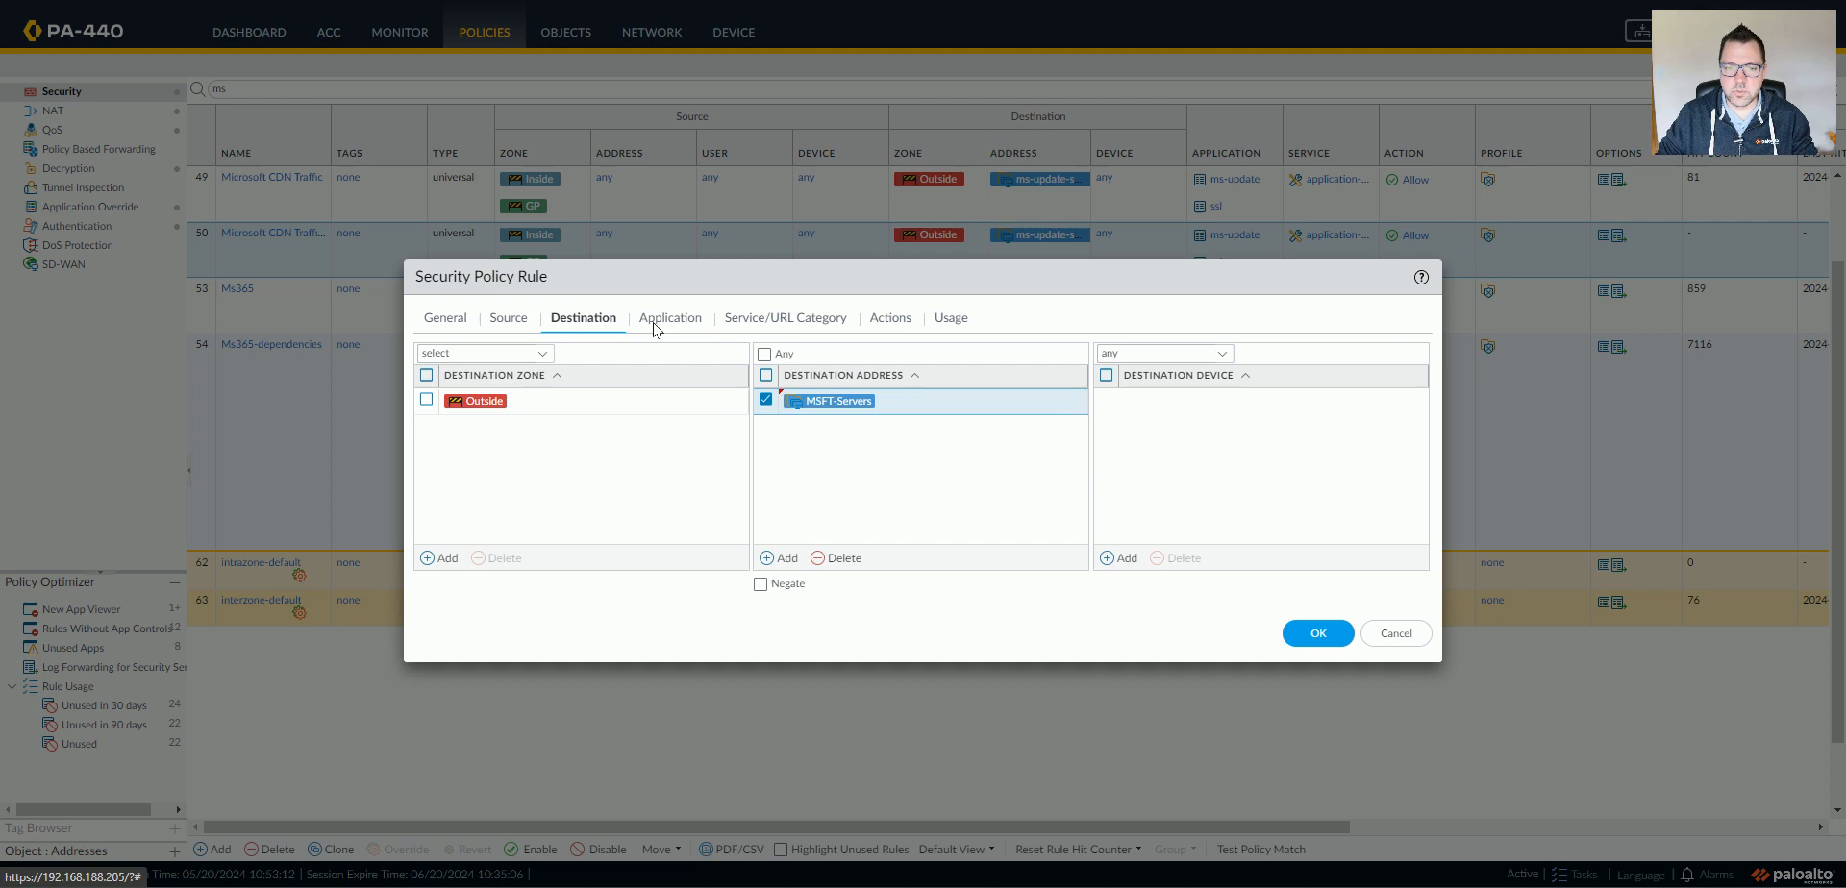
Step: Remove ms-update and ssl so any application matches, keep Allow, and save the rule
left_click(669, 317)
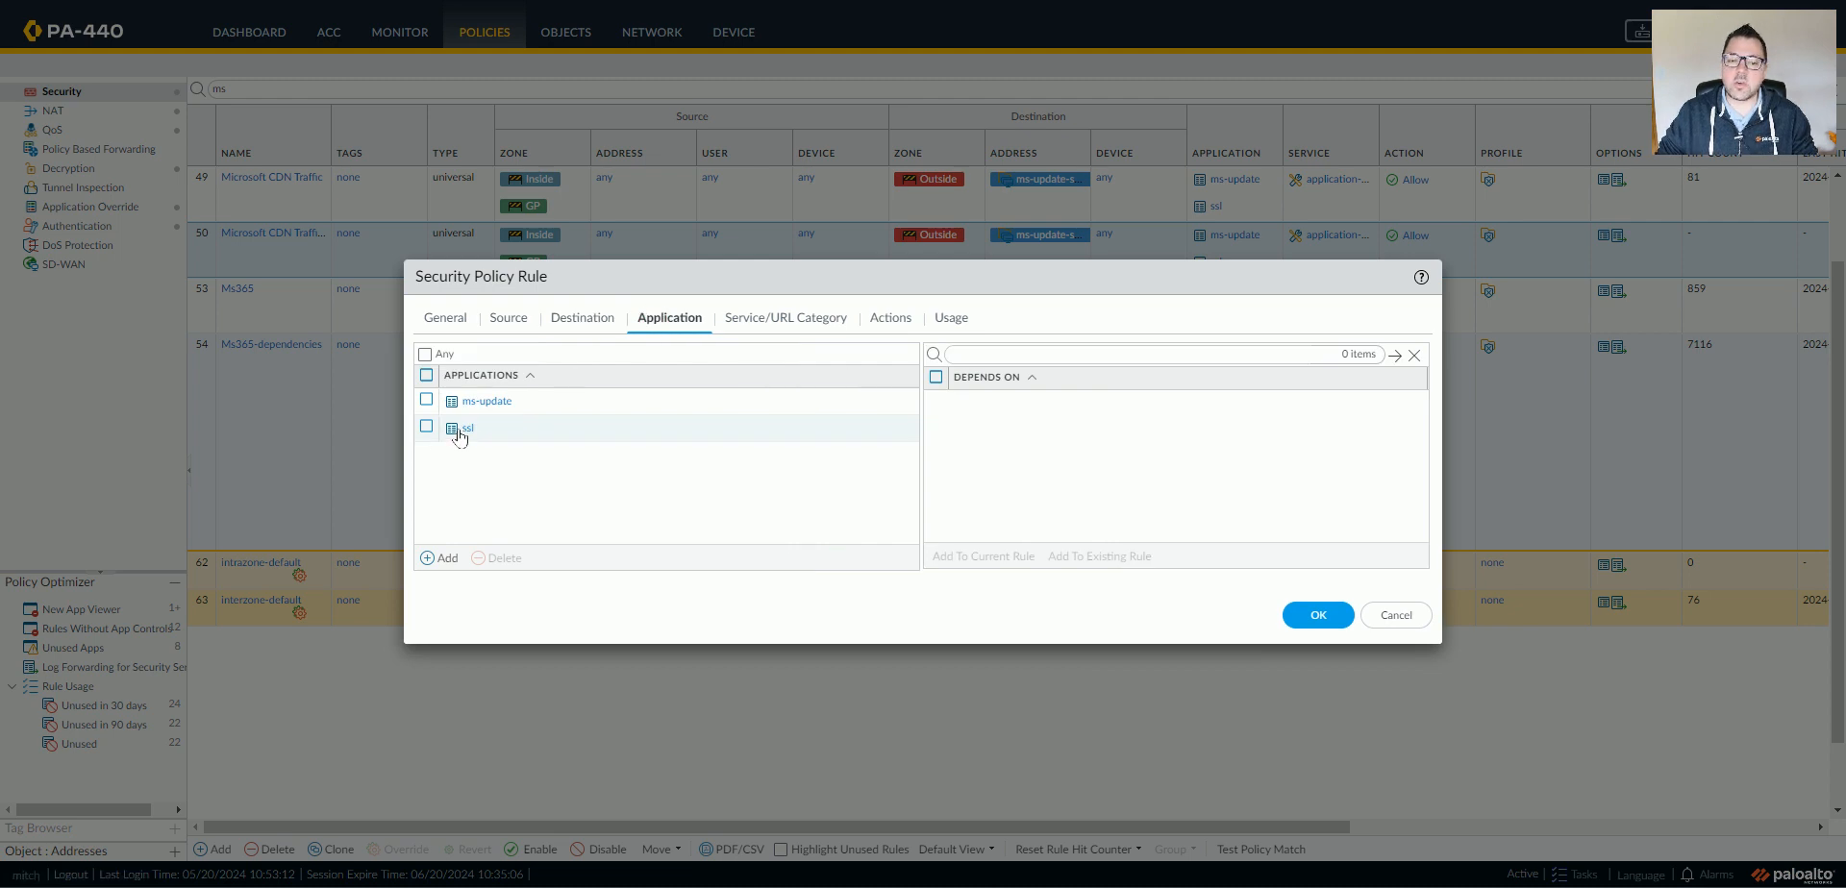
left_click(427, 375)
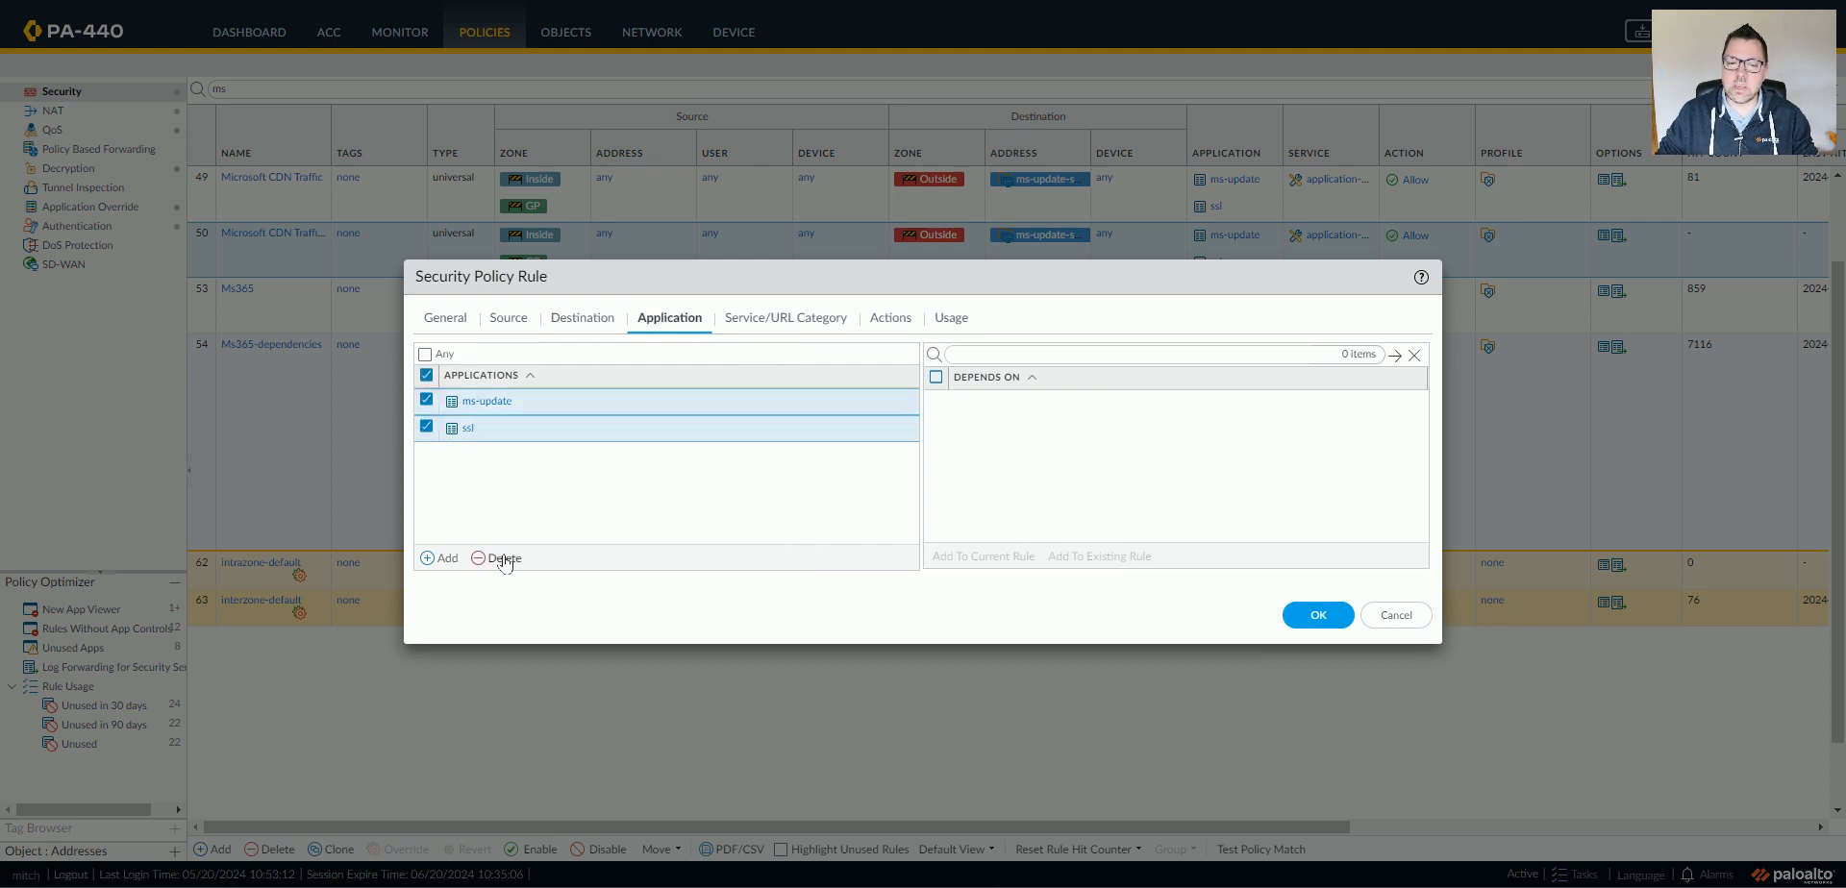
left_click(502, 557)
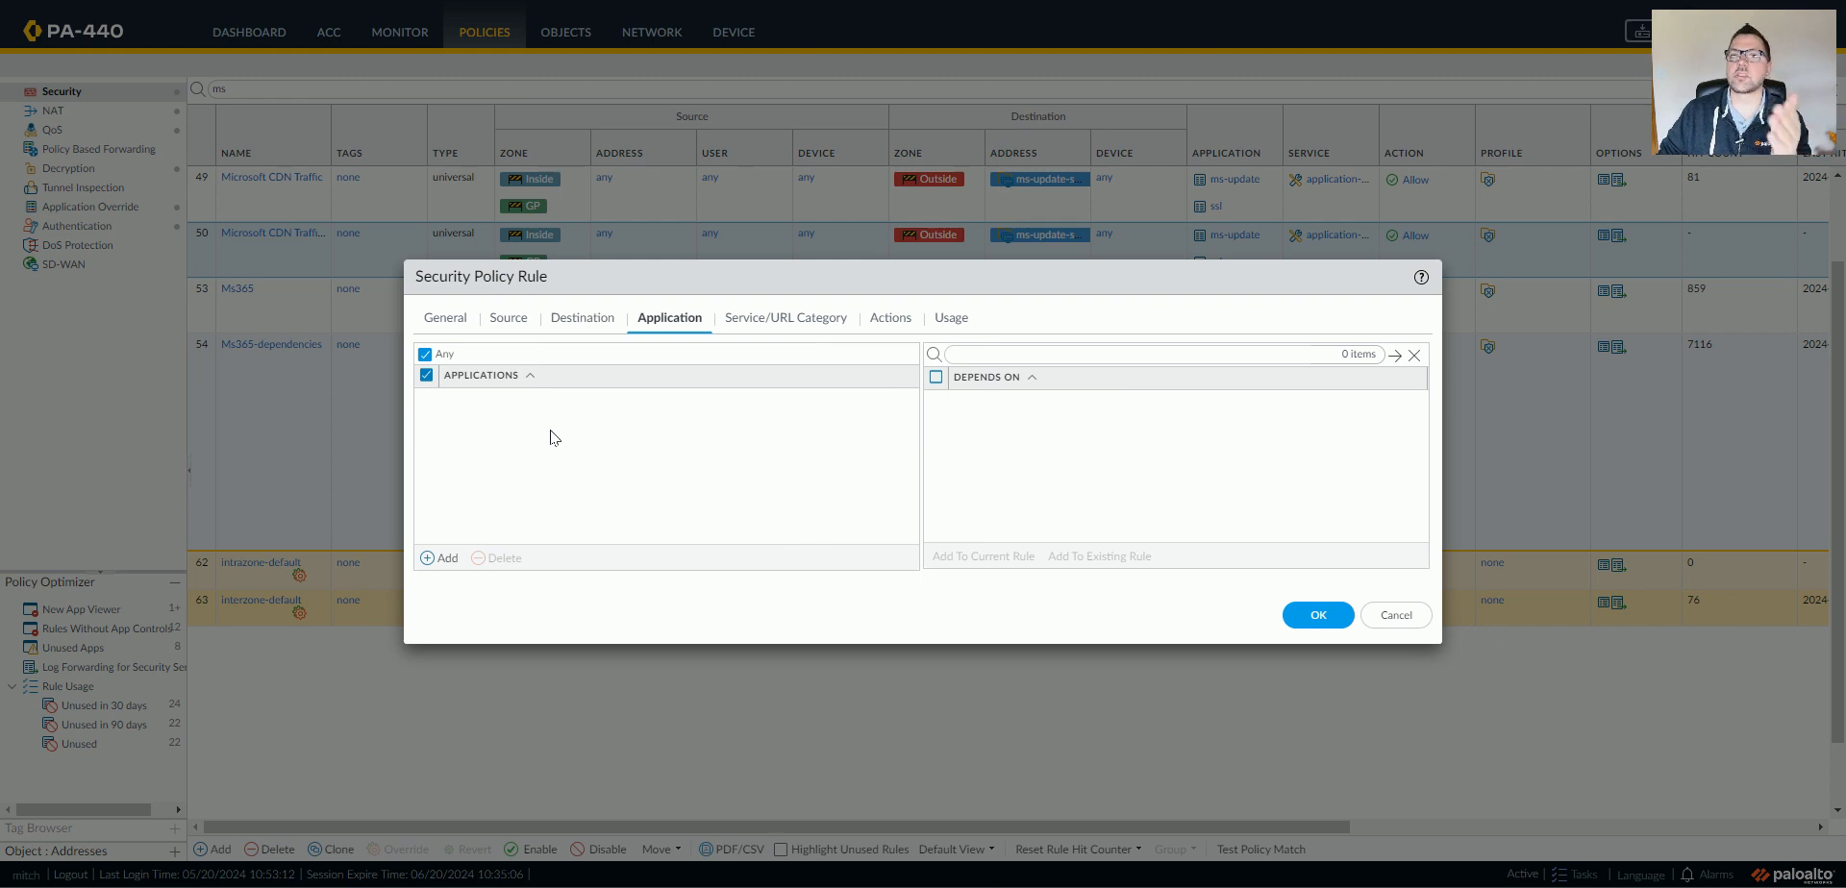
mouse_move(500, 411)
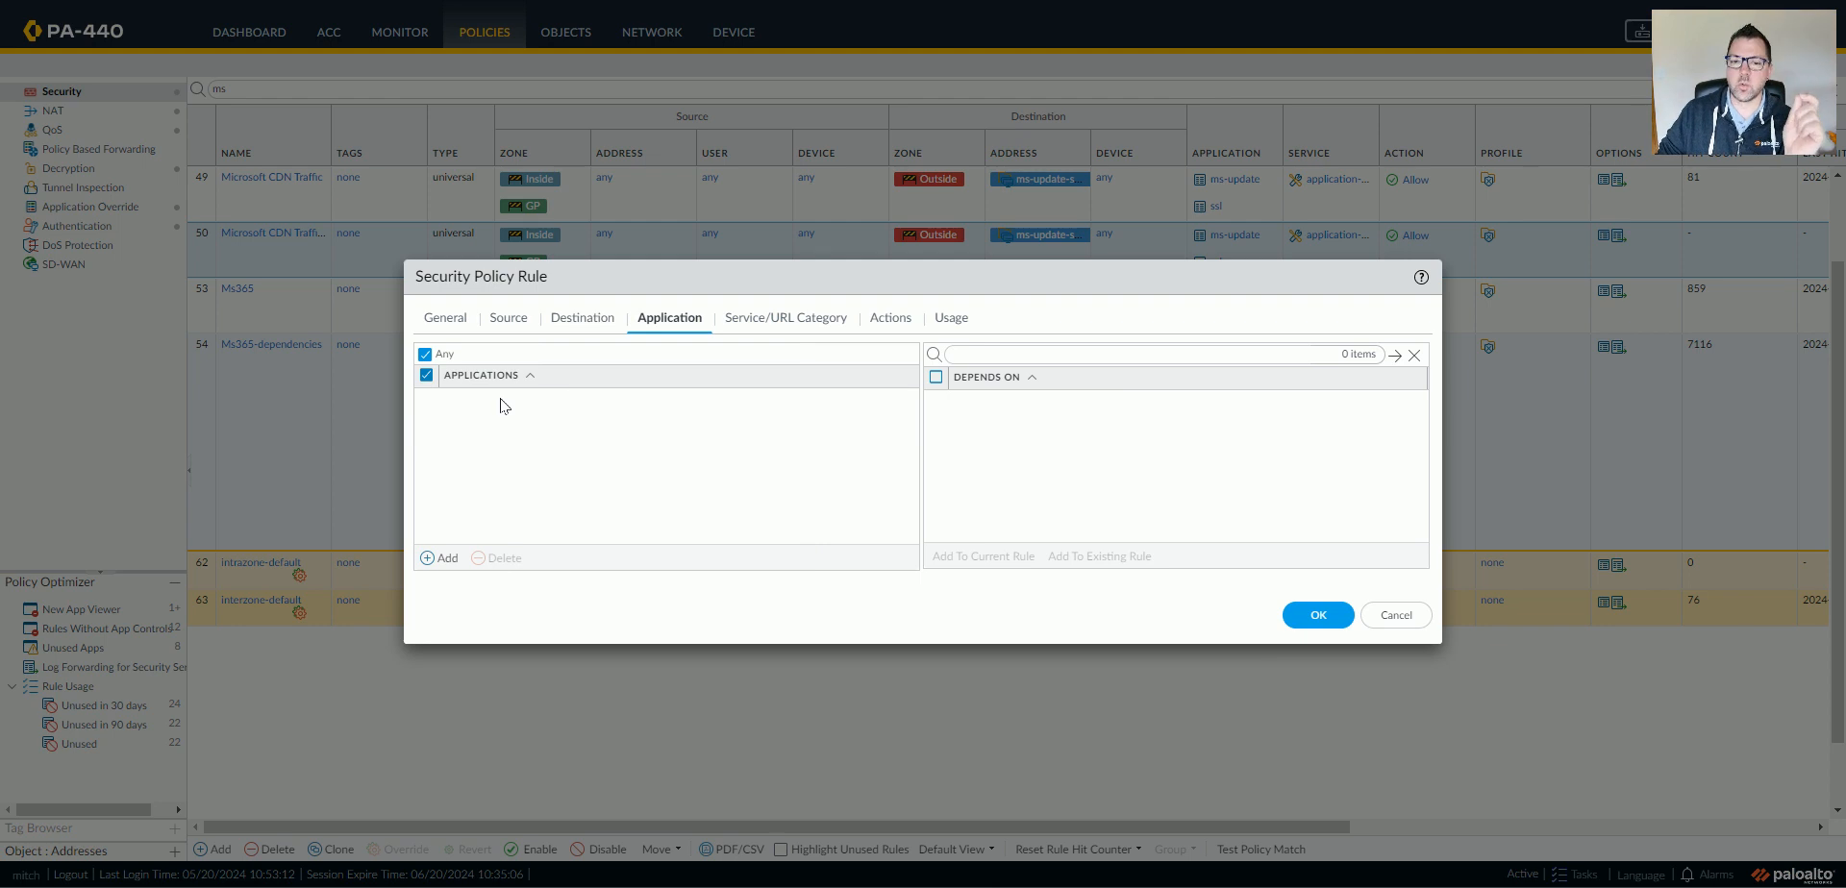
left_click(785, 317)
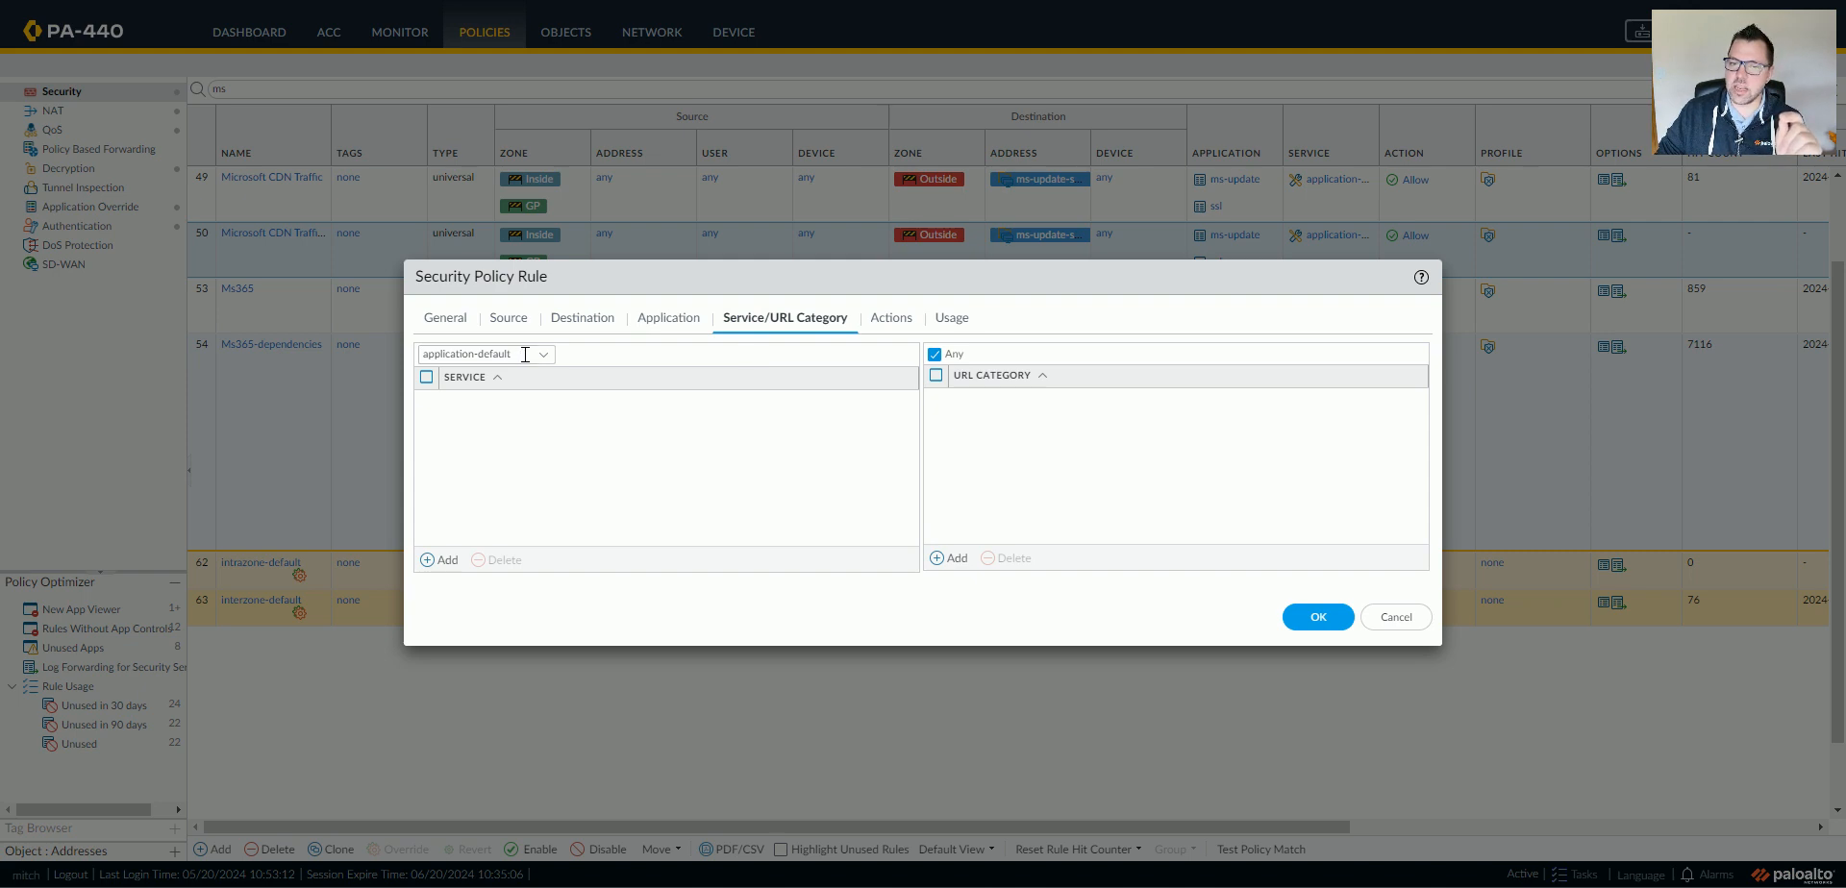
mouse_move(527, 375)
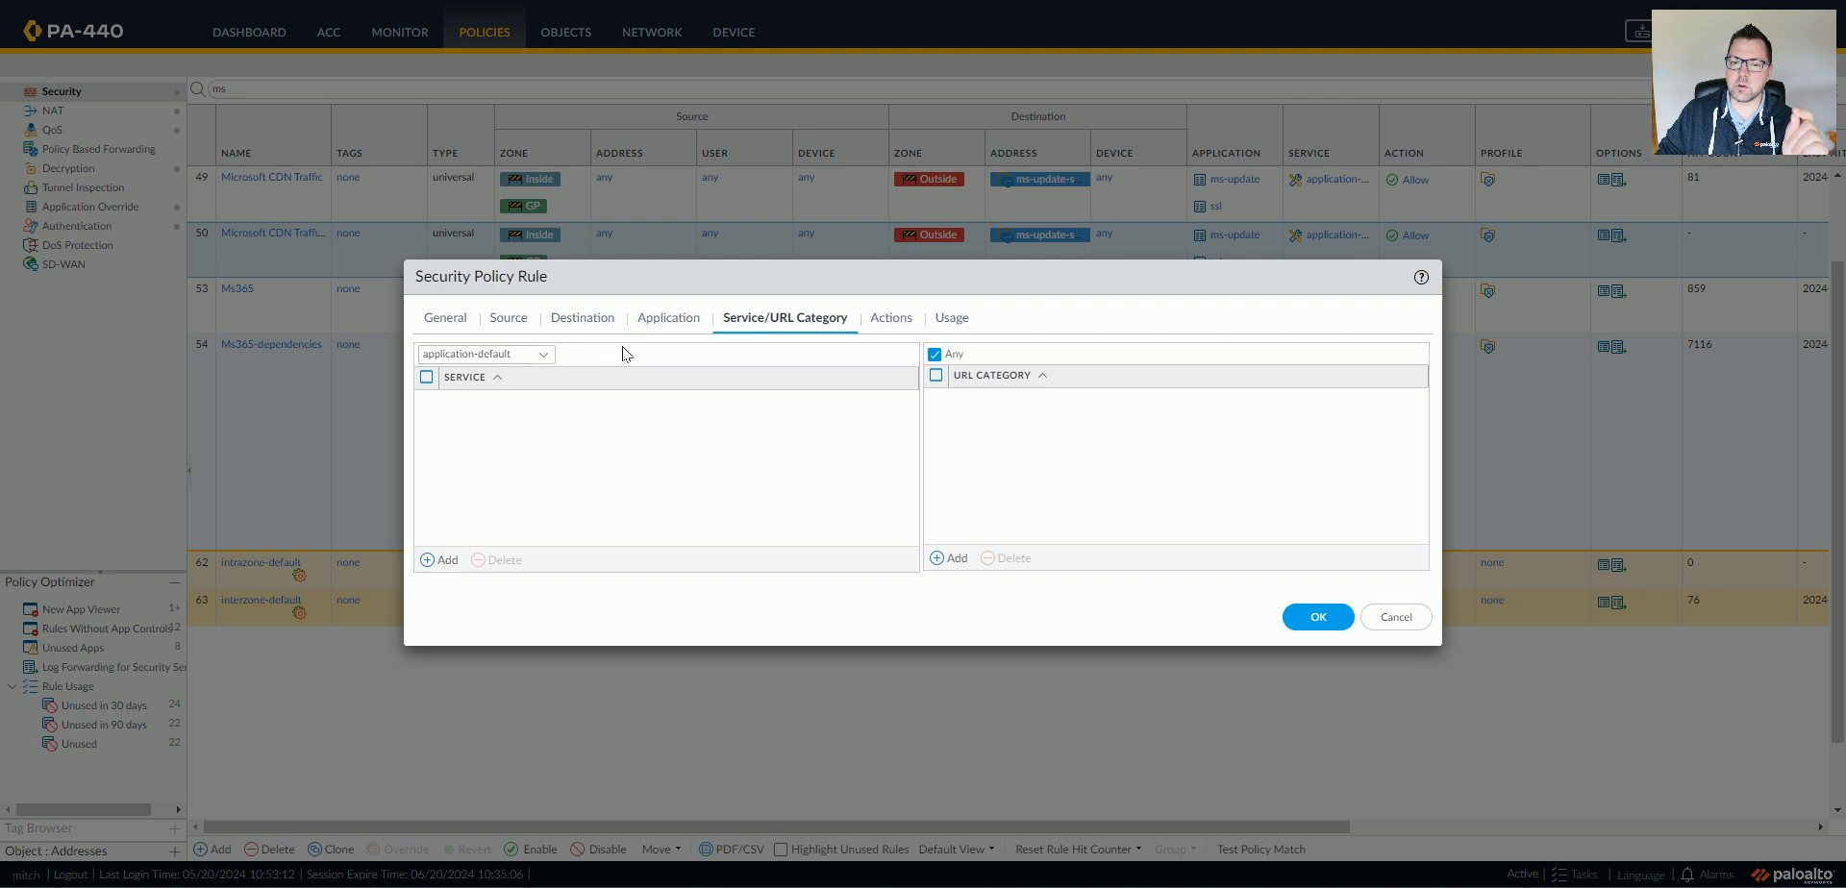
mouse_move(686, 329)
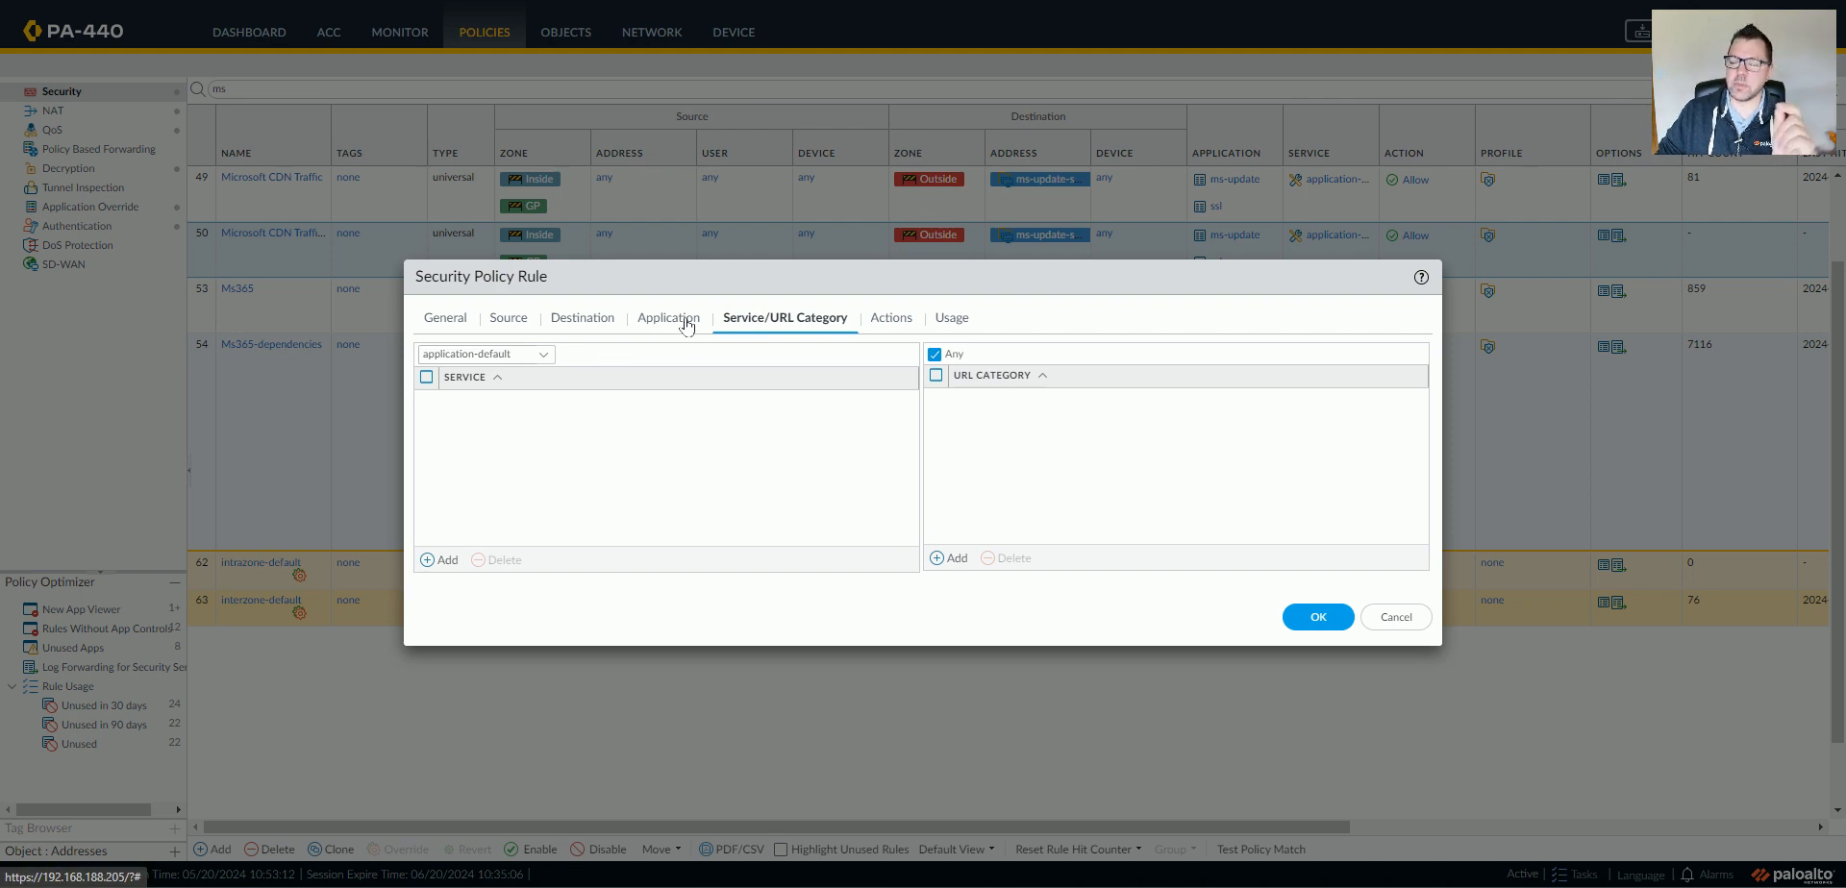
left_click(667, 317)
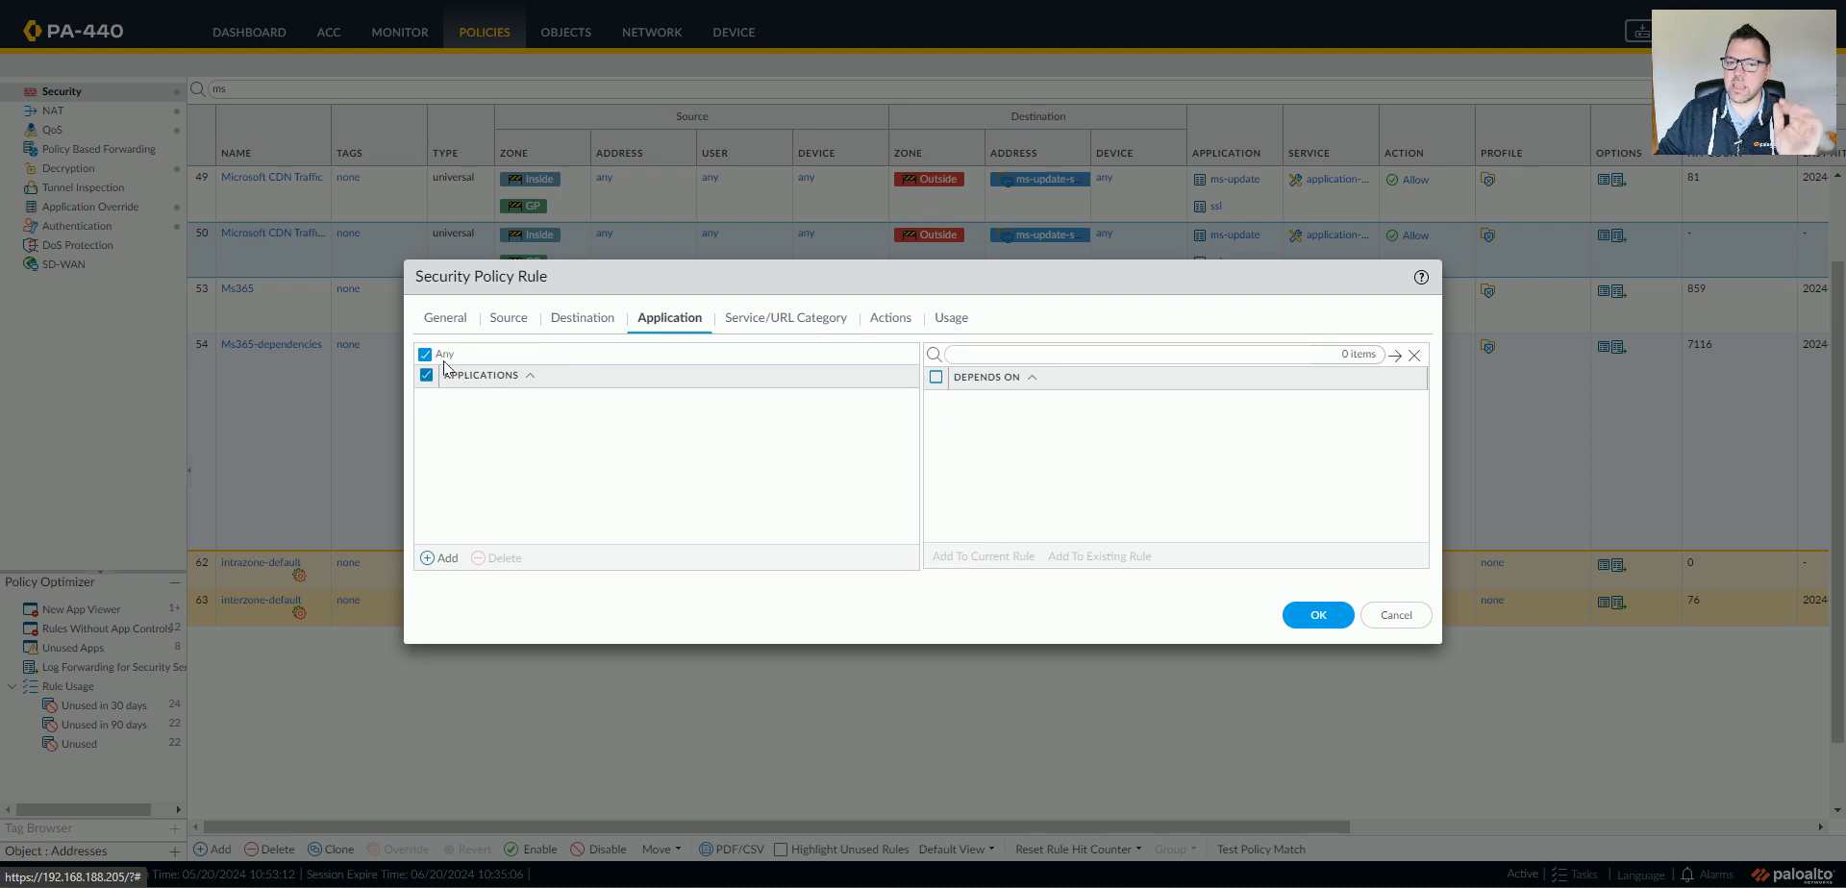
left_click(785, 318)
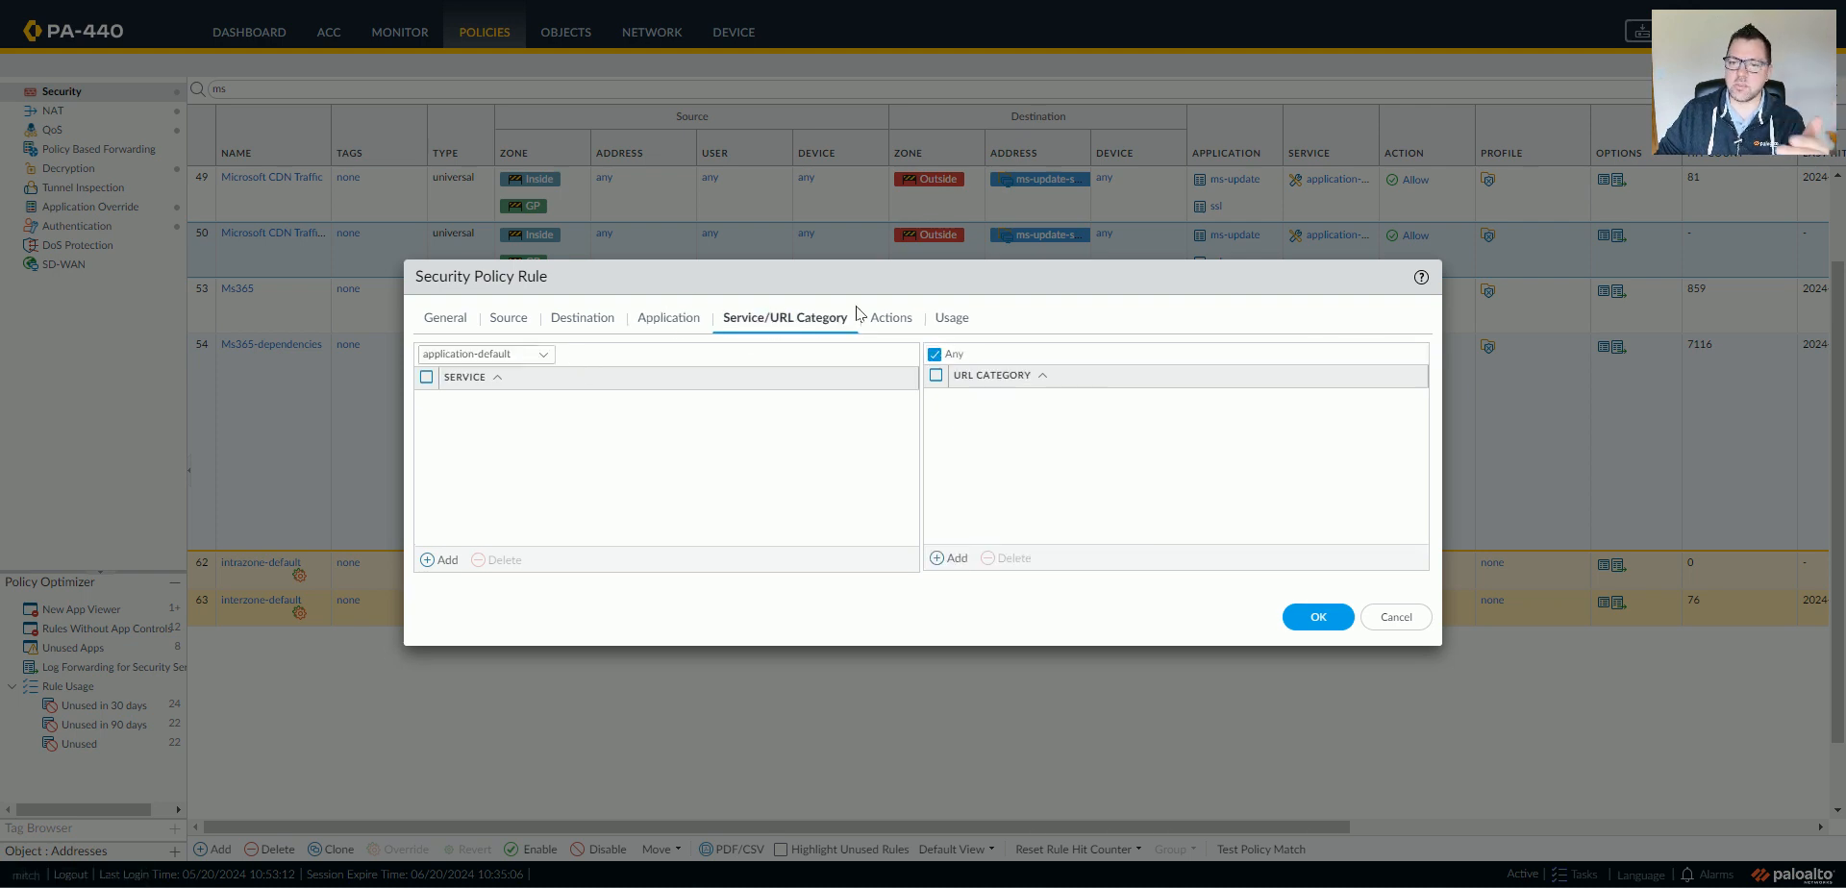
left_click(889, 317)
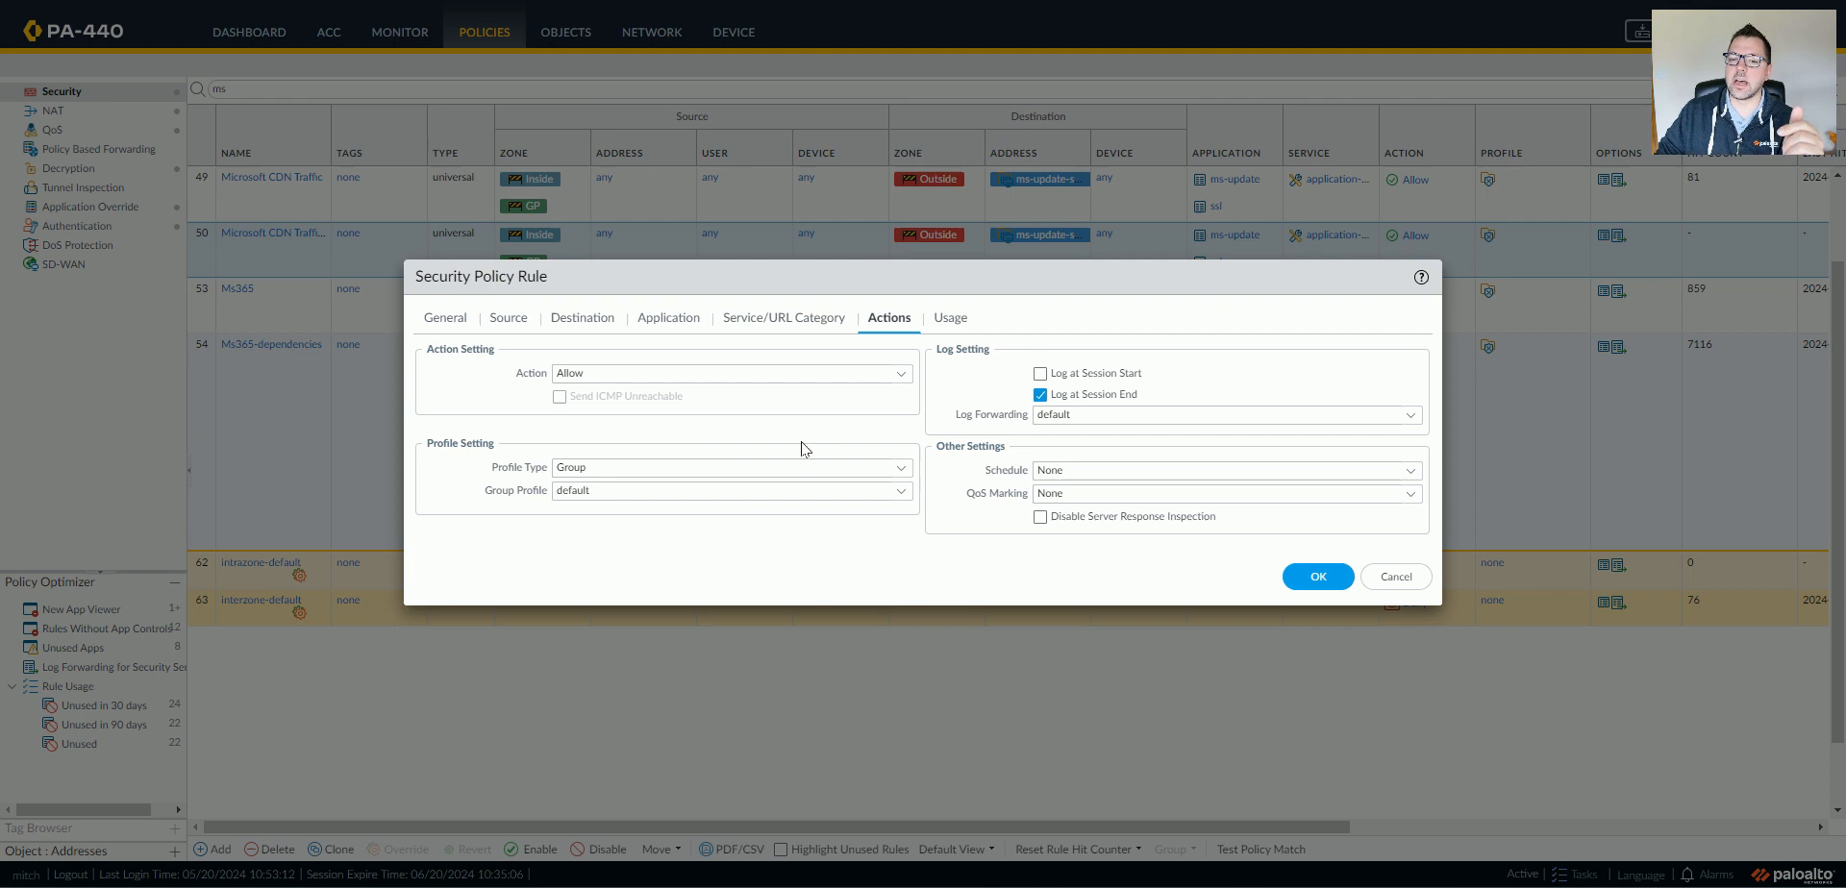
mouse_move(788, 429)
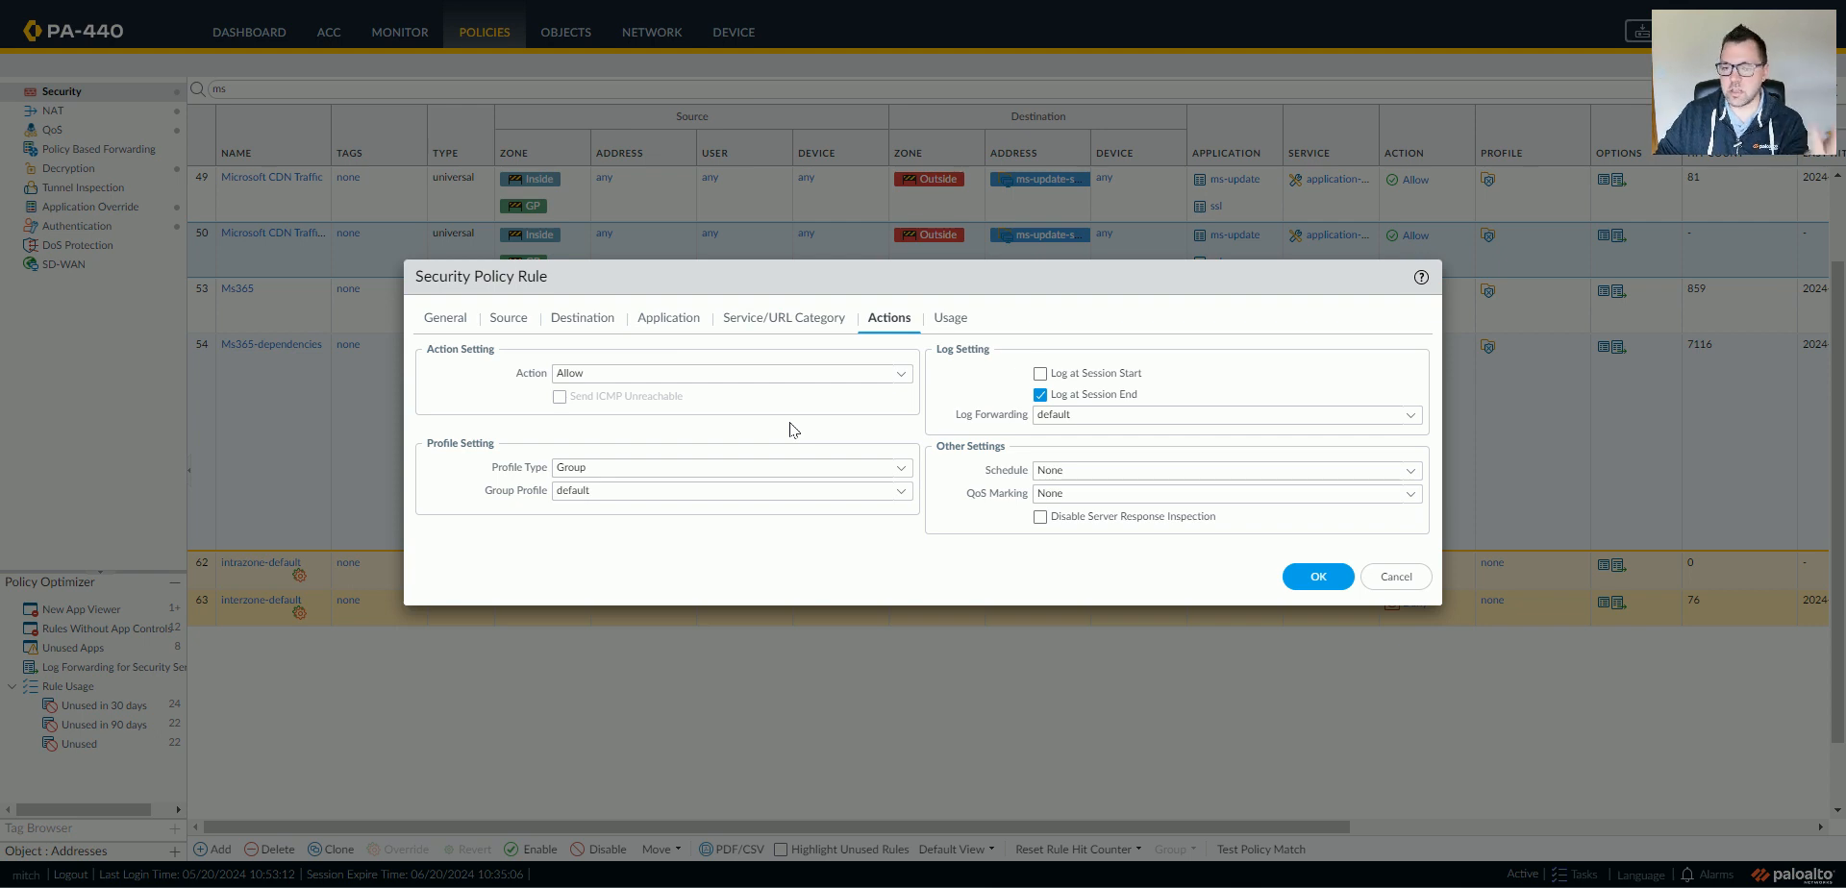
left_click(1317, 577)
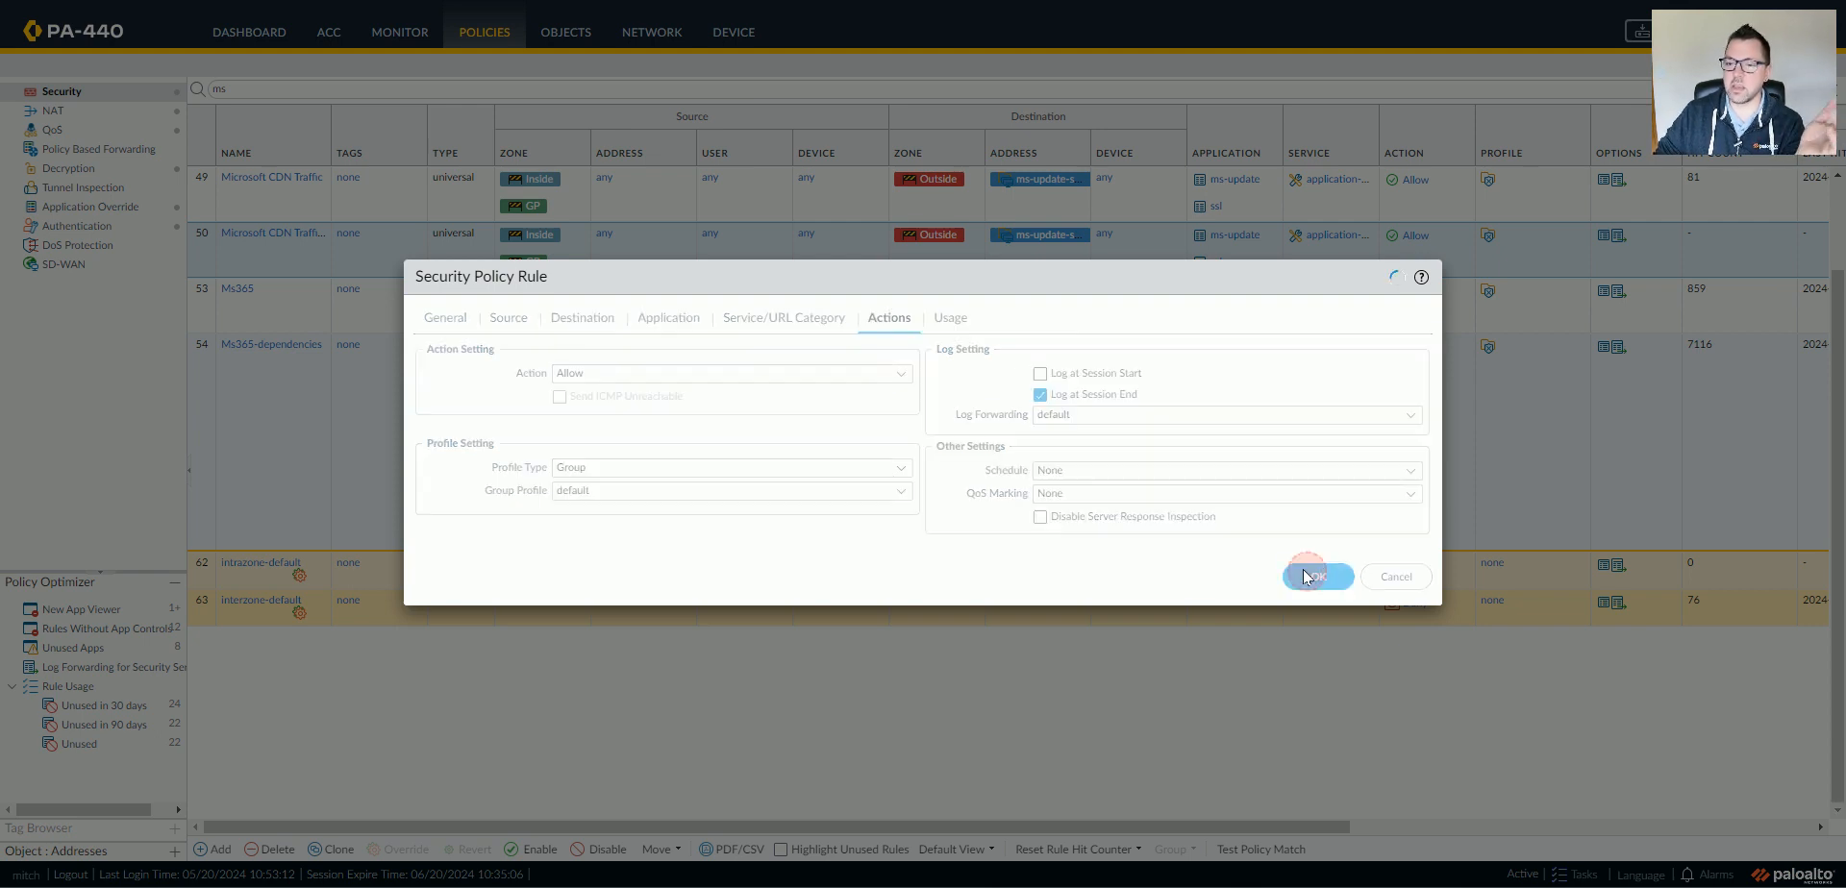
left_click(1315, 577)
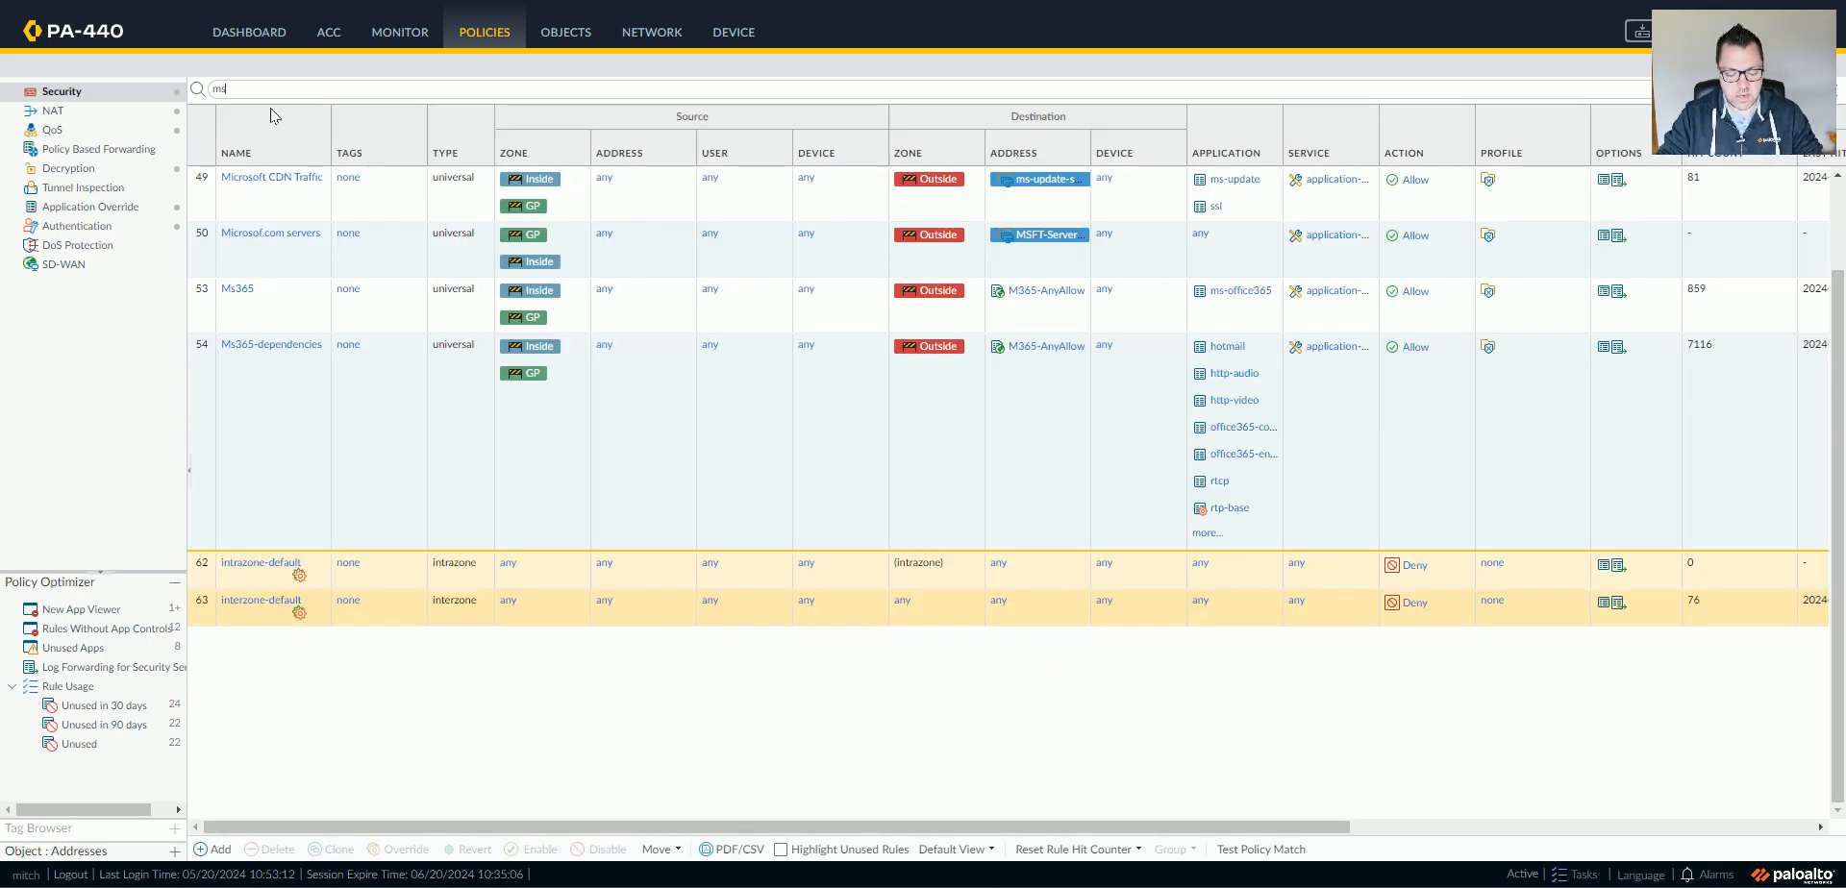
Step: Filter the rule list to MSFT and bring the Rule Usage columns into view
type("MSFT")
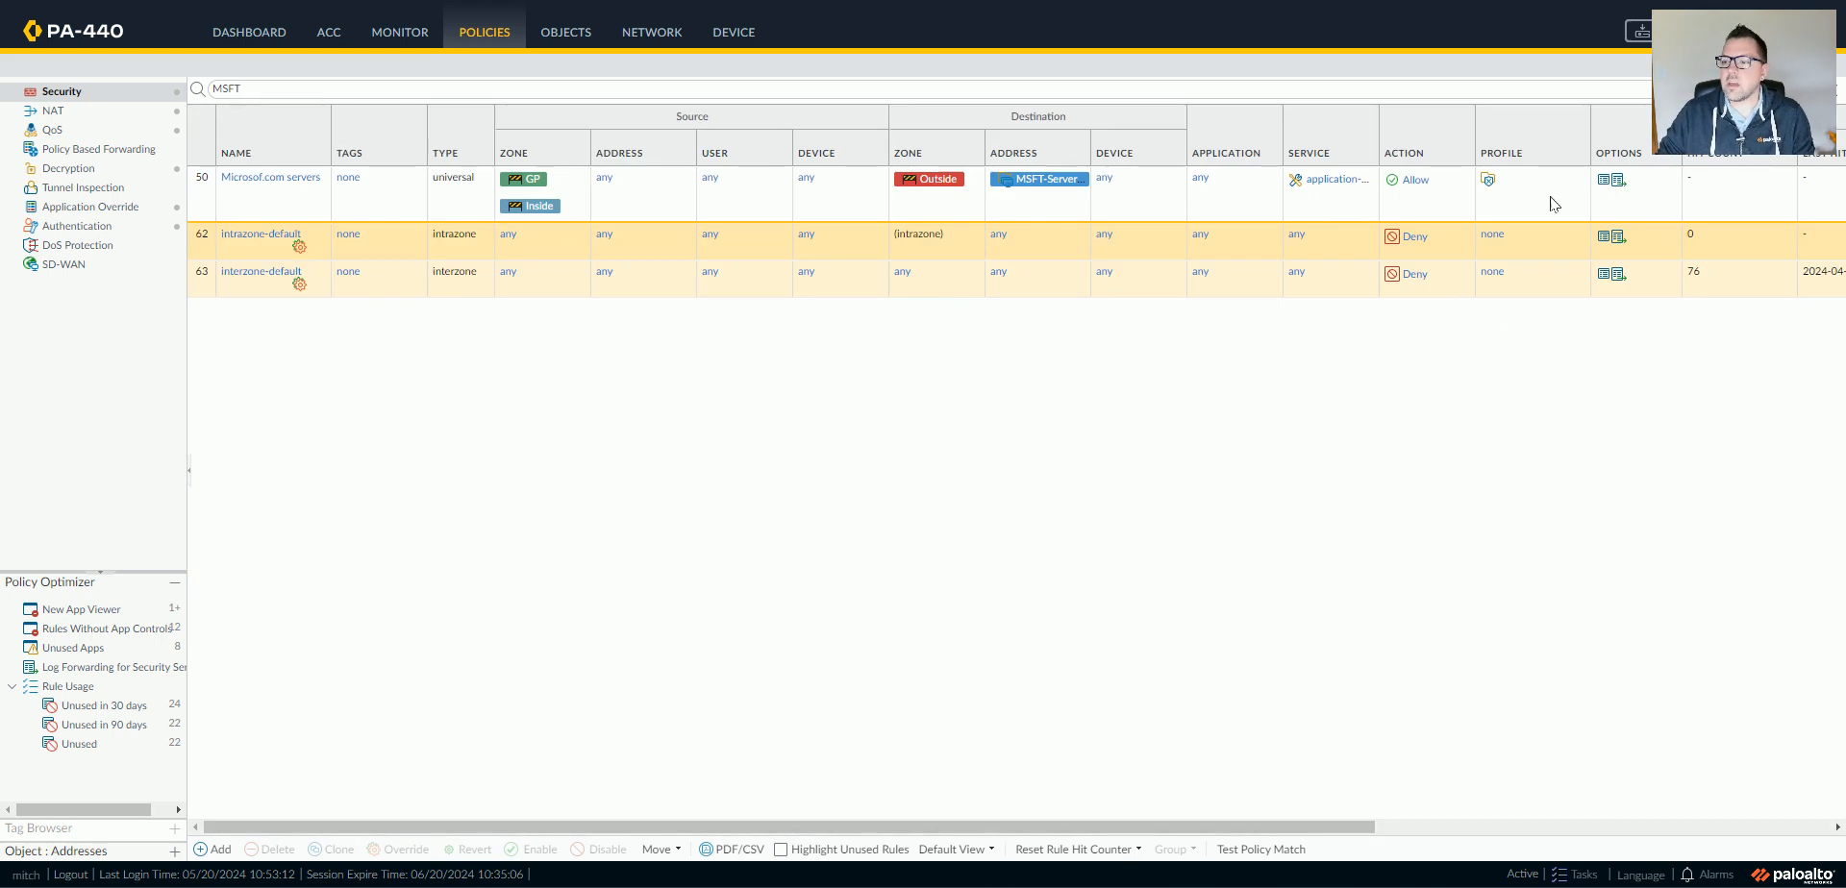
scroll("right", 3)
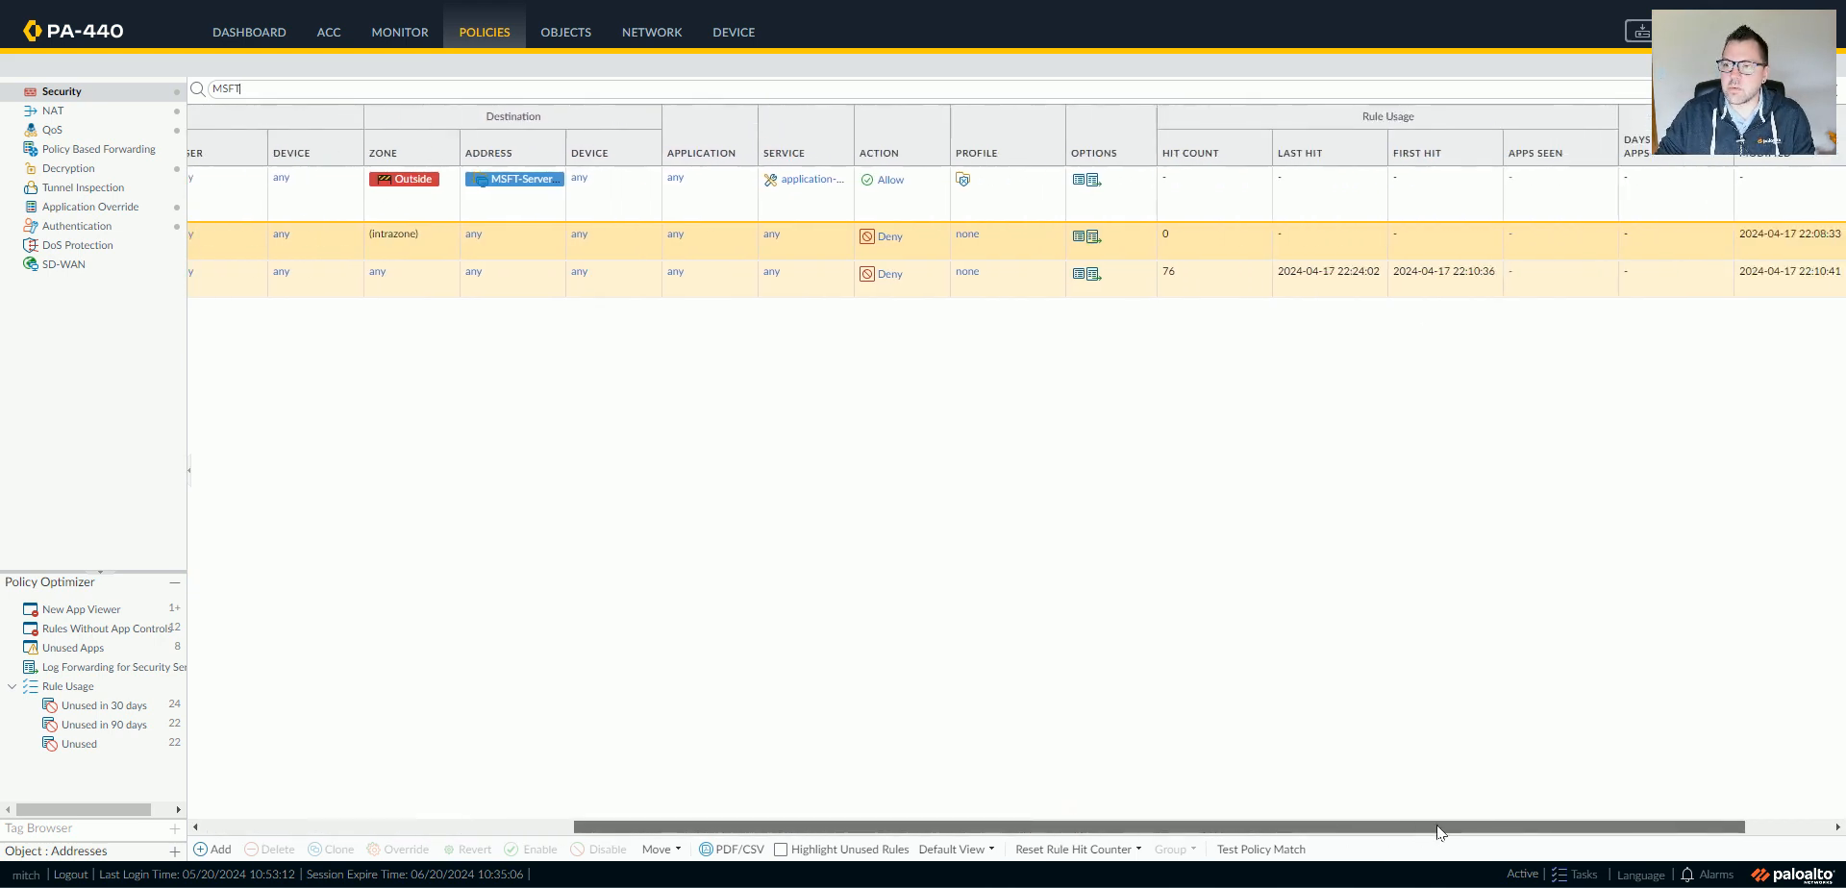
scroll("right", 3)
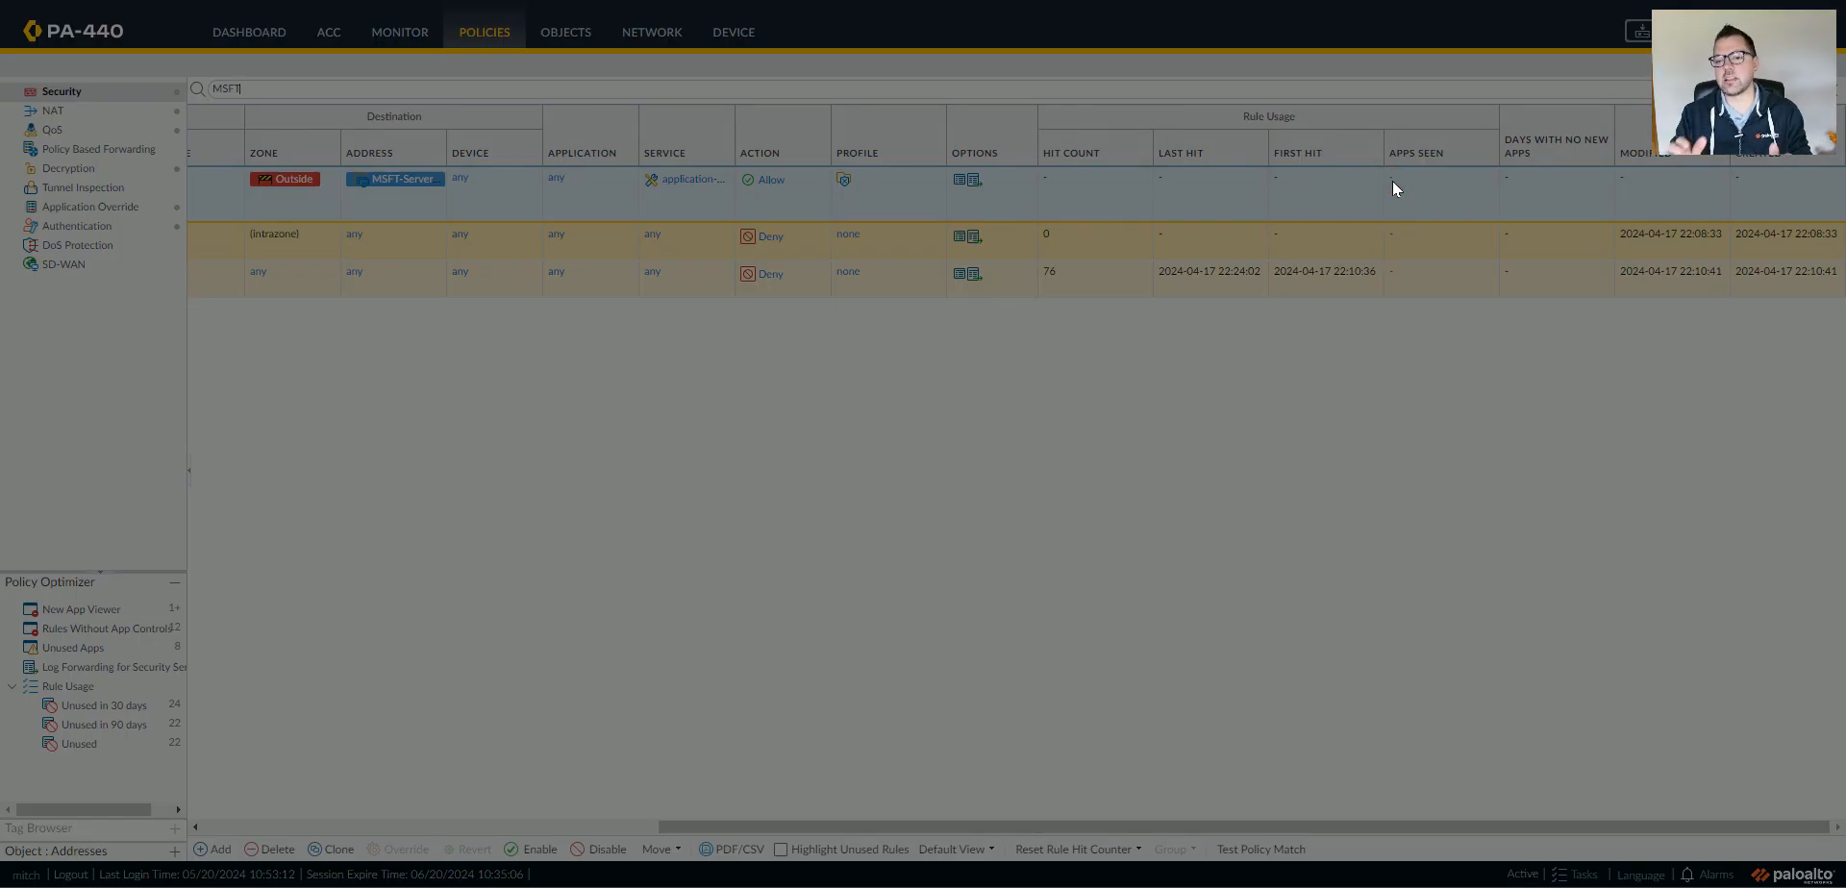
Step: View the Applications & Usage details of the Microsof.com servers rule, showing no apps seen
left_click(687, 177)
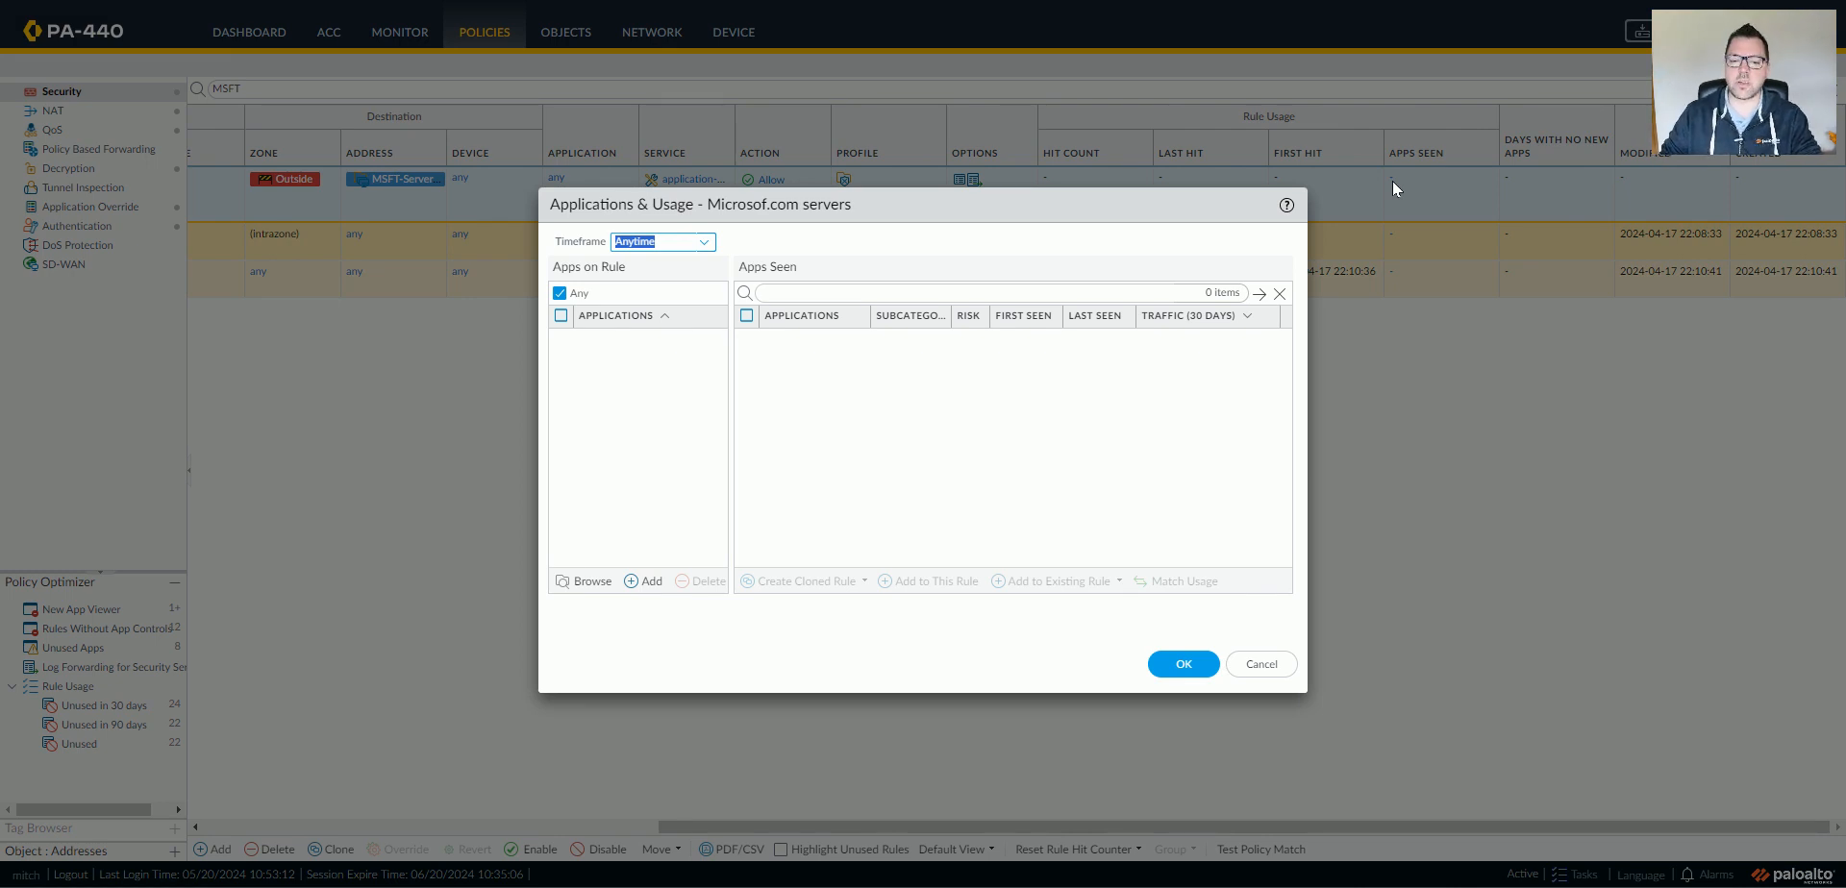
mouse_move(827, 377)
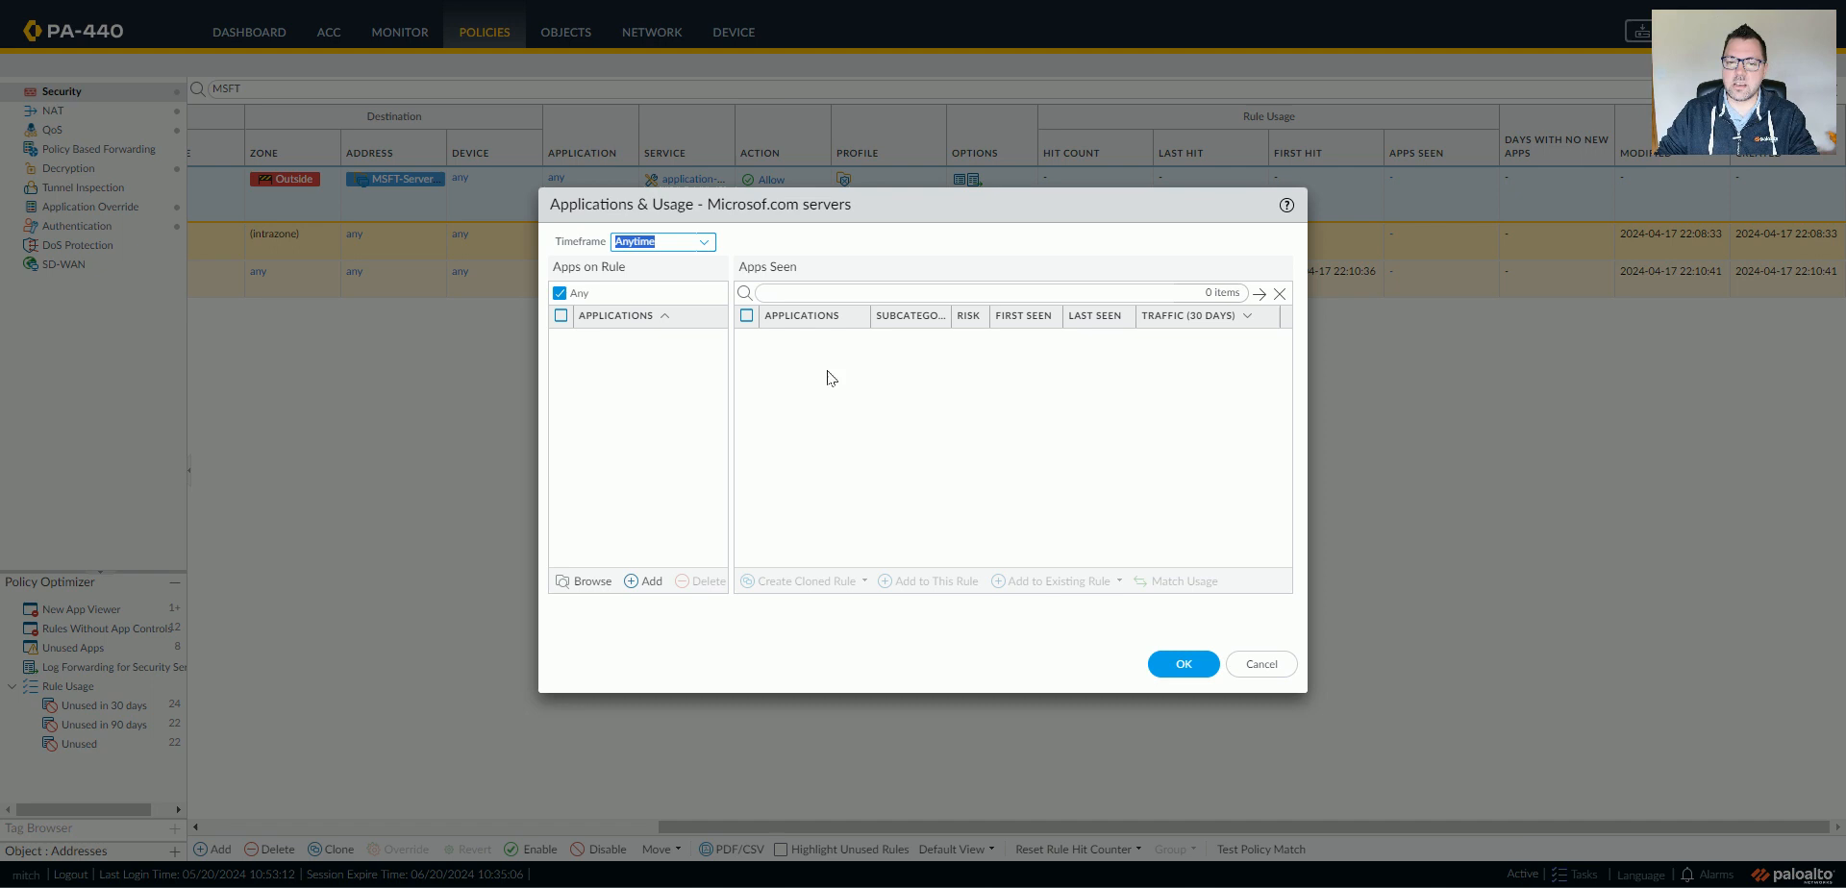
left_click(746, 316)
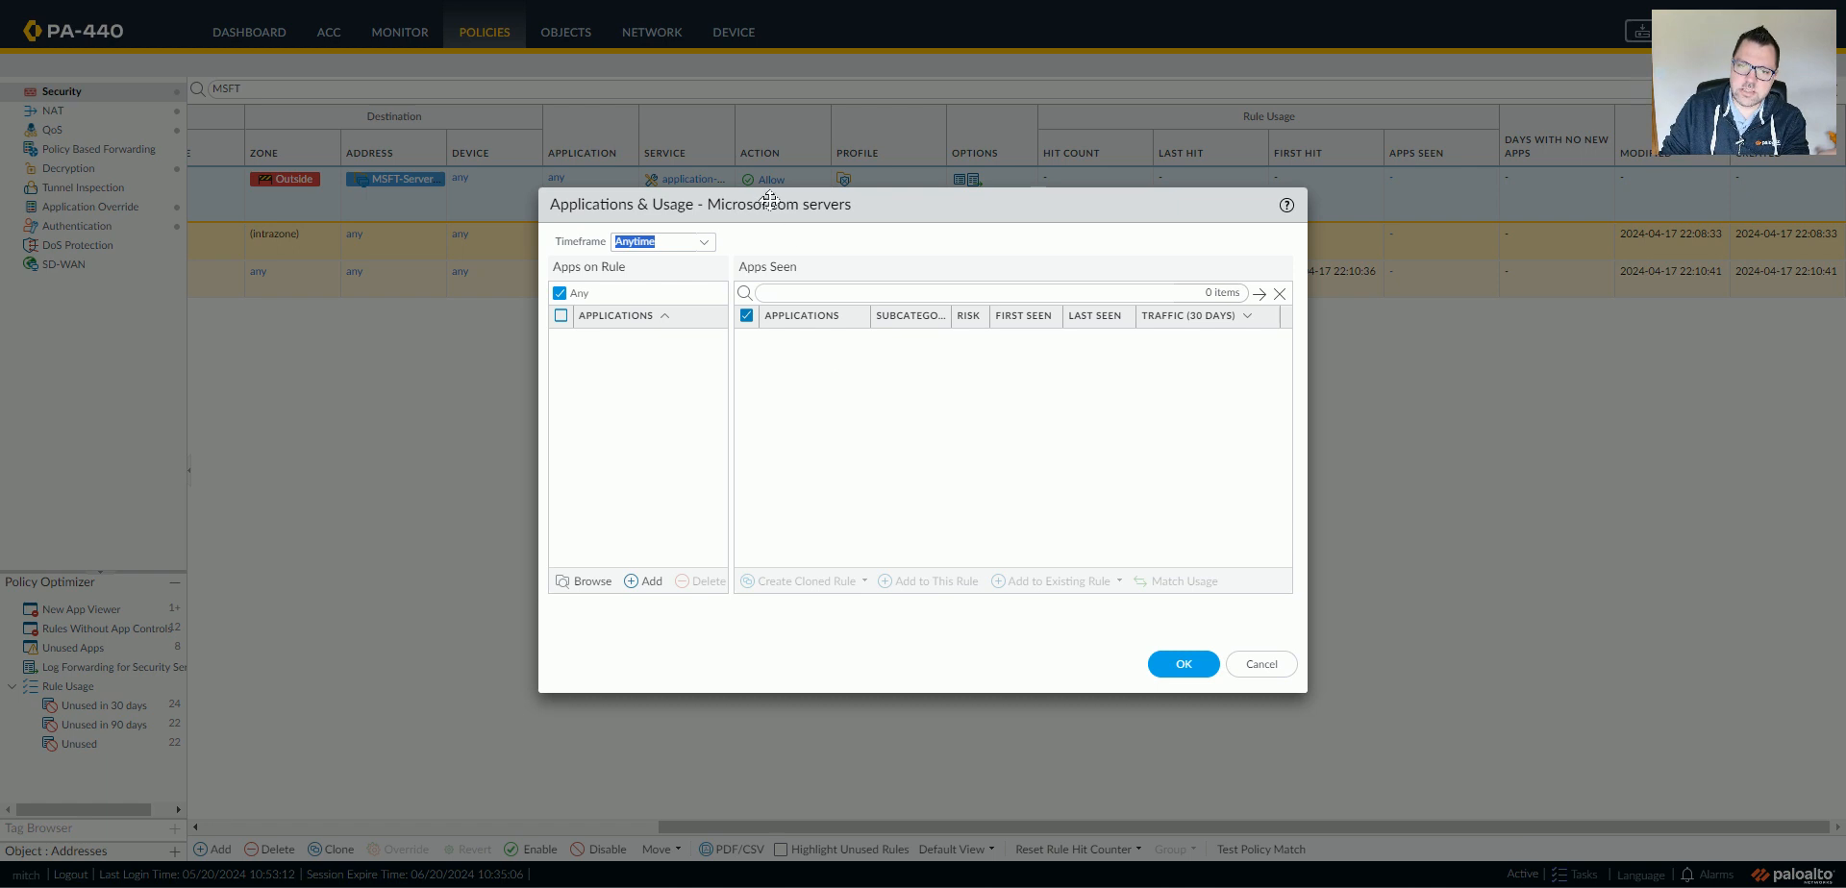
mouse_move(803, 256)
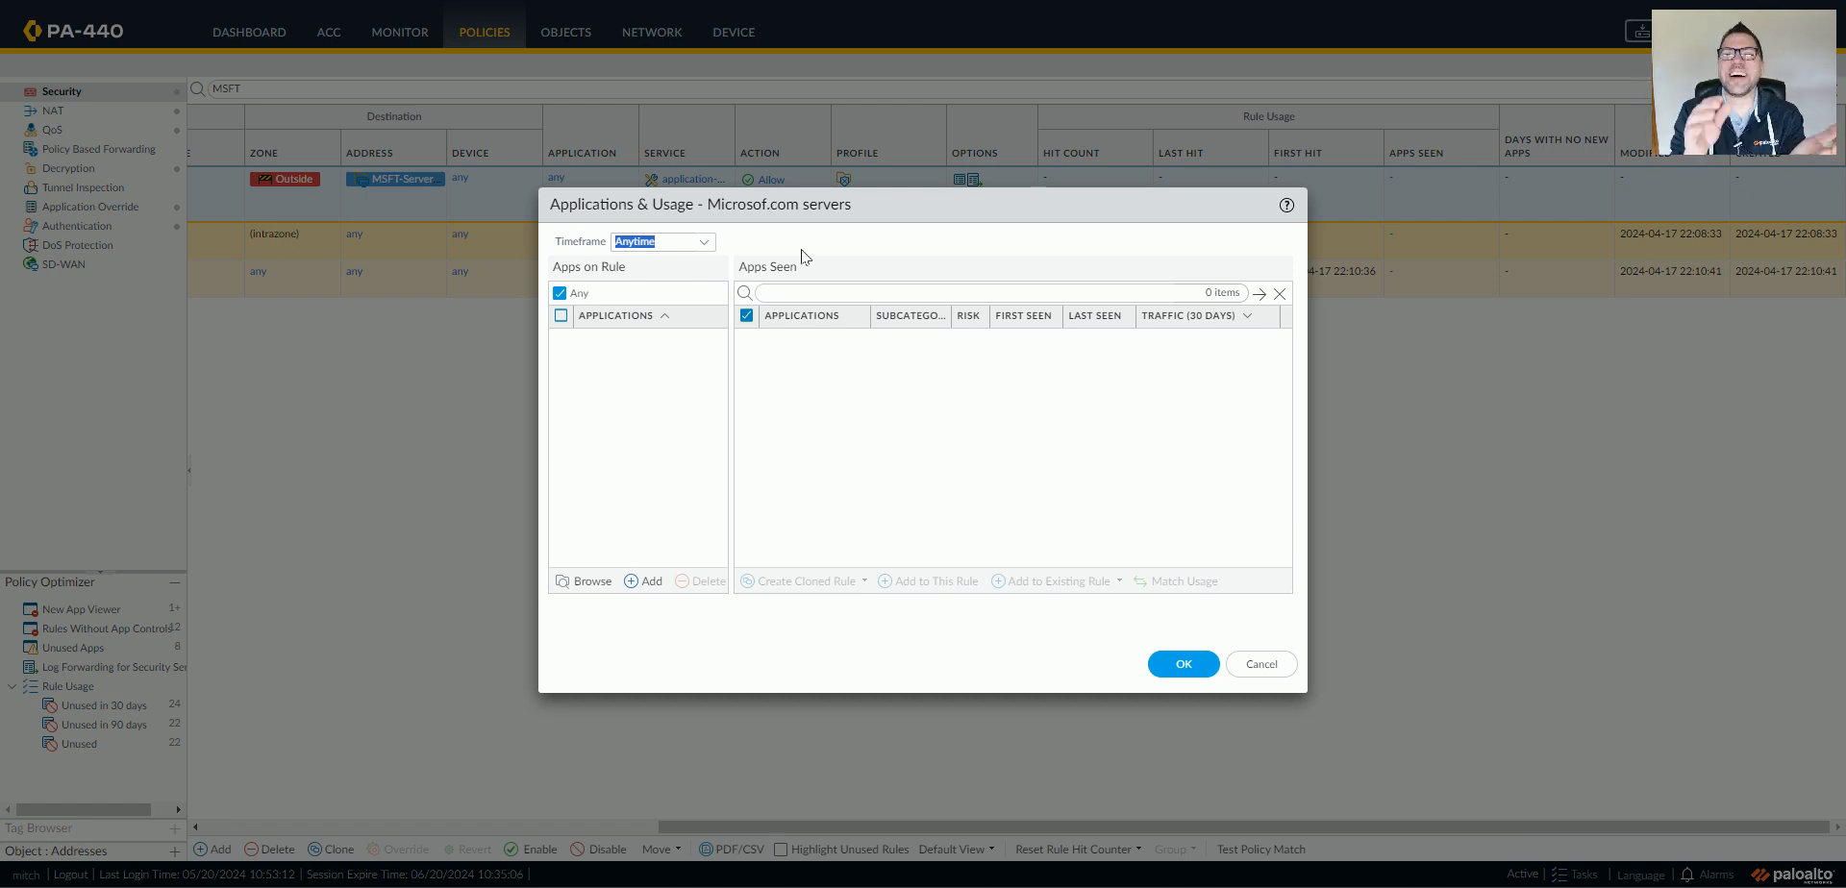